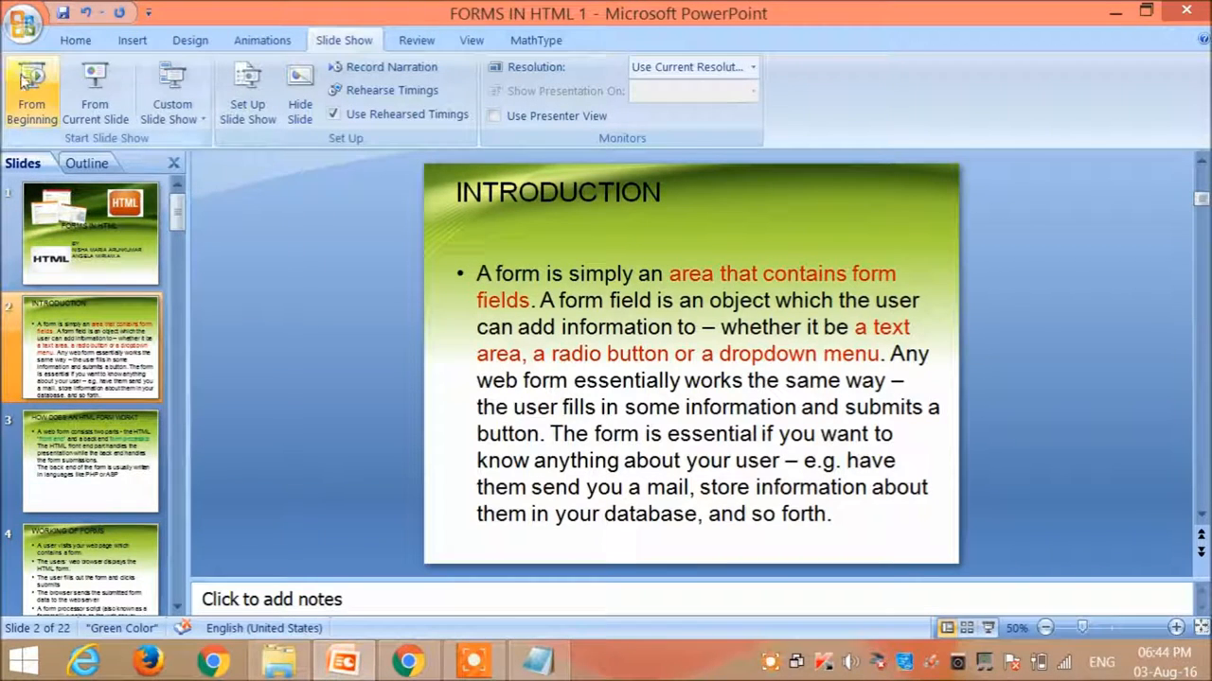
Start the FORMS IN HTML slide show from its first slide.
left_click(31, 94)
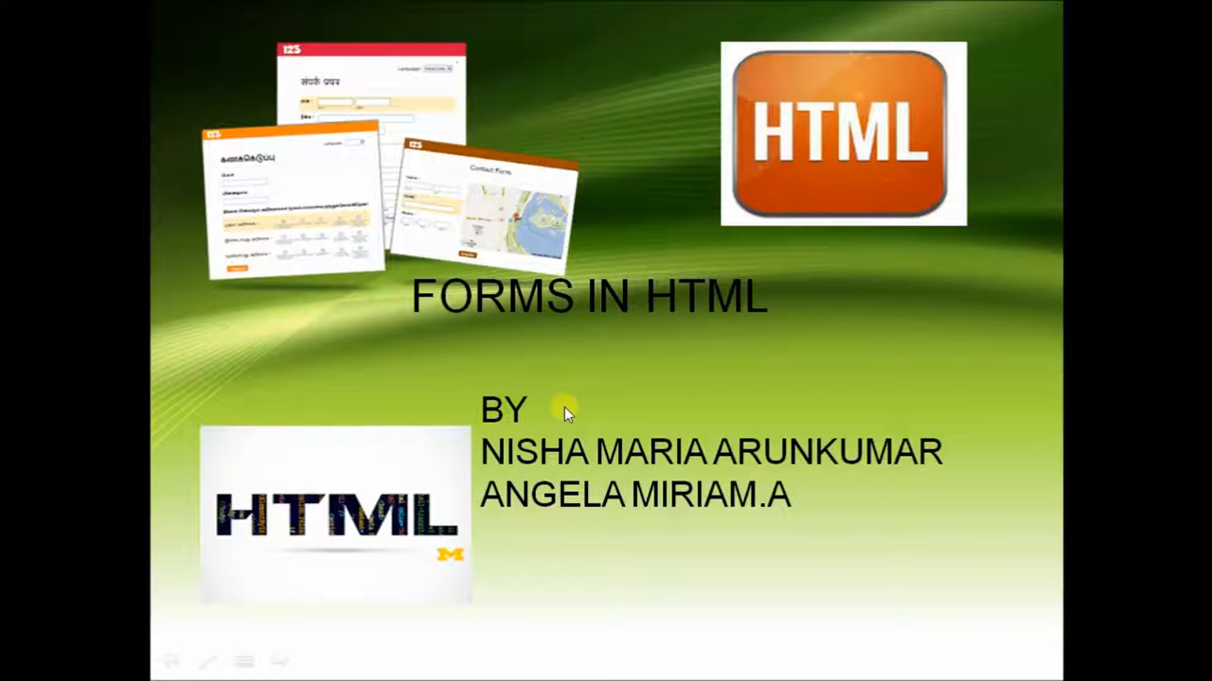
mouse_move(564, 408)
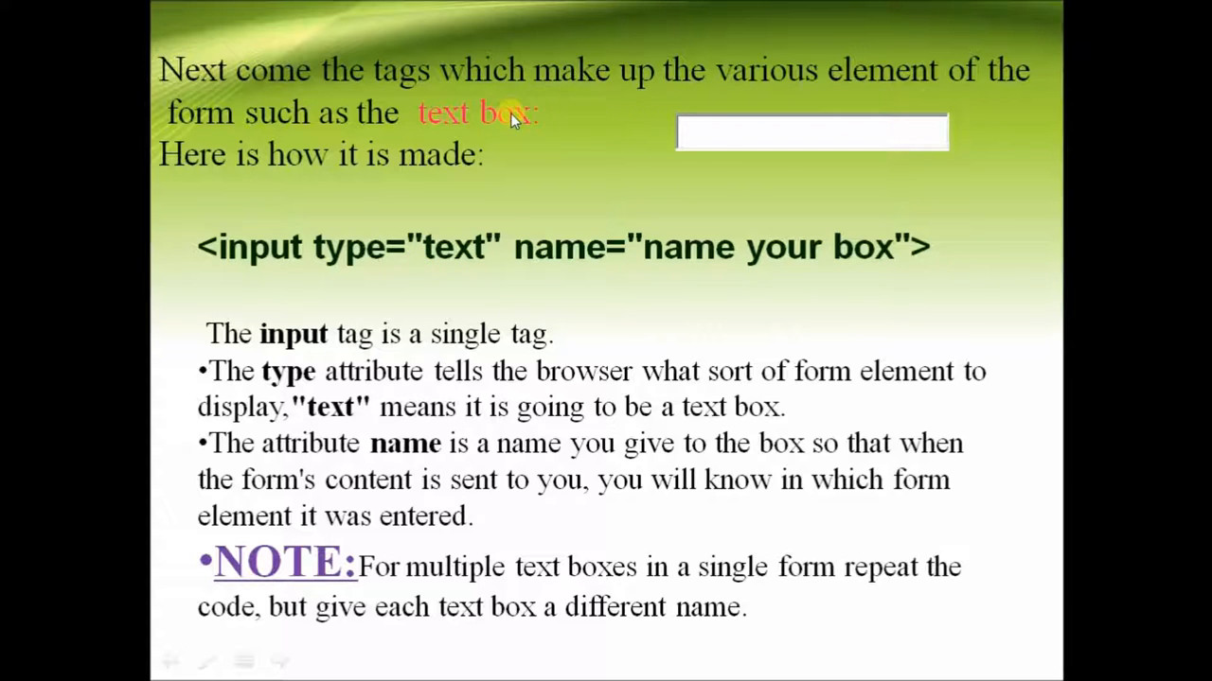
mouse_move(563, 270)
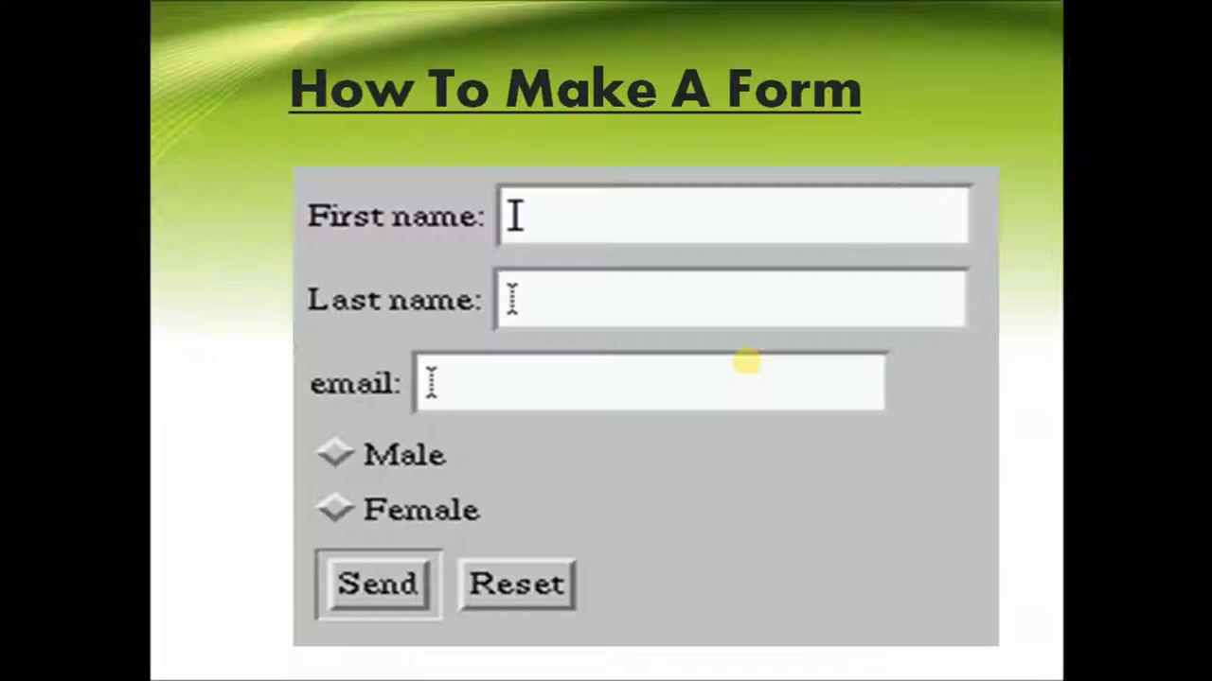
mouse_move(734, 442)
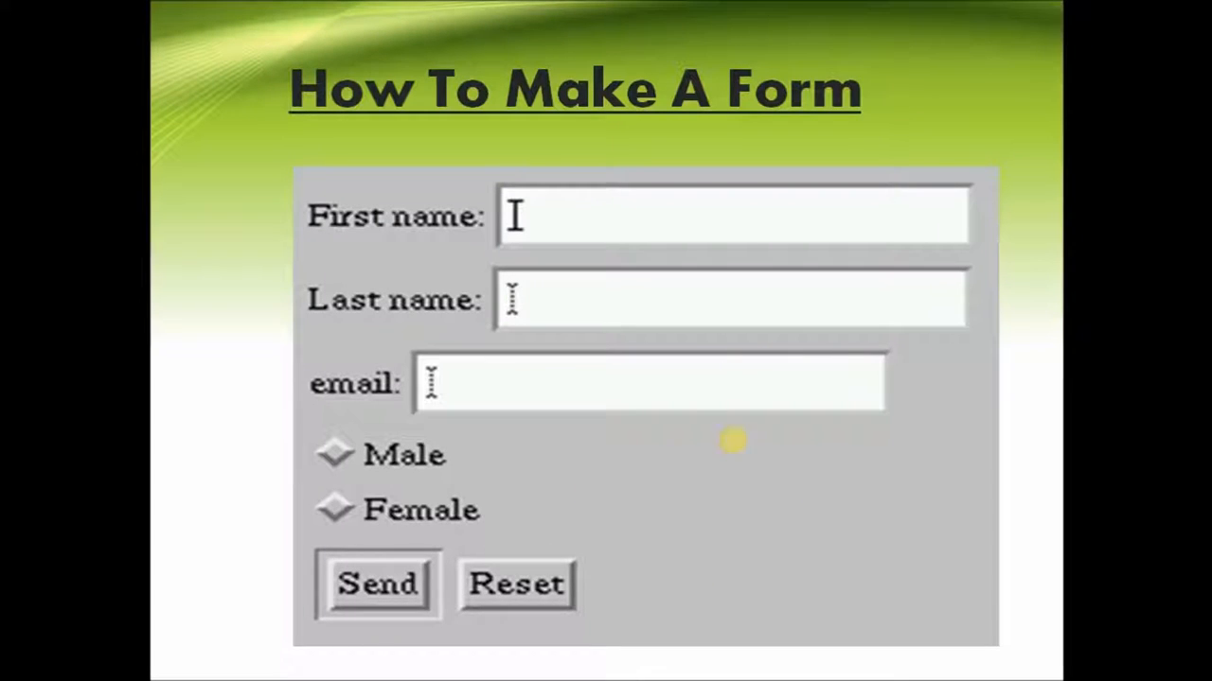
mouse_move(388, 497)
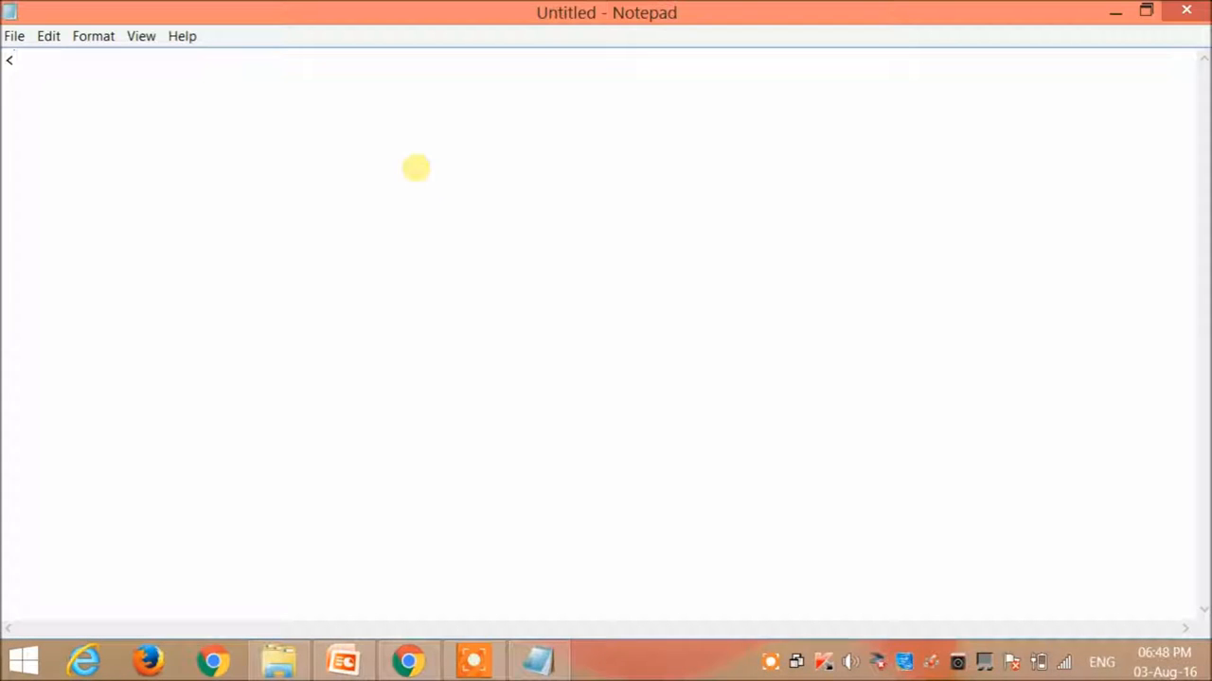
Type the <html> and <body> opening and closing tags with an empty line inside the body.
type("<html>")
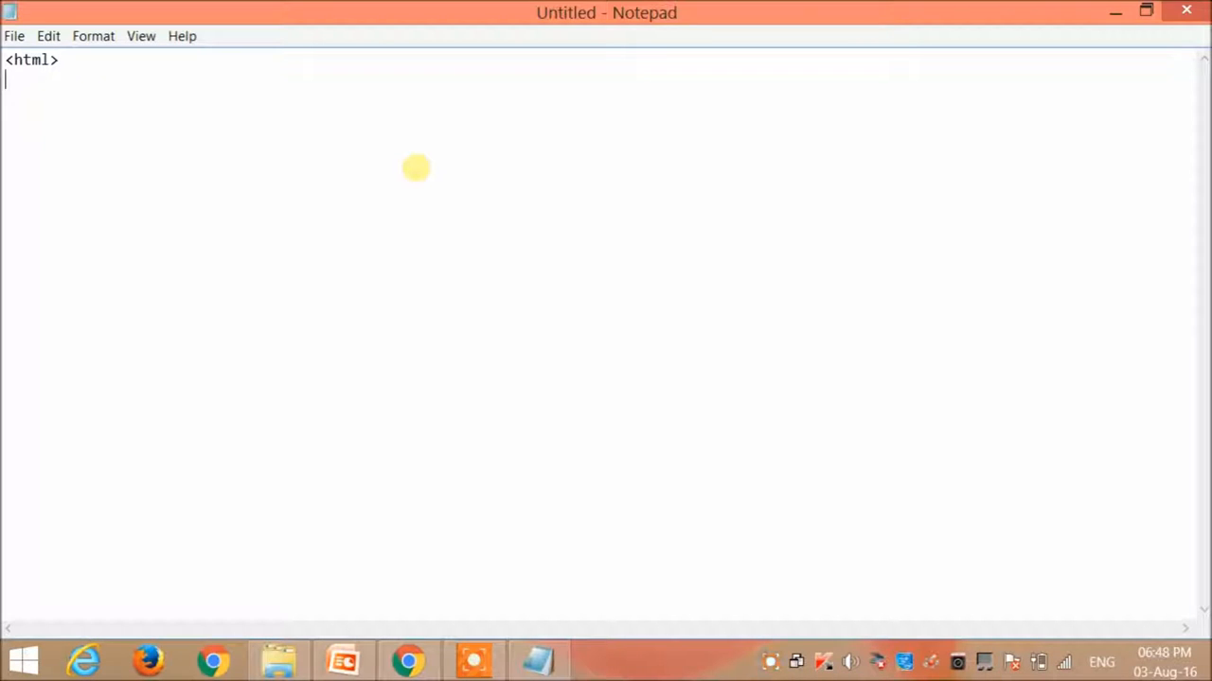
type("</html>")
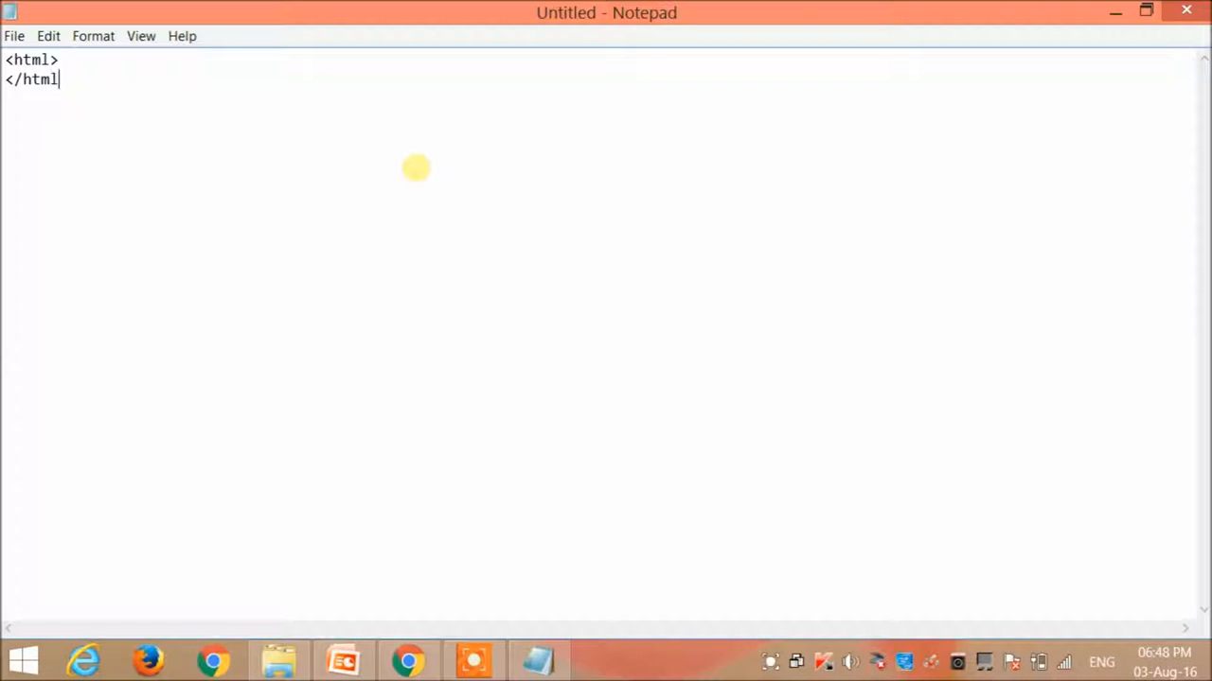
type(">")
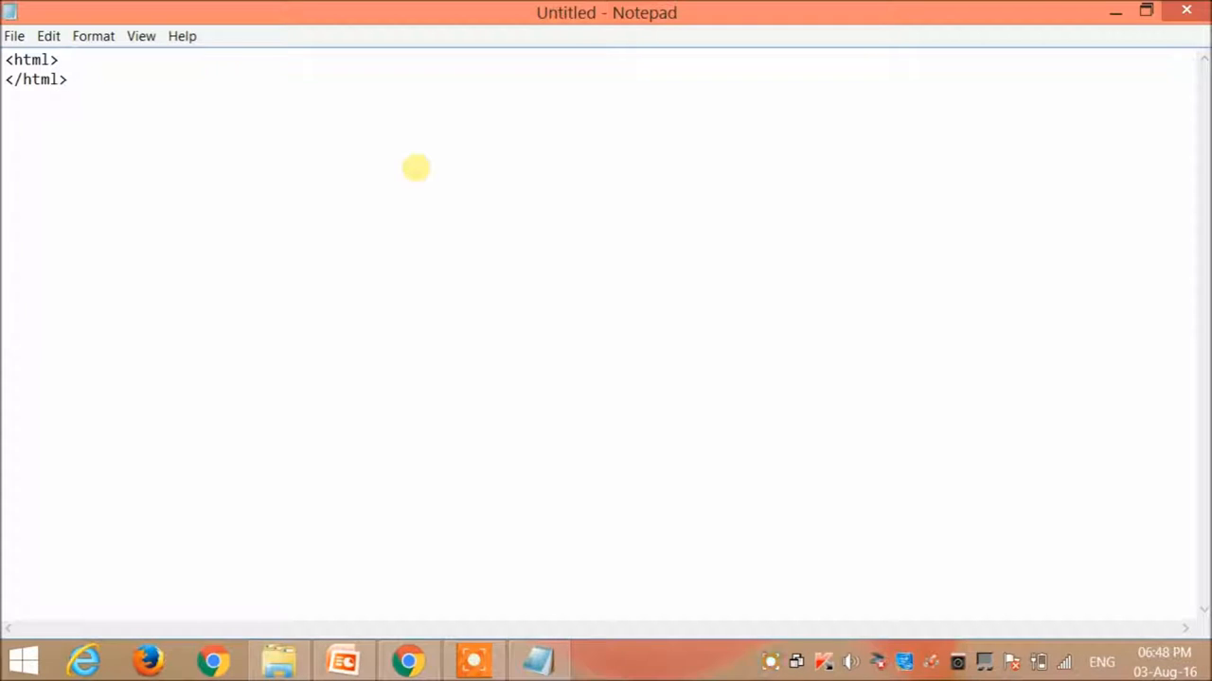
key("enter")
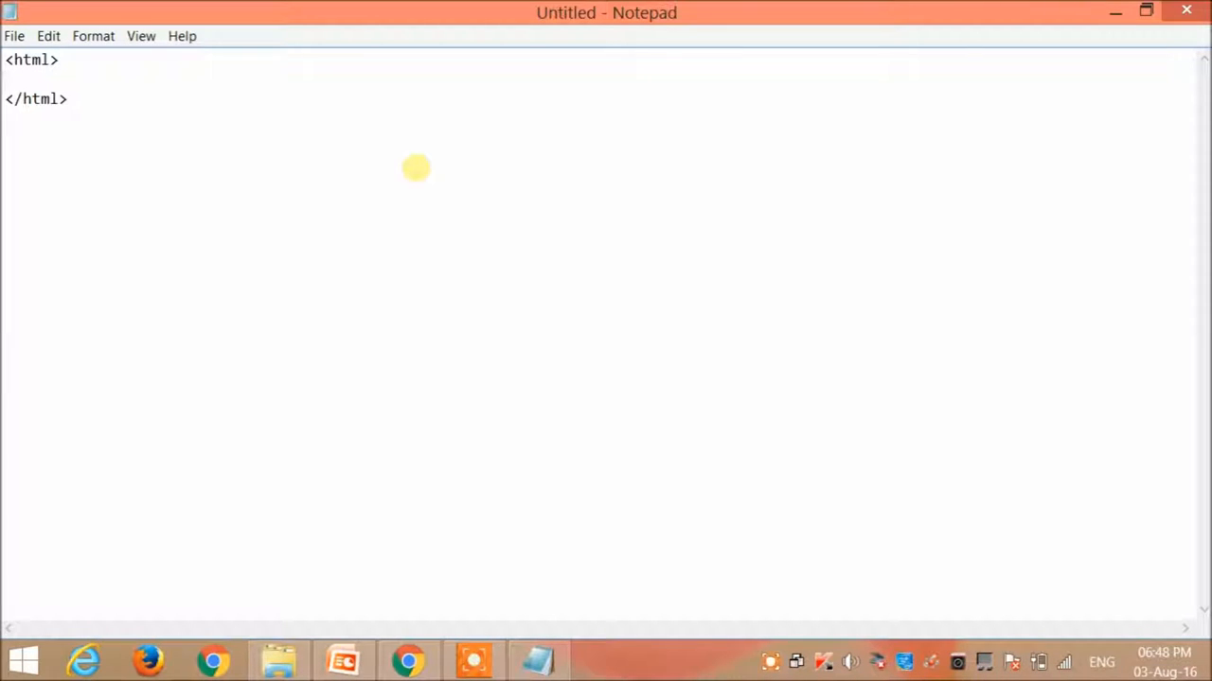
type("<body>")
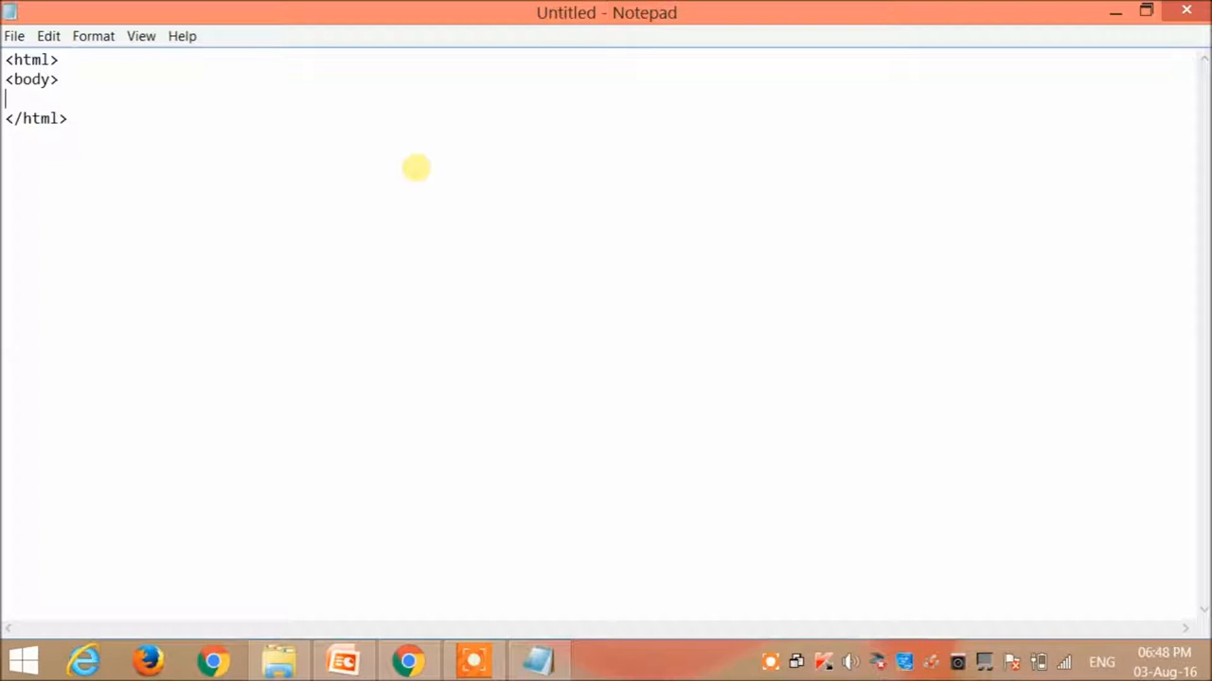
type("</body")
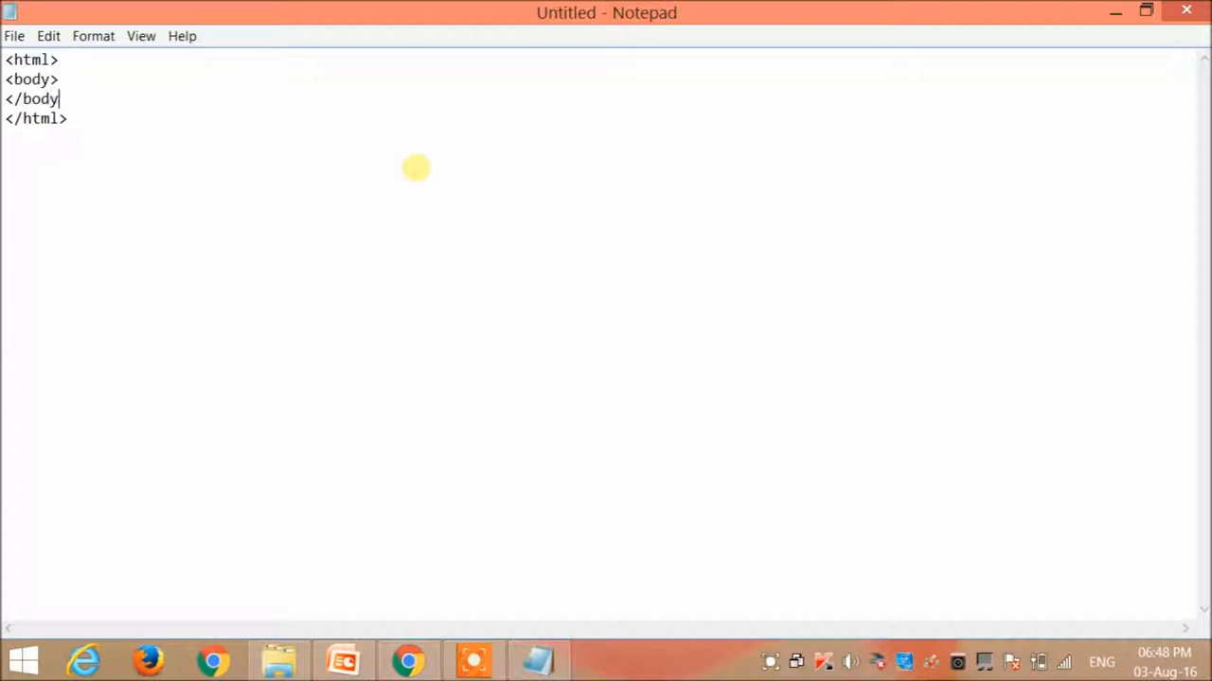
key("enter")
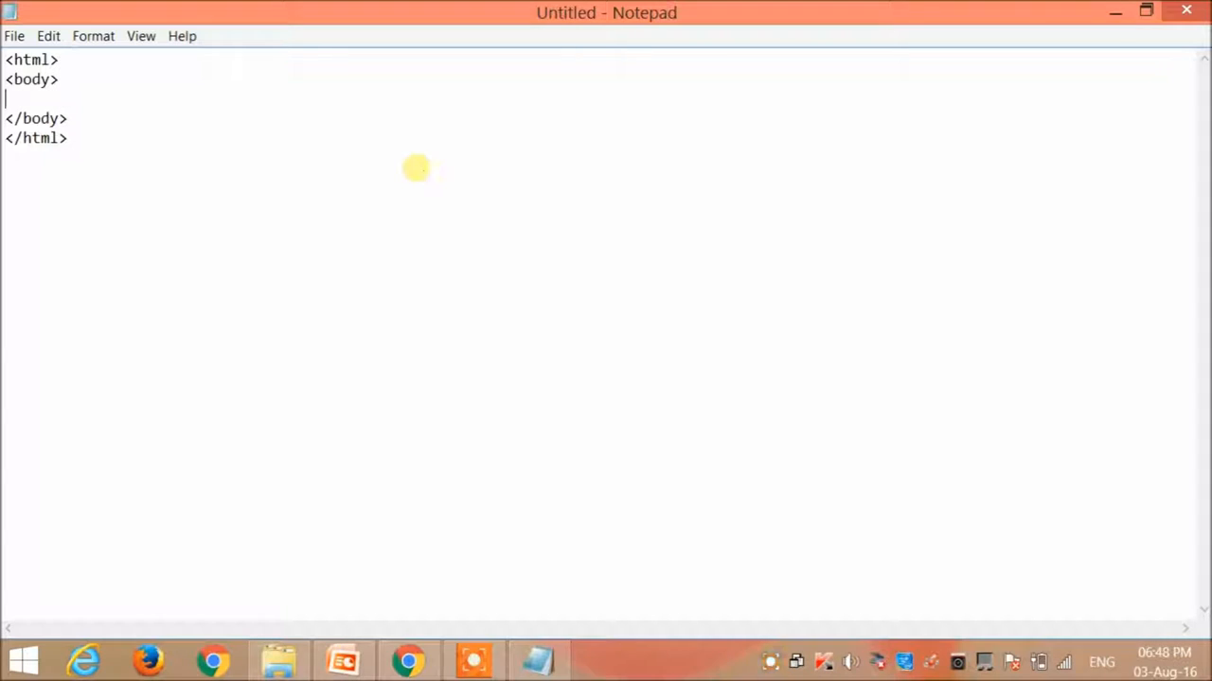
type("<")
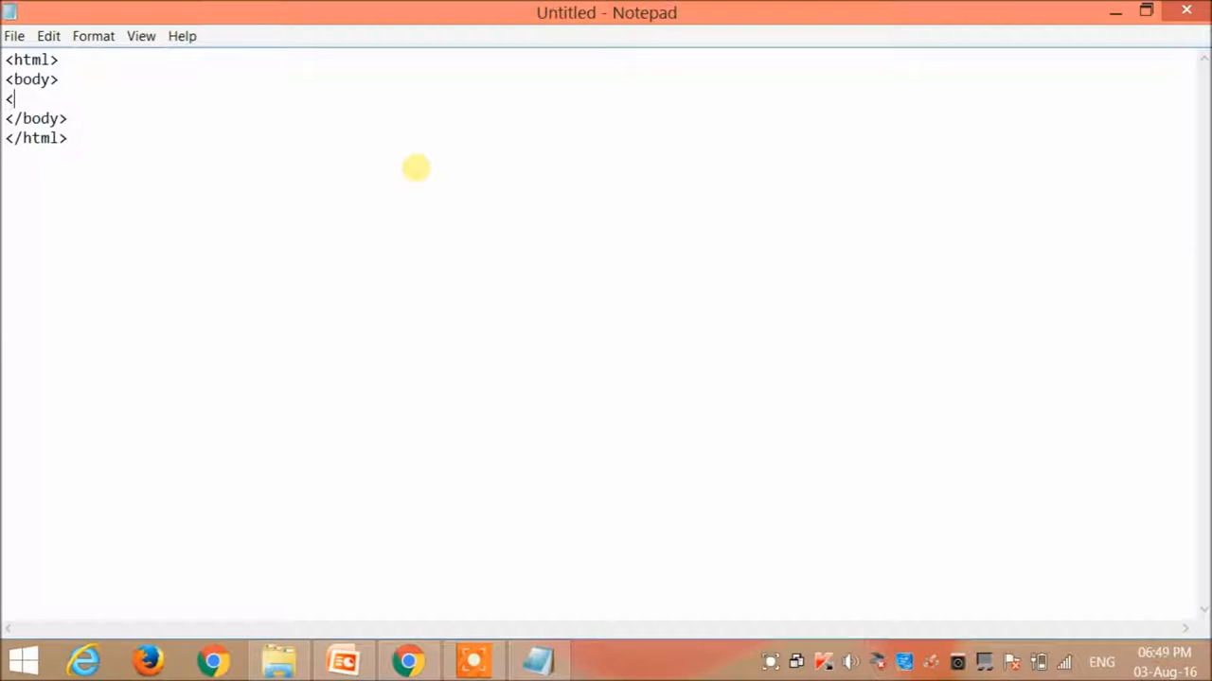
Add a <form method="get" action="register.php"> tag and its </form> closing tag.
type("form metho")
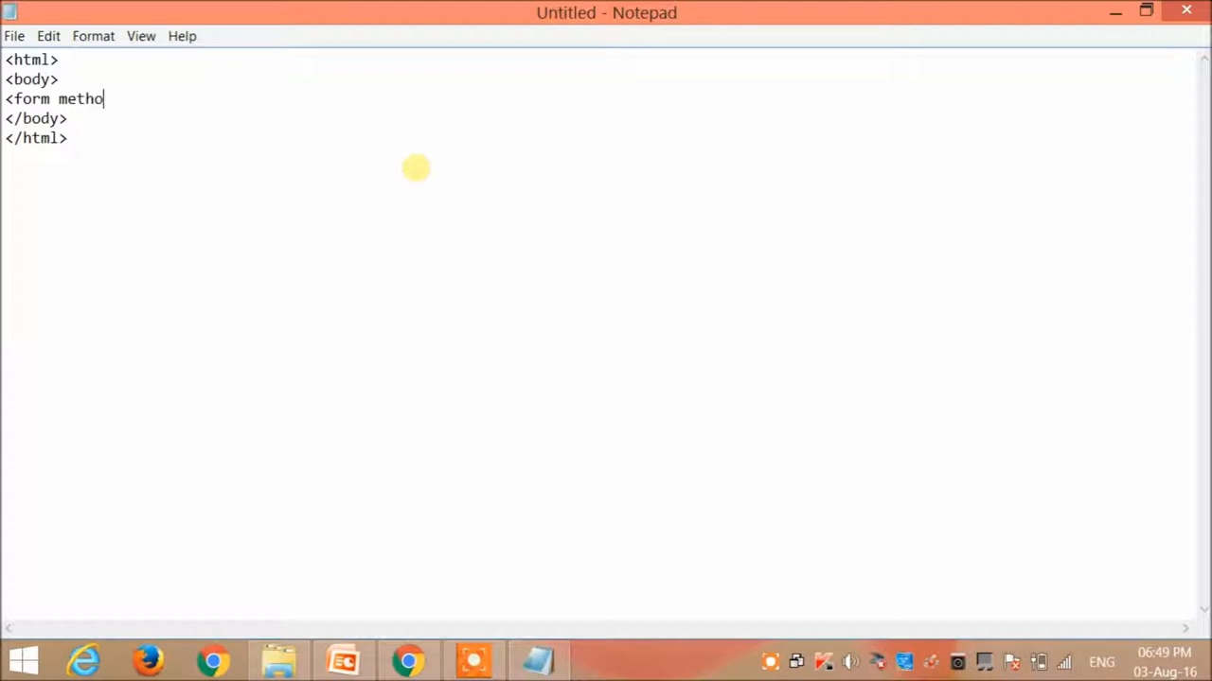
type("d=\"get")
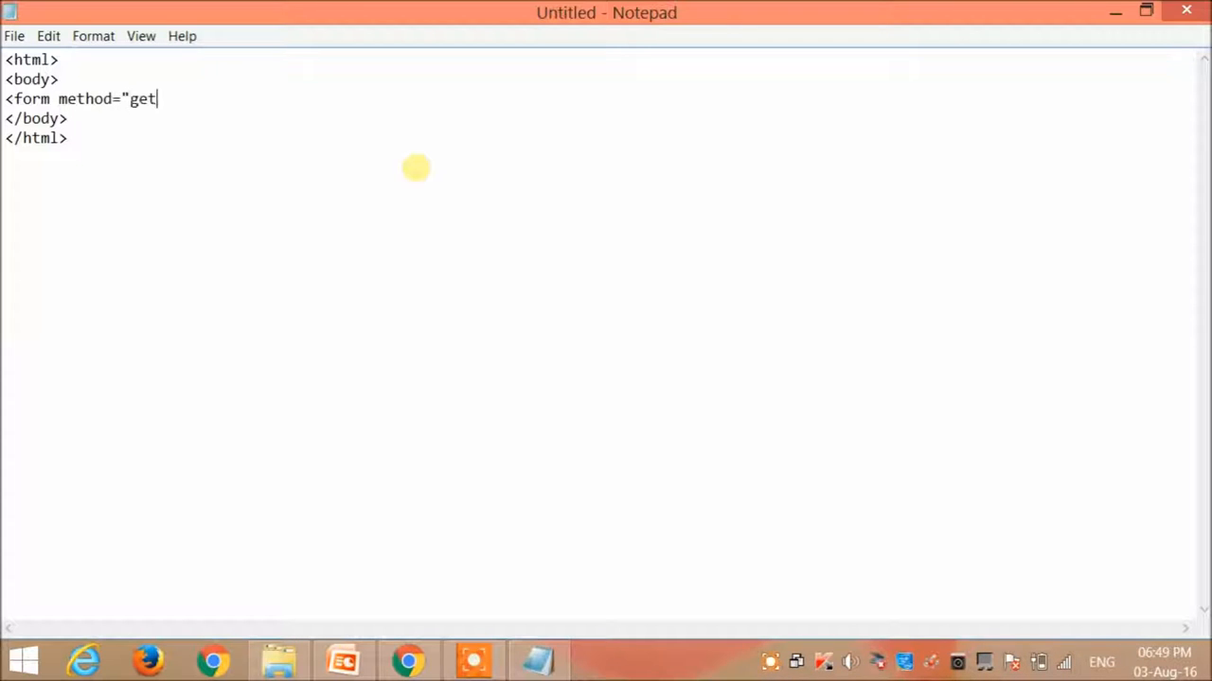
type("\"")
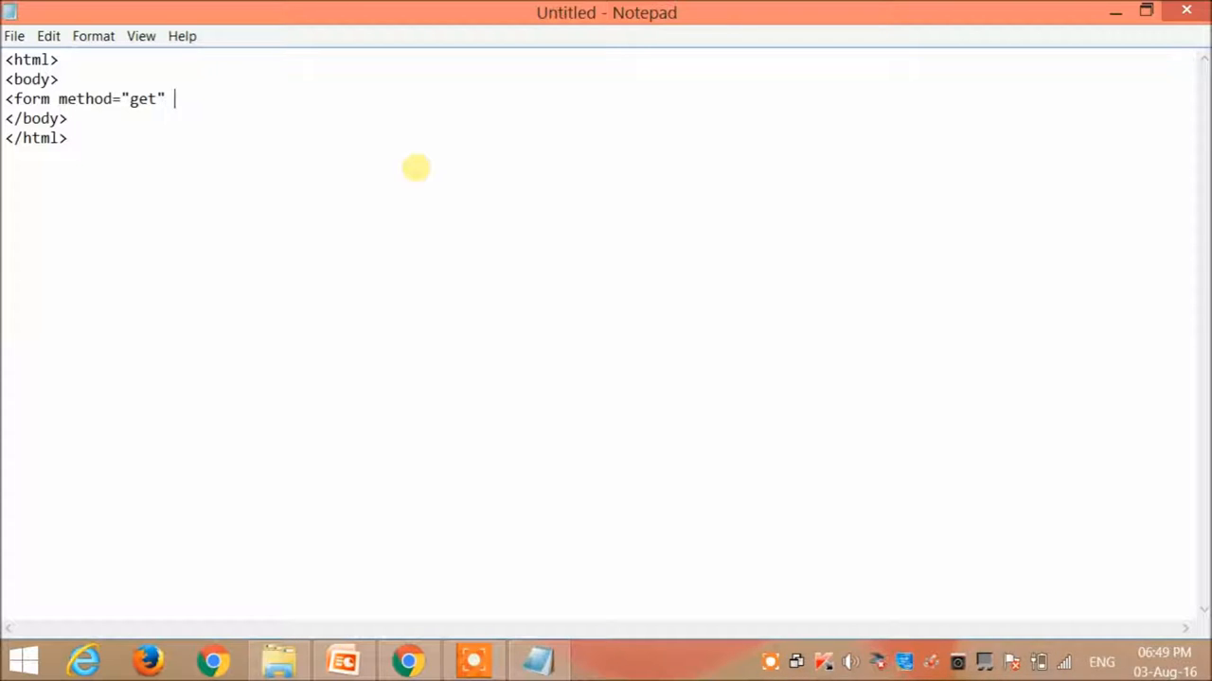
type("actio")
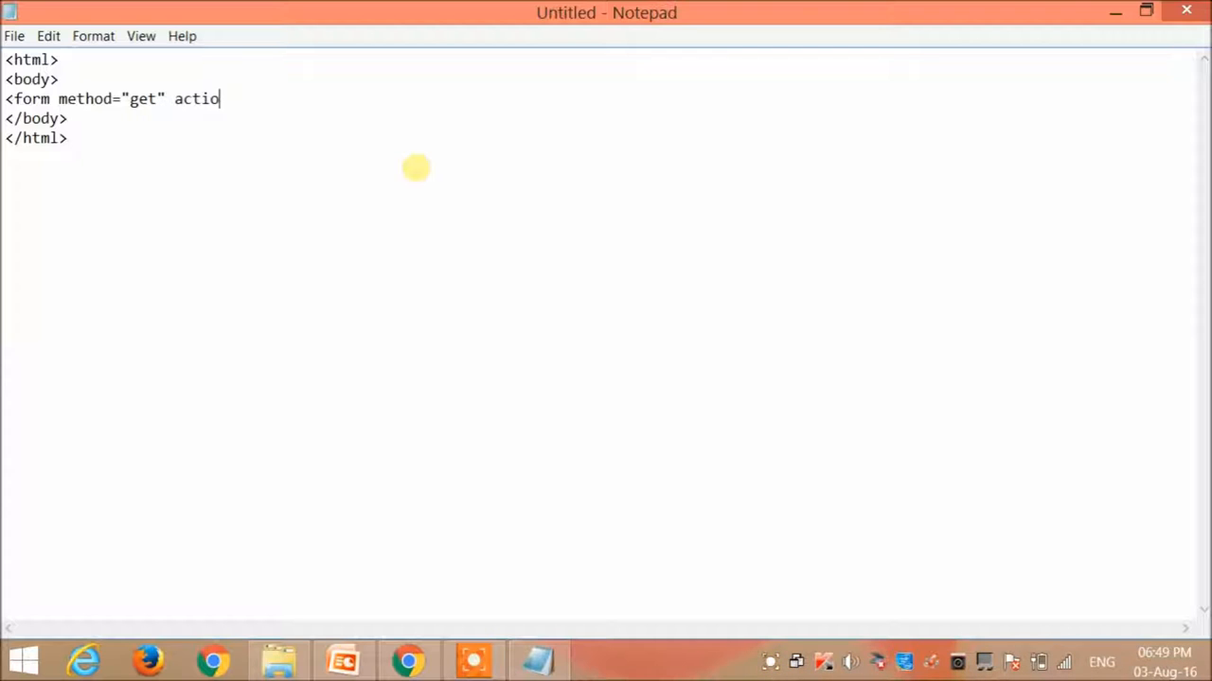
type("n=\"re")
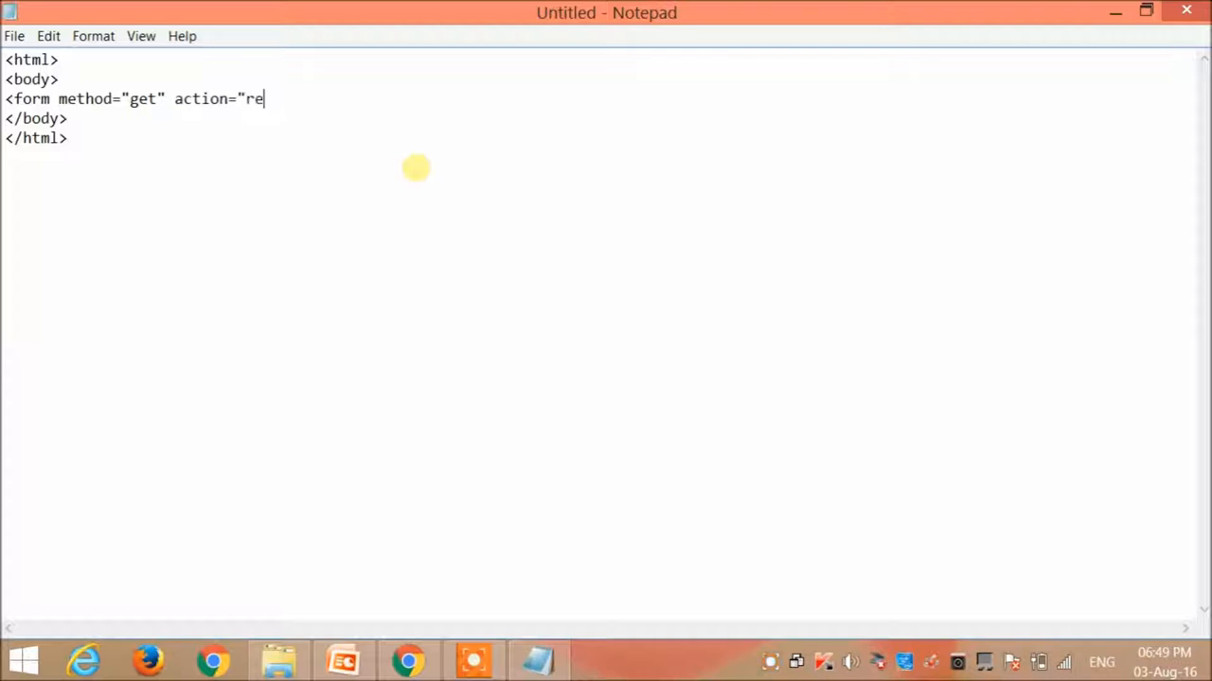
type("gister.p")
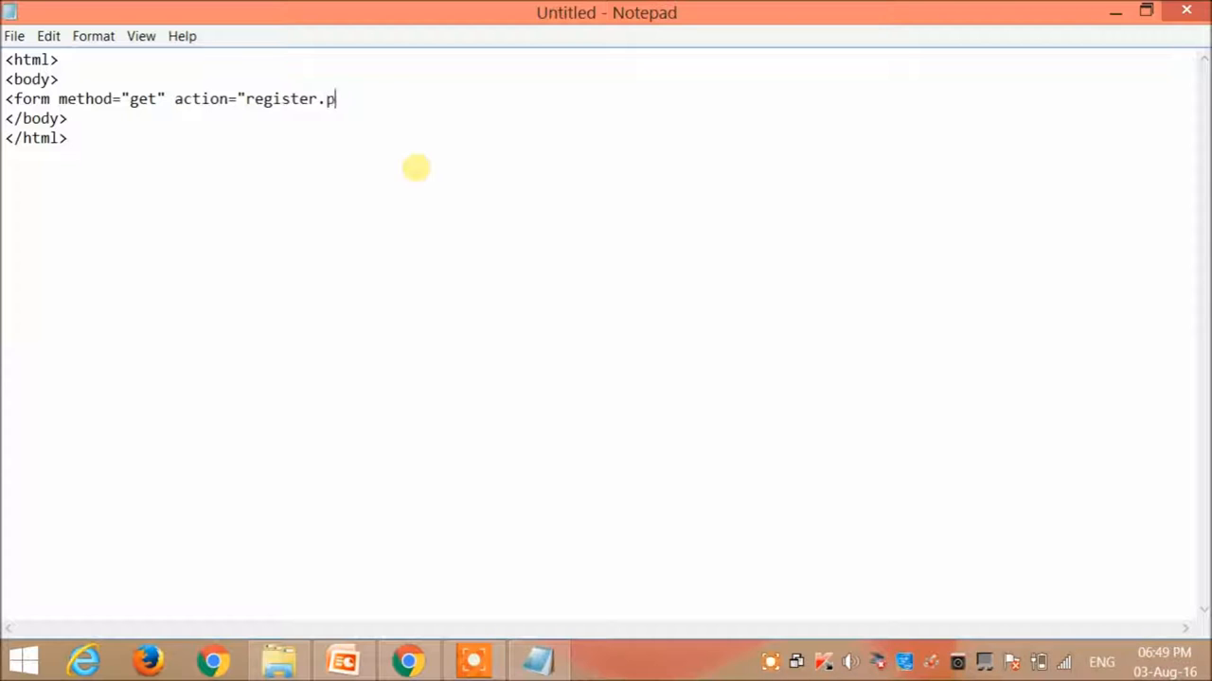
type("hp\"")
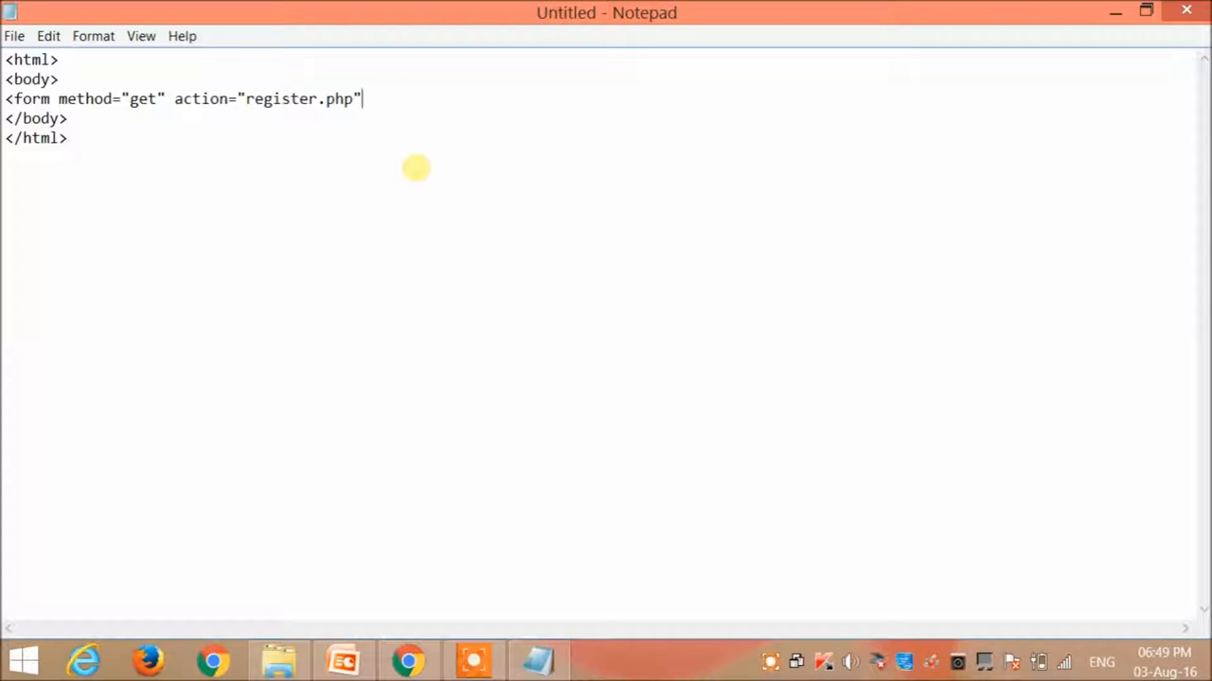
type(">")
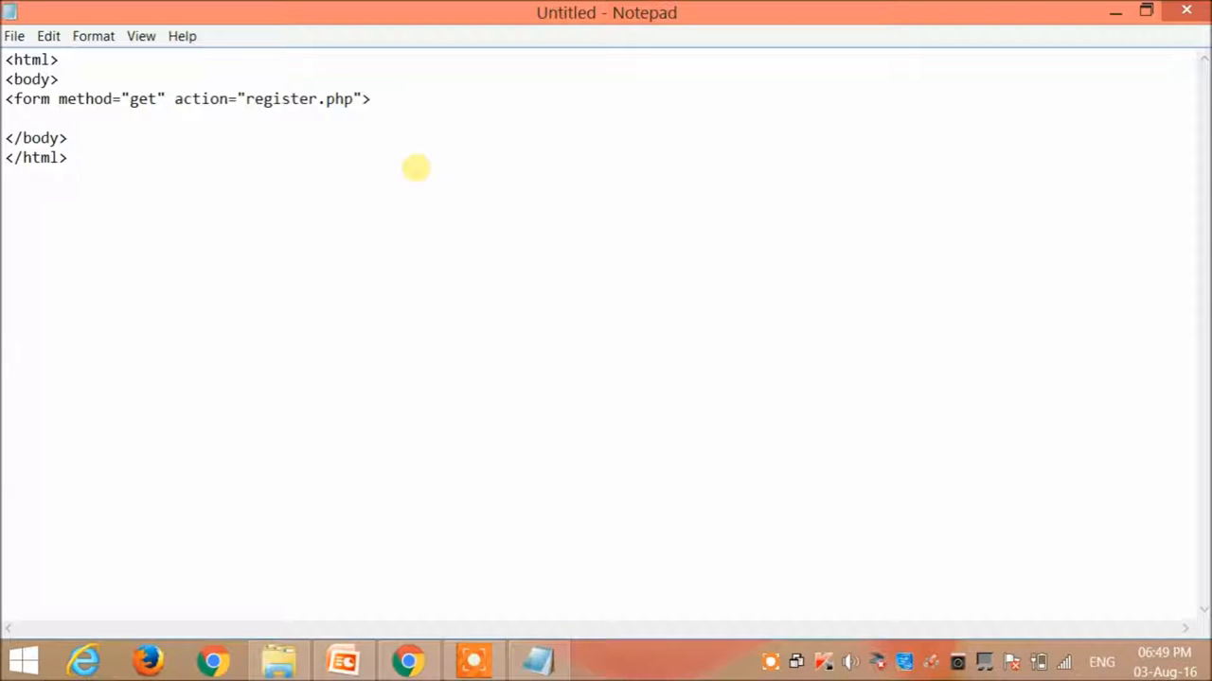
type("</form")
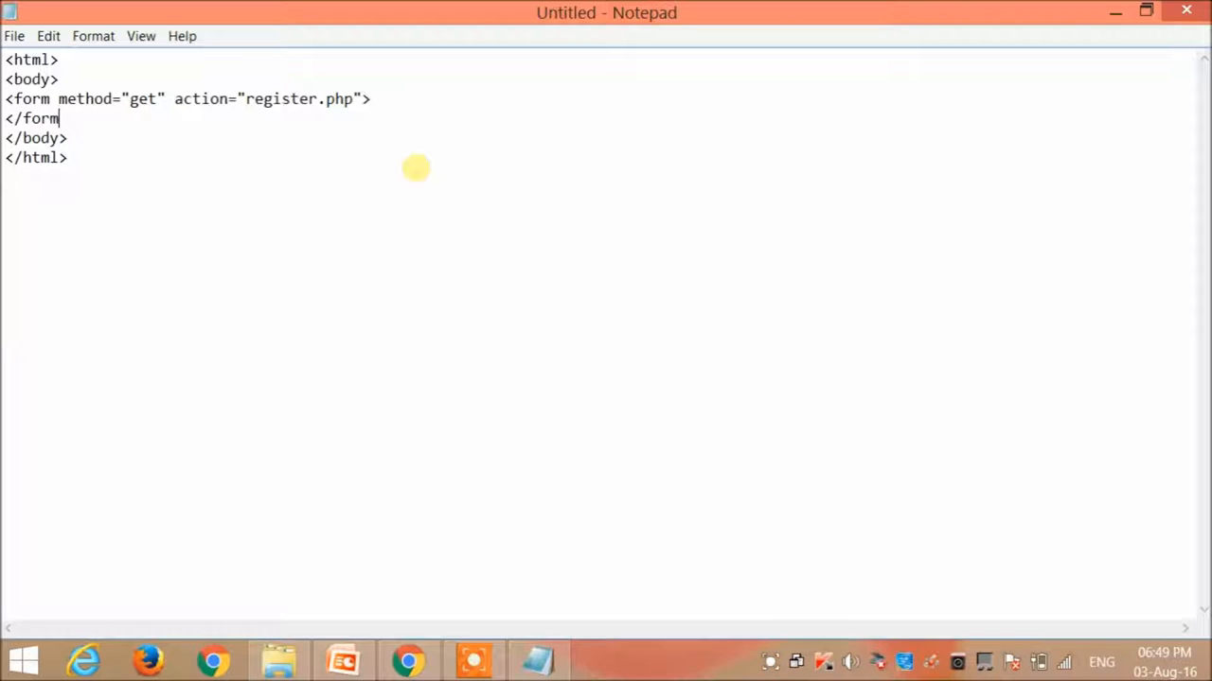
type(">")
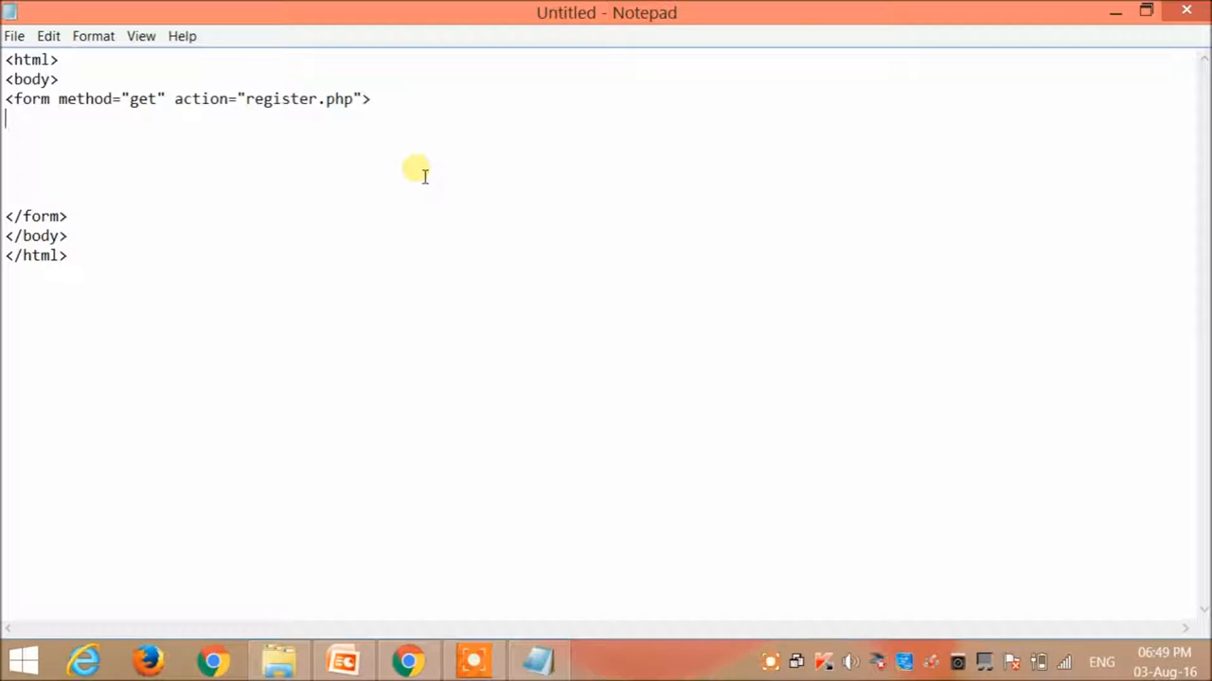
Add a Name label with a text input named Name, followed by <br>.
type("Name")
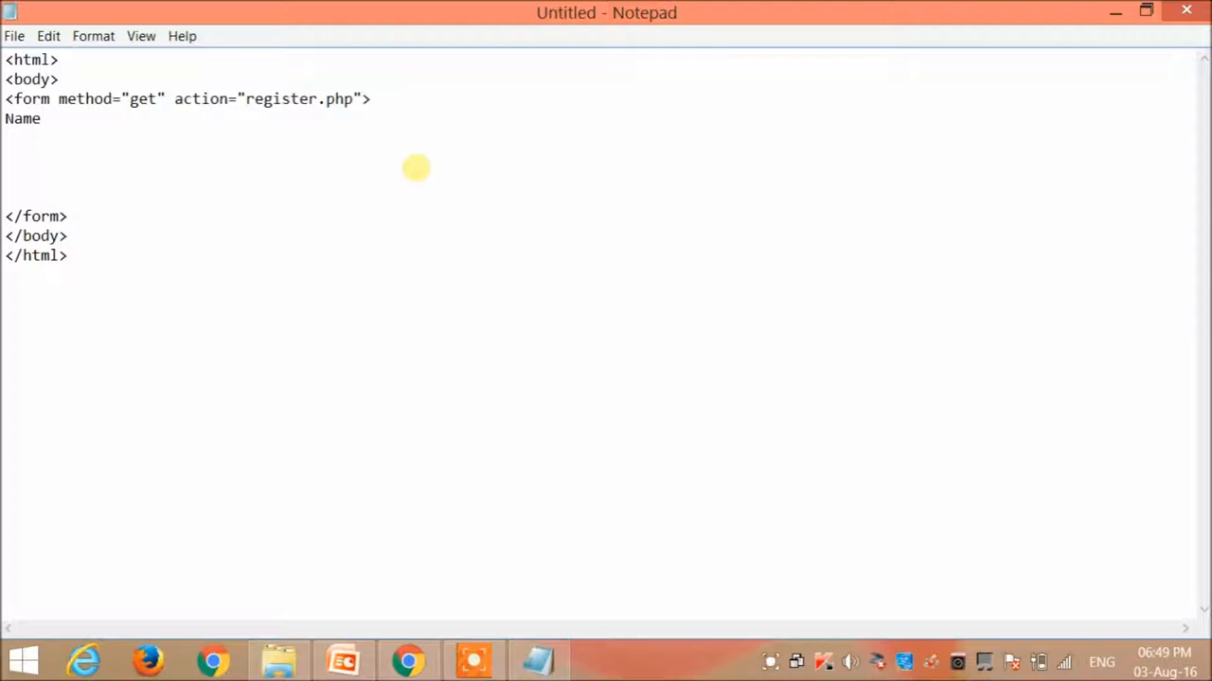
type("<ino")
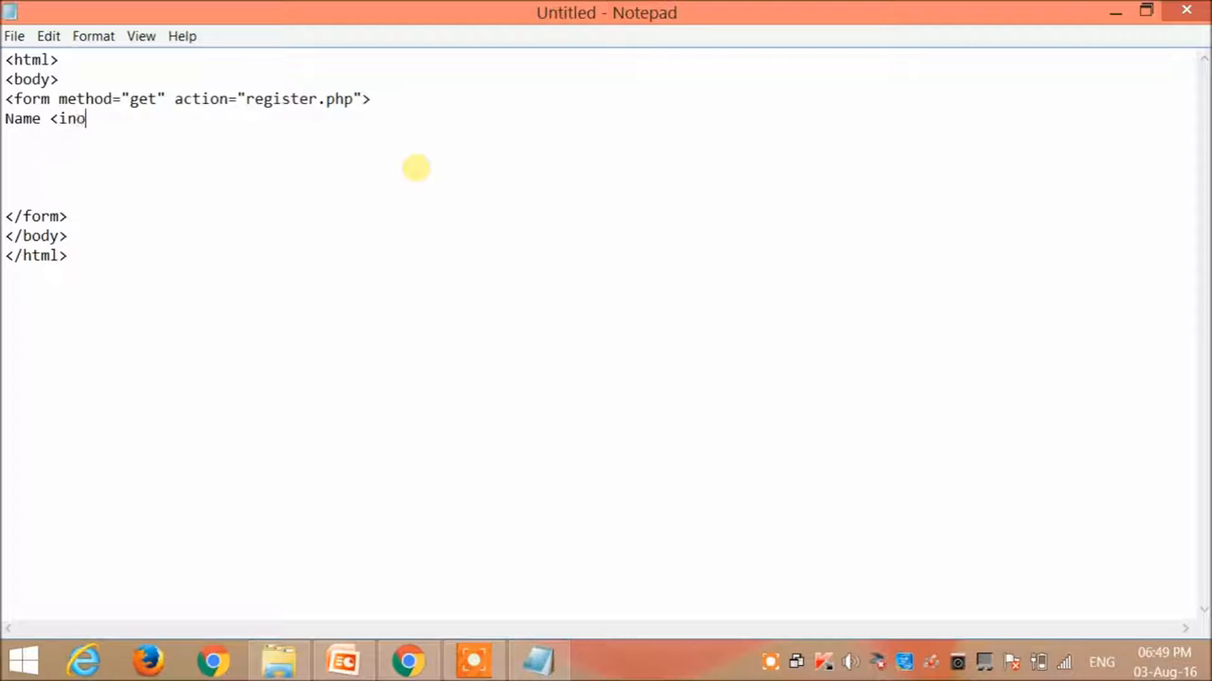
type("p")
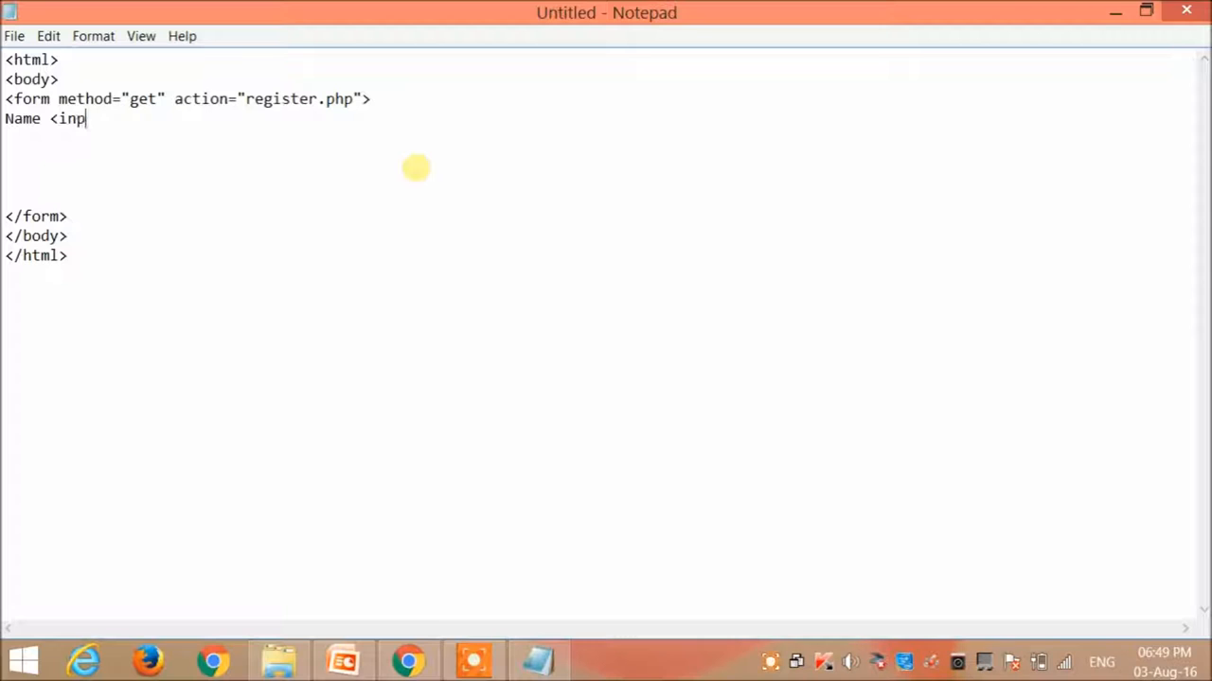
type("ut")
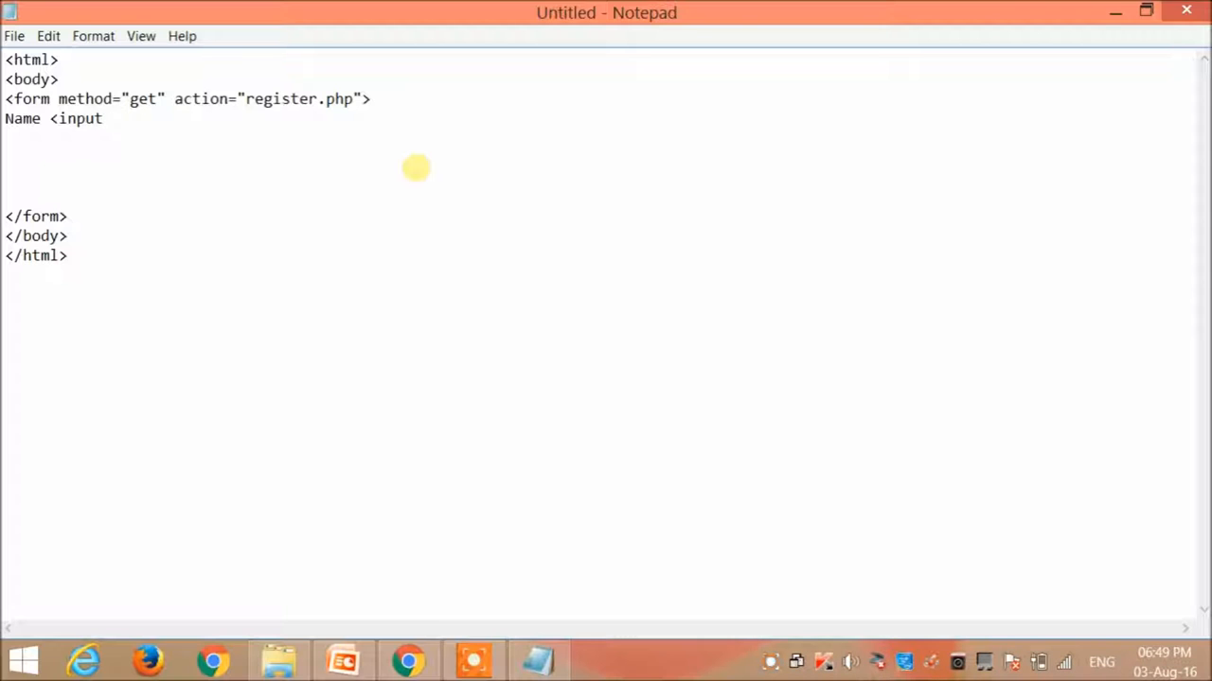
type("type")
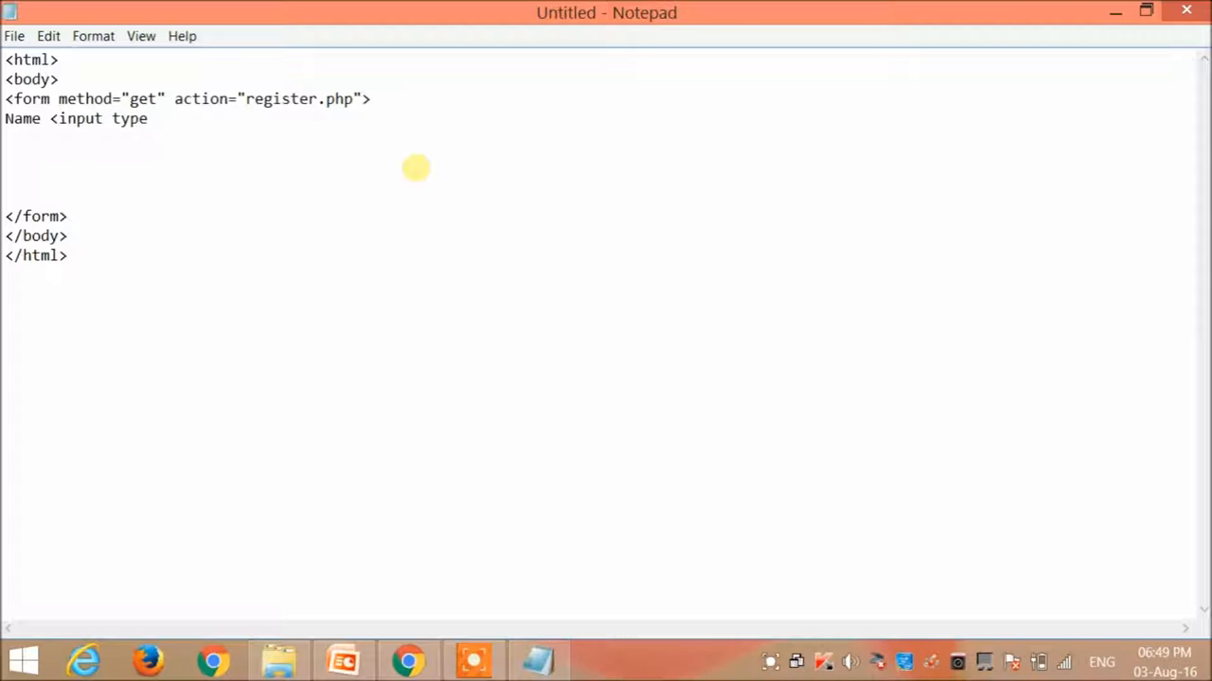
type("=\"t")
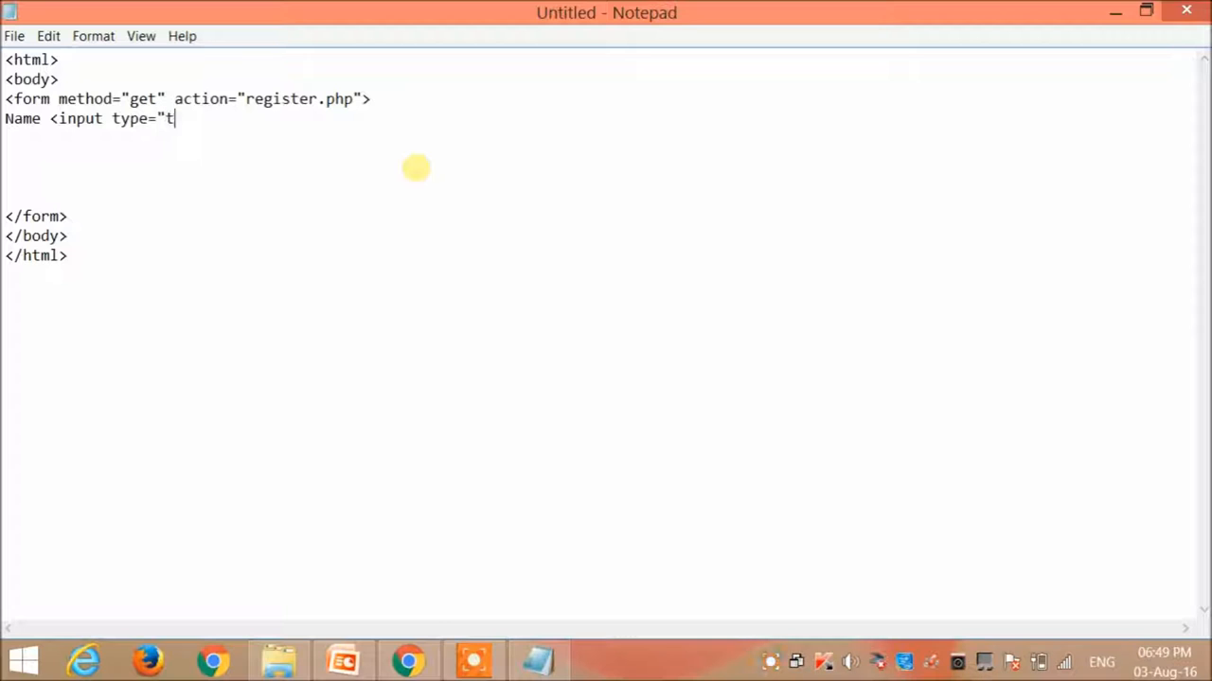
type("ext")
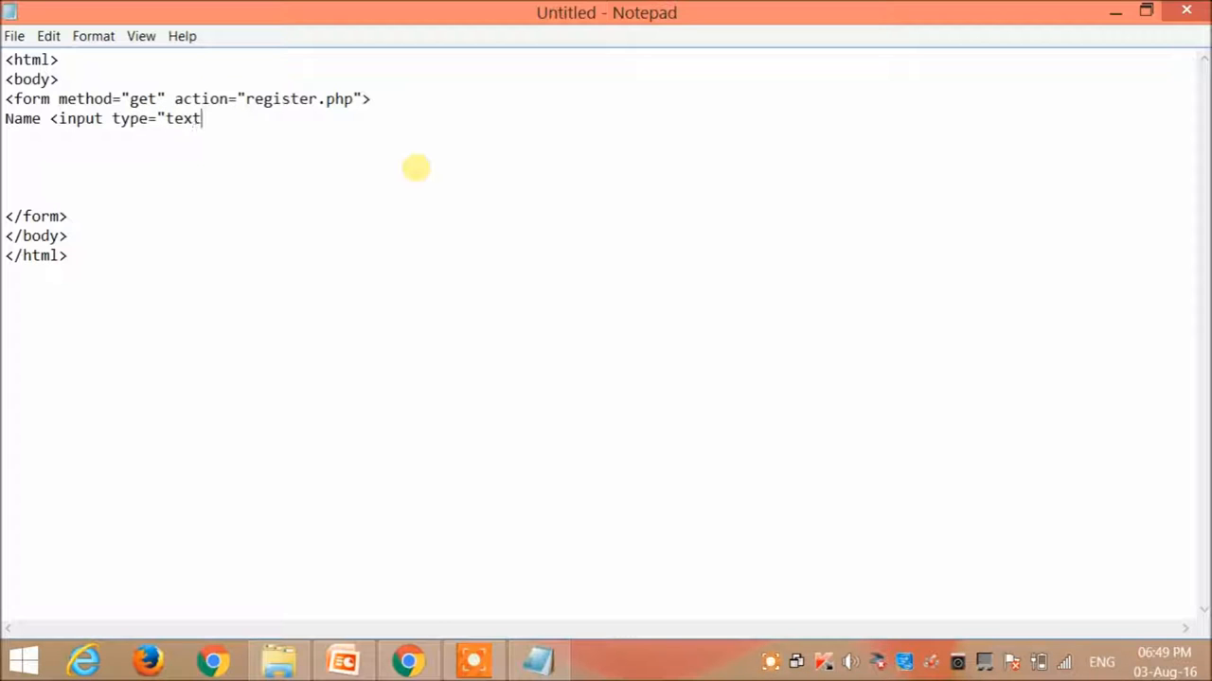
type("\" nam")
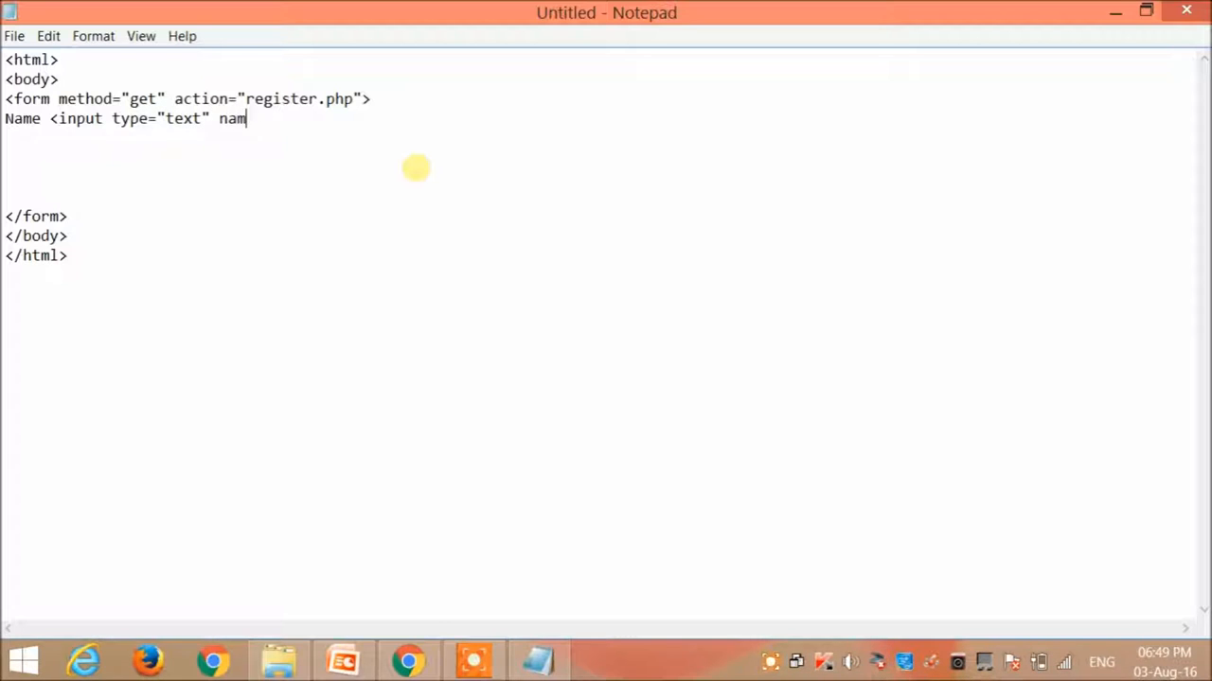
type("e\"Name")
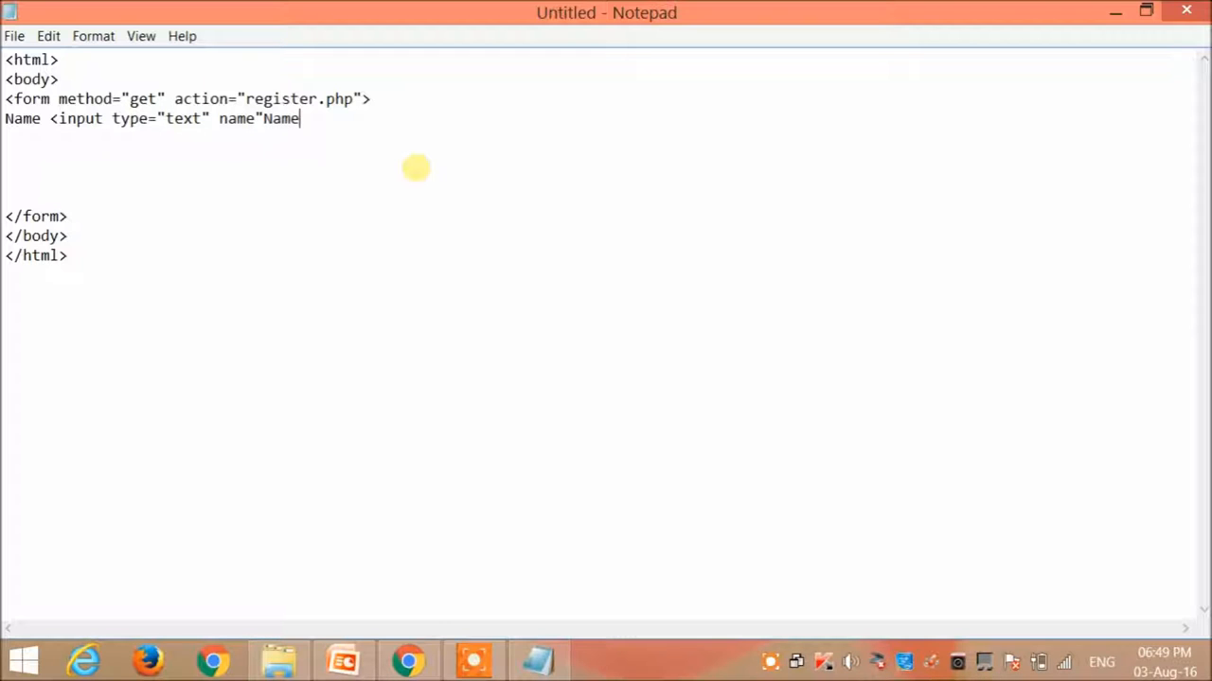
type("\">")
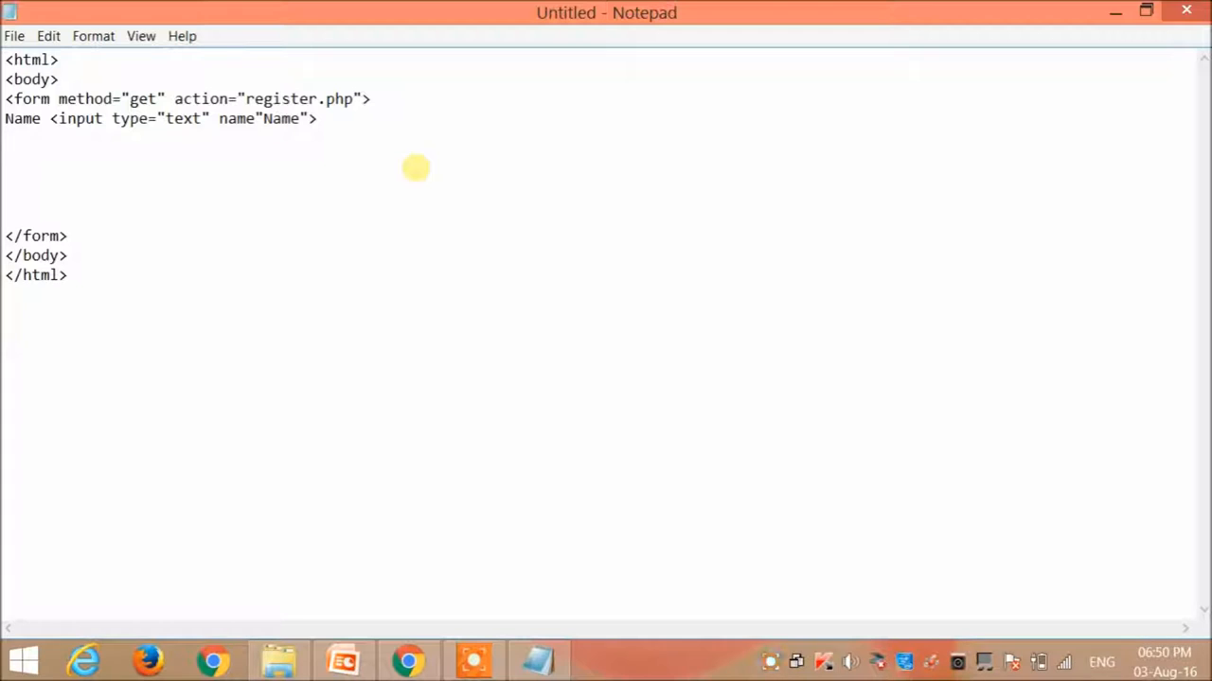
type("<br>")
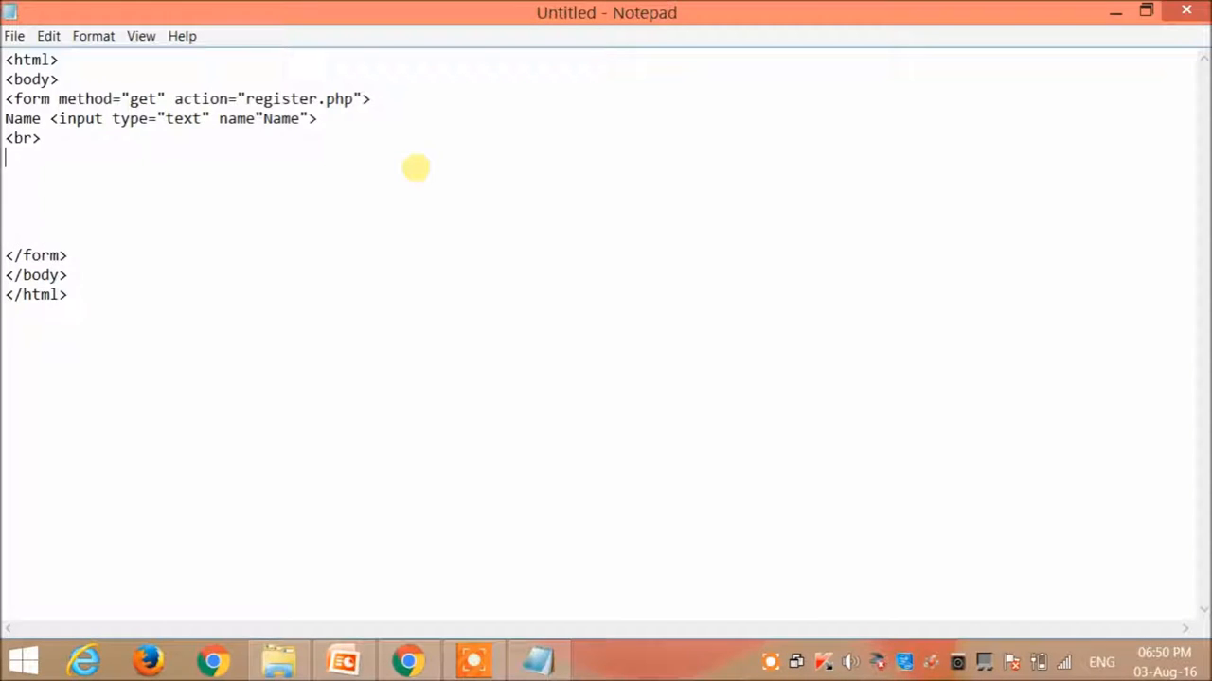
Add an Age label with a text input named Age.
type("Age")
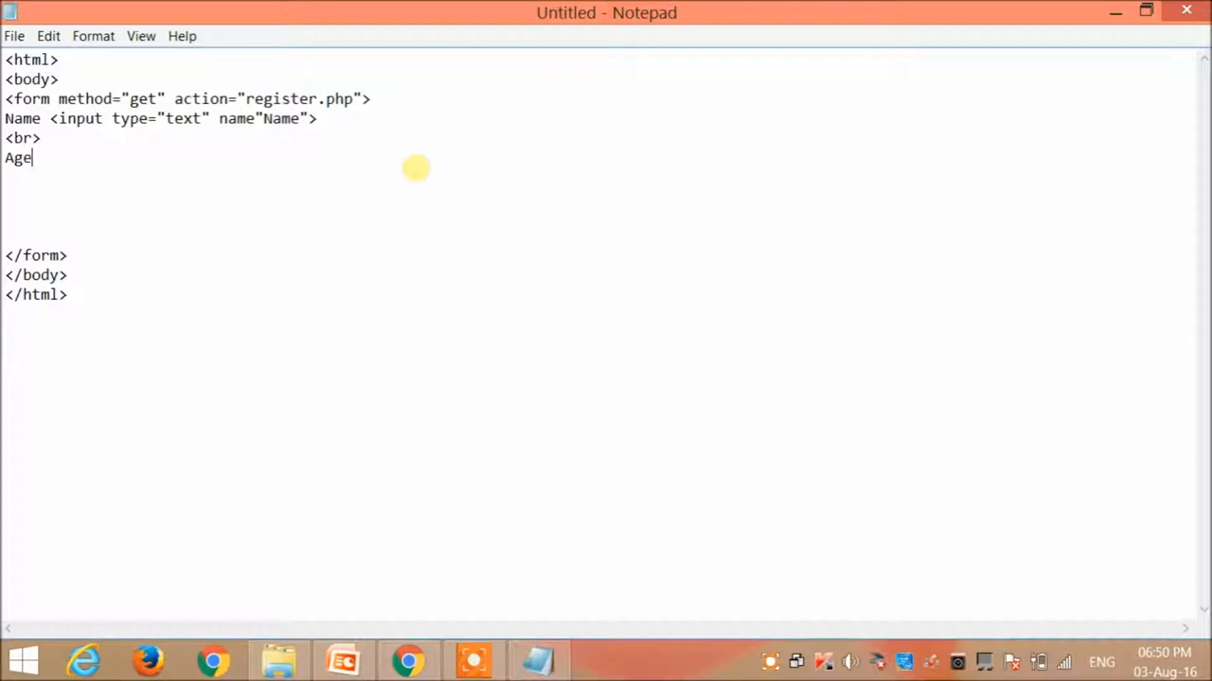
type("<in")
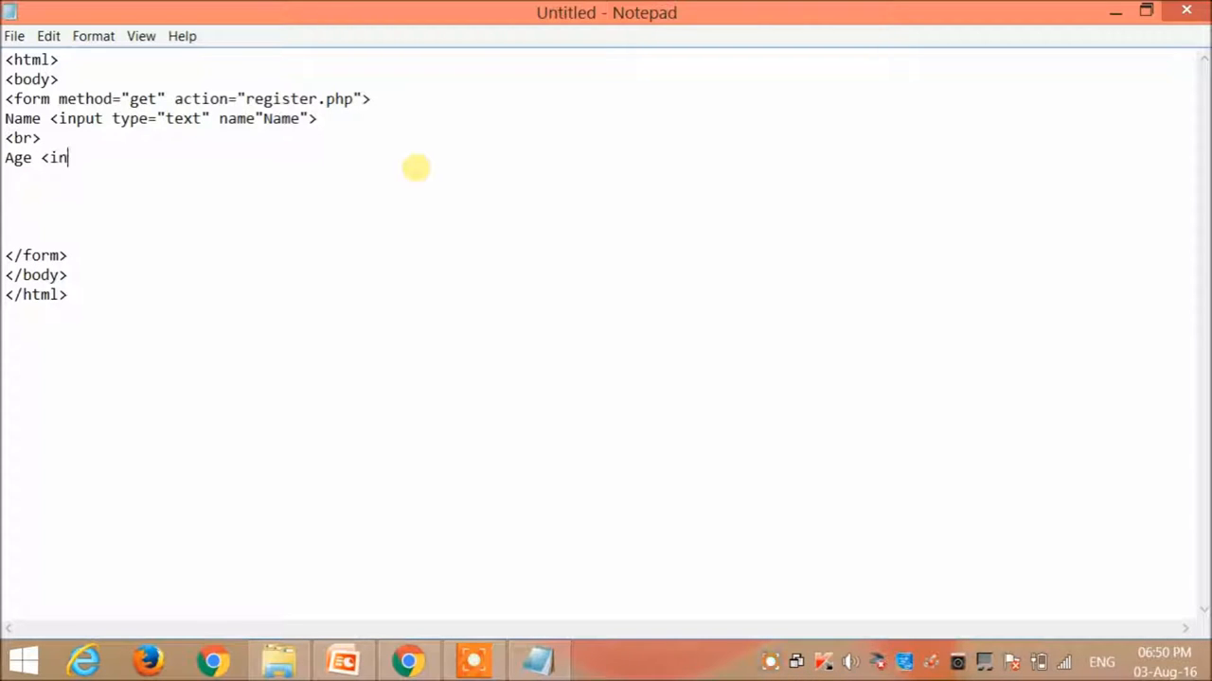
type("put typ")
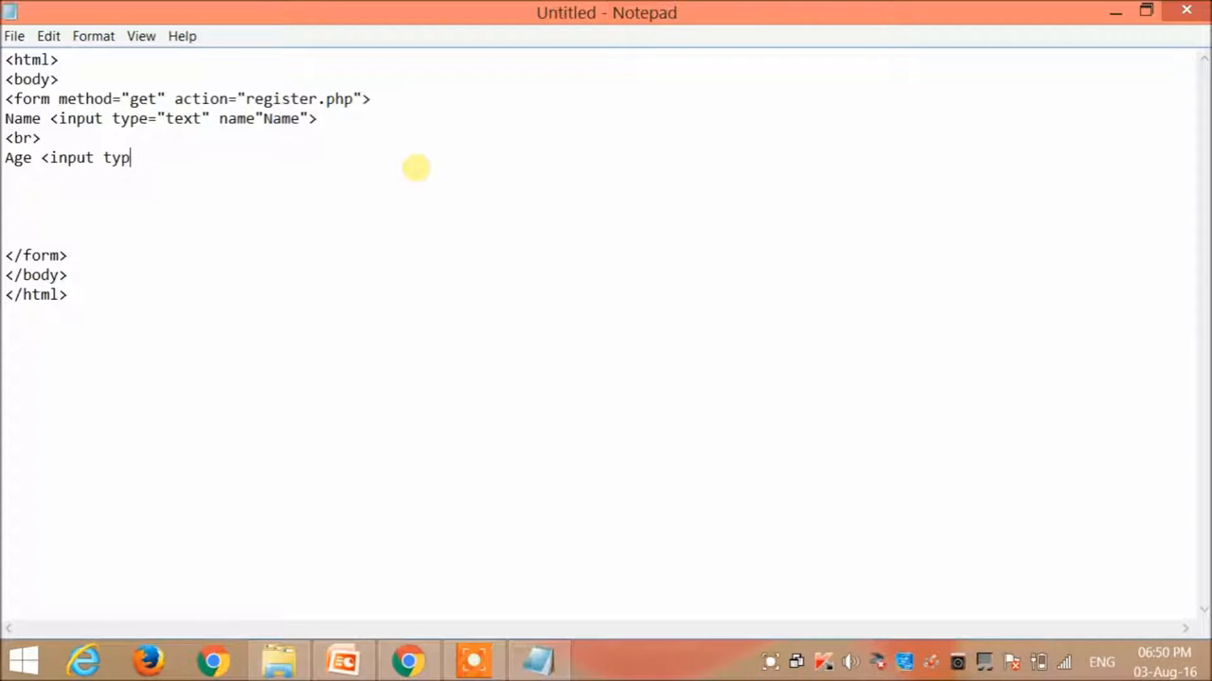
type("e=\"te")
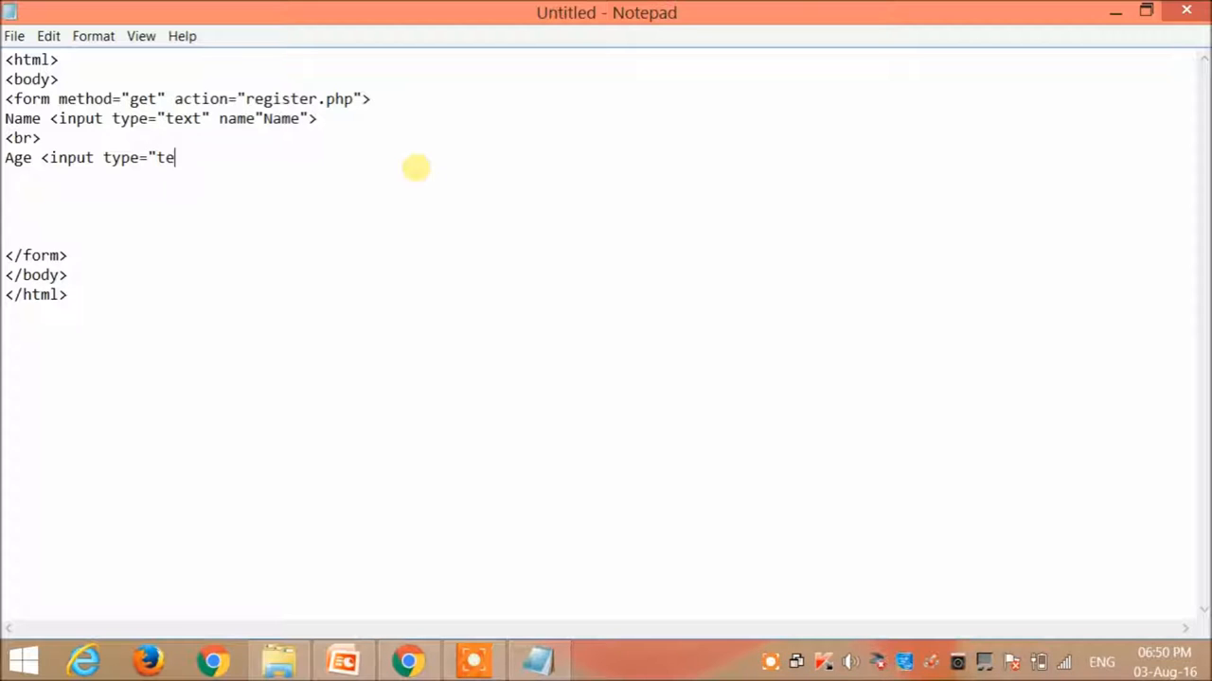
type("xt\"")
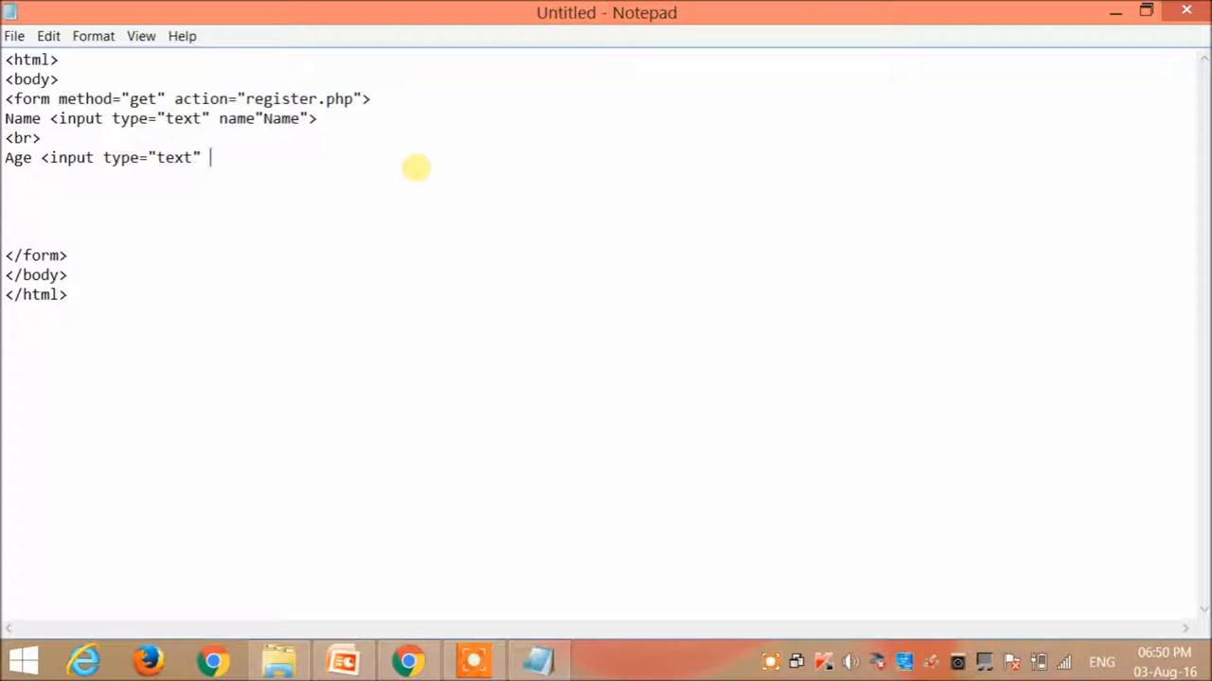
type("name")
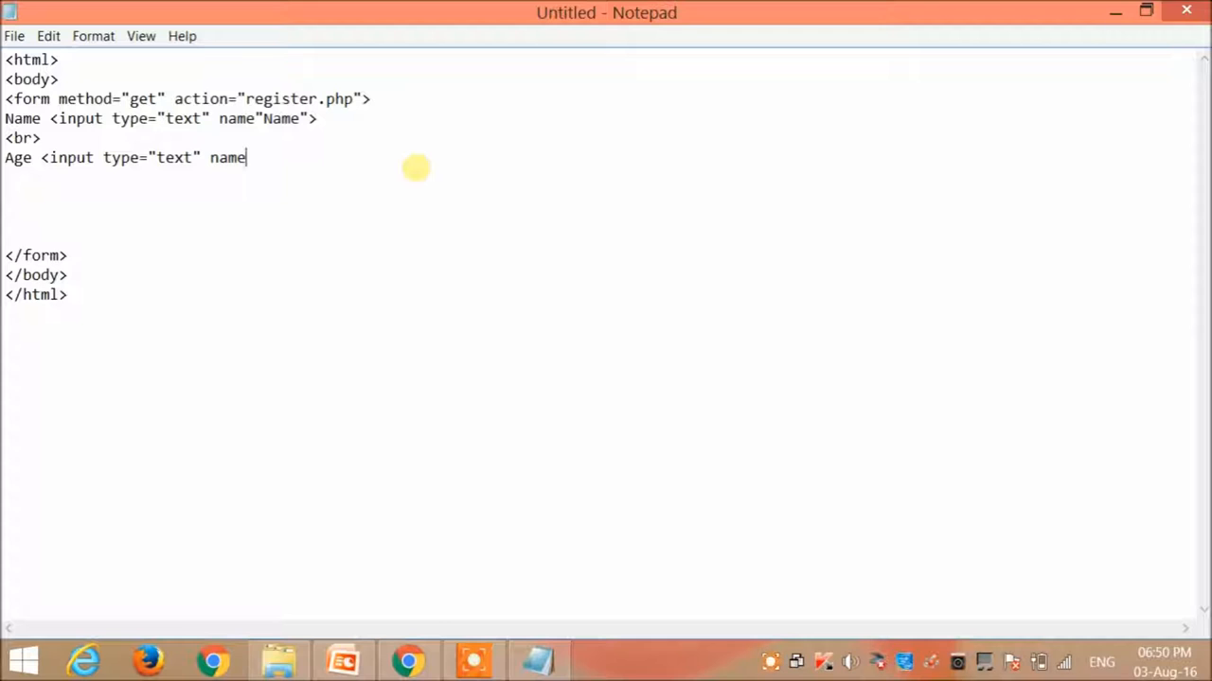
type("=\"Ag")
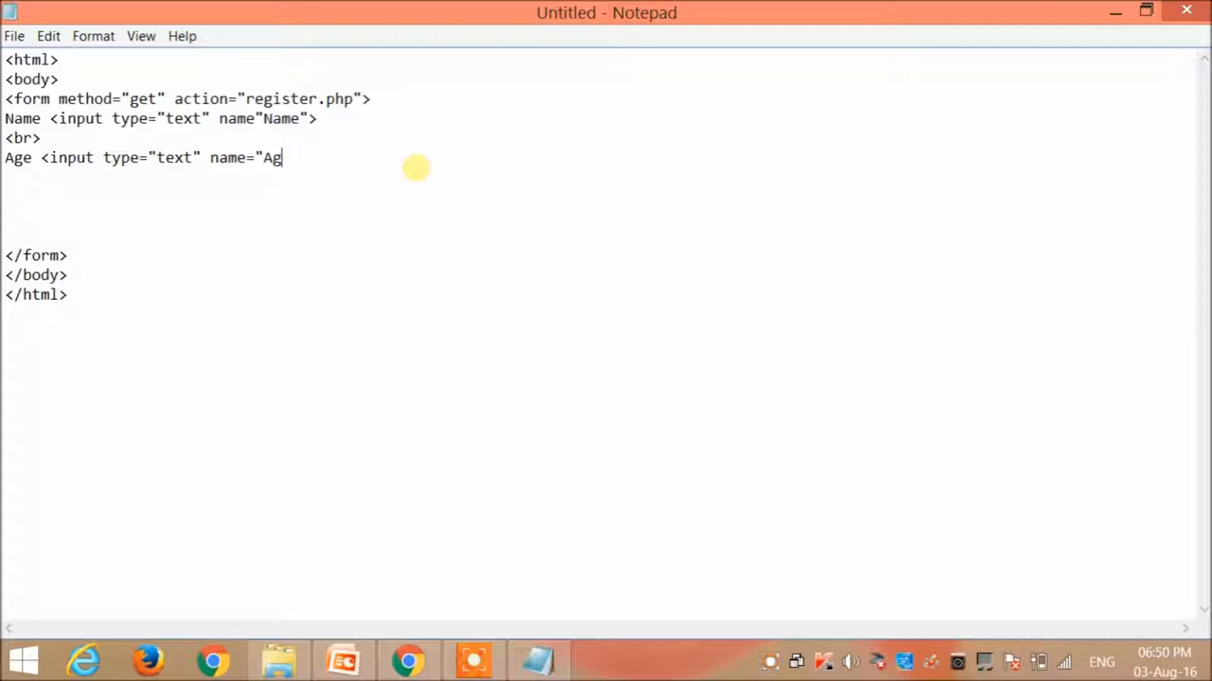
type("e\">")
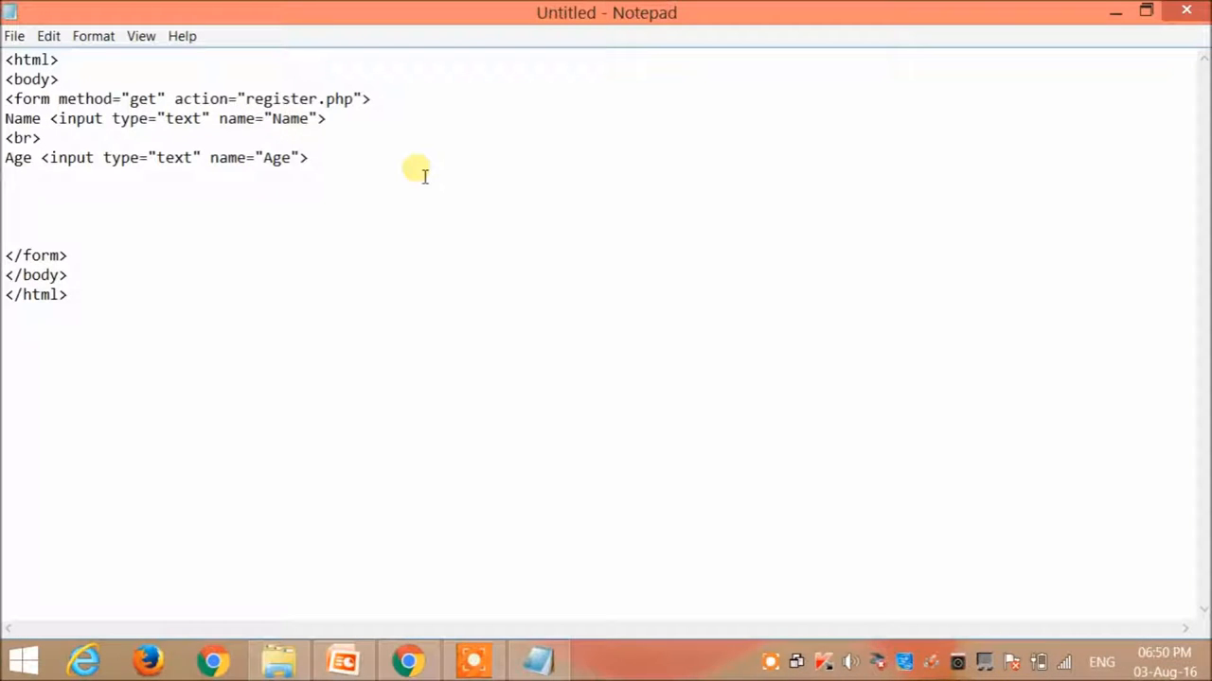
Add a line break and a Password label with a password input named Pass1.
type("<br")
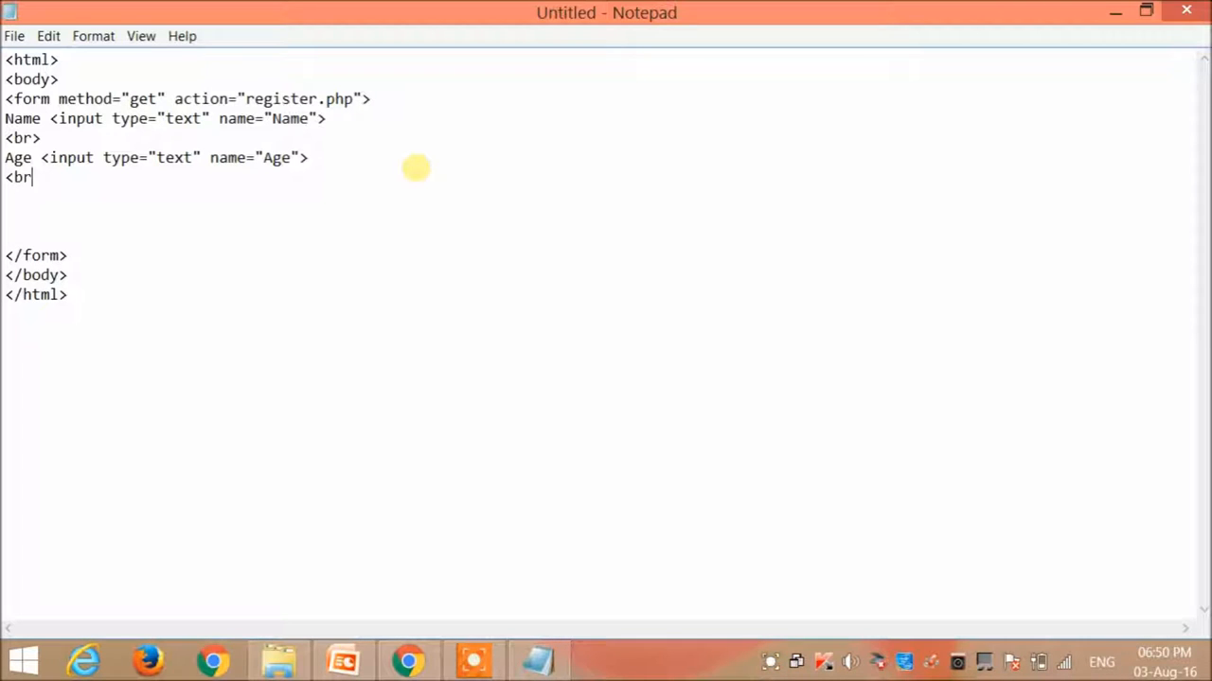
type(">")
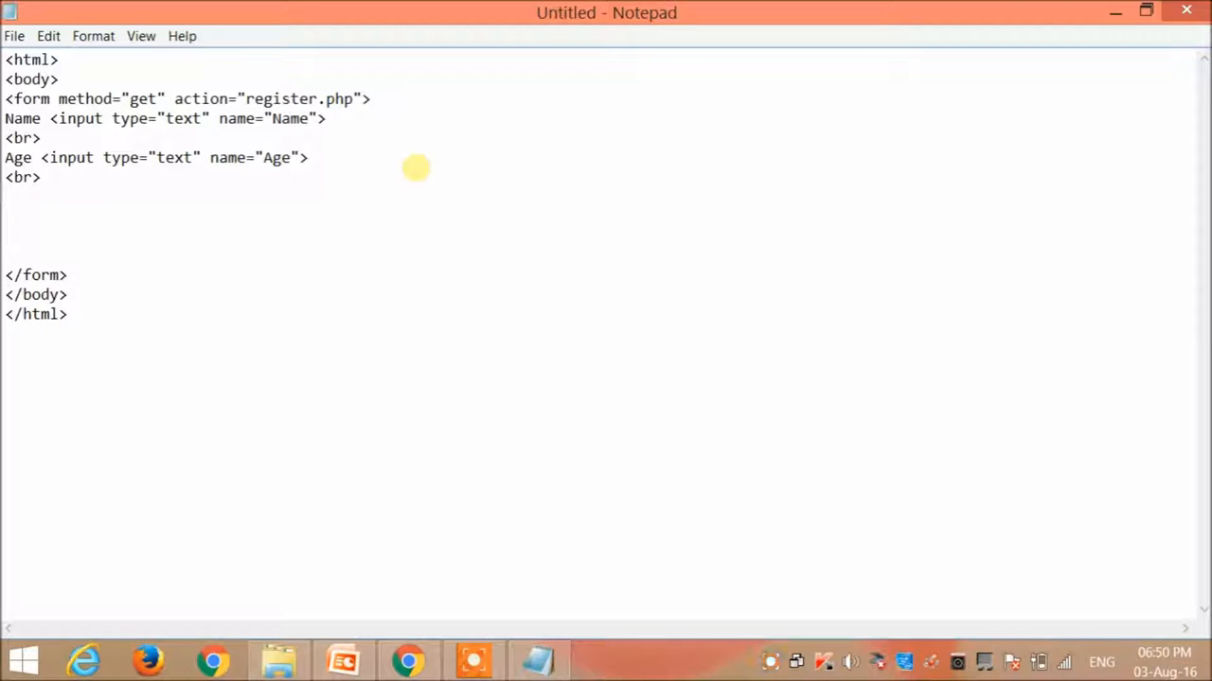
type("Pass")
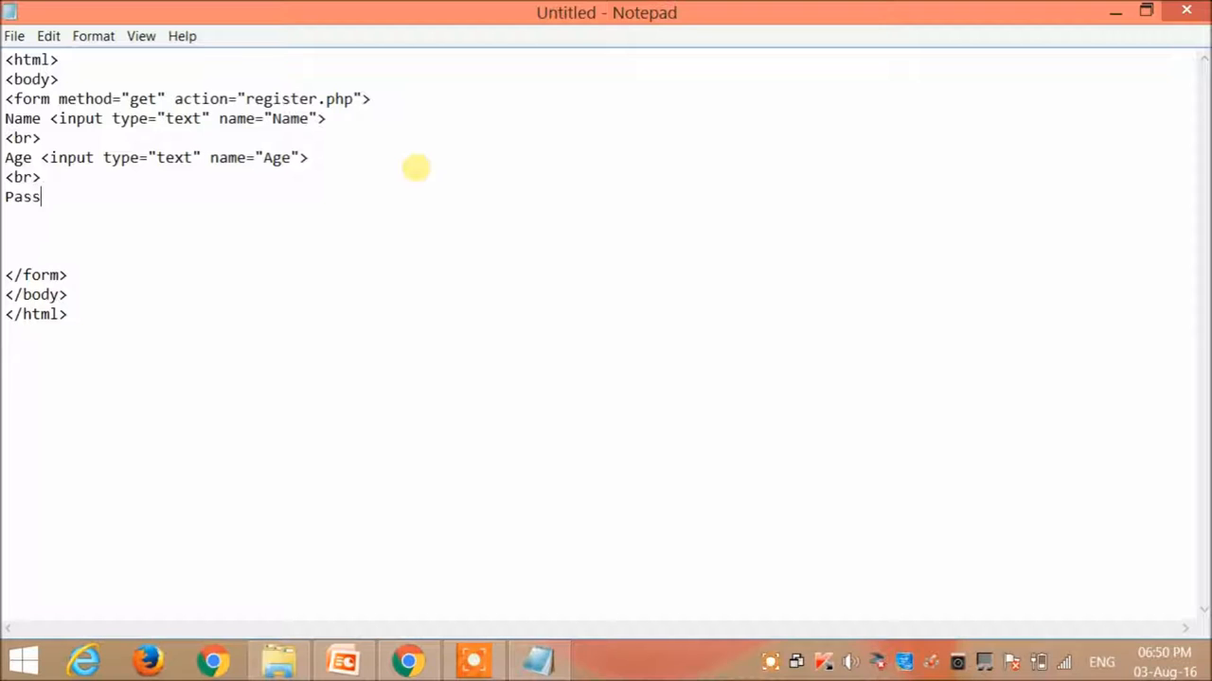
type("word")
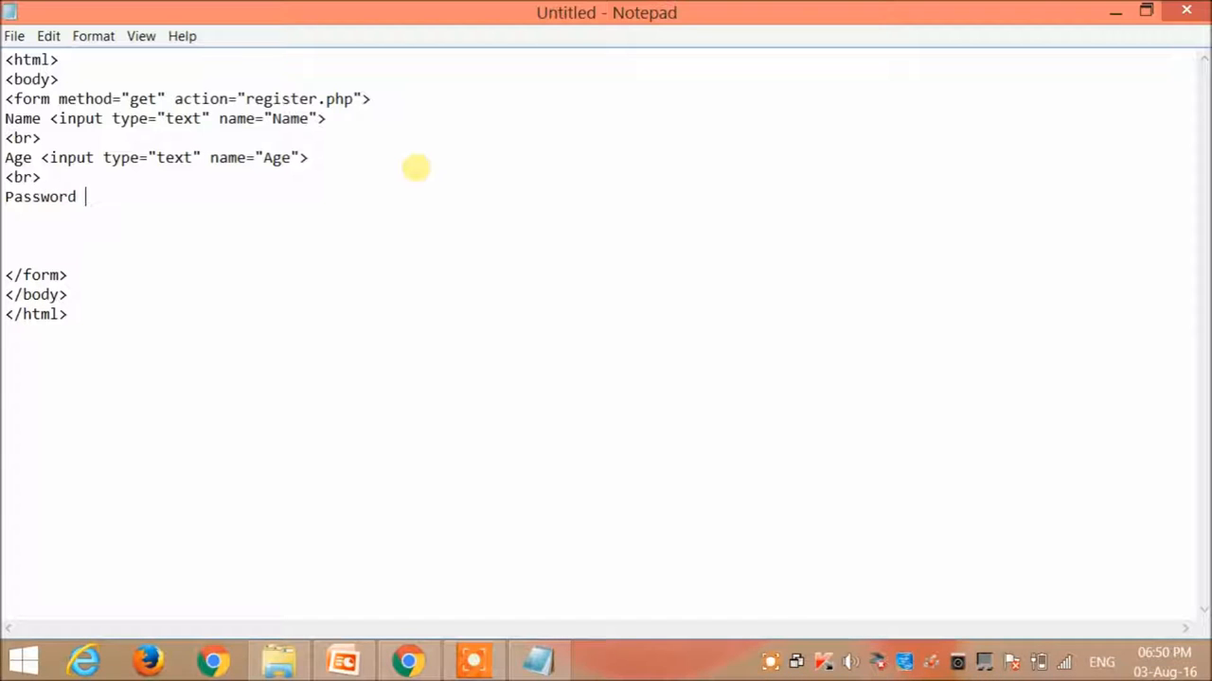
type("<input")
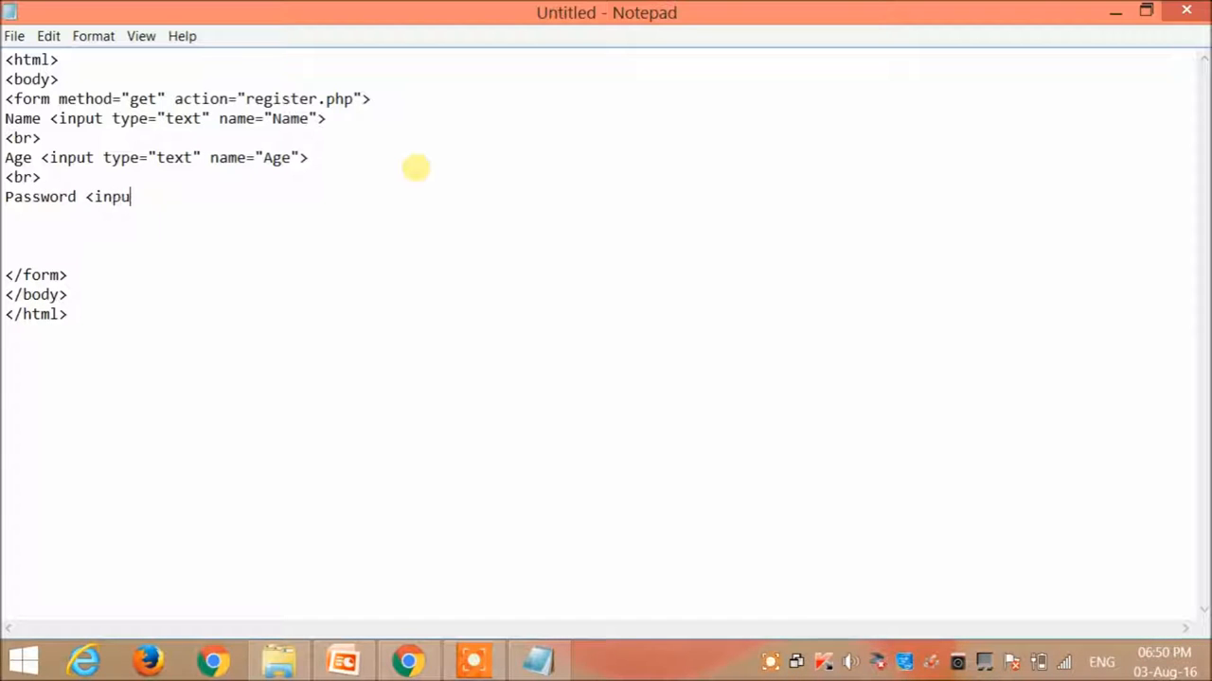
type("\" ty\"")
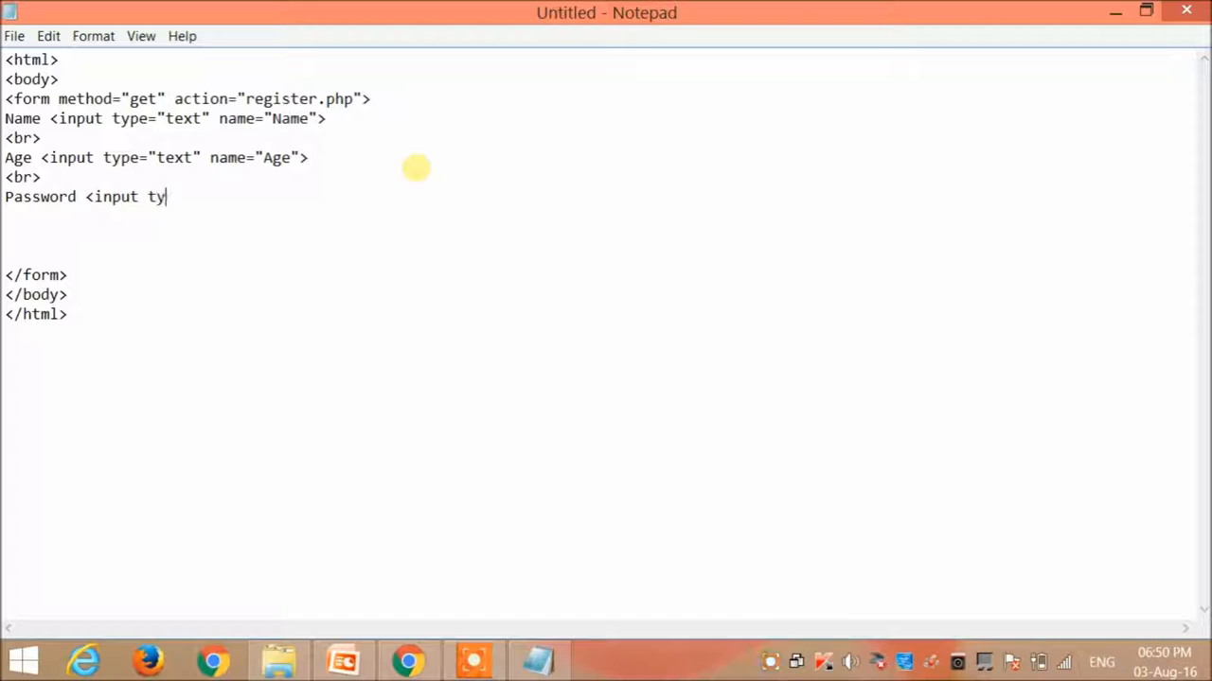
type("pe=\"p")
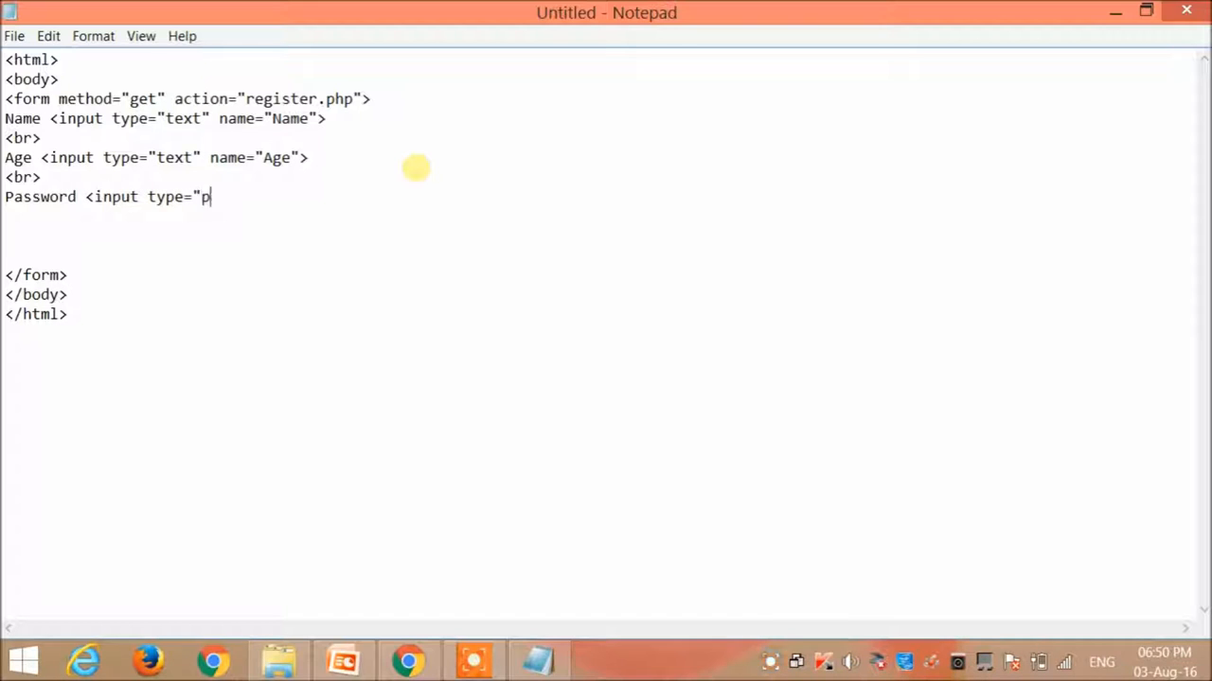
type("ass")
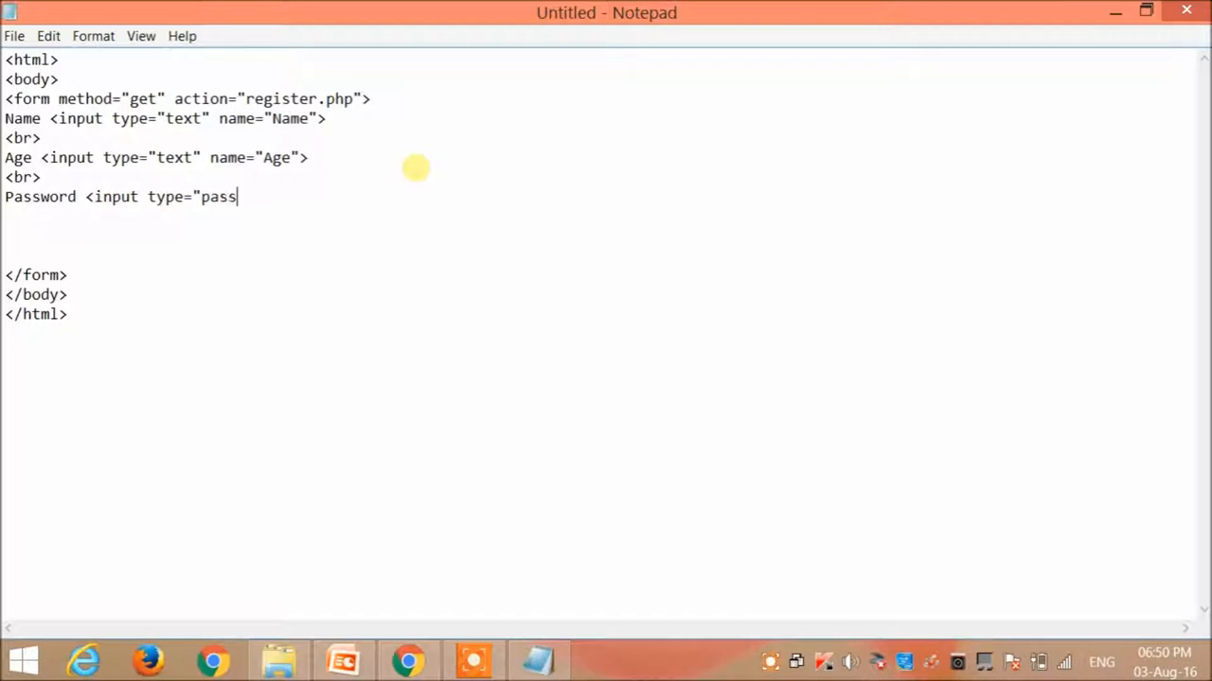
type("word")
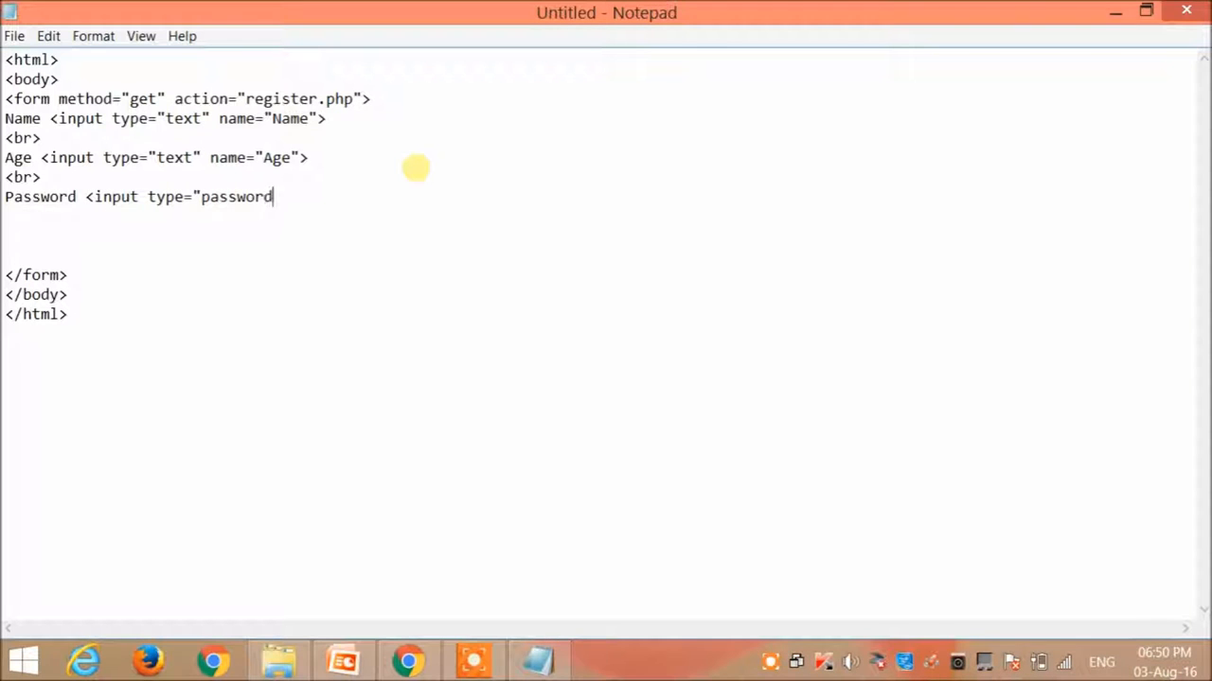
type("\"")
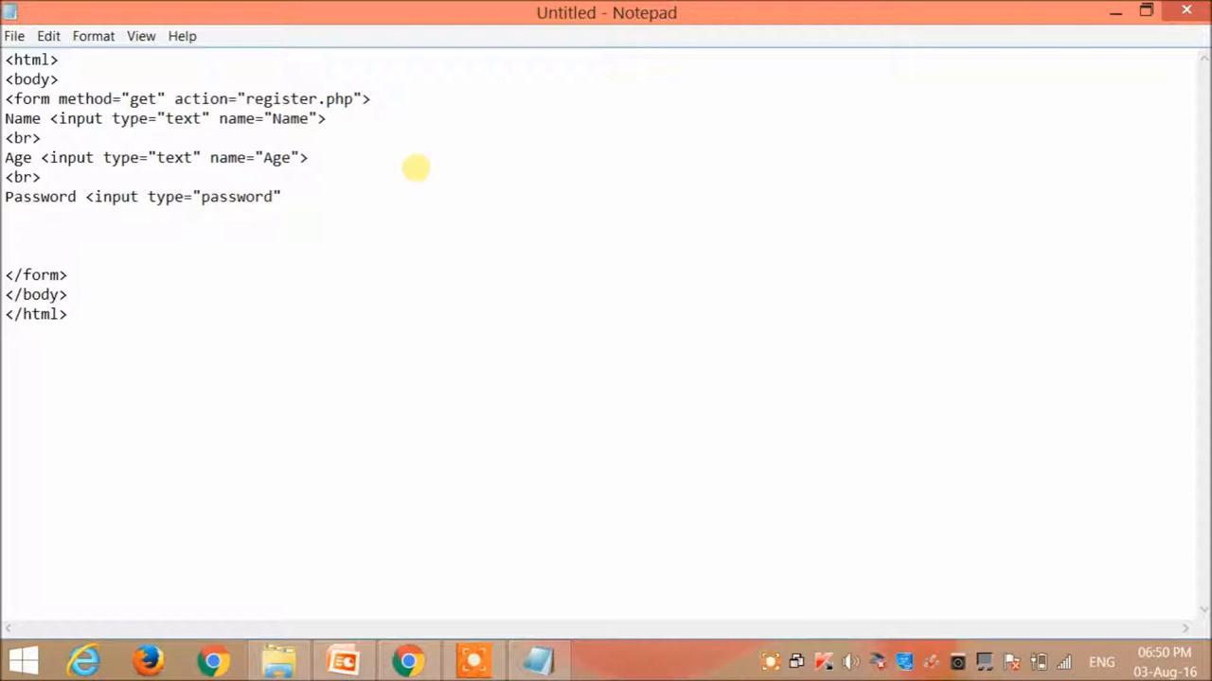
type("name=")
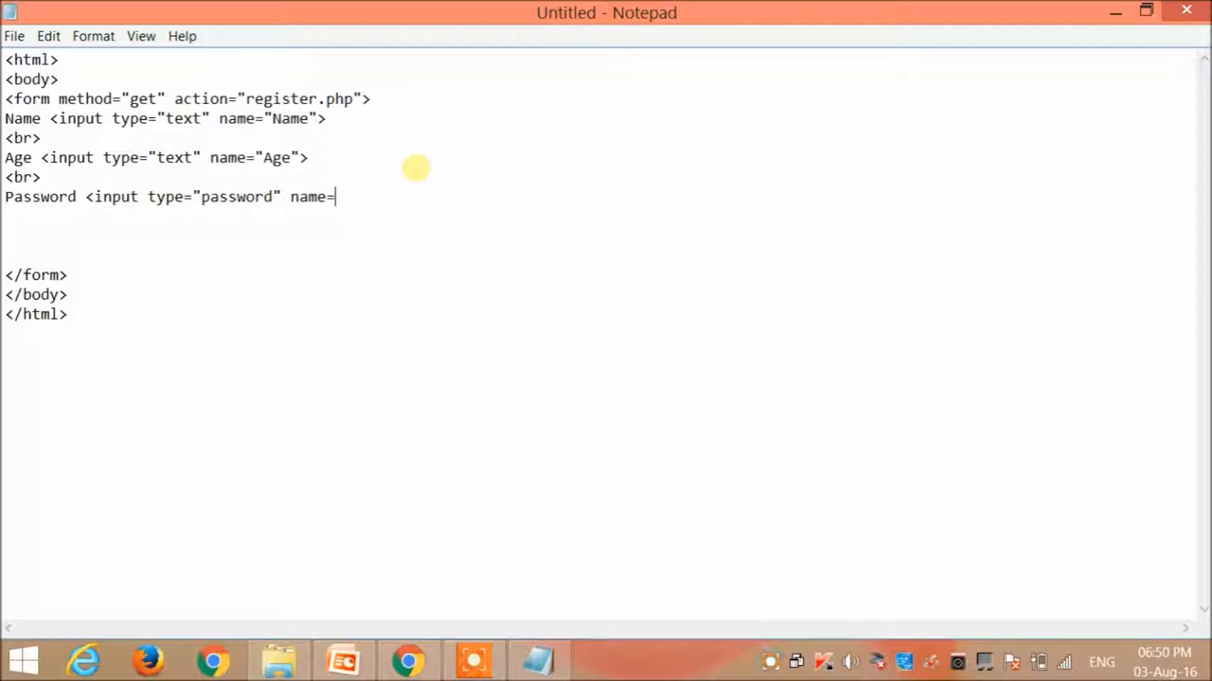
type("\"pAss")
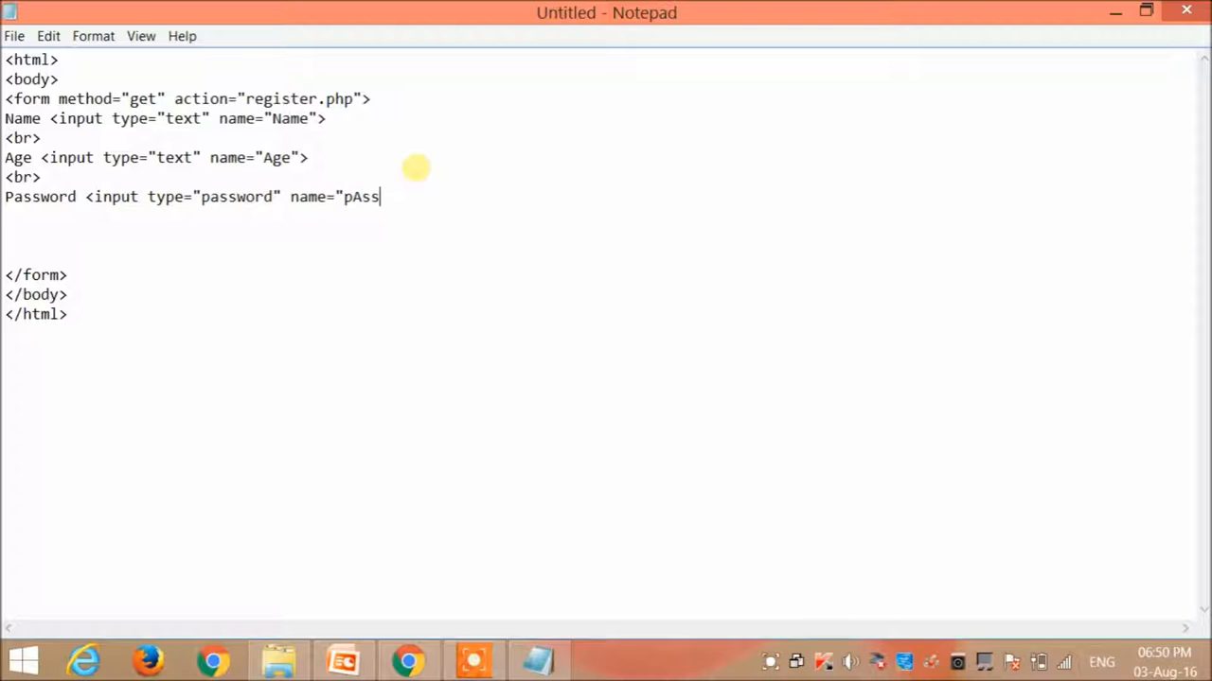
key("Backspace")
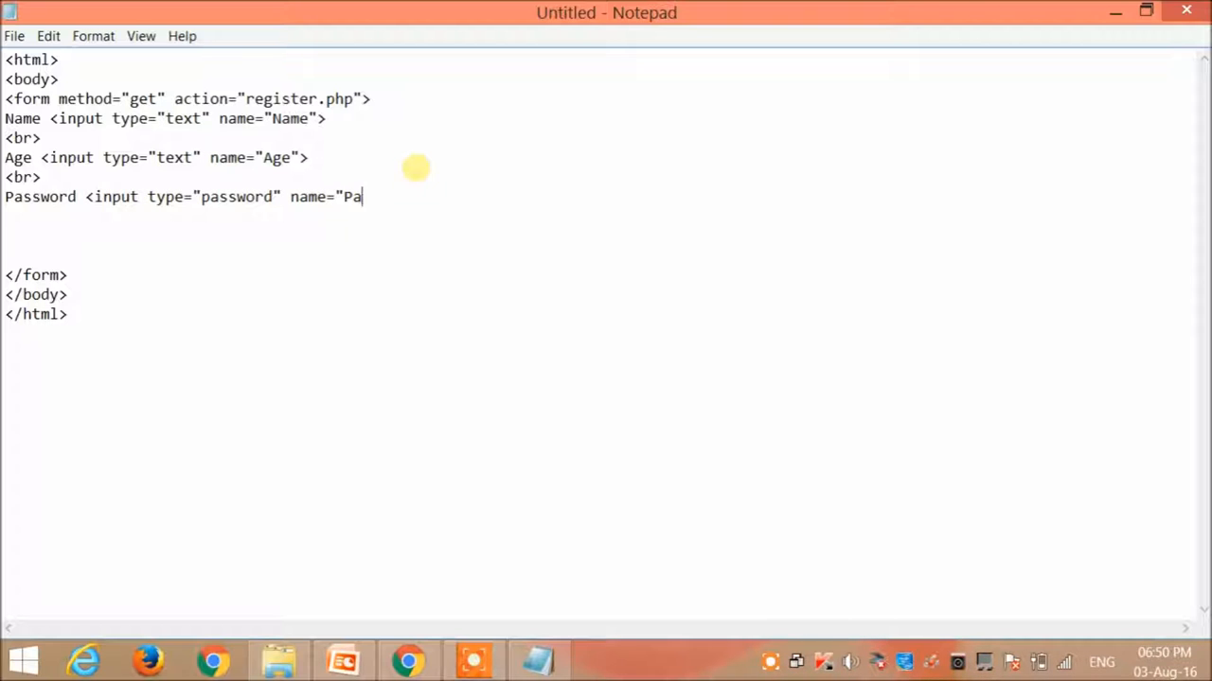
type("ss1\">")
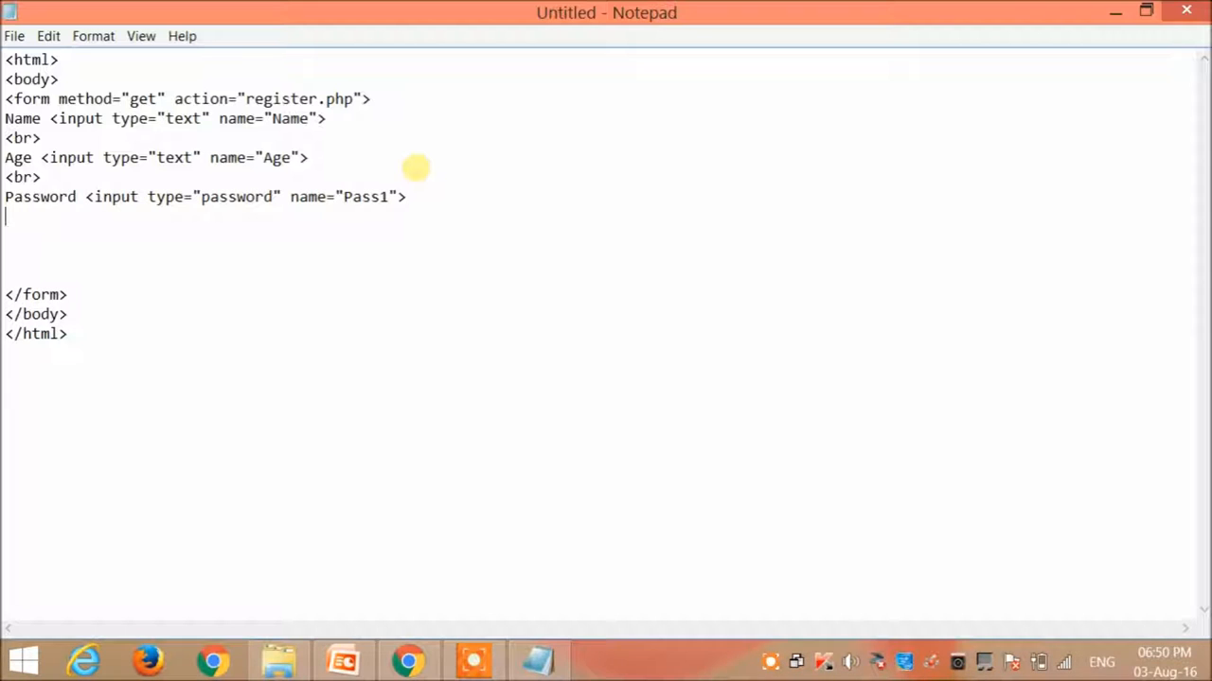
Add a Confirm Password label with a password input named Pass2, then <br>.
type("<br>")
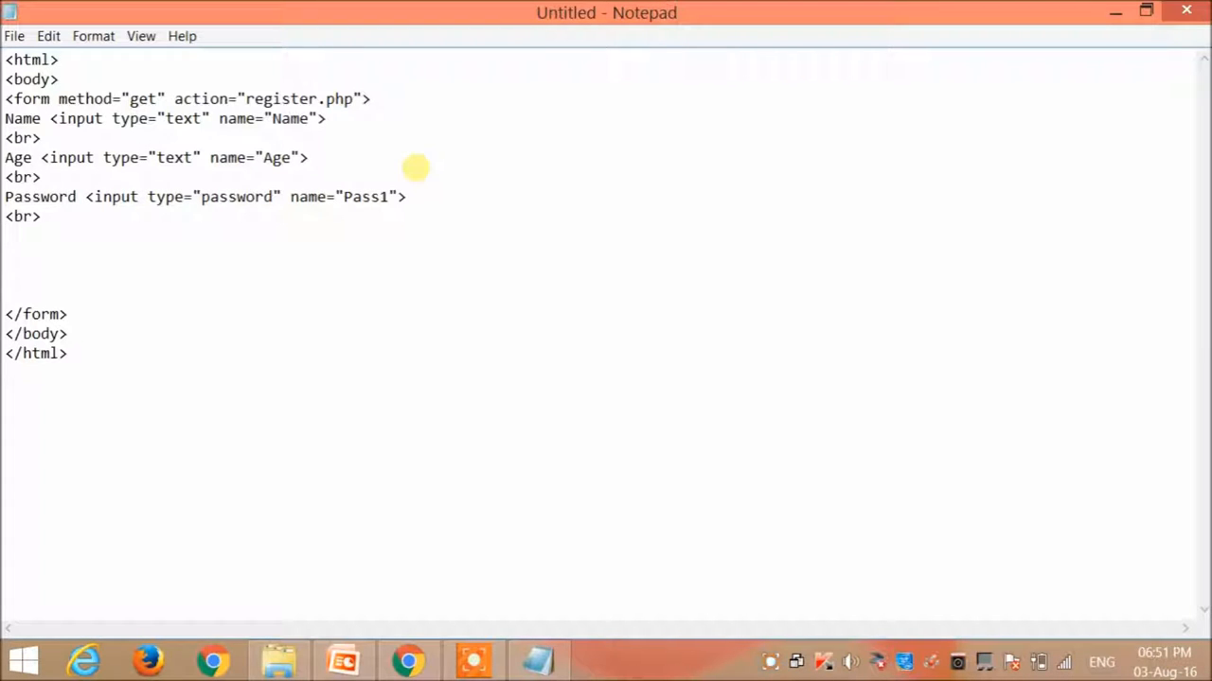
type("Confirm P")
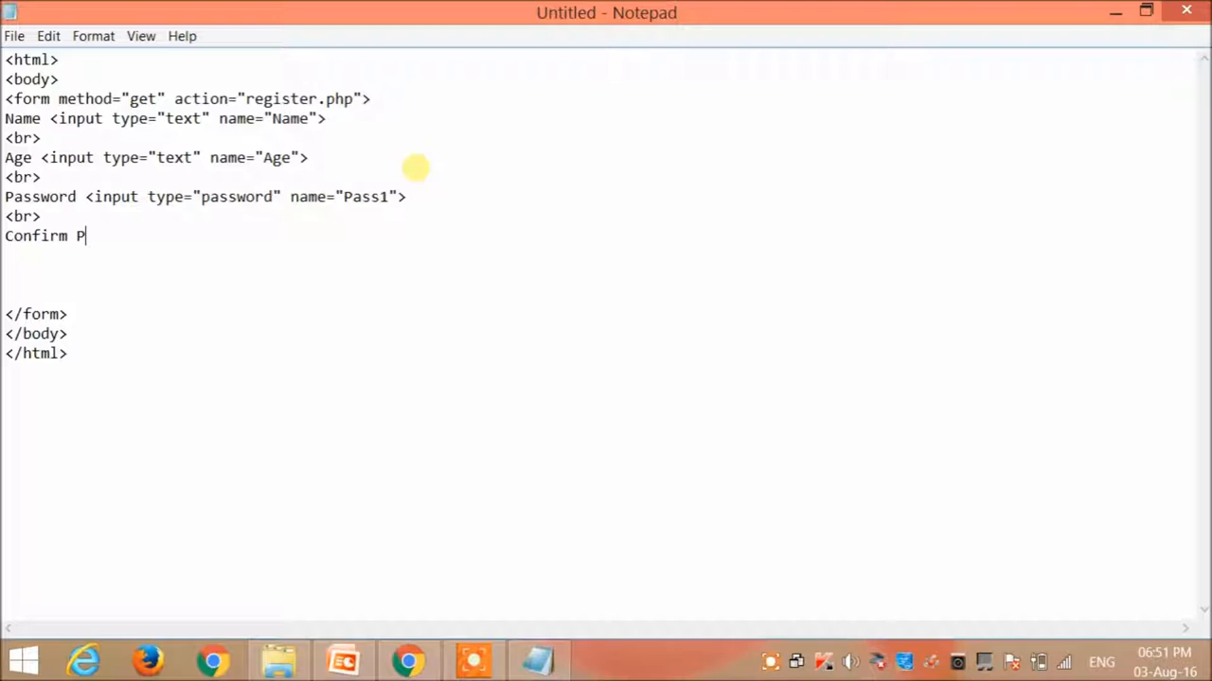
type("assword")
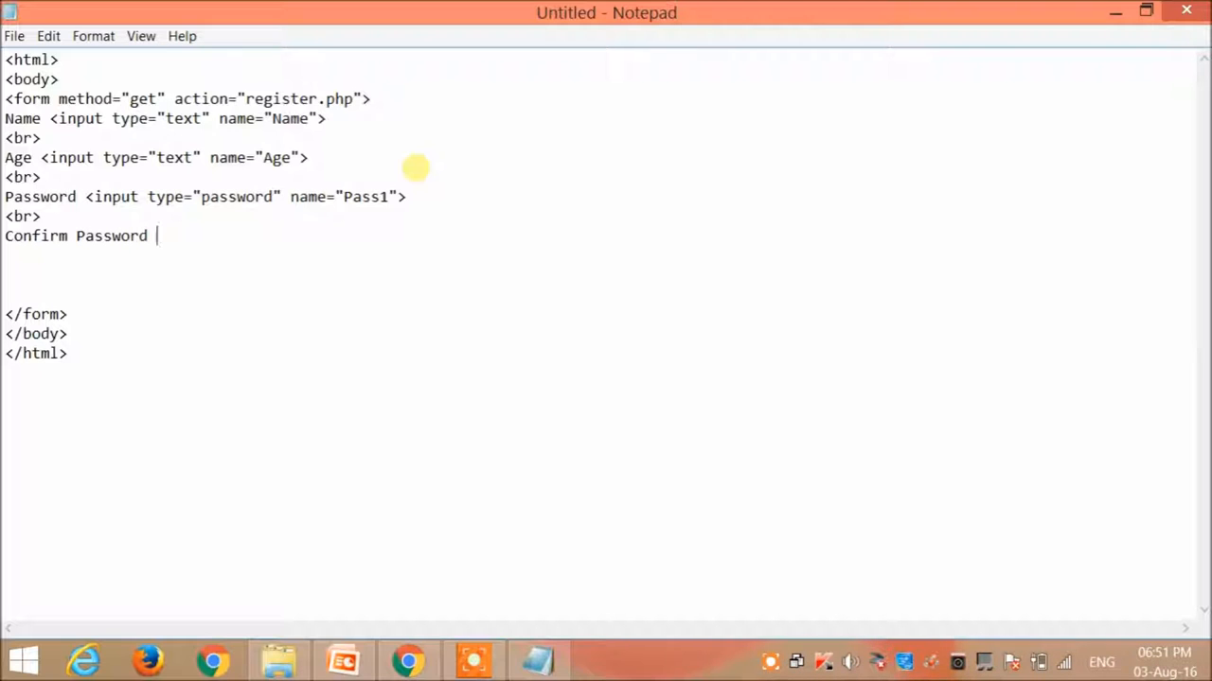
type("<in")
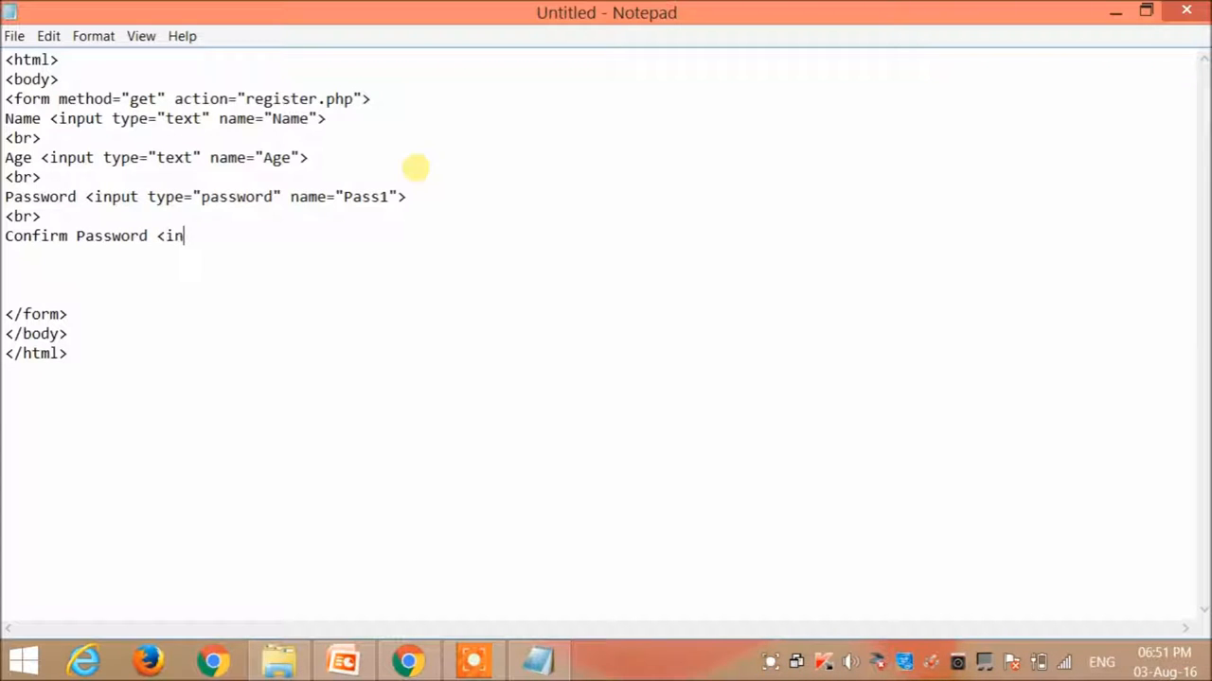
type("put ty")
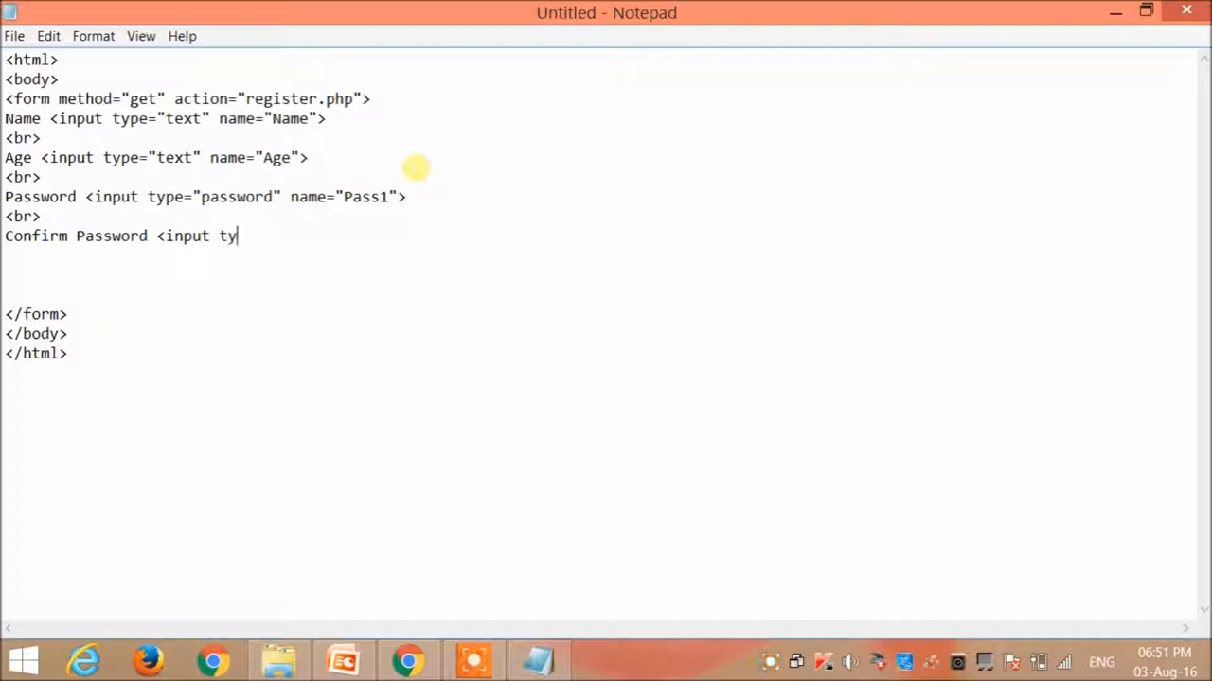
type("pe=\"")
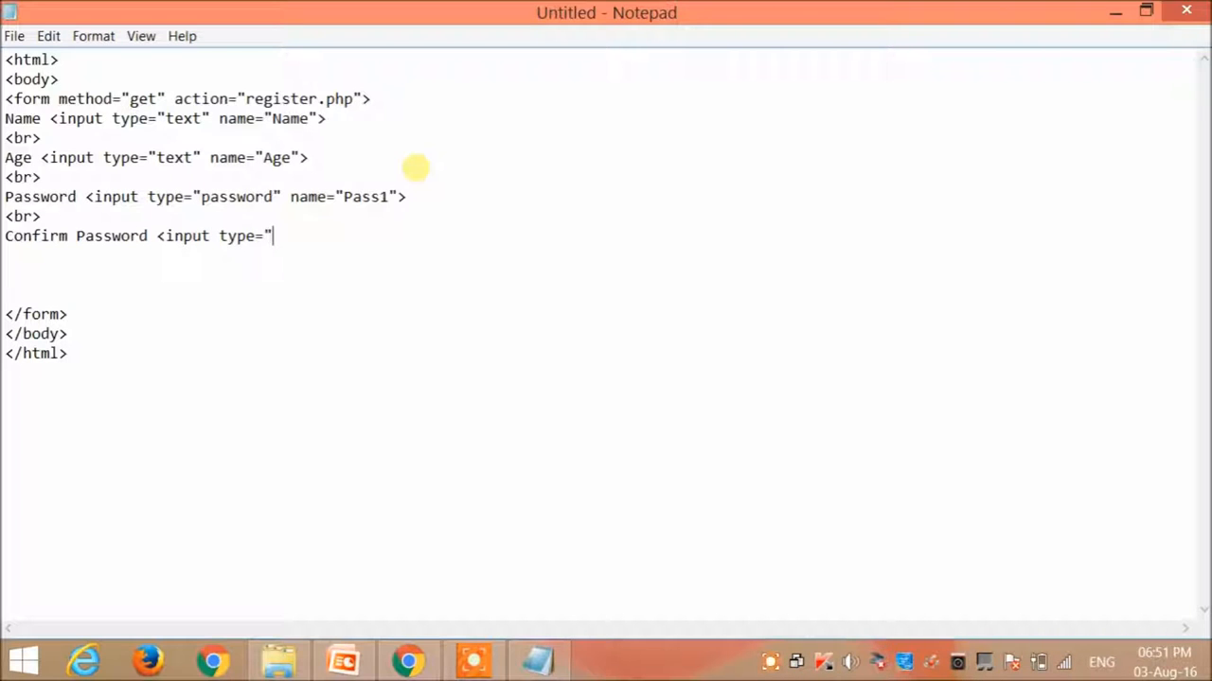
type("passwor")
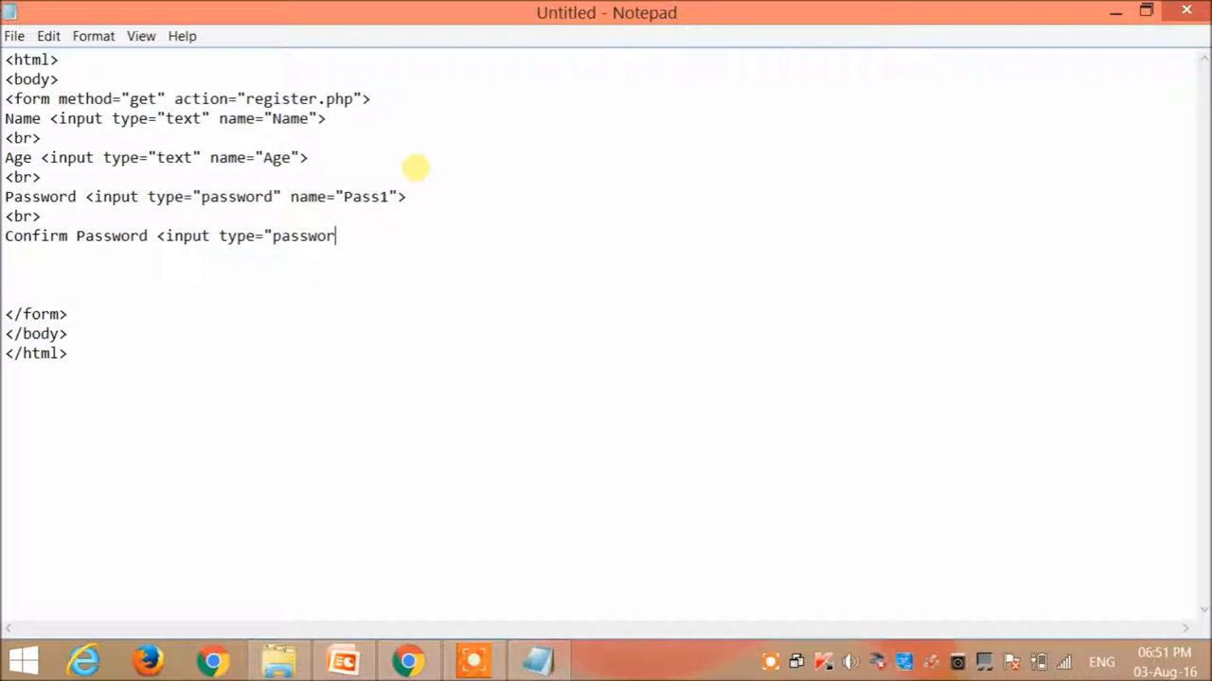
type("d\" nam")
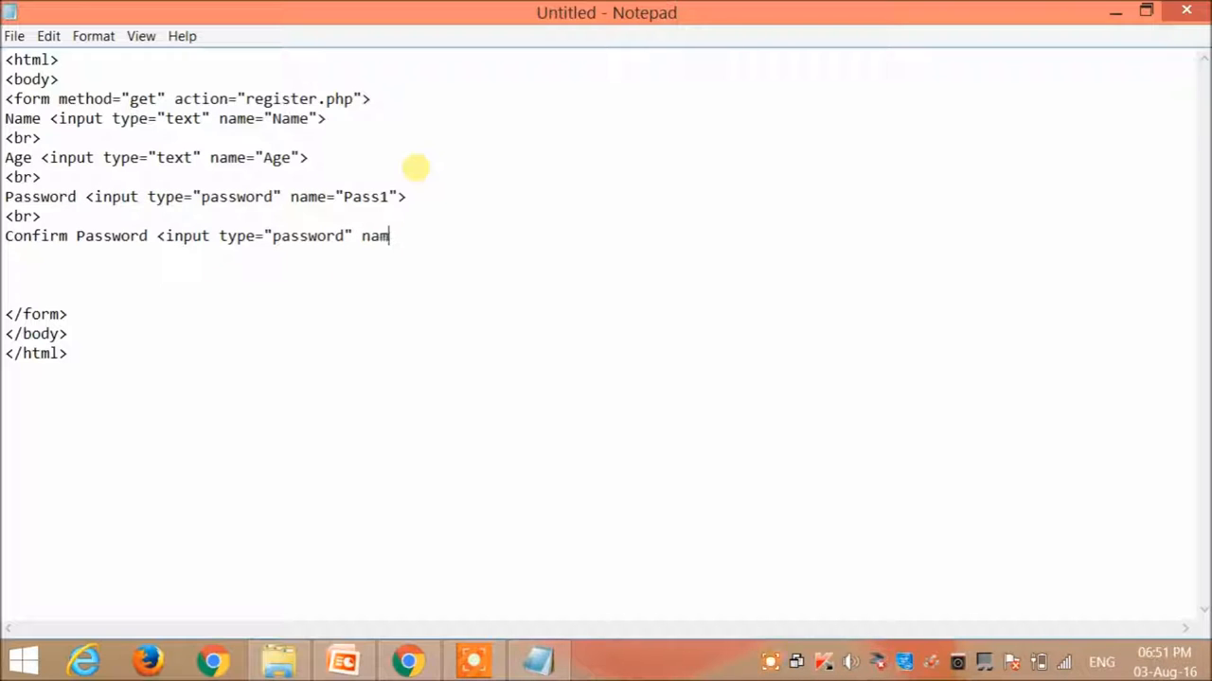
type("e=\"Pass")
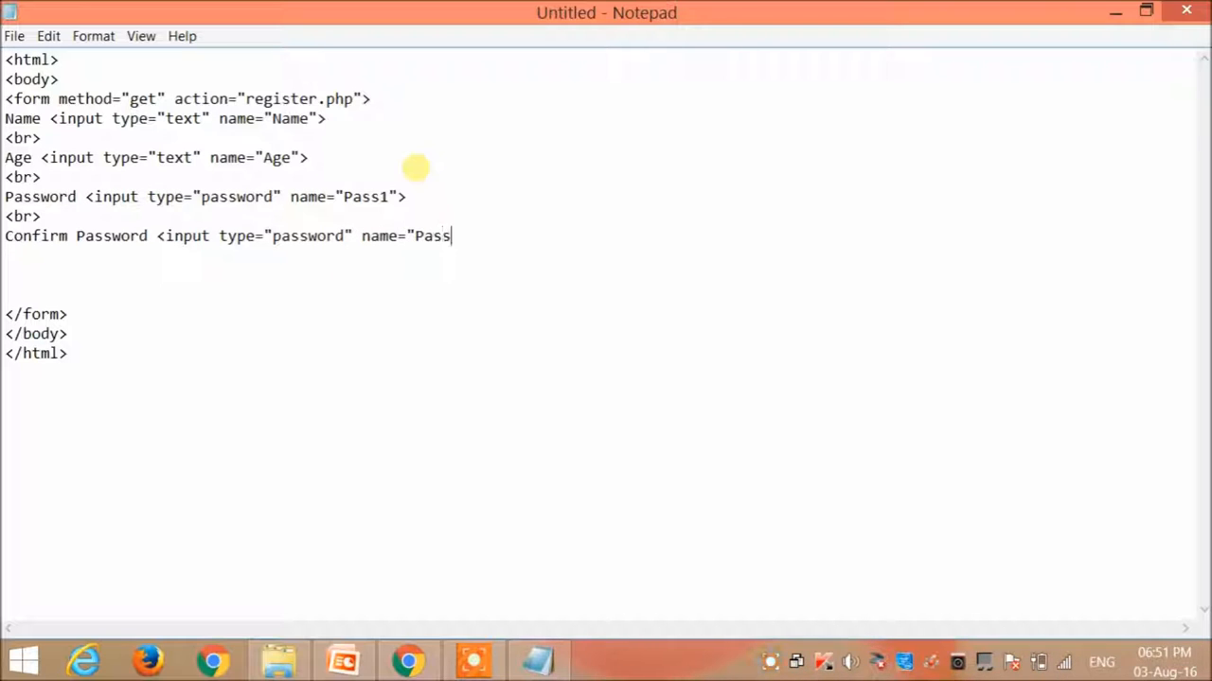
type("2\">")
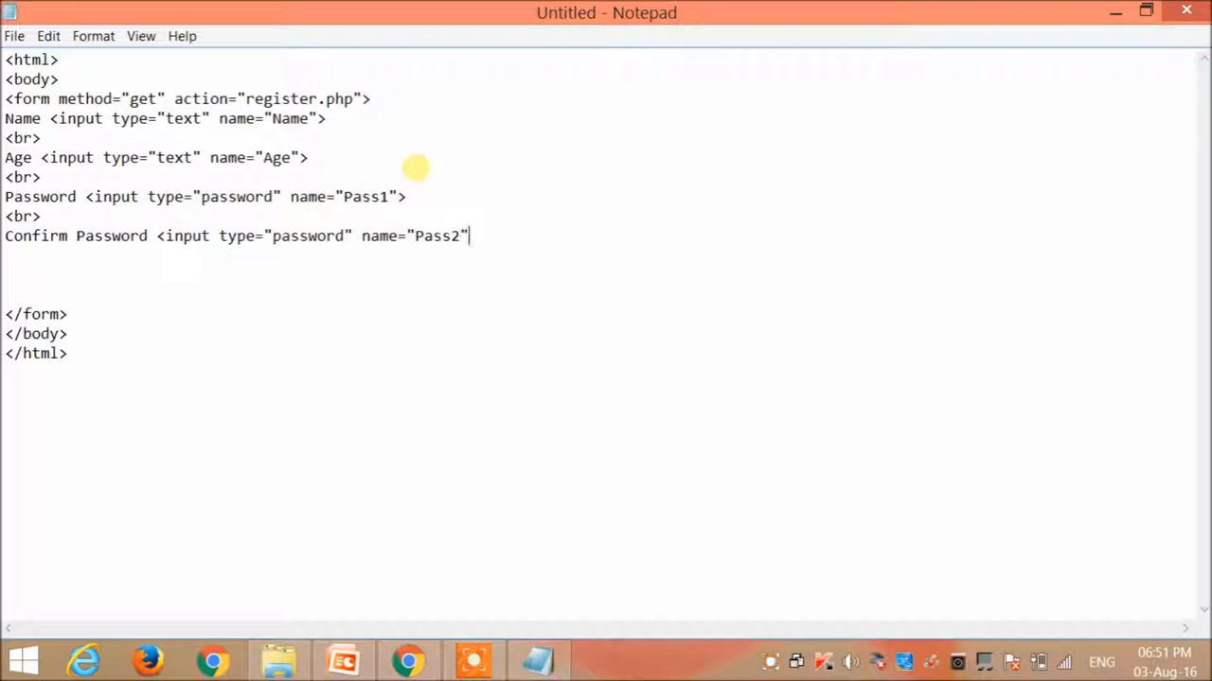
type(">")
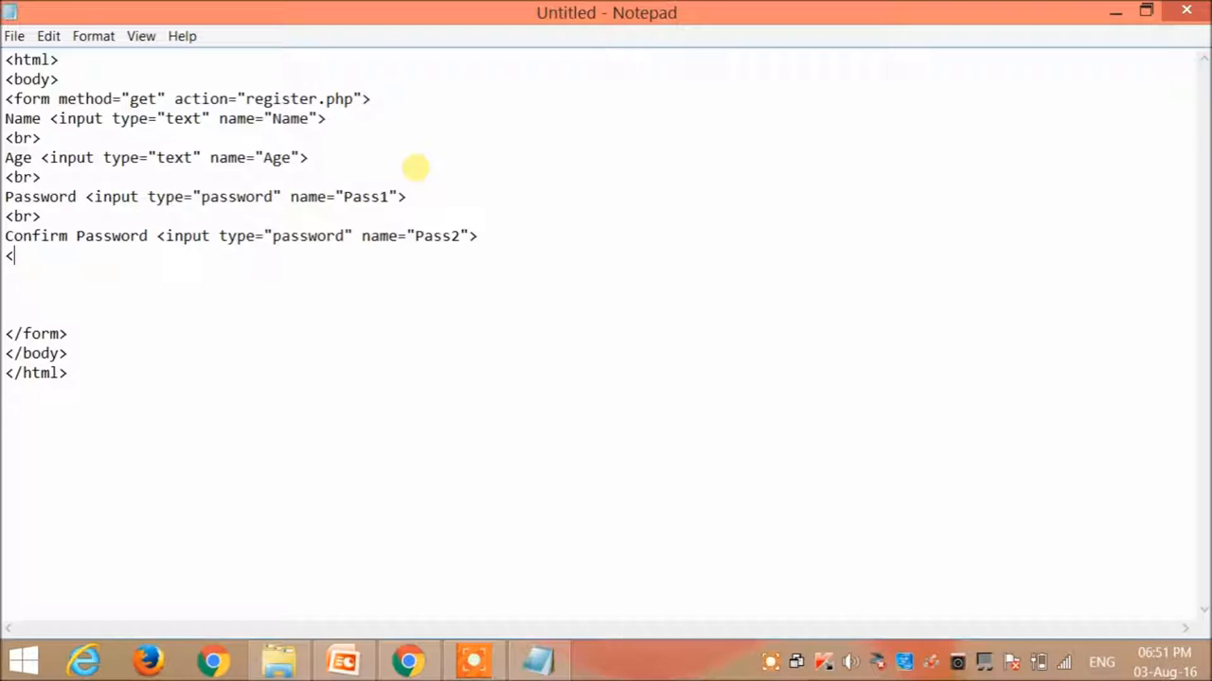
type("br>")
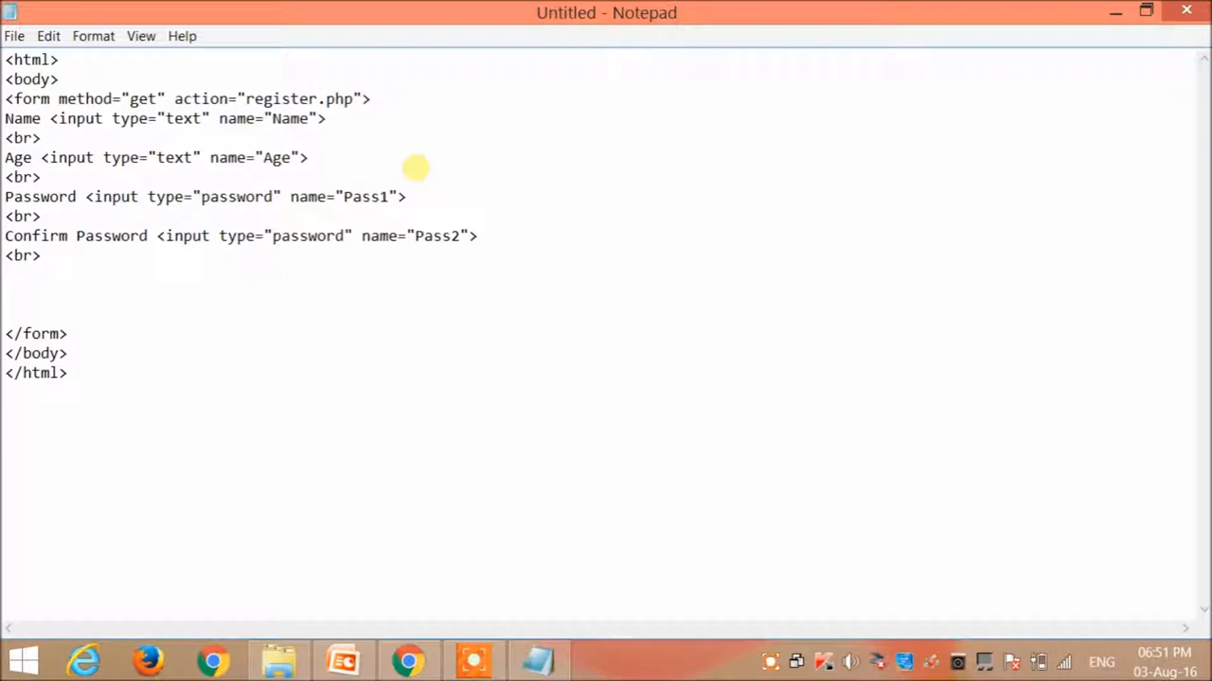
Add a Gender label with a radio input named Gender labelled Male.
type("Gebd")
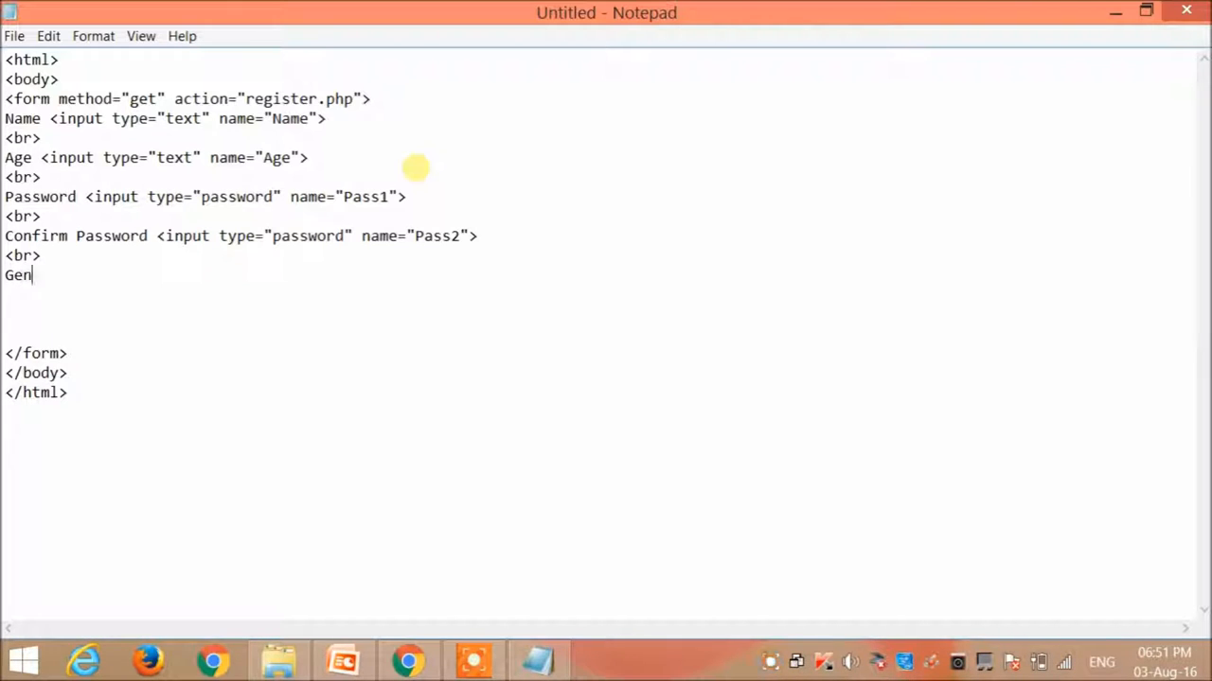
type("der")
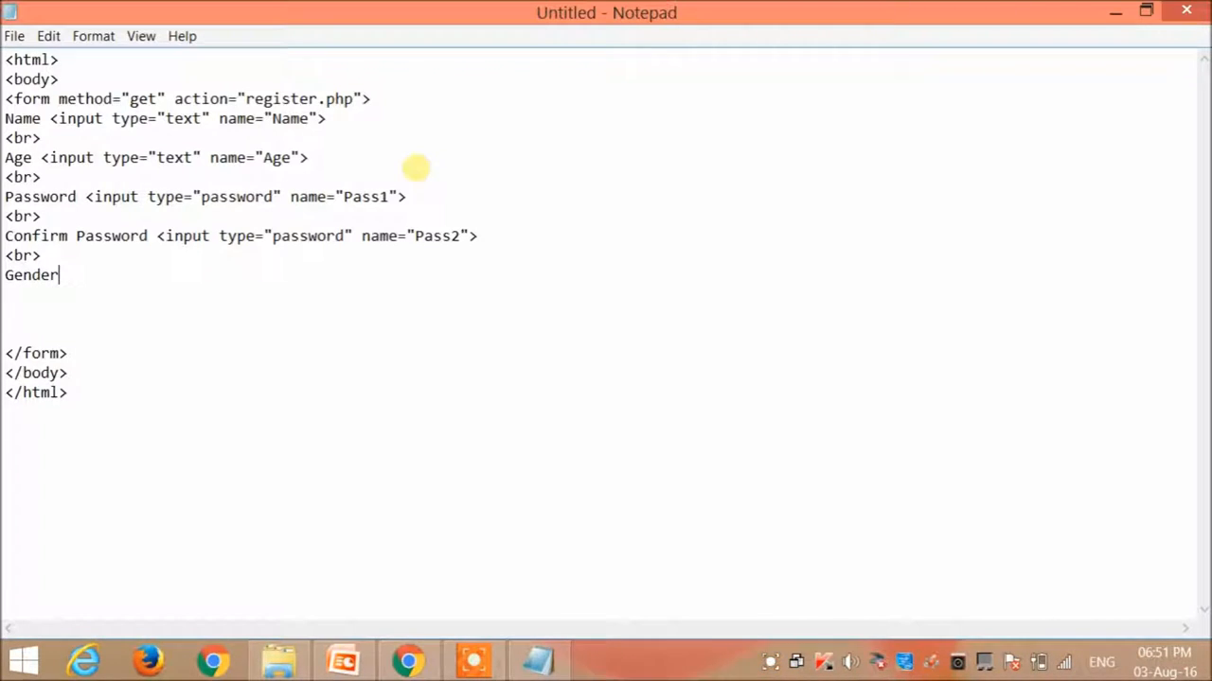
type("<inp")
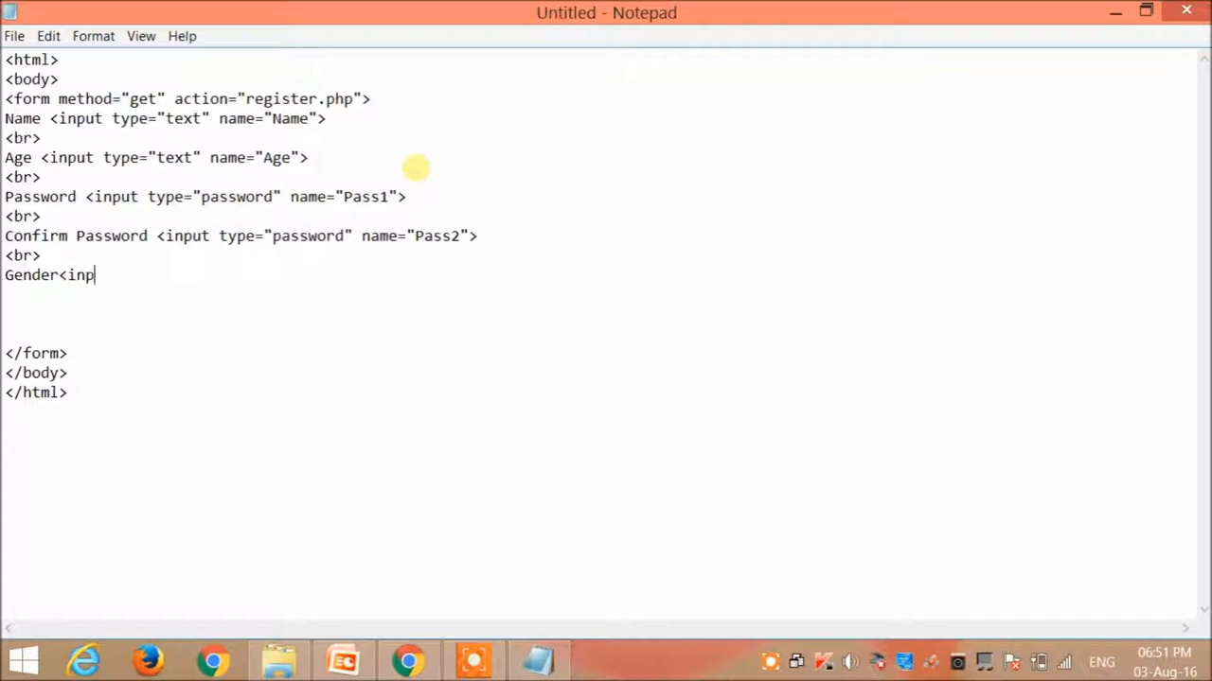
type("ut type=")
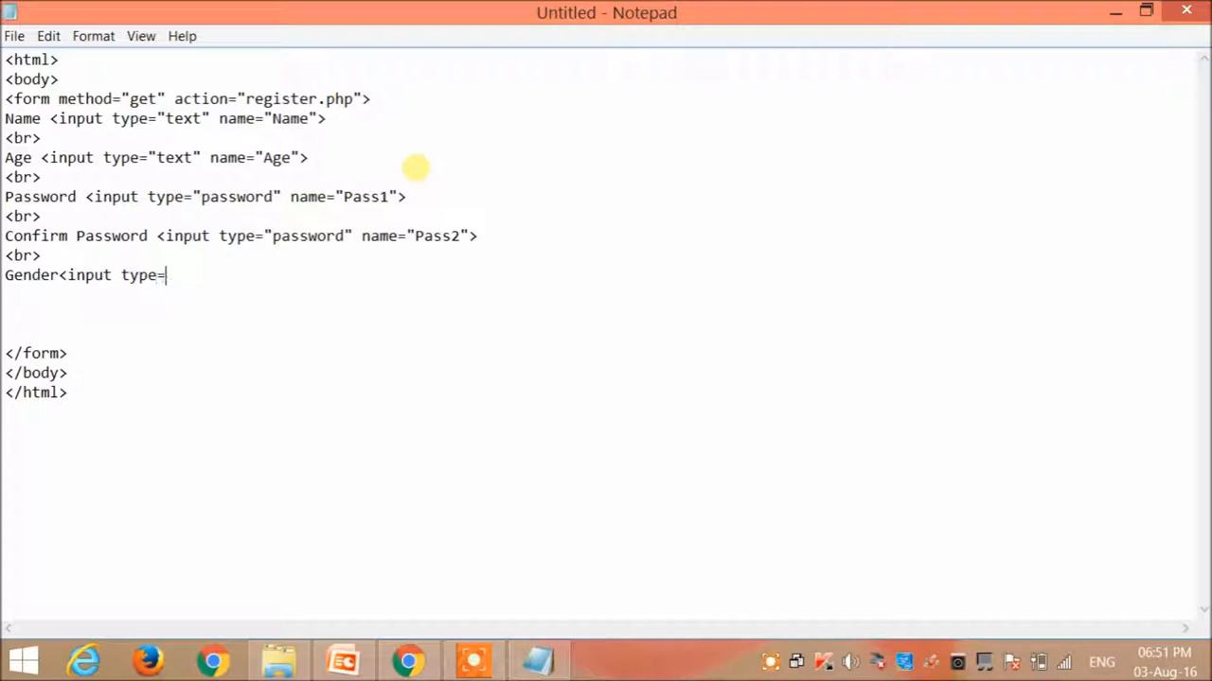
type("\"radio")
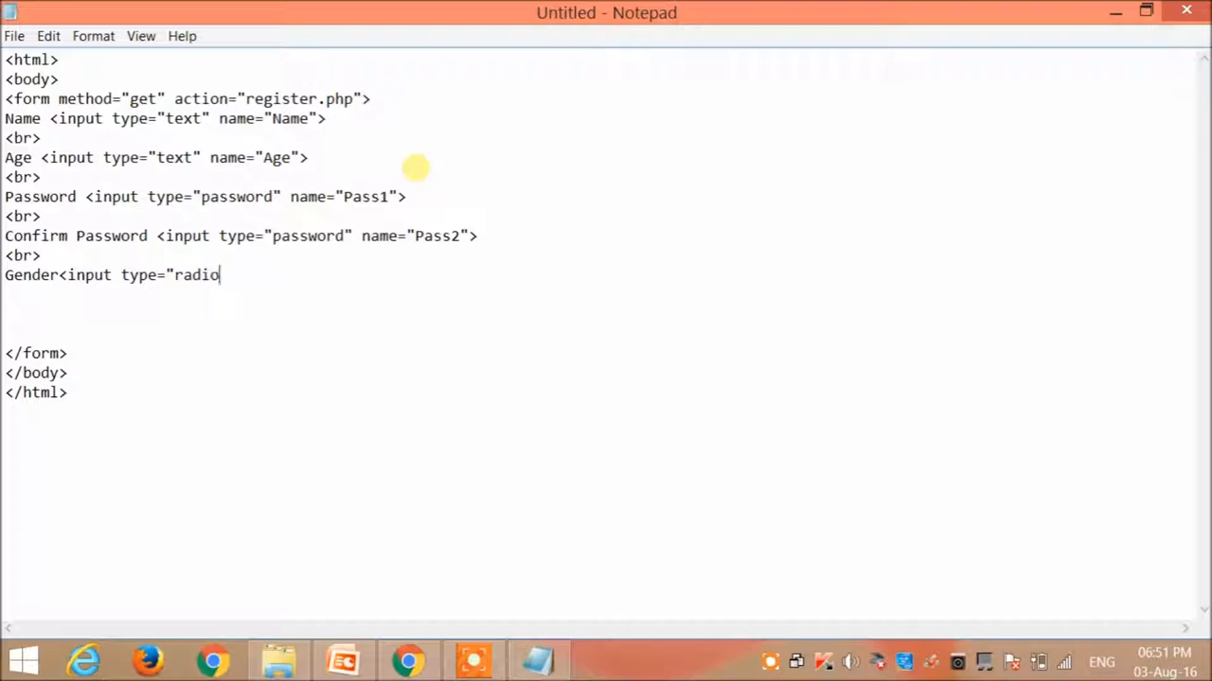
type("\" name=")
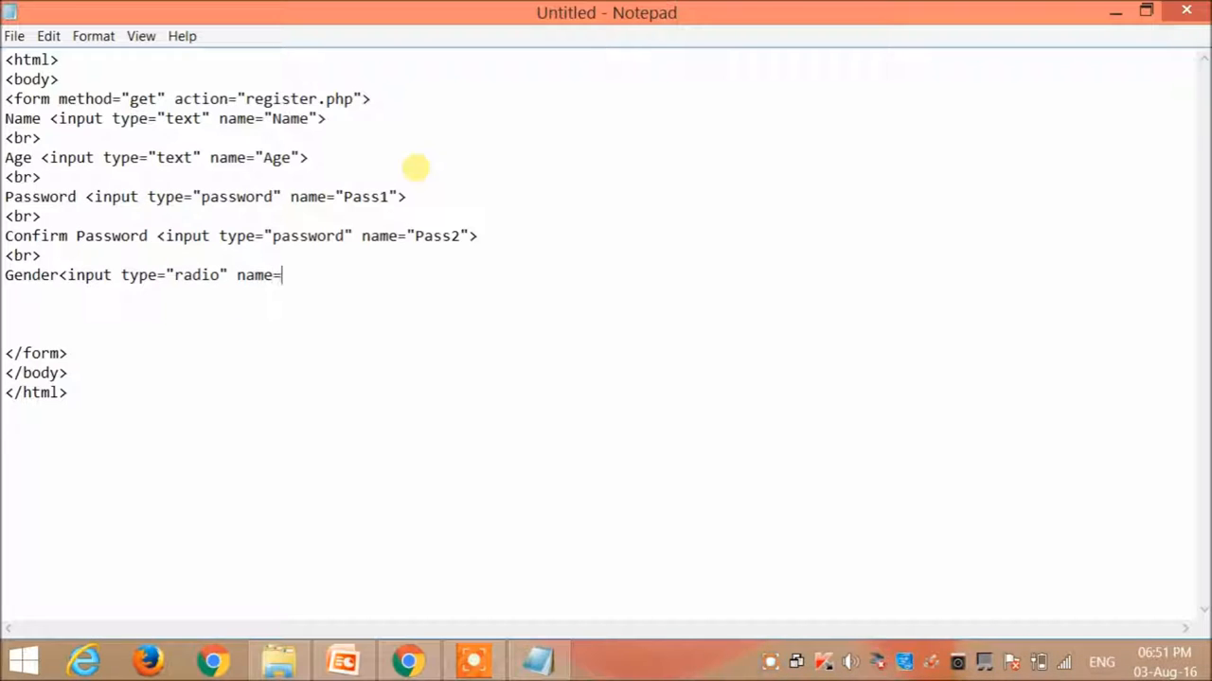
type("\"Gender")
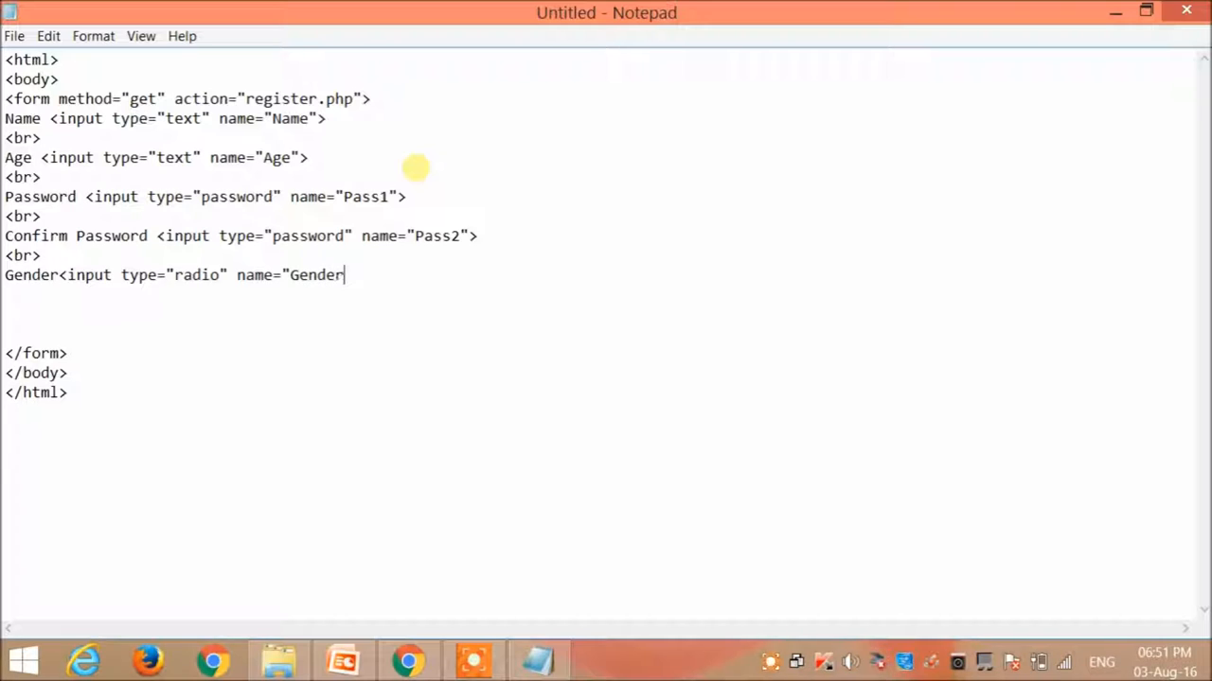
type("\">")
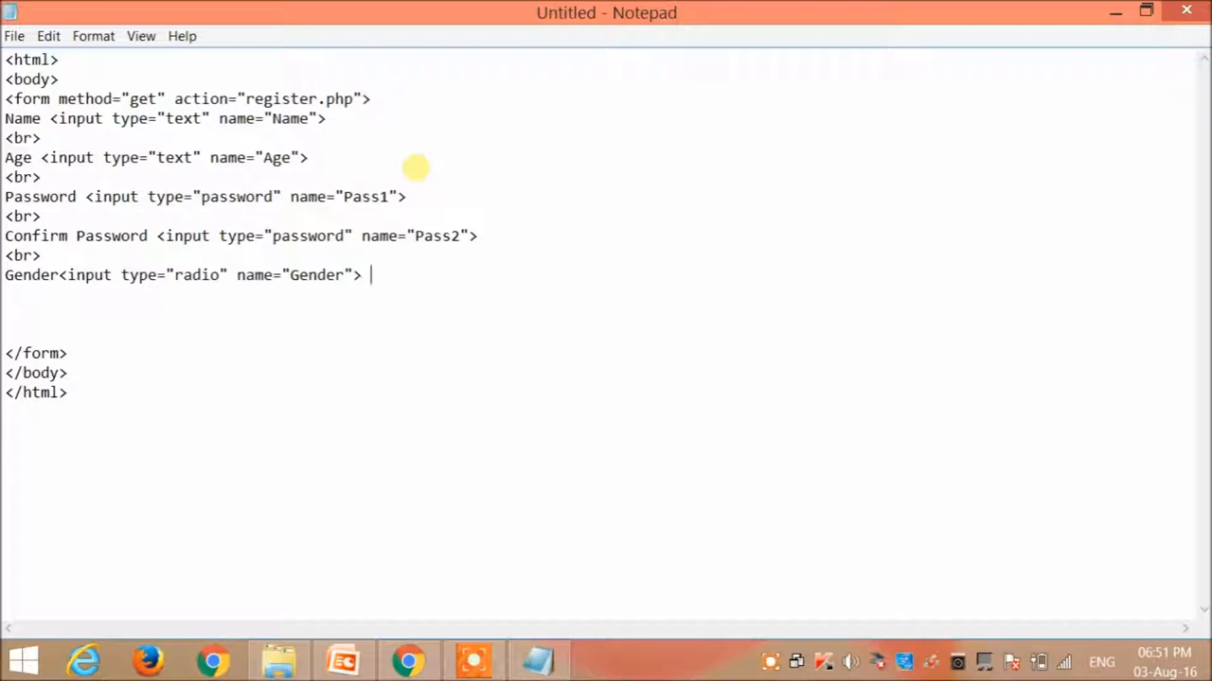
type("Mle")
left_click(598, 295)
type("<")
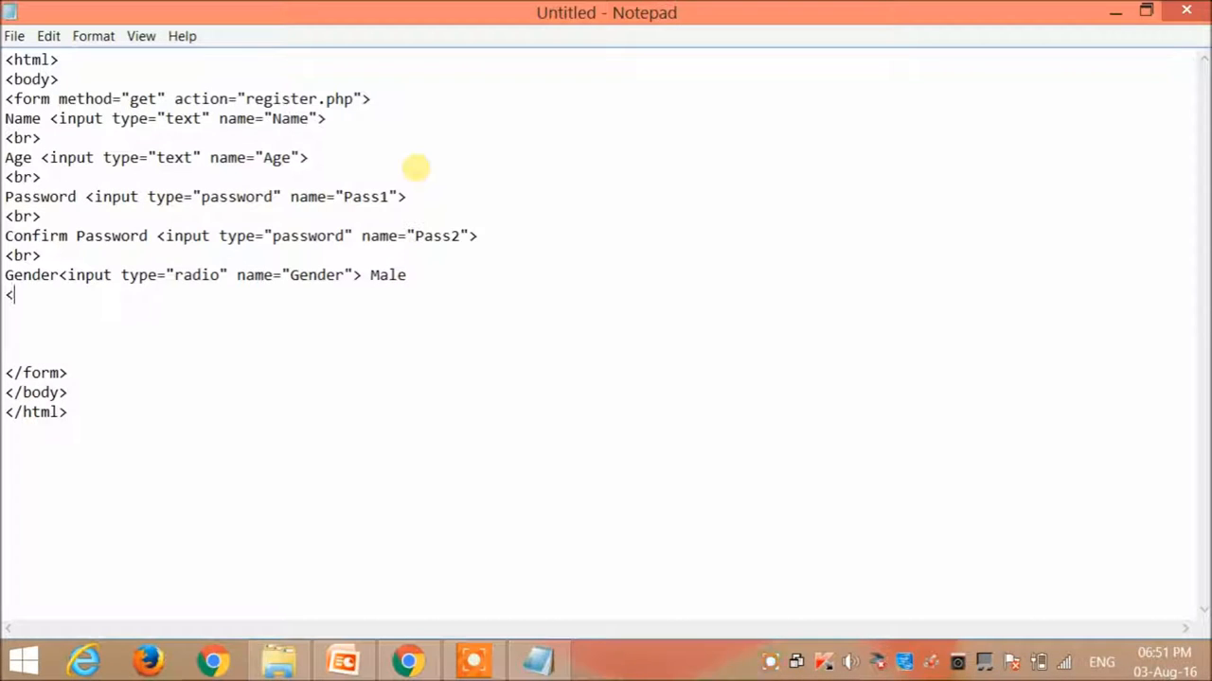
Add a second Gender radio input labelled Female, then a line break and new line.
type("in")
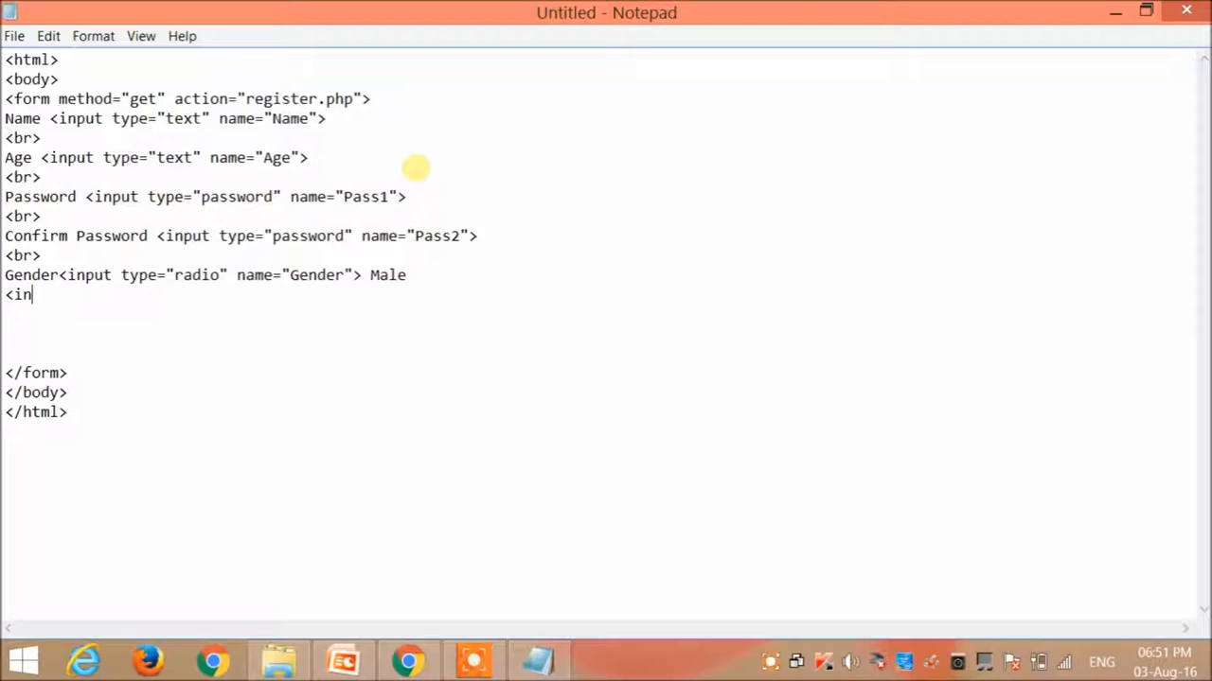
type("put typ")
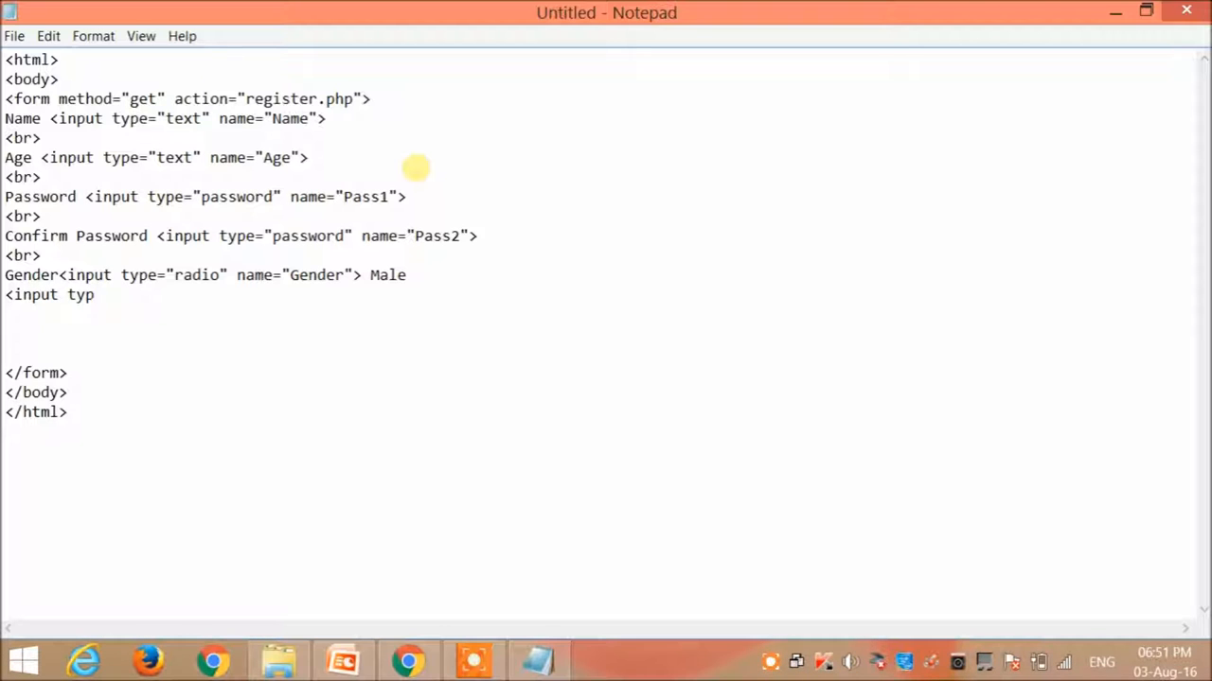
type("type=\"r")
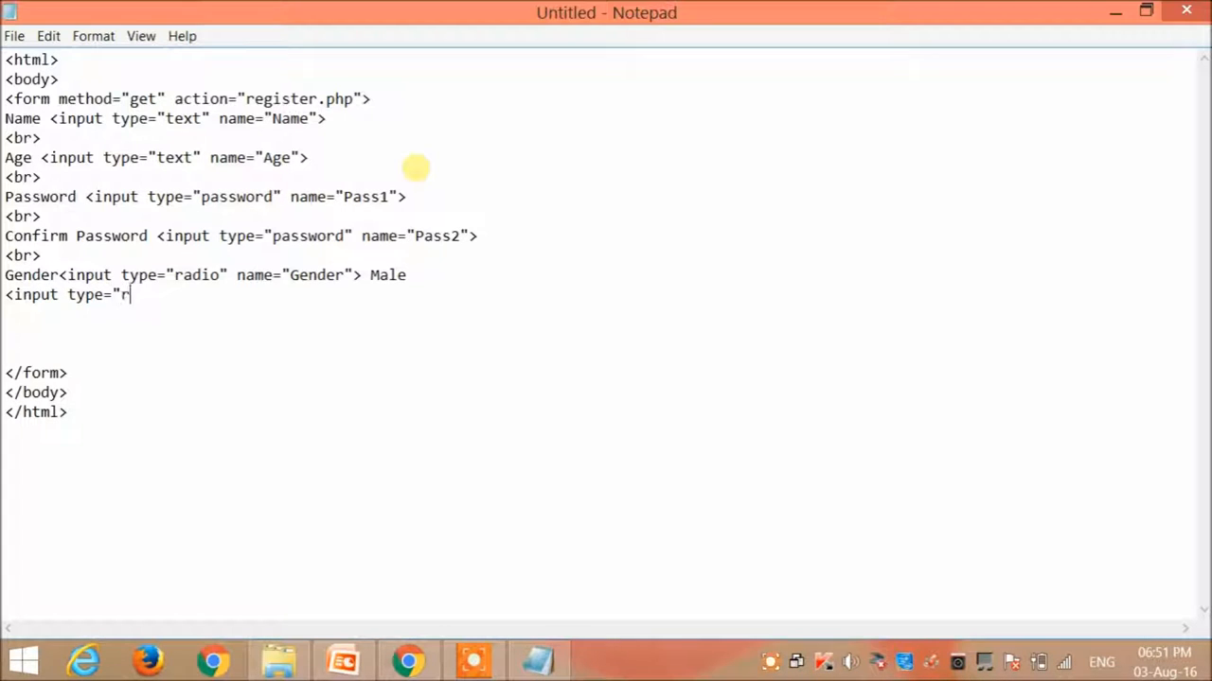
type("adio\"")
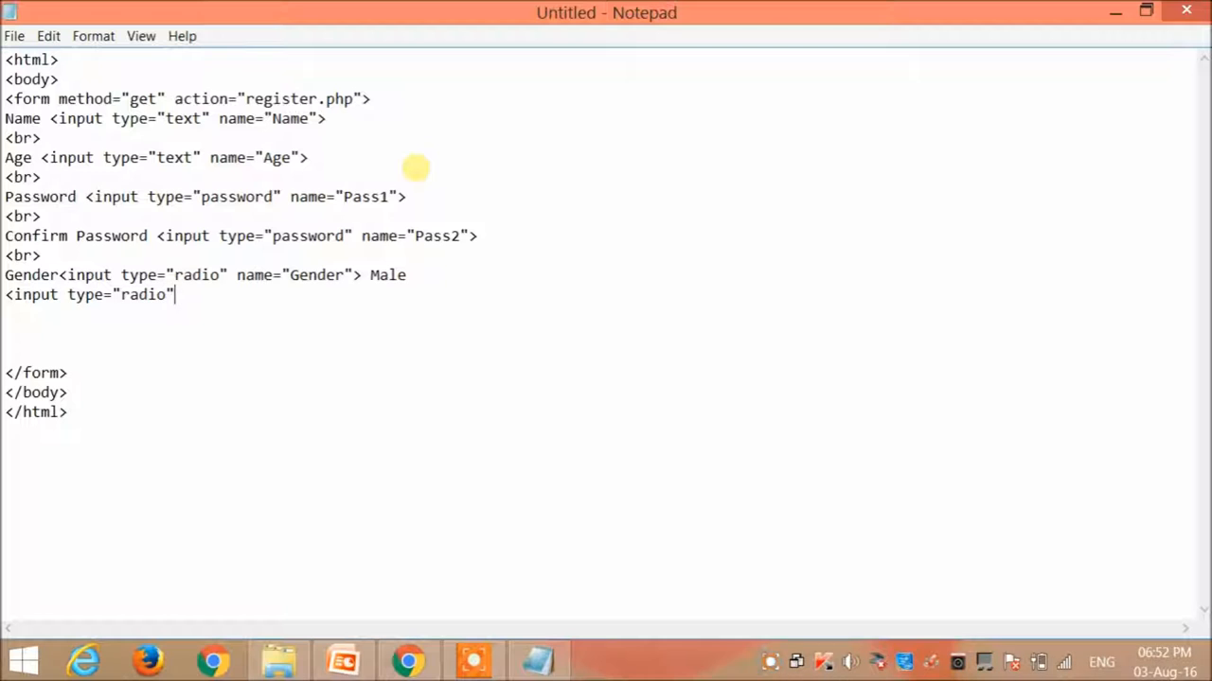
type("name")
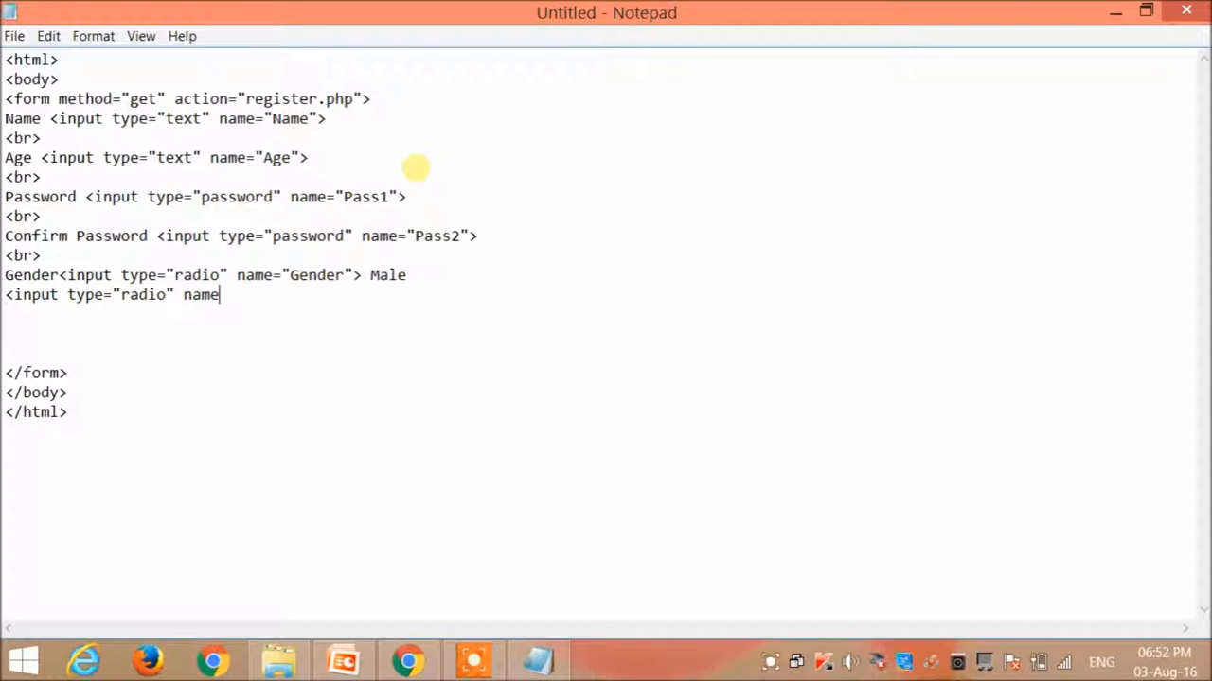
type("=\"Gen")
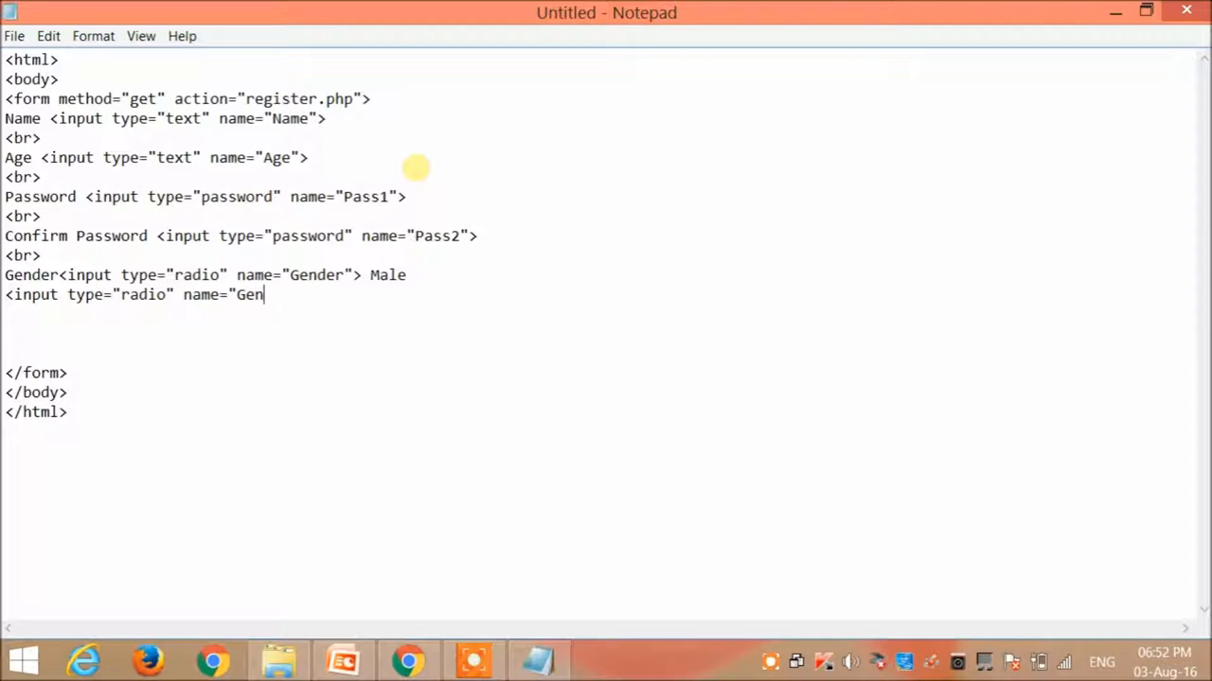
type("der\"")
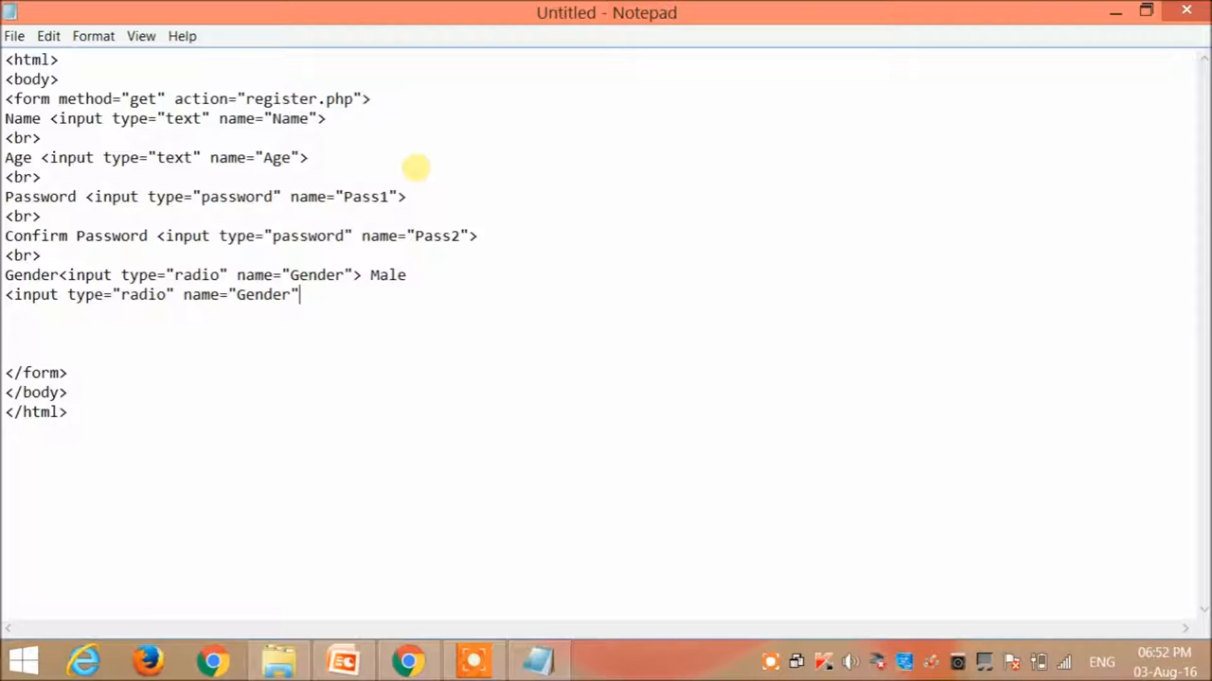
type("> Fe")
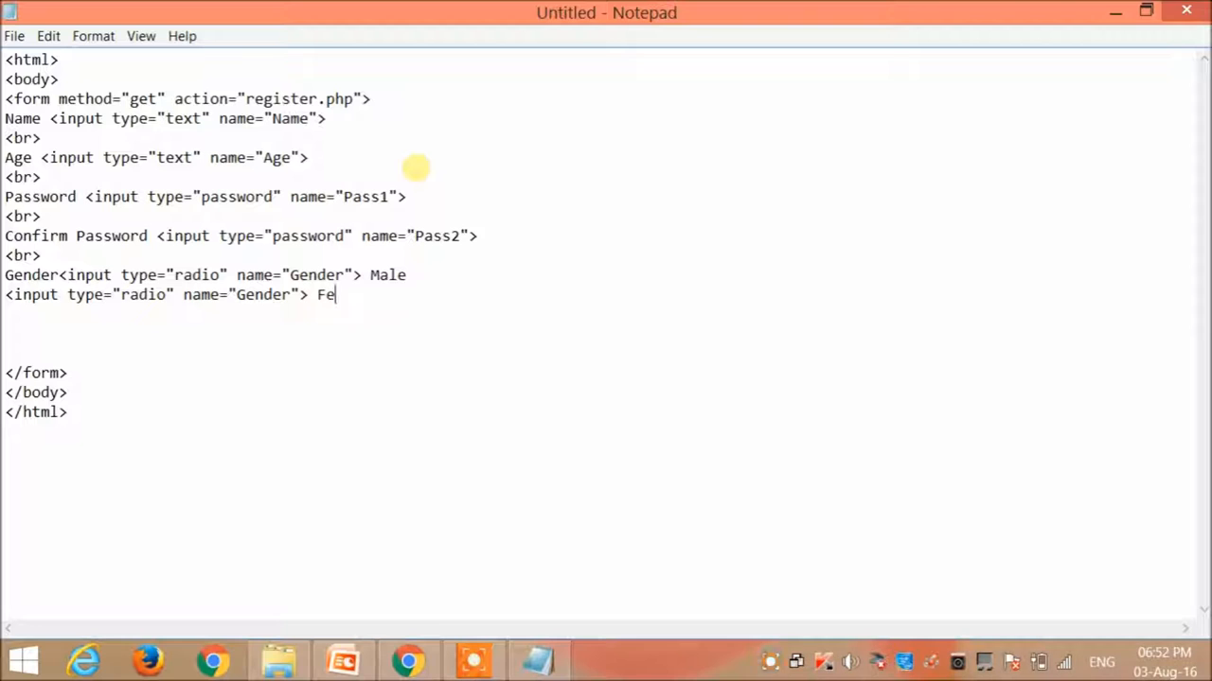
type("male")
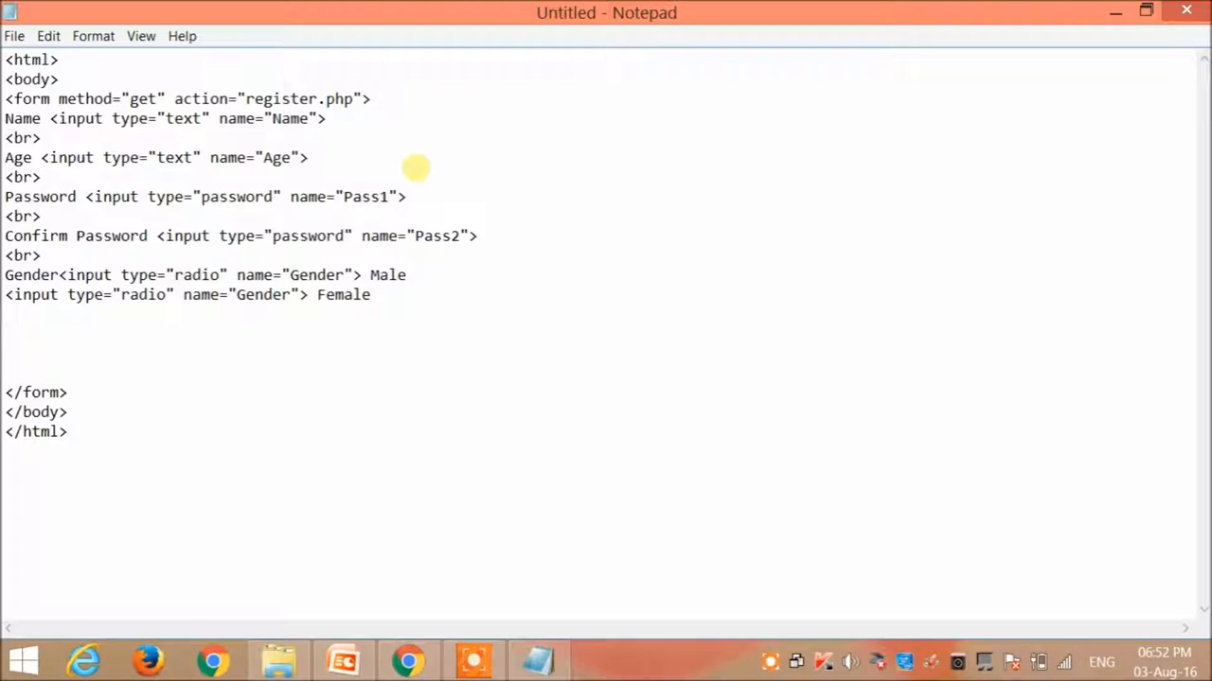
type("<br>")
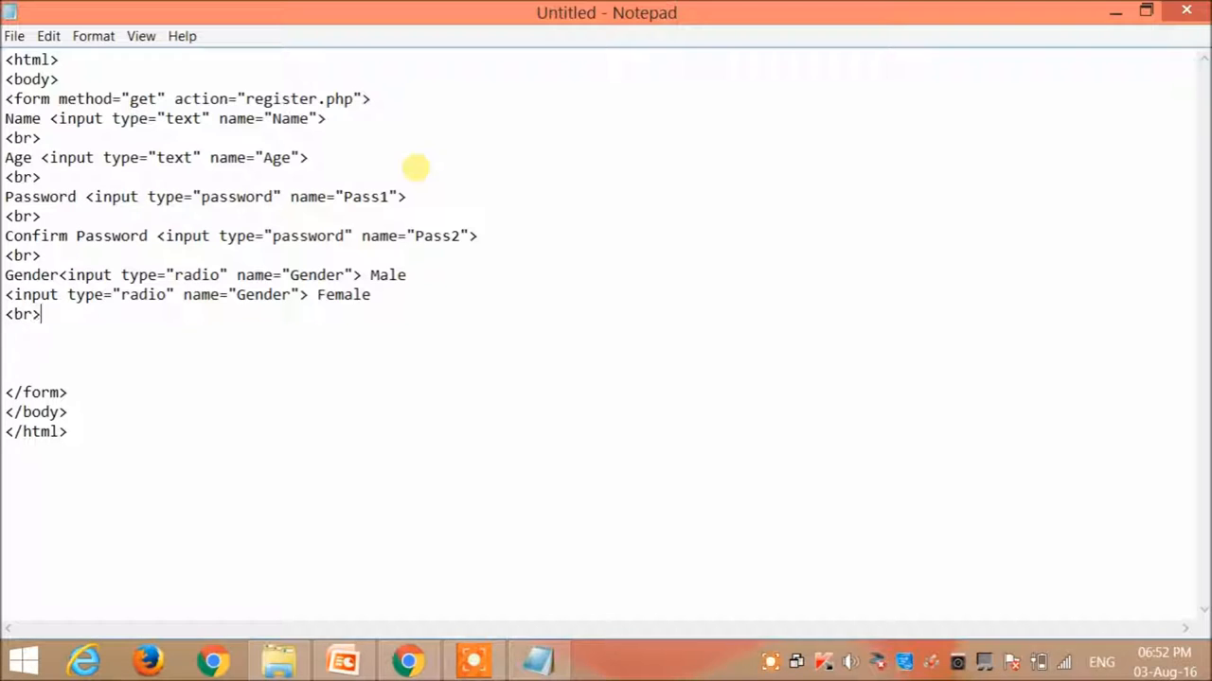
key("enter")
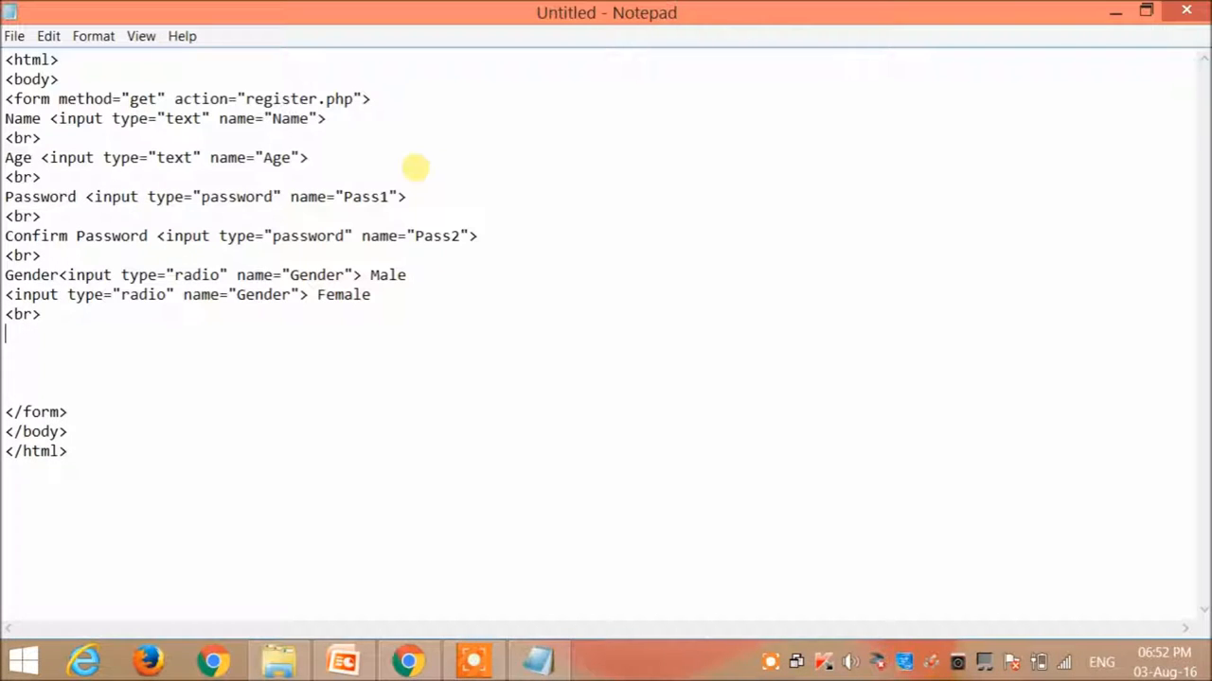
Add a city label with a <select name="city"> tag.
type("city")
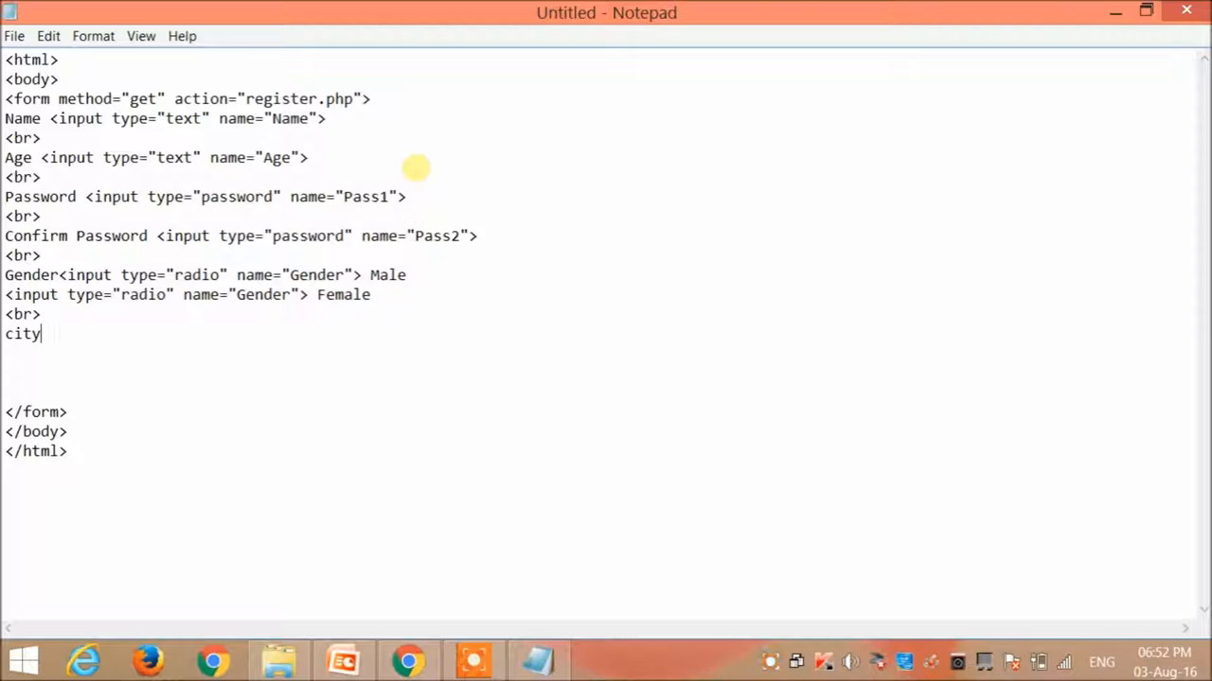
type("<sel")
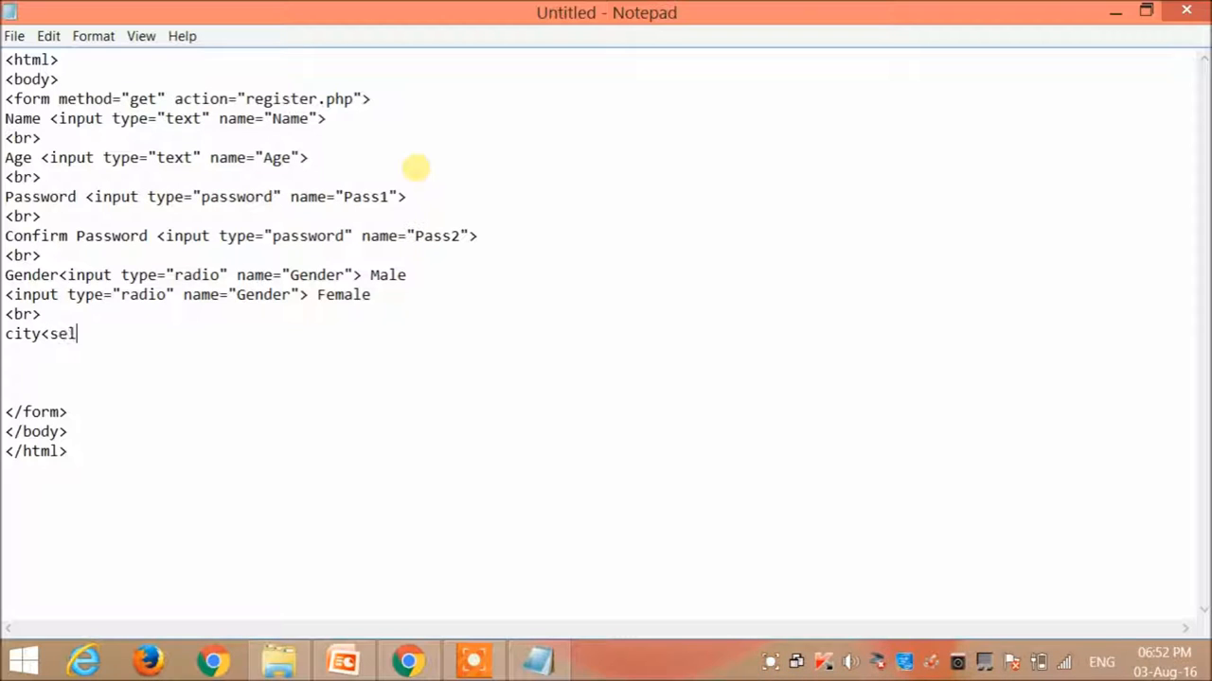
type("ect nam")
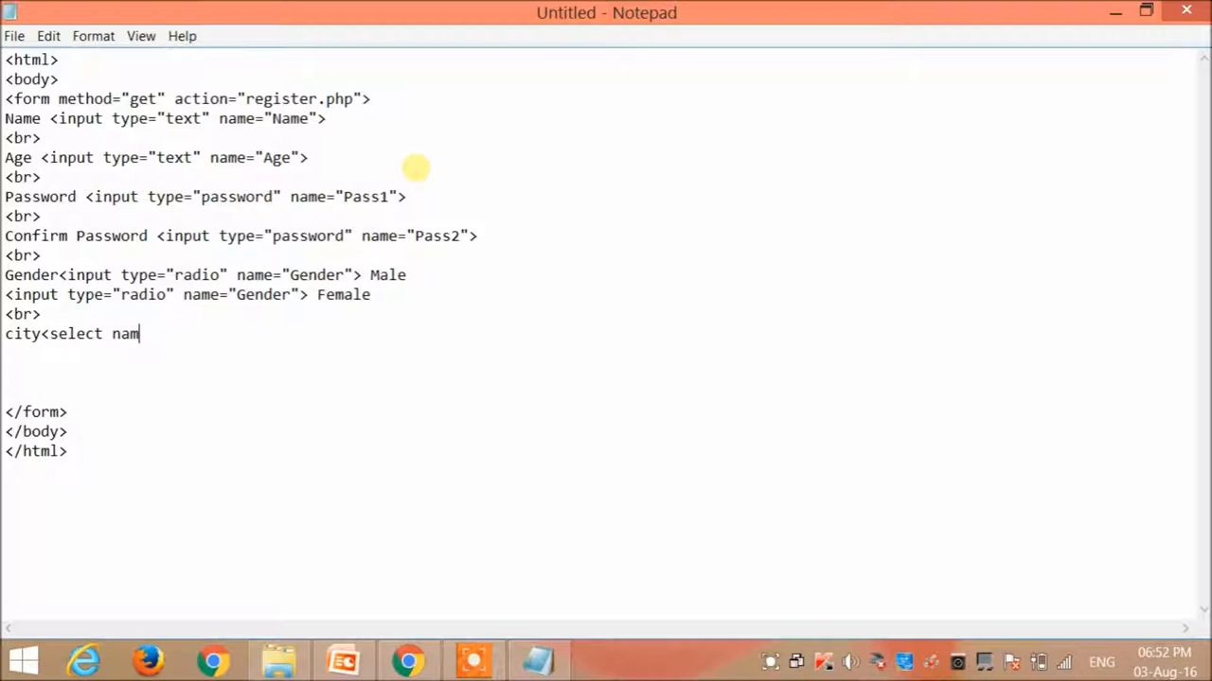
type("e")
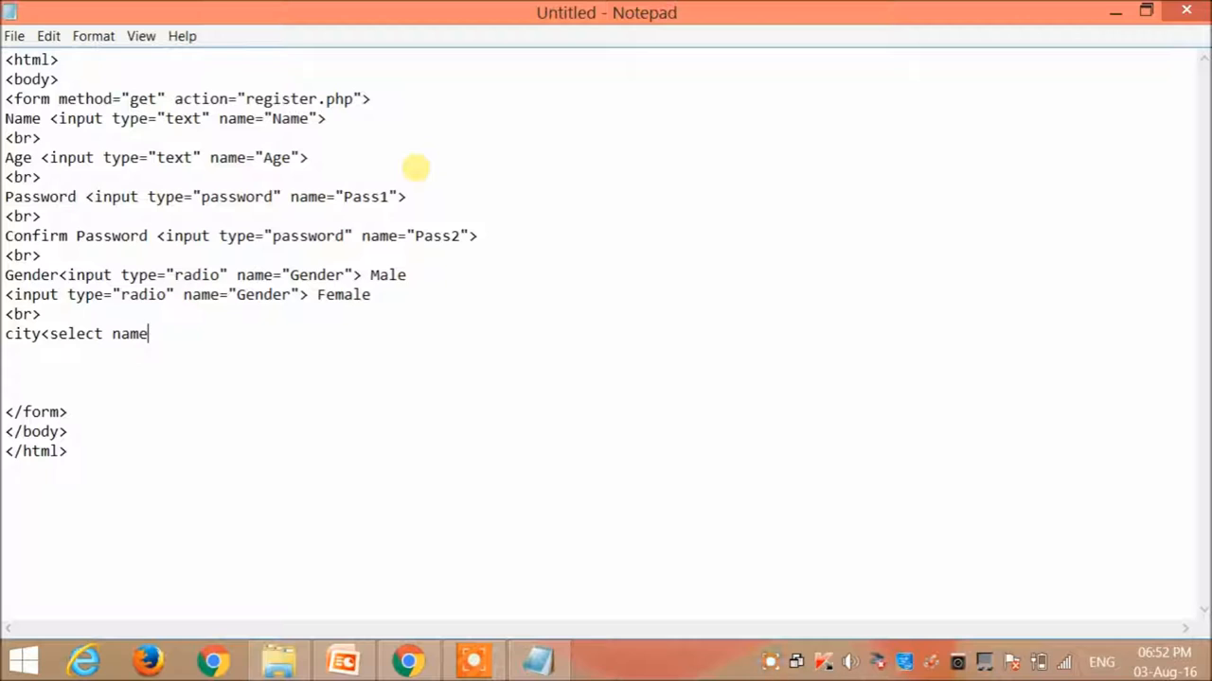
type("=")
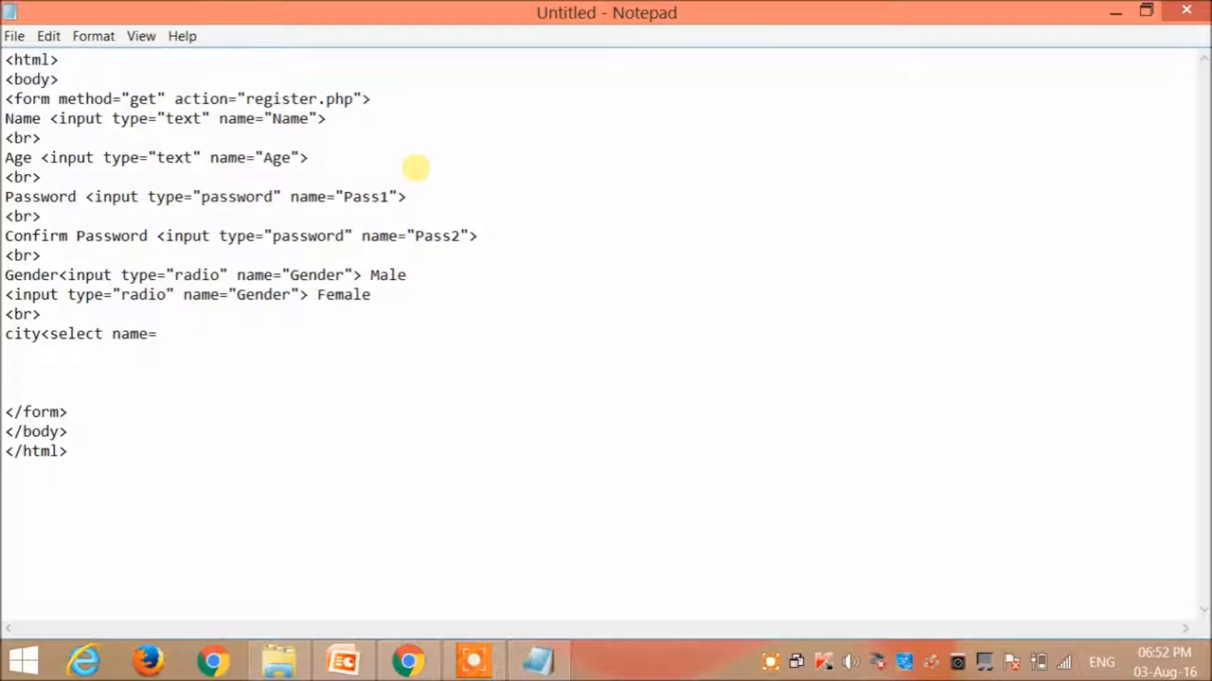
type("\"city\"")
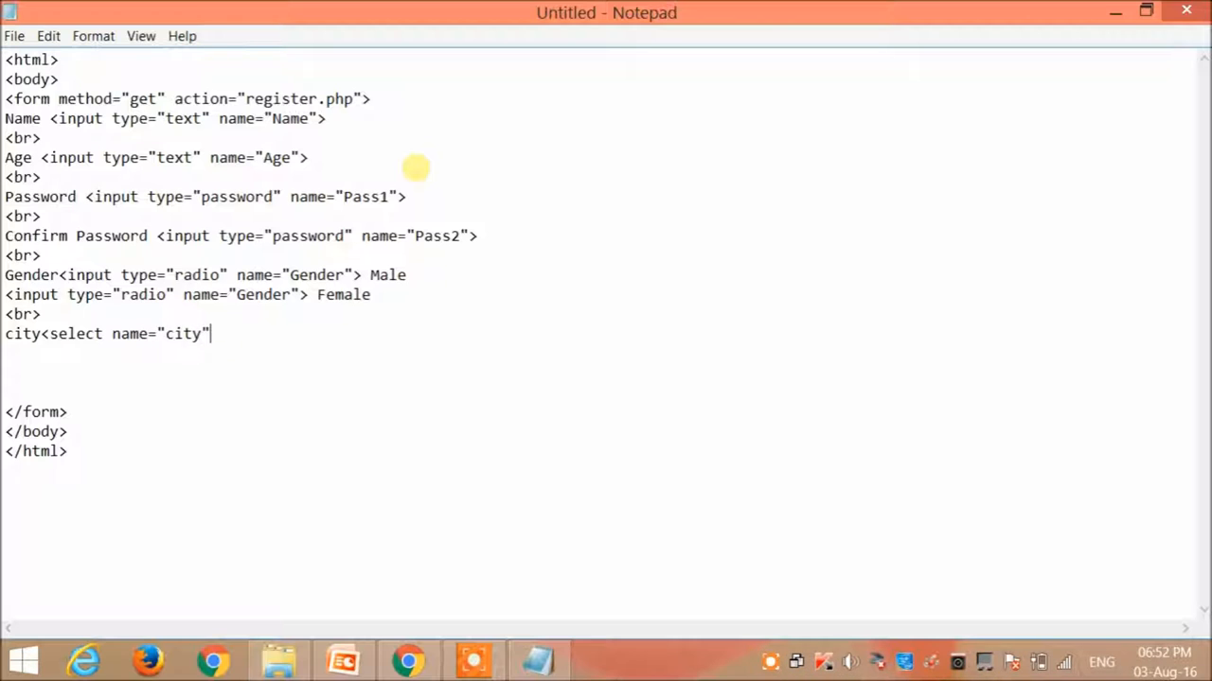
type(">")
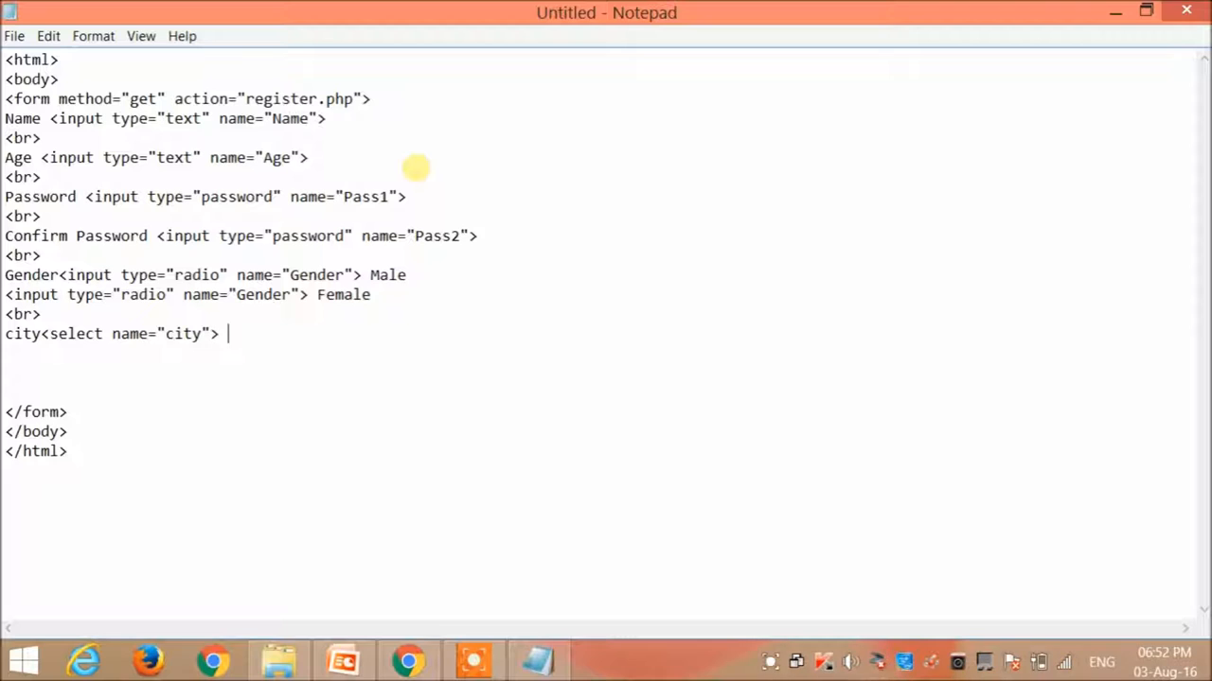
Add options chennai, Bombay and Bangalore, then close the select tag.
type("<option")
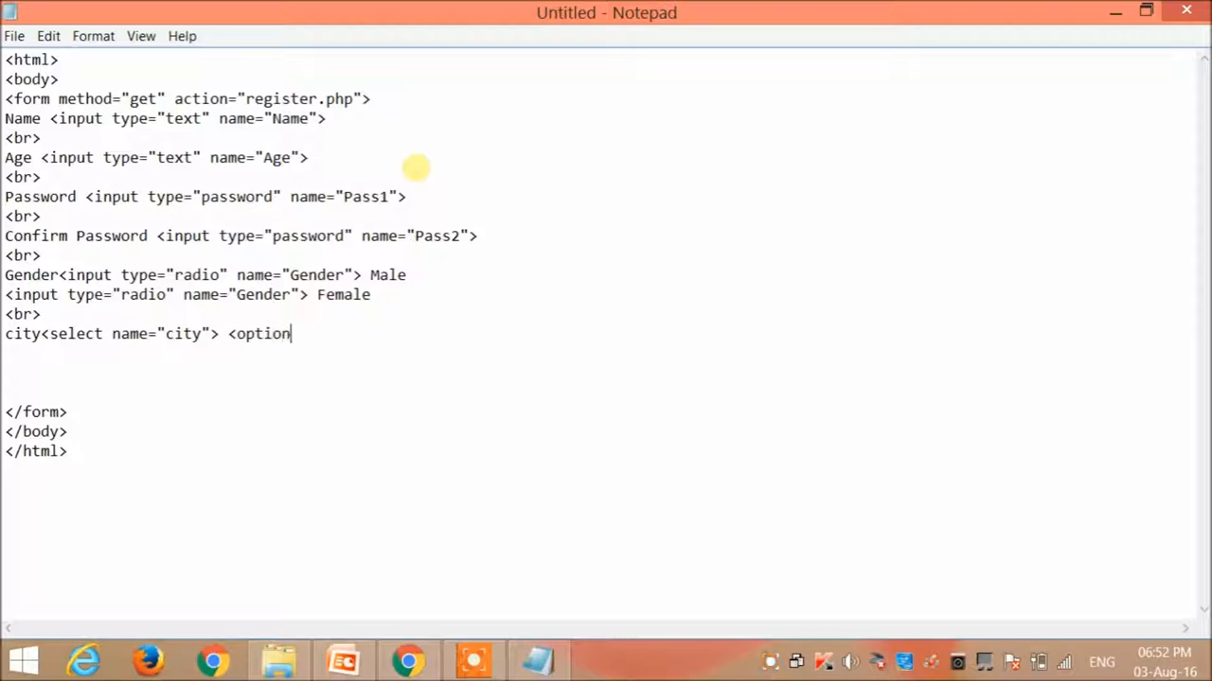
type("ch")
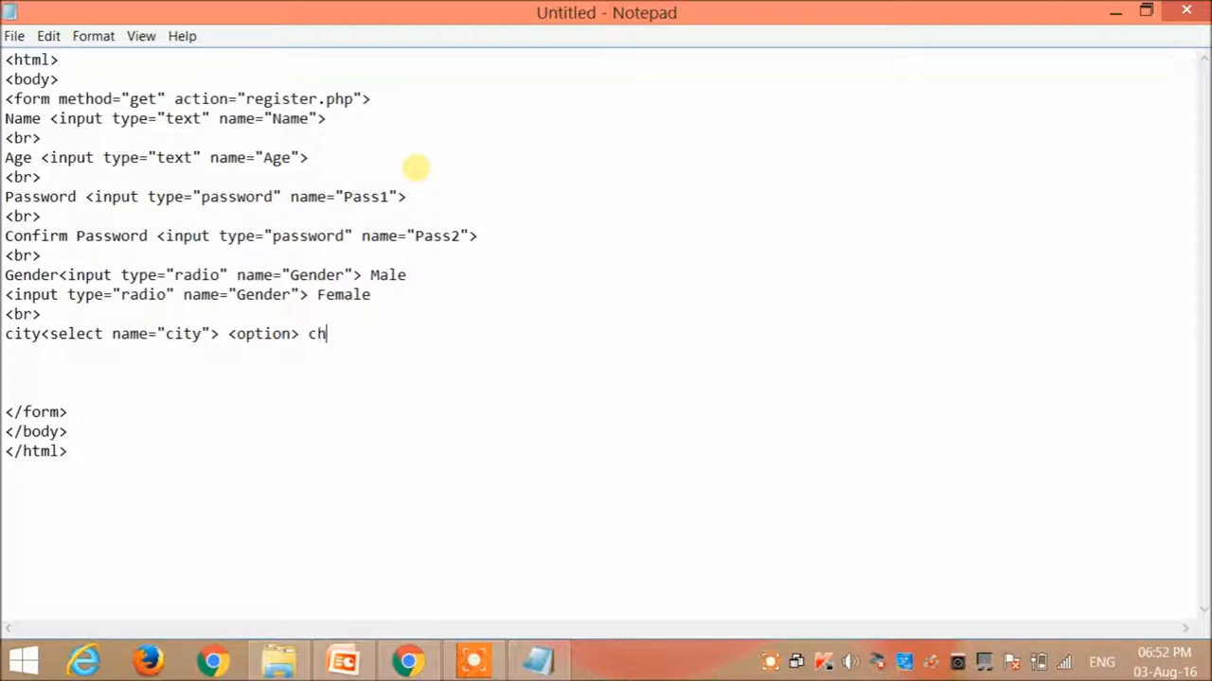
type("ennai")
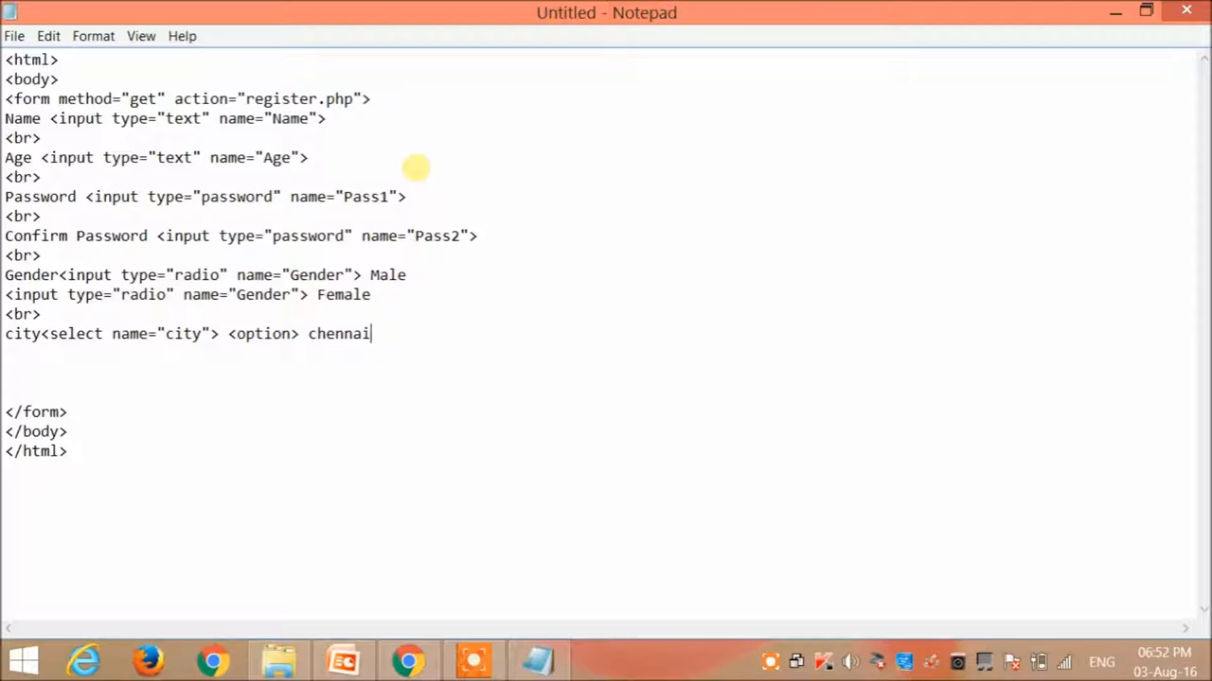
type("</option")
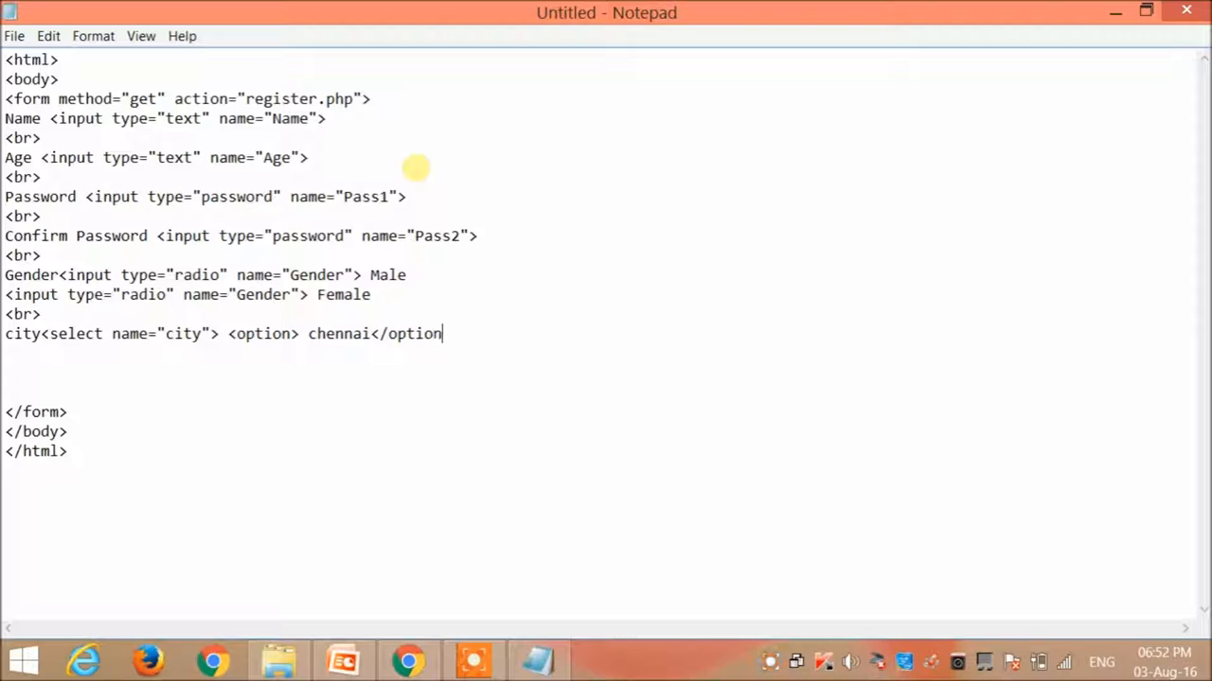
type(">")
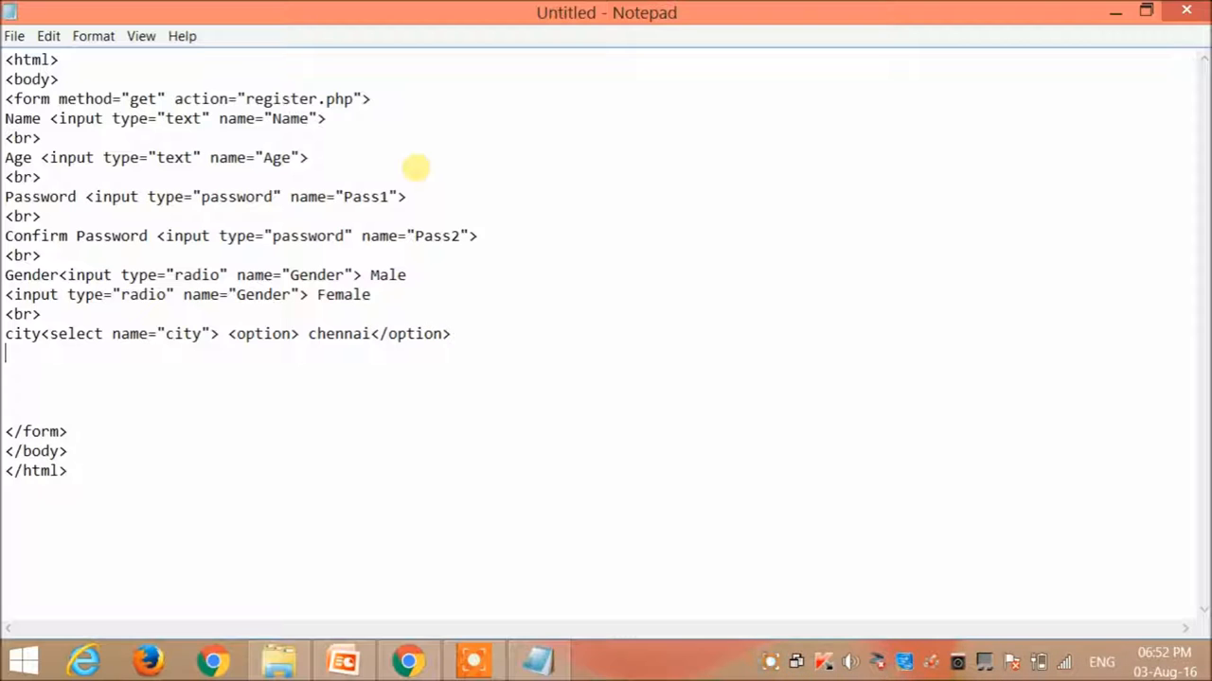
type("<option>")
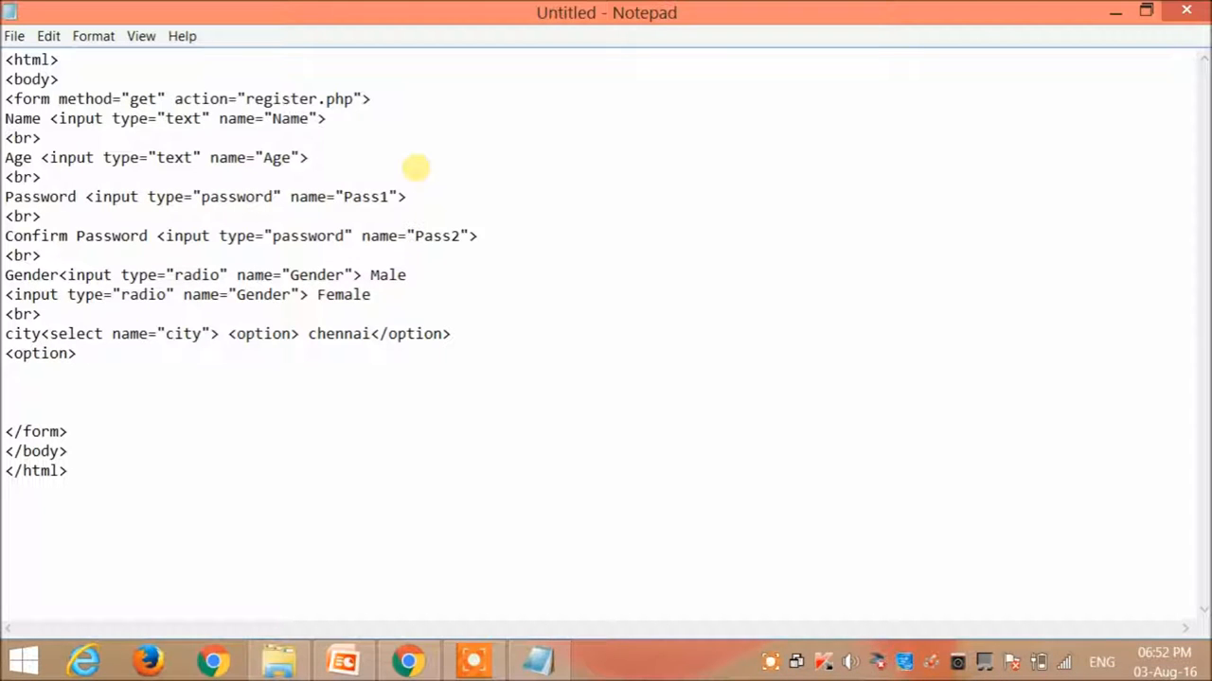
type("Bombay")
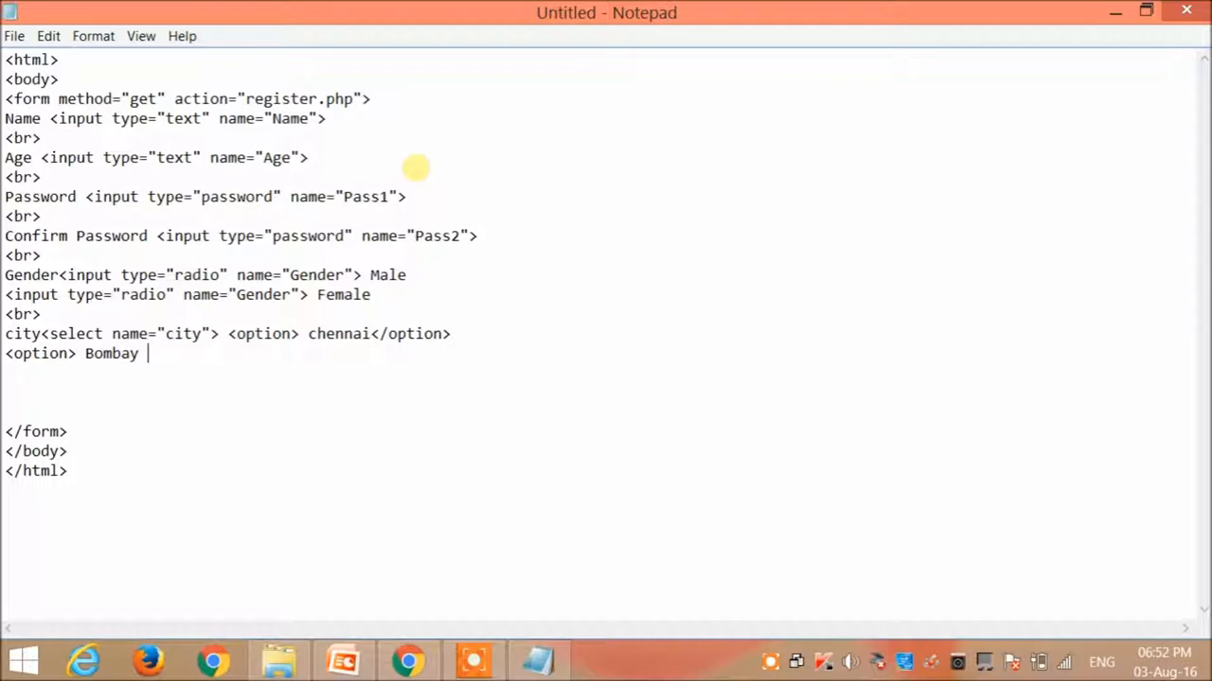
type("</option>")
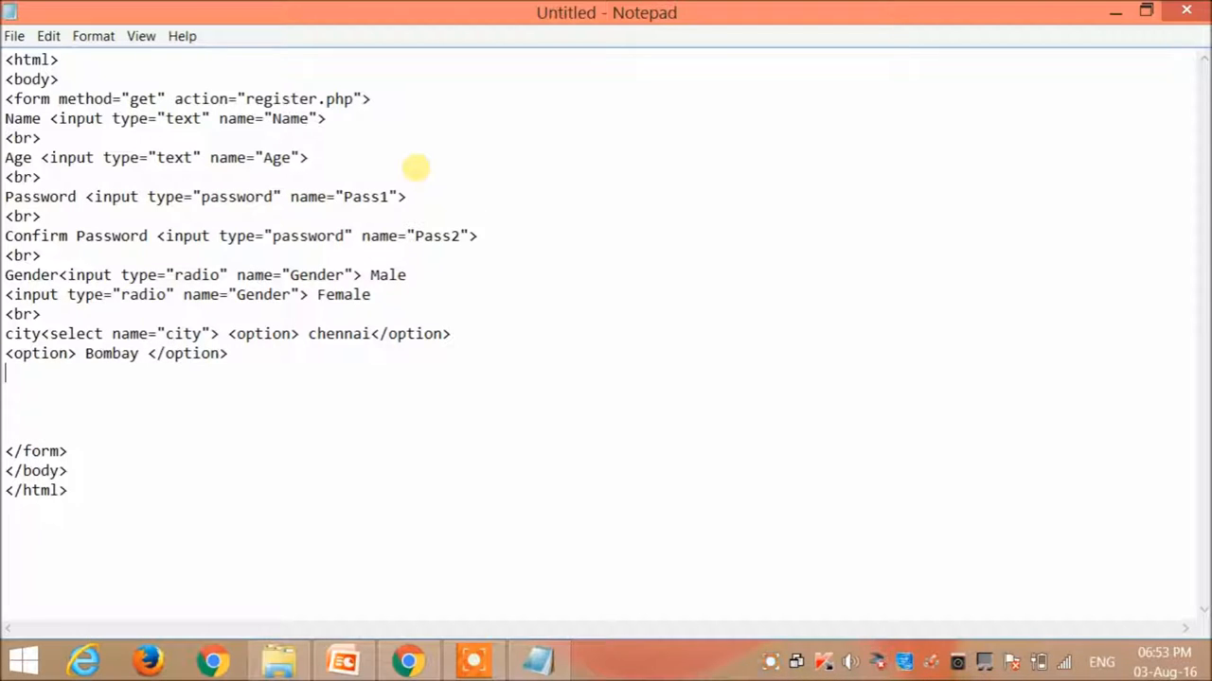
type("<option>")
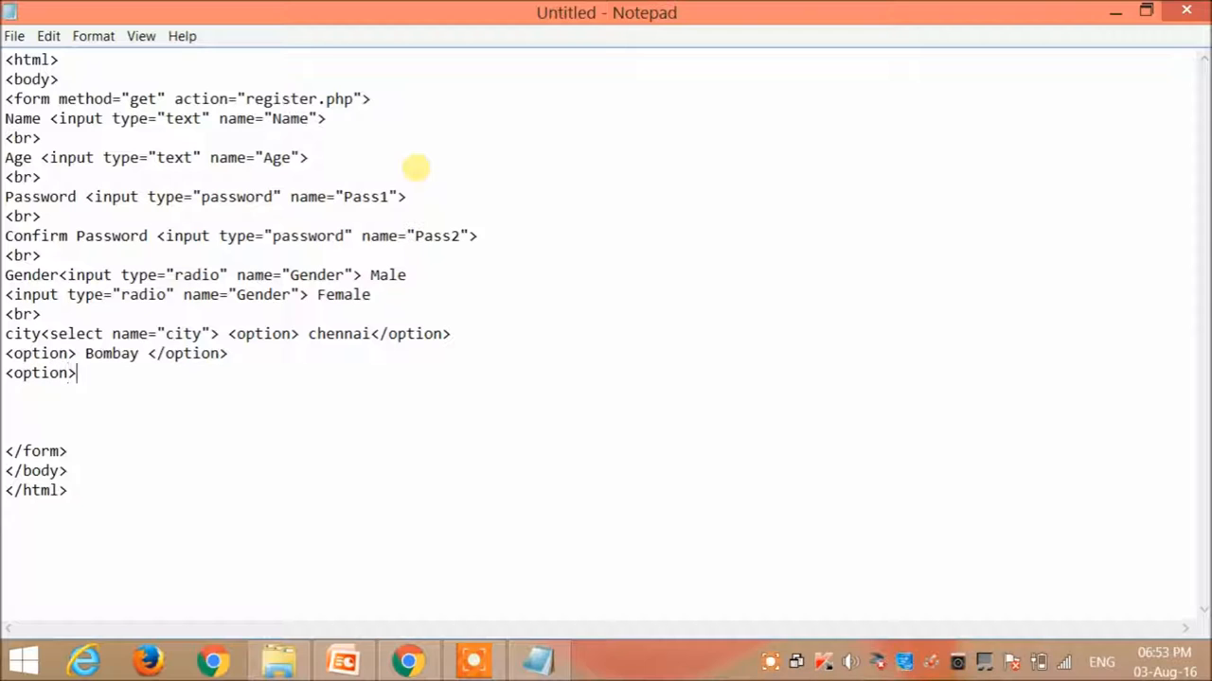
type("Bangalore </")
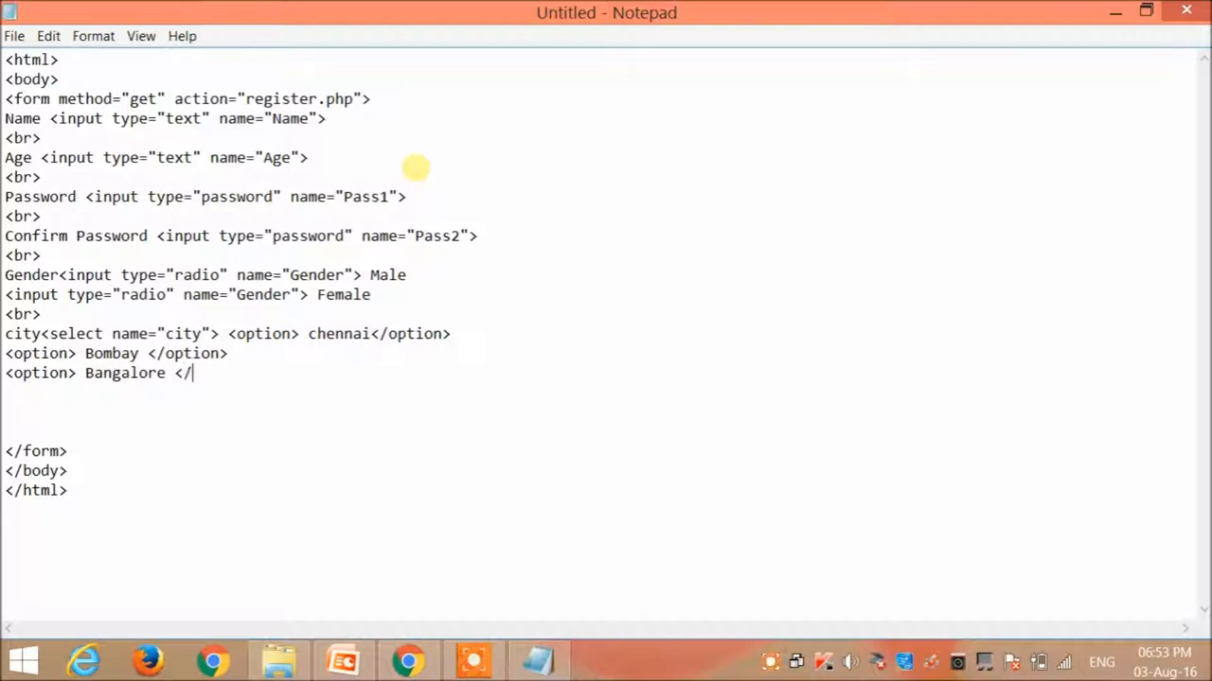
type("option>")
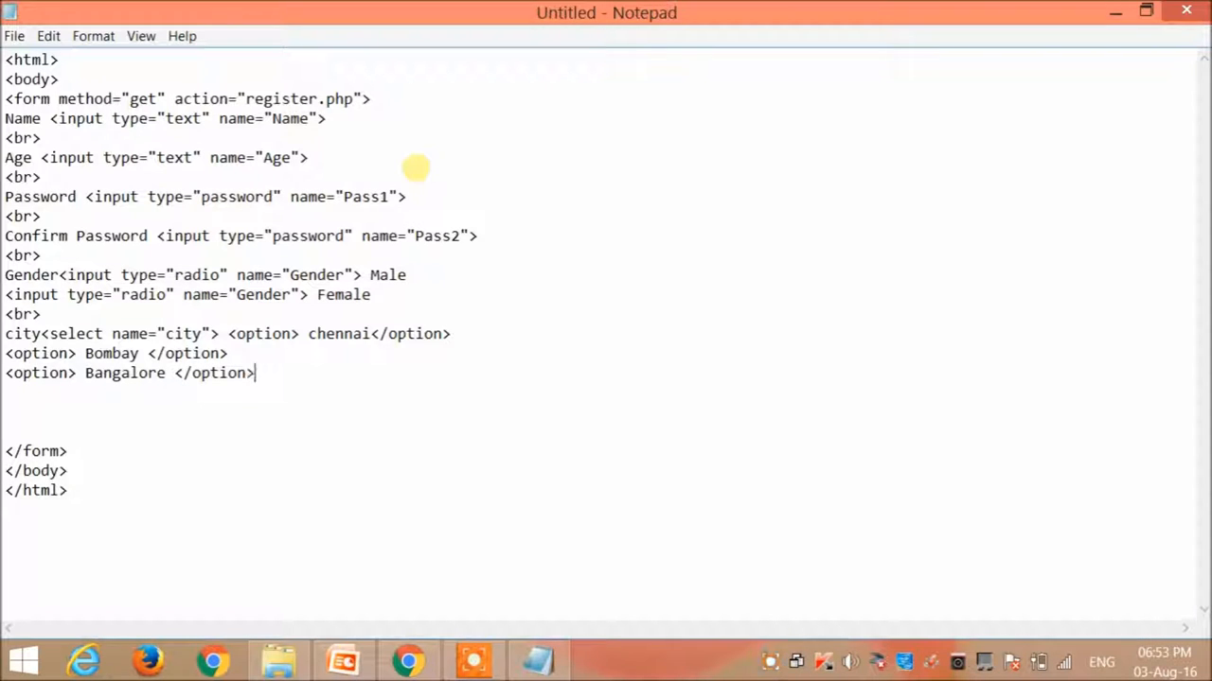
type("</se")
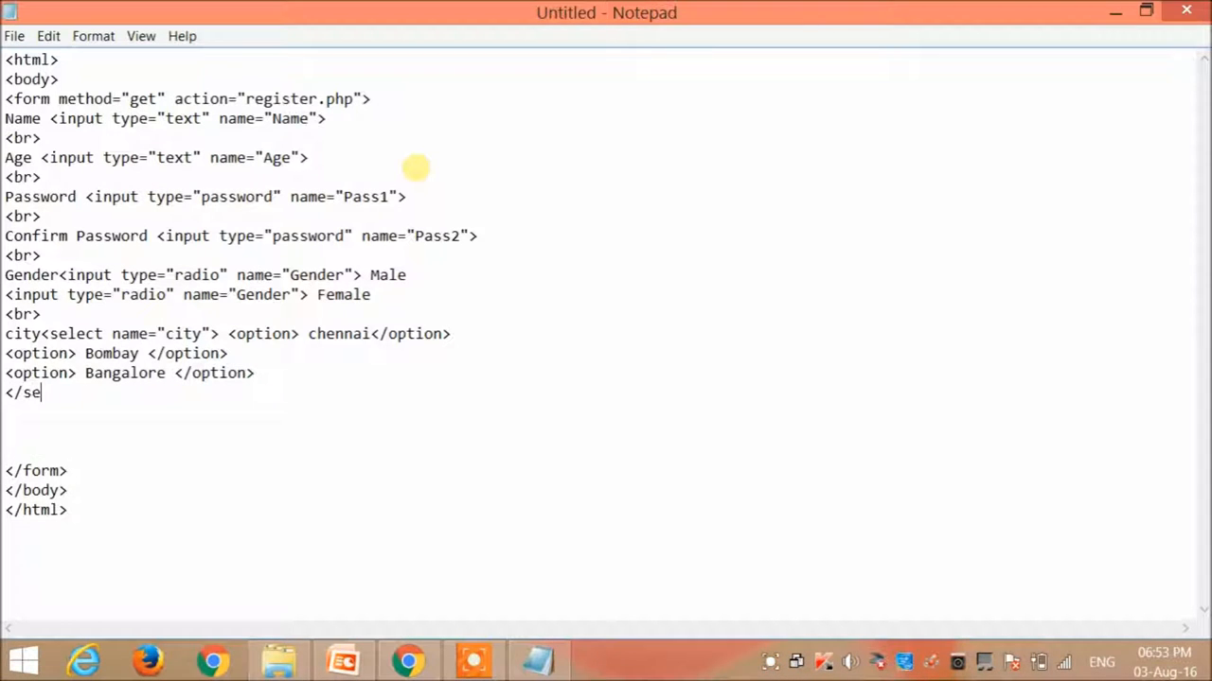
type("lect>")
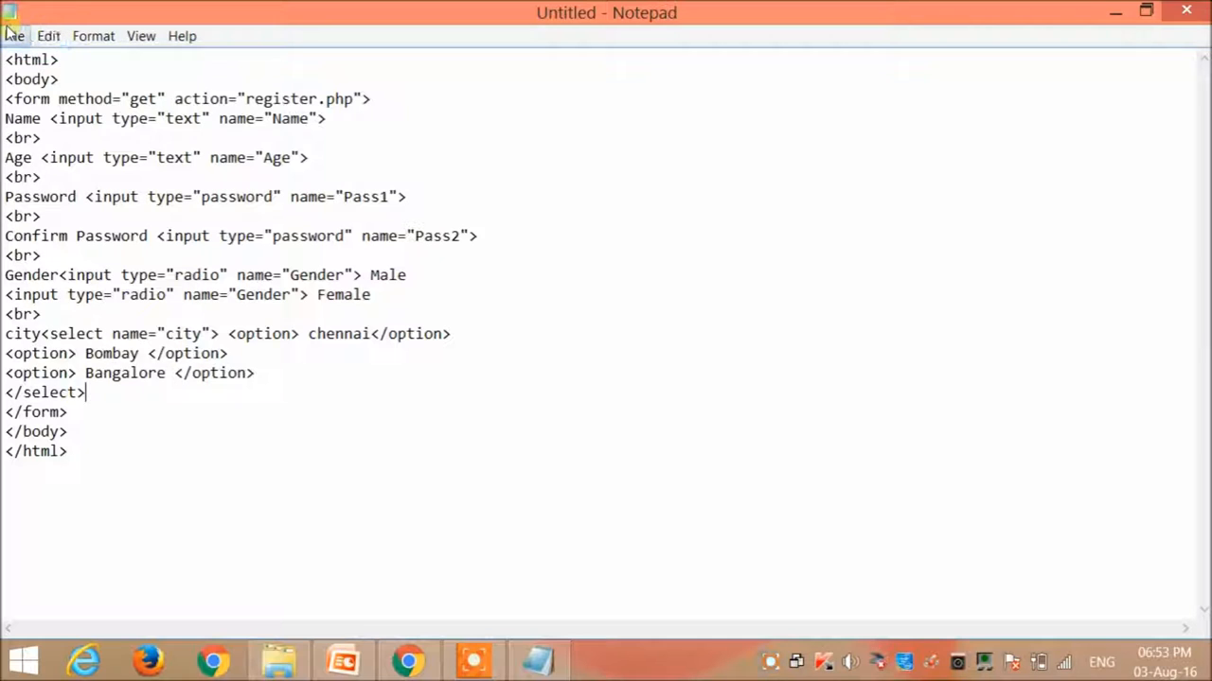
Save the document as index.html with Save as type All Files, then minimize Notepad.
left_click(14, 36)
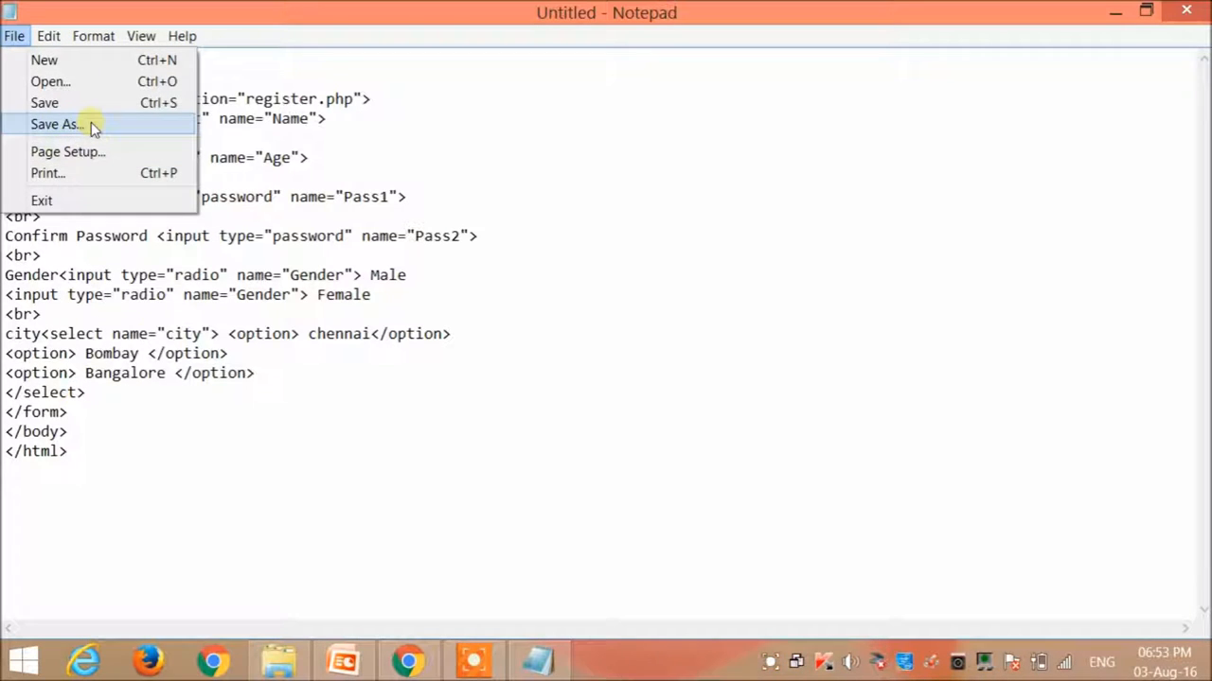
left_click(55, 124)
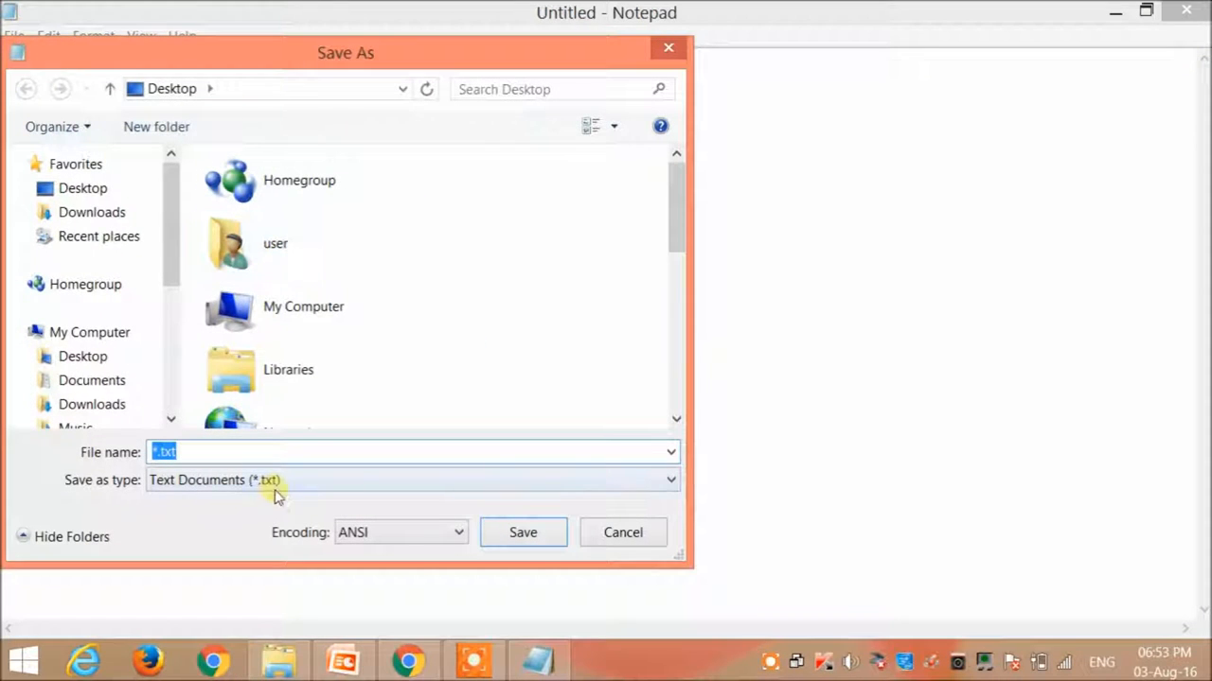
type("index.html")
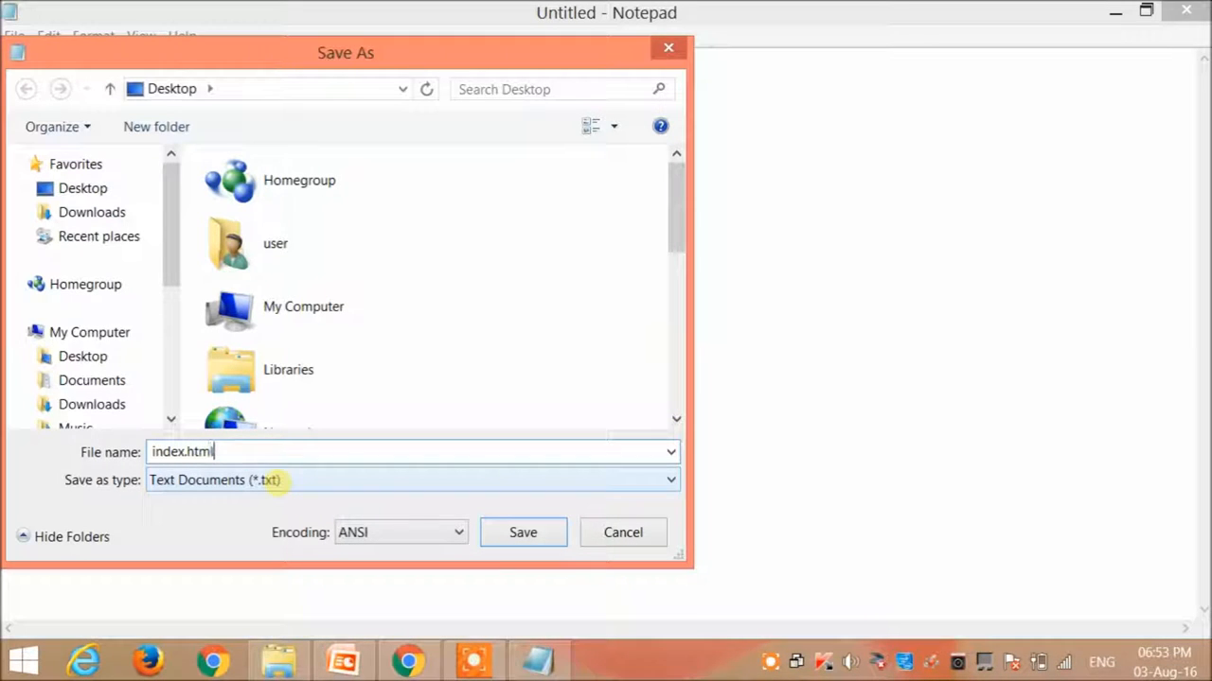
left_click(670, 480)
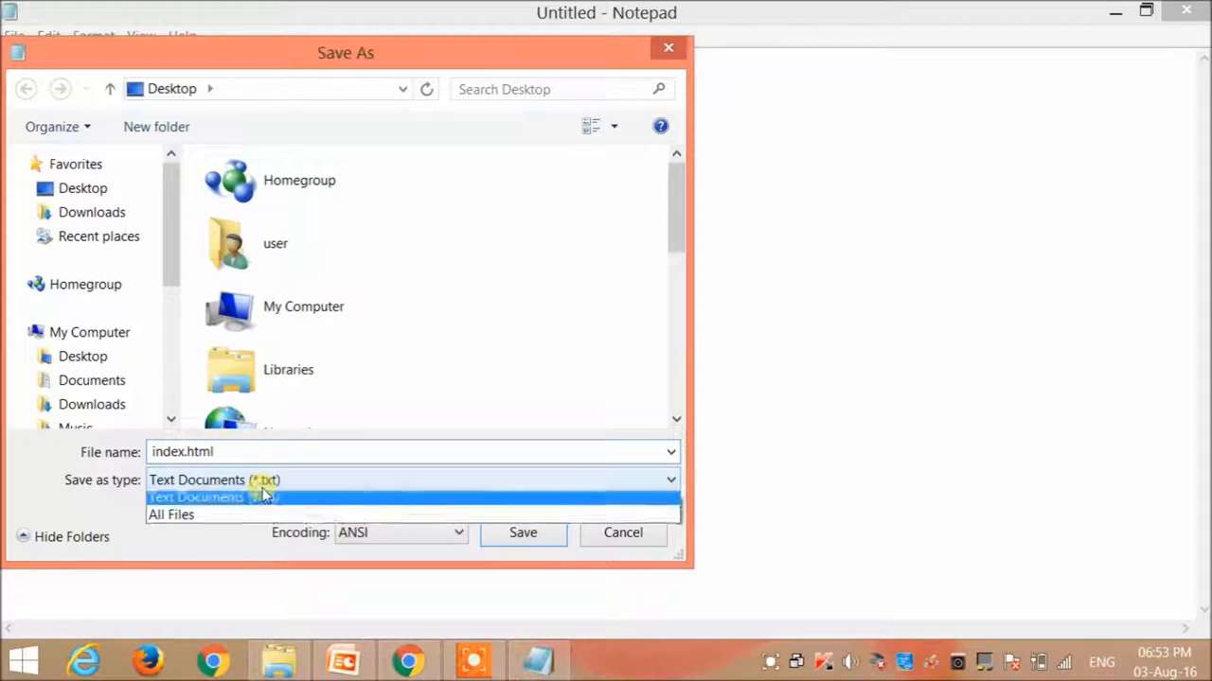
left_click(171, 514)
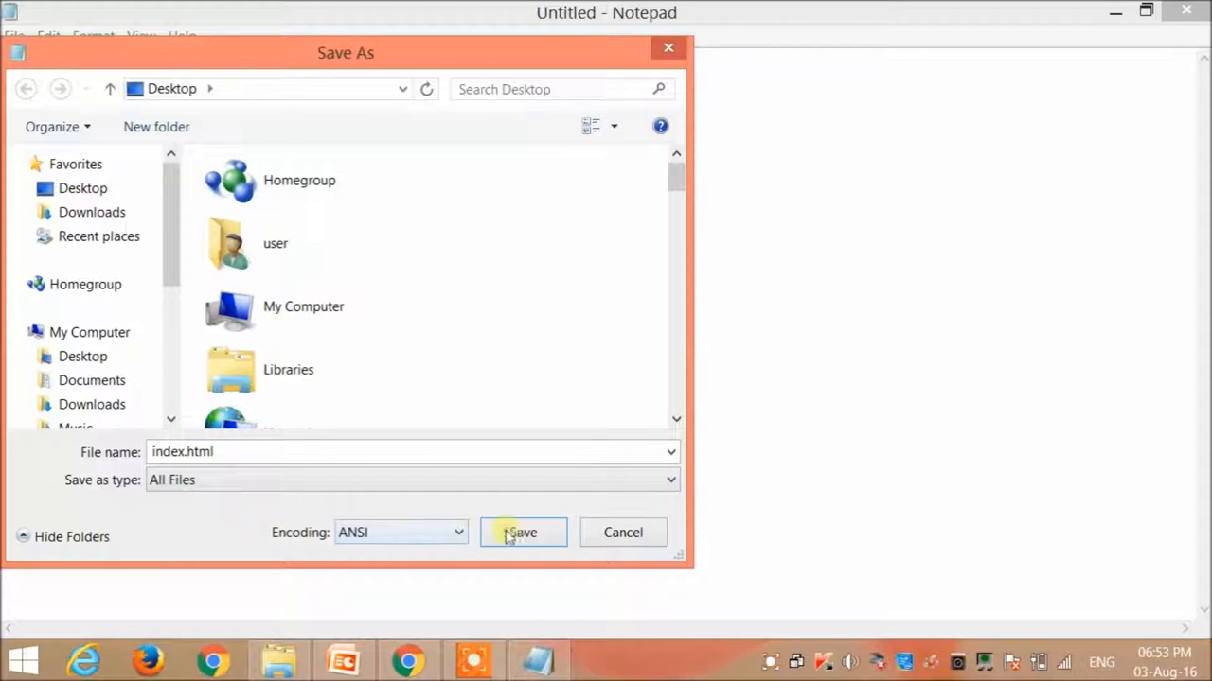
left_click(522, 532)
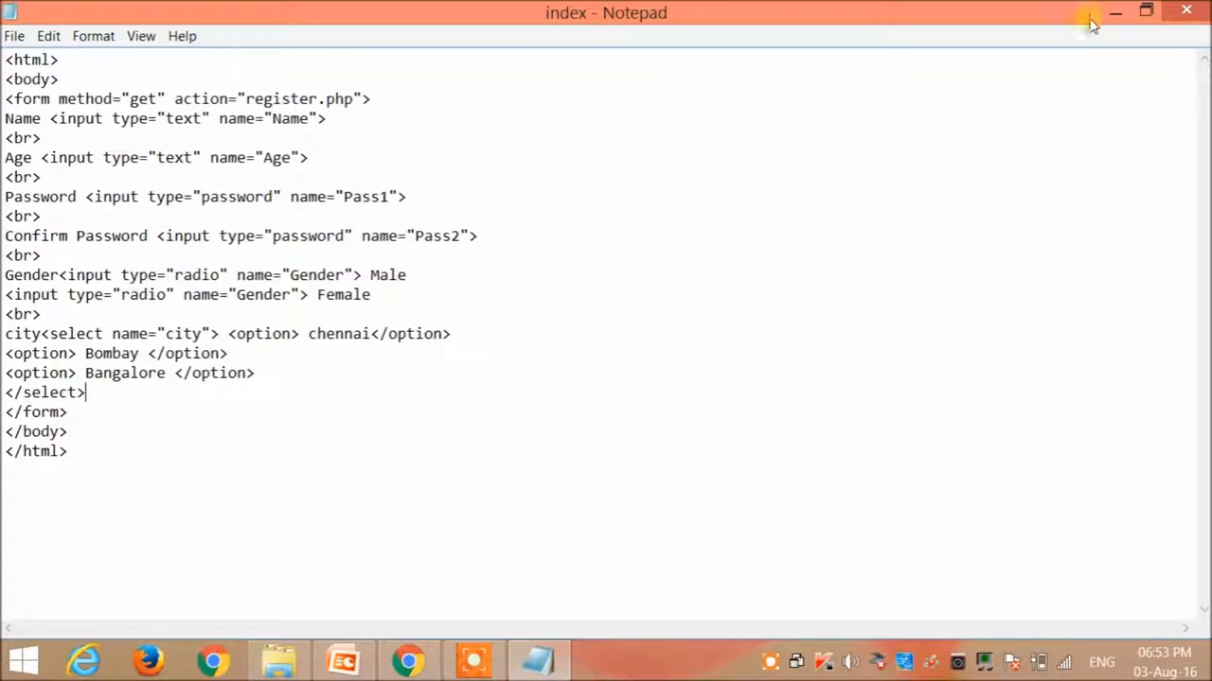
left_click(343, 660)
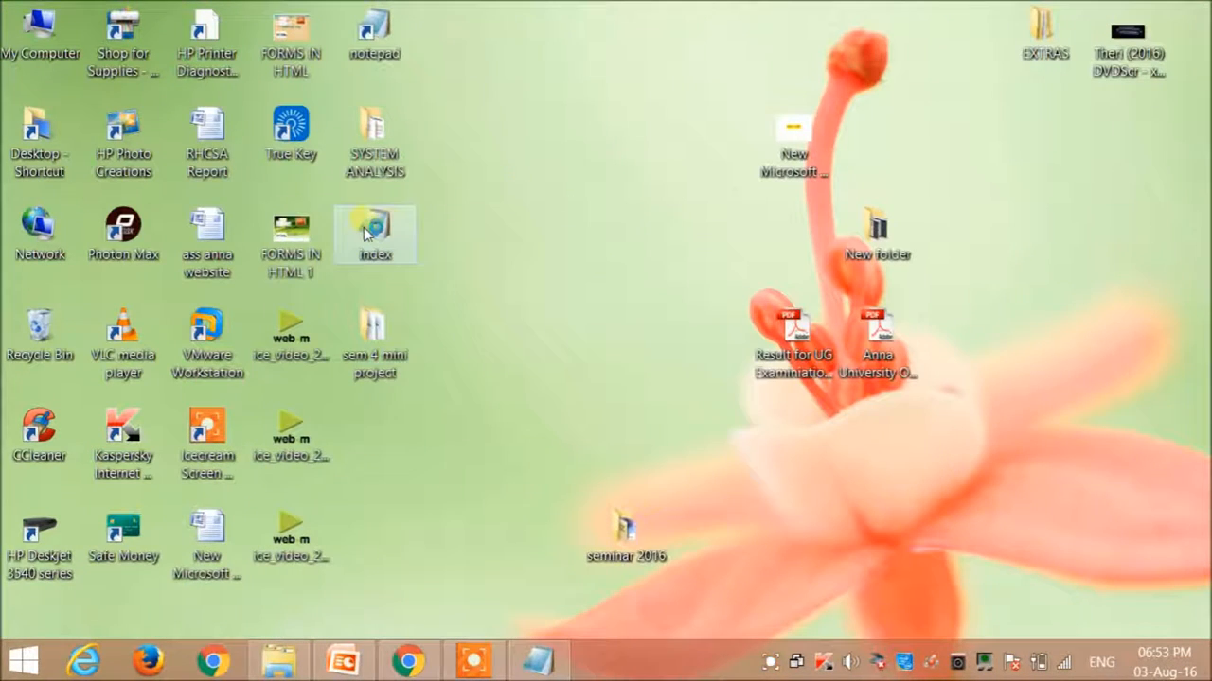
Right-click the saved index file icon on the desktop.
right_click(375, 232)
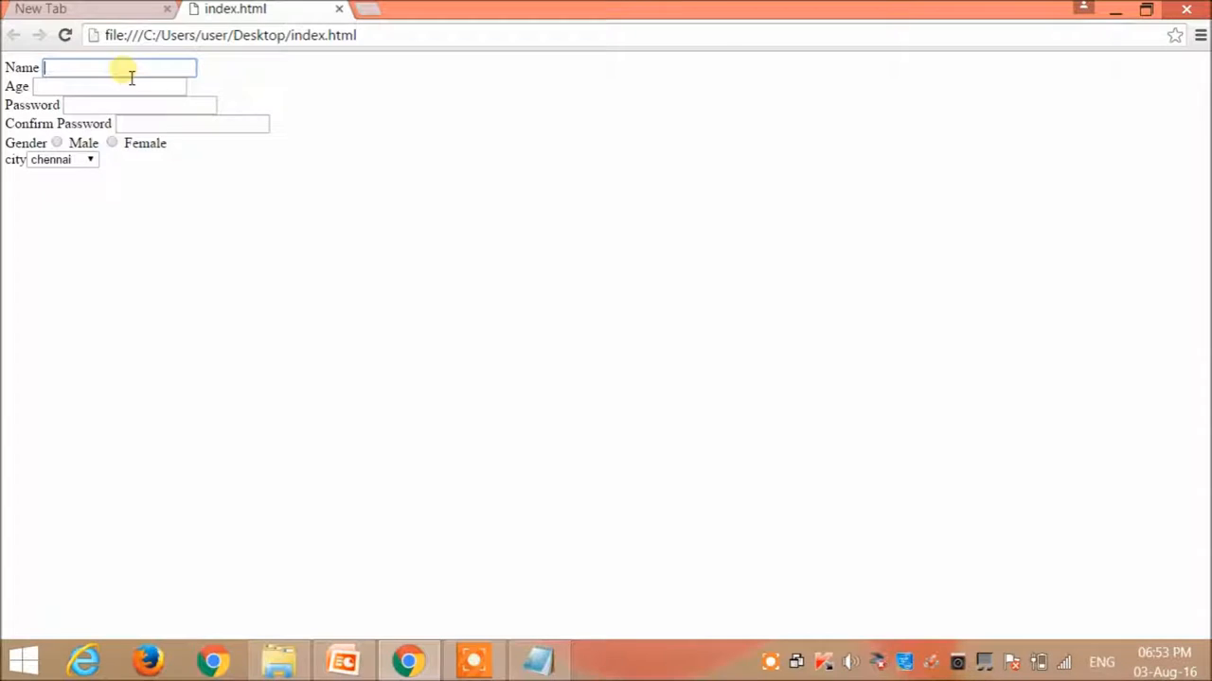
Fill the Chrome form with name BCD, Female gender and Bangalore city, then return to Notepad.
type("BCD")
left_click(110, 86)
type("34")
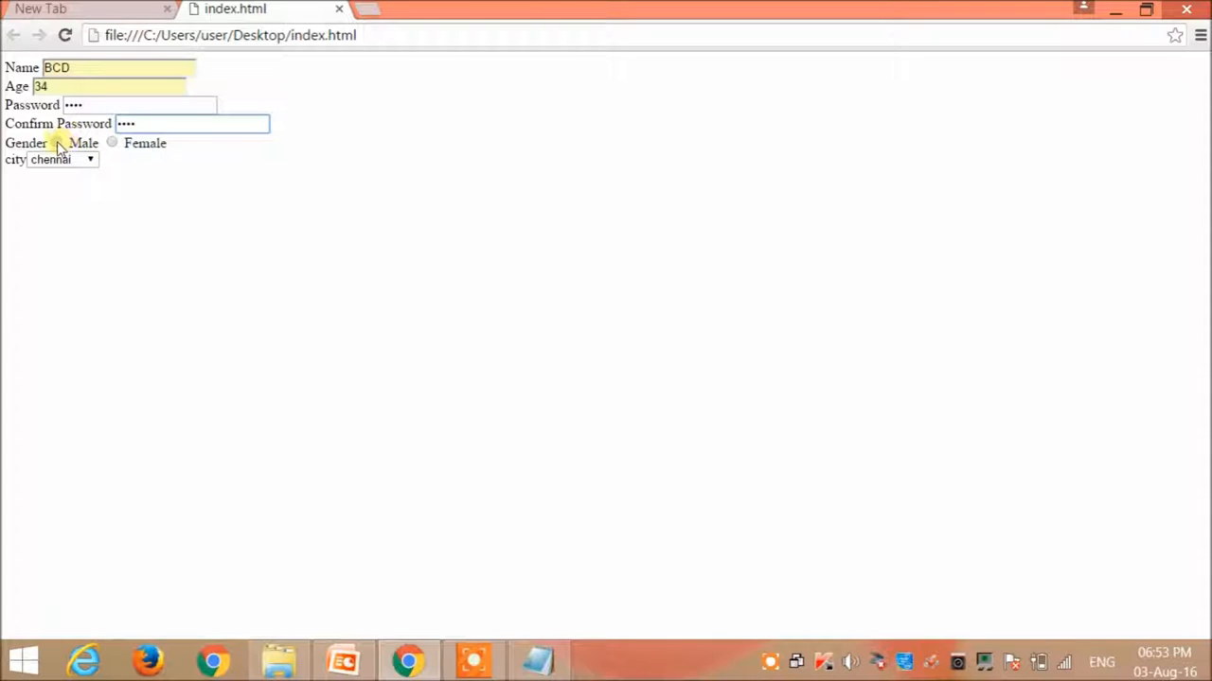
left_click(56, 143)
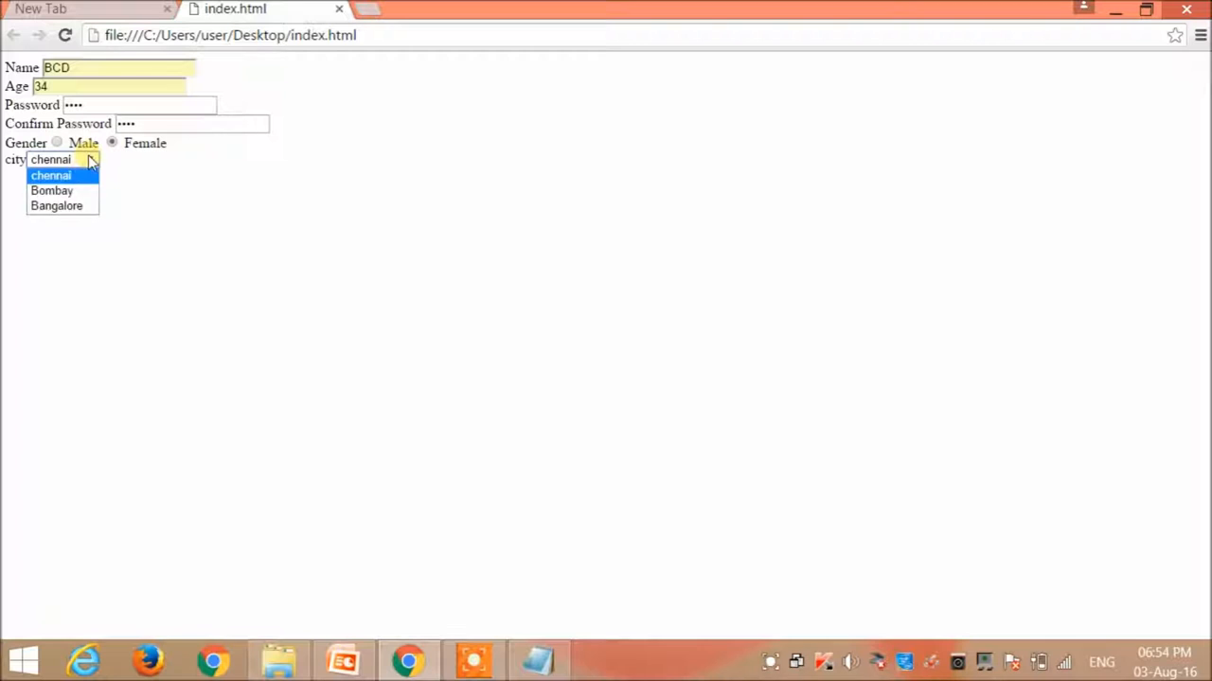
left_click(56, 205)
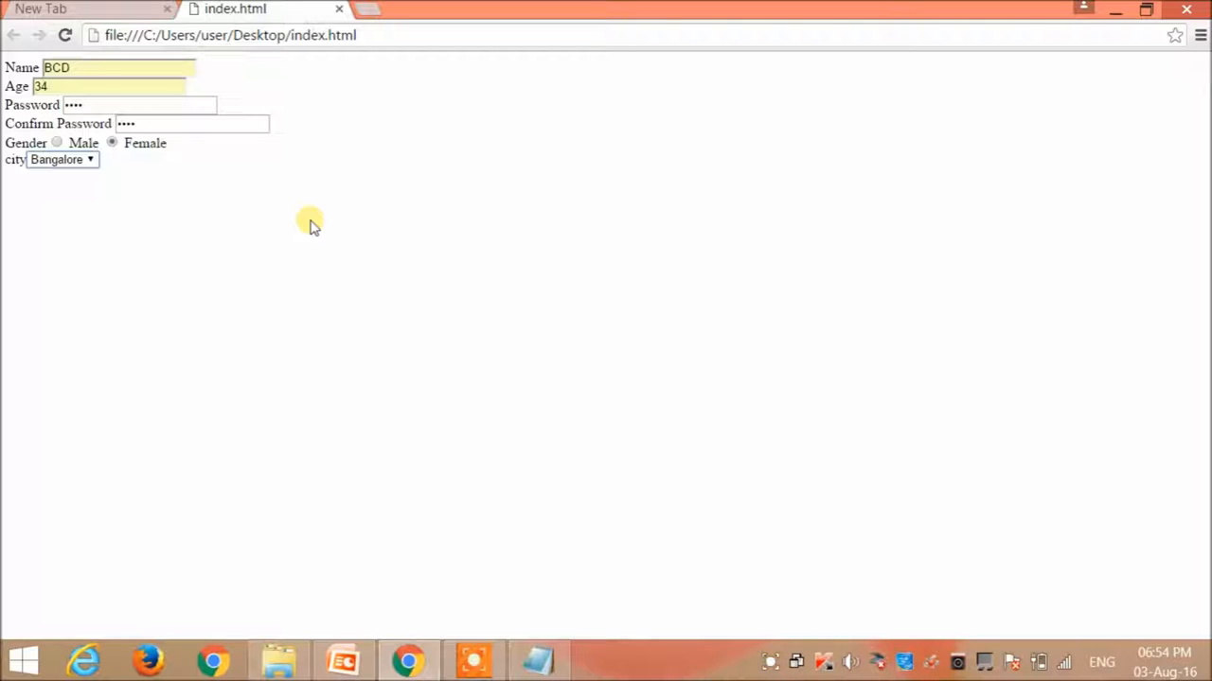
mouse_move(596, 549)
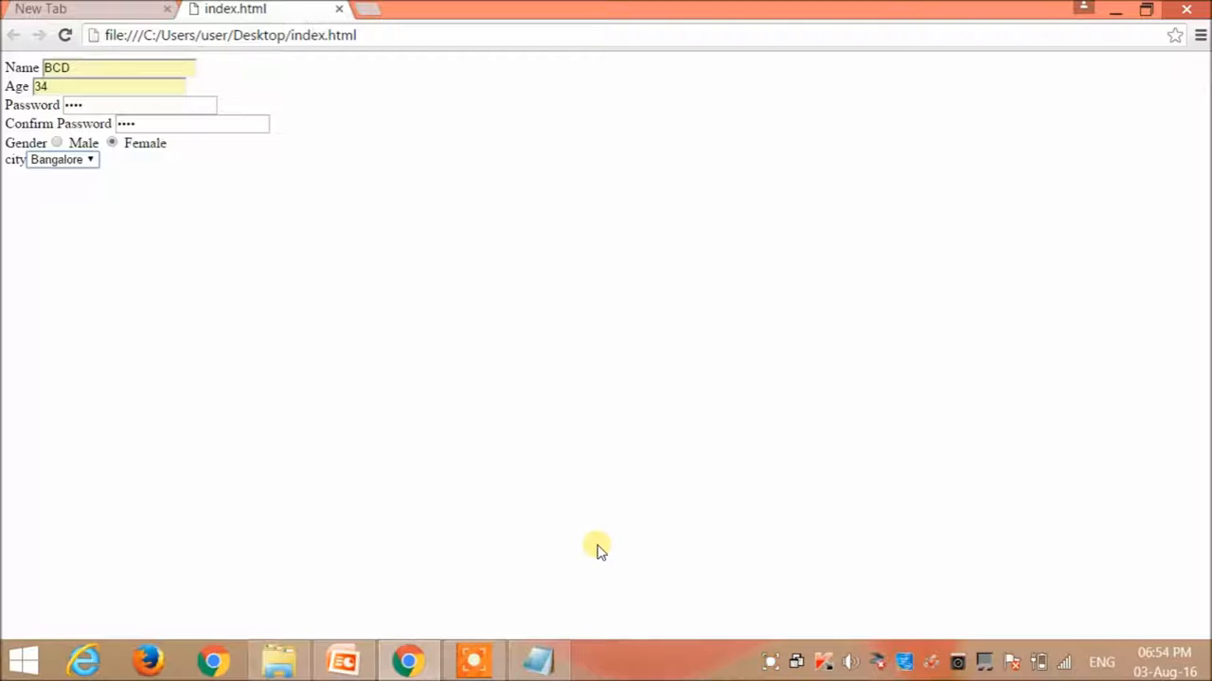
left_click(538, 659)
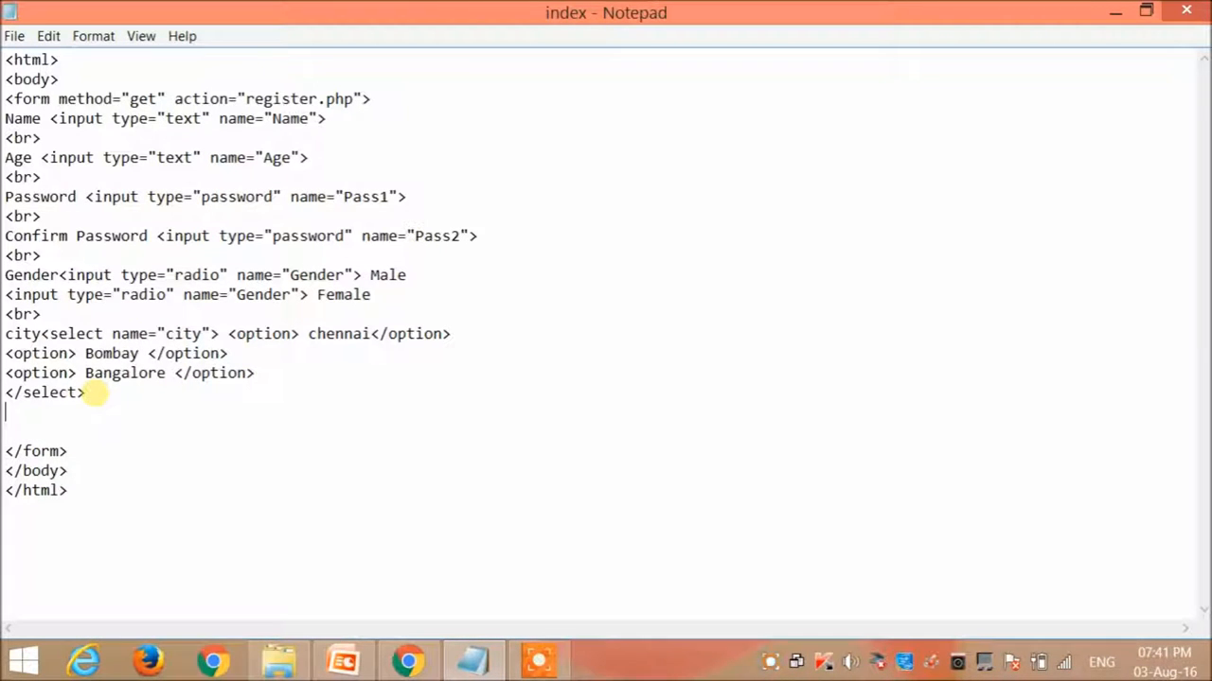
Add a <textarea rows=4 cols=4> text area after the city select.
type("<te")
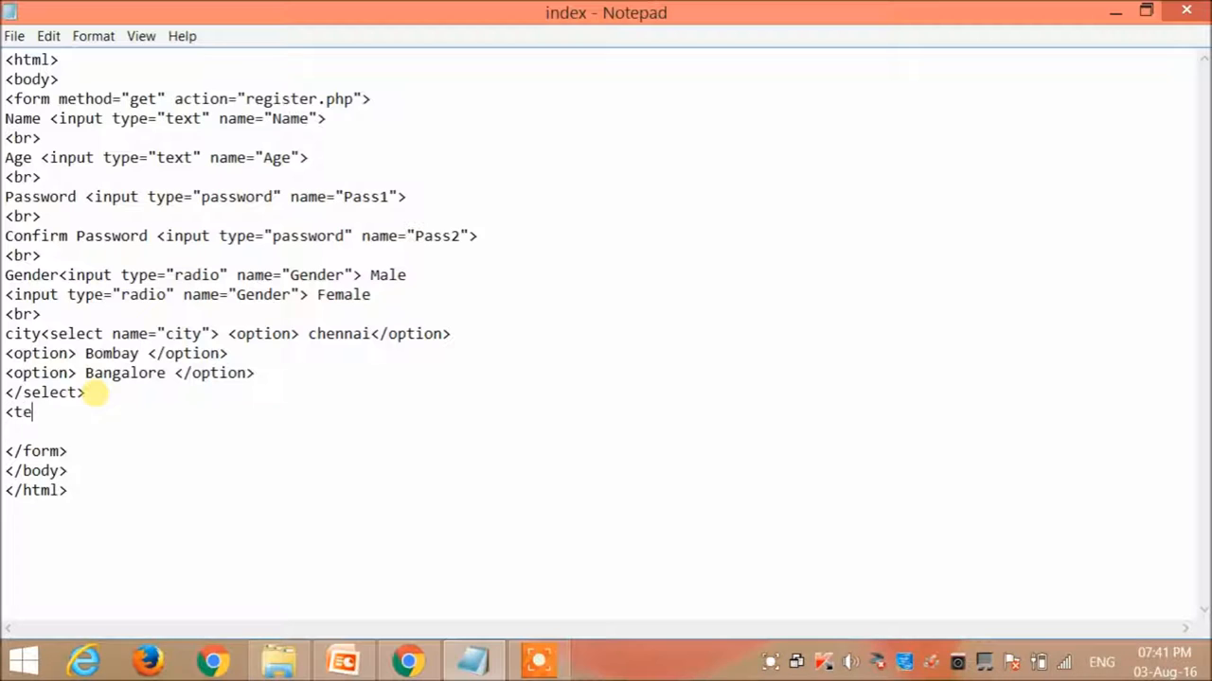
type("xtarea")
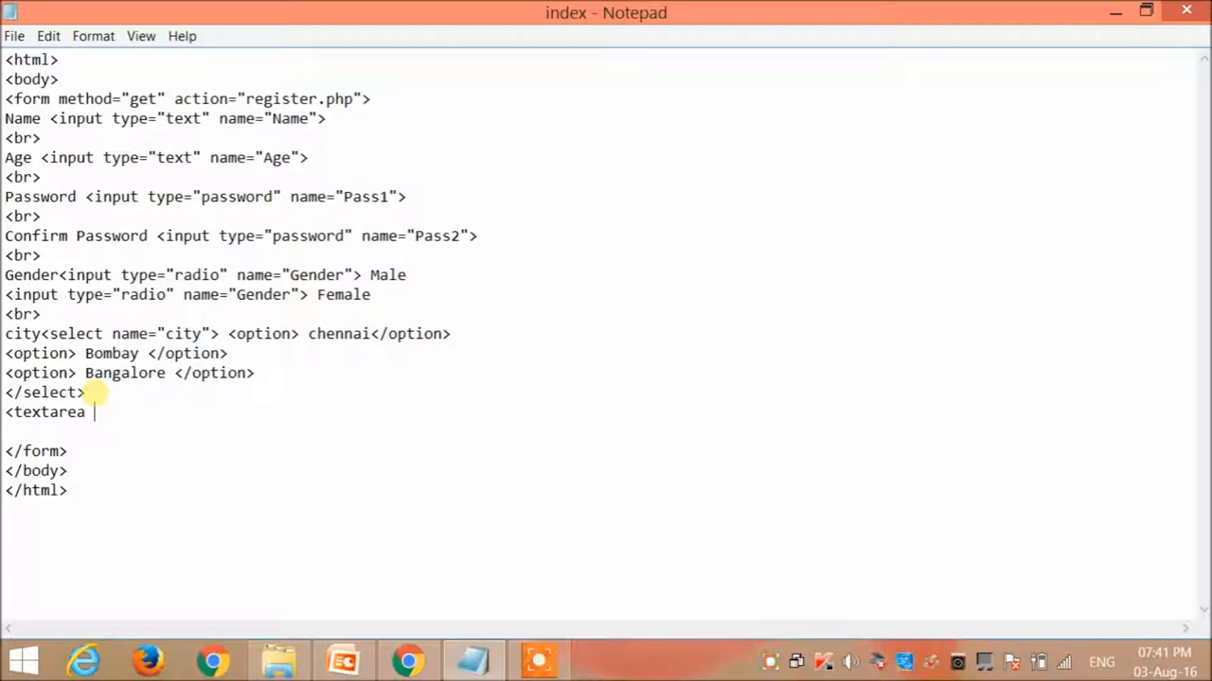
type("row")
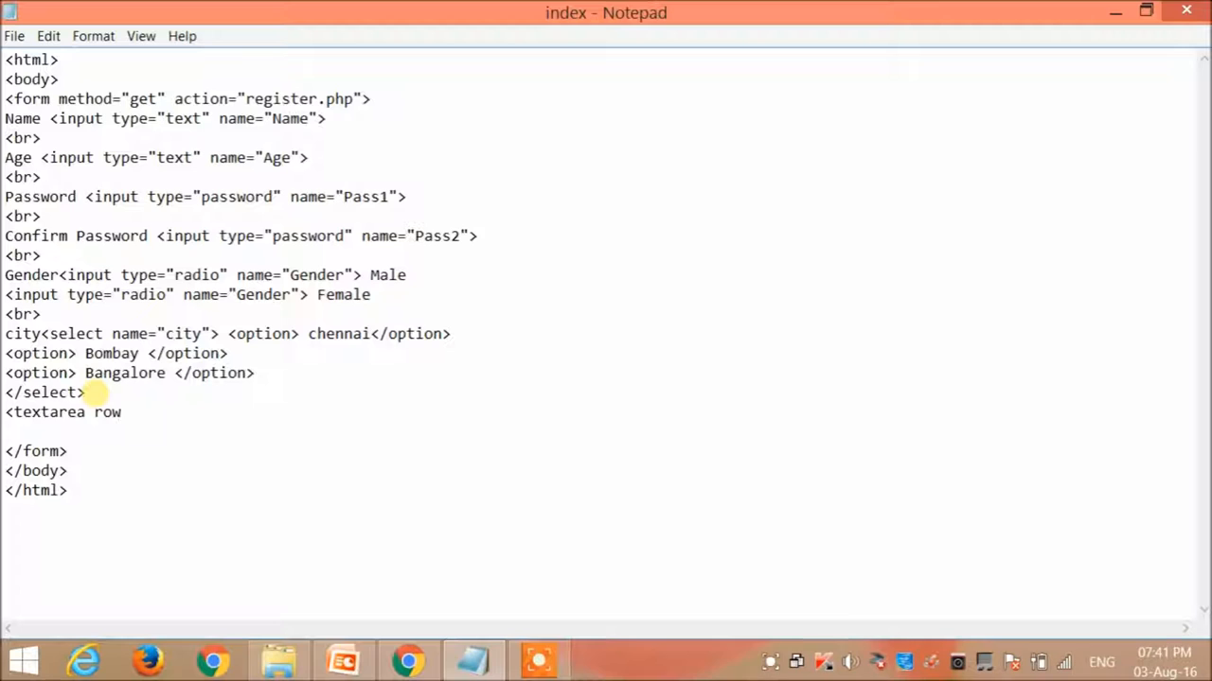
type("s")
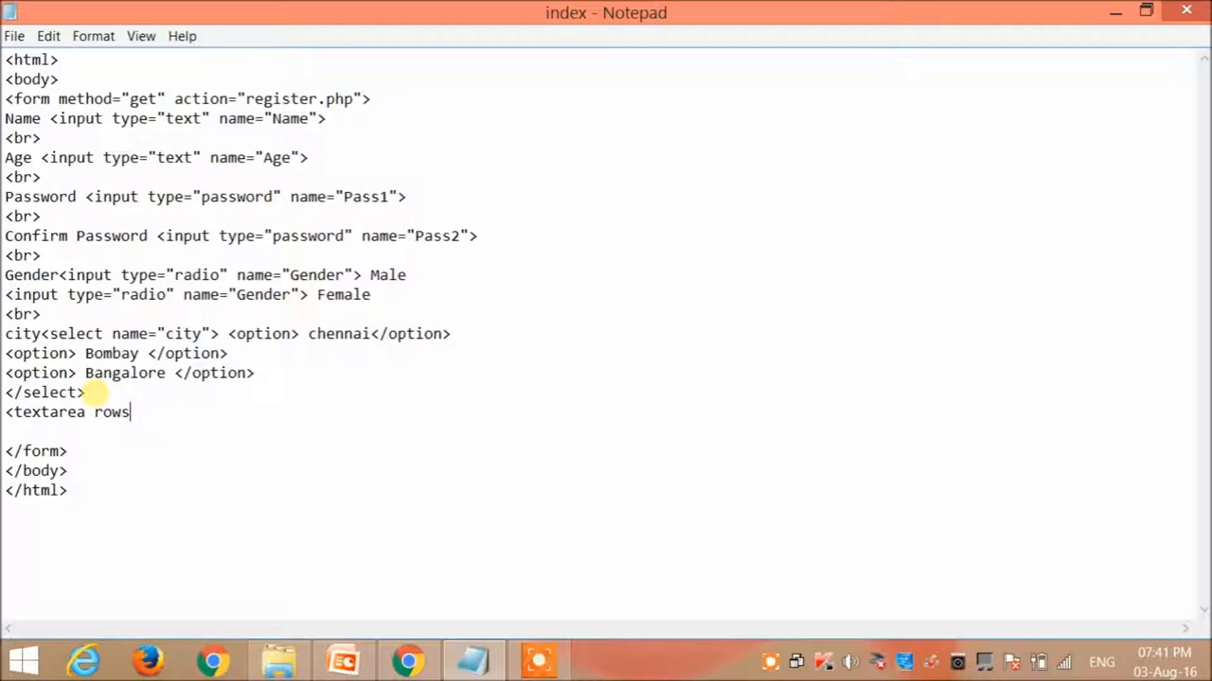
type("=4 co")
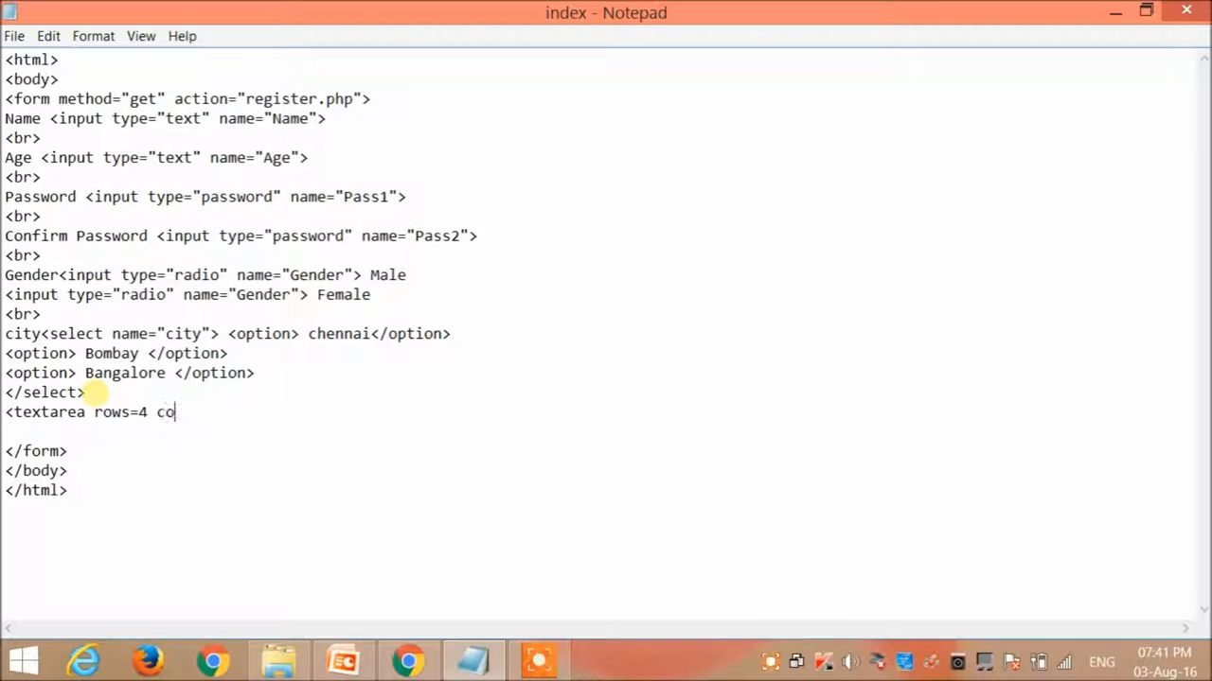
type("ls=4")
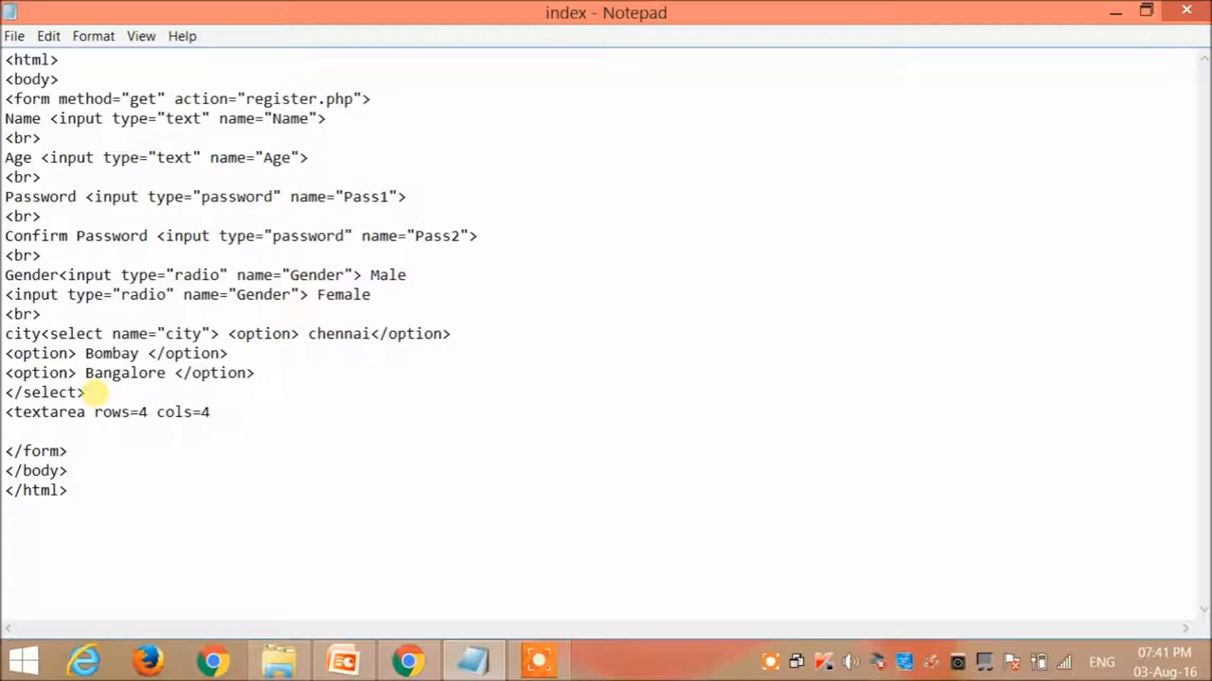
type(">")
type("</")
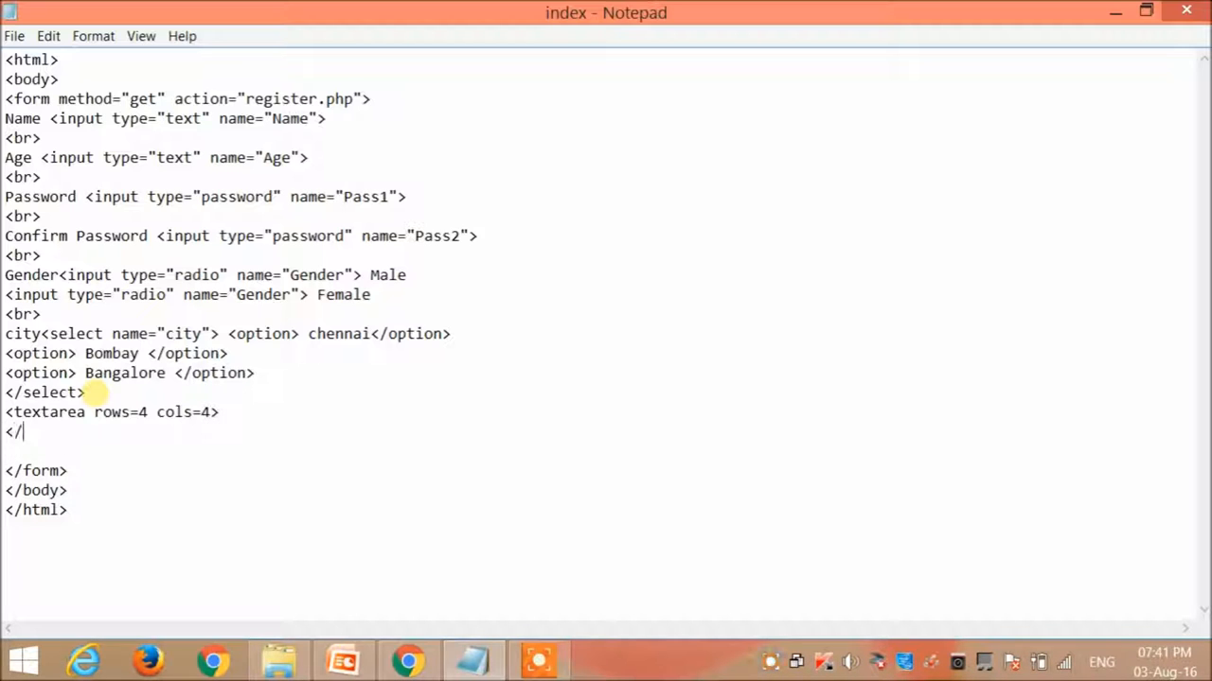
type("textarea>")
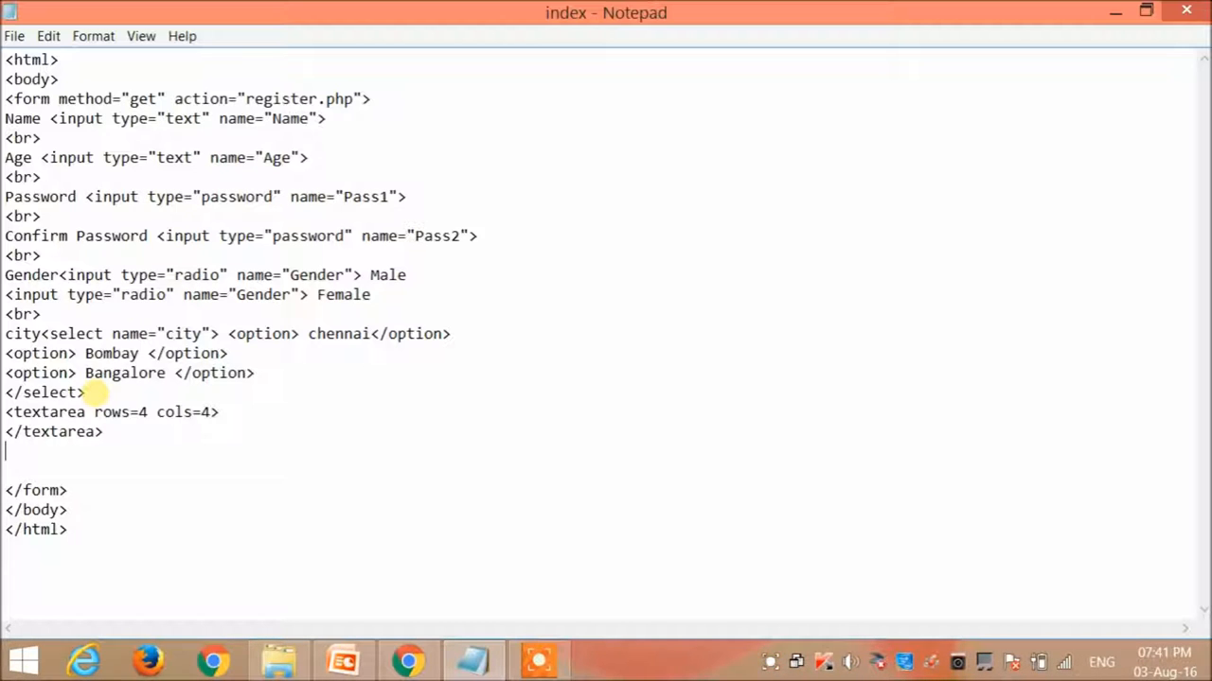
Add a submit input with value "register".
type("<")
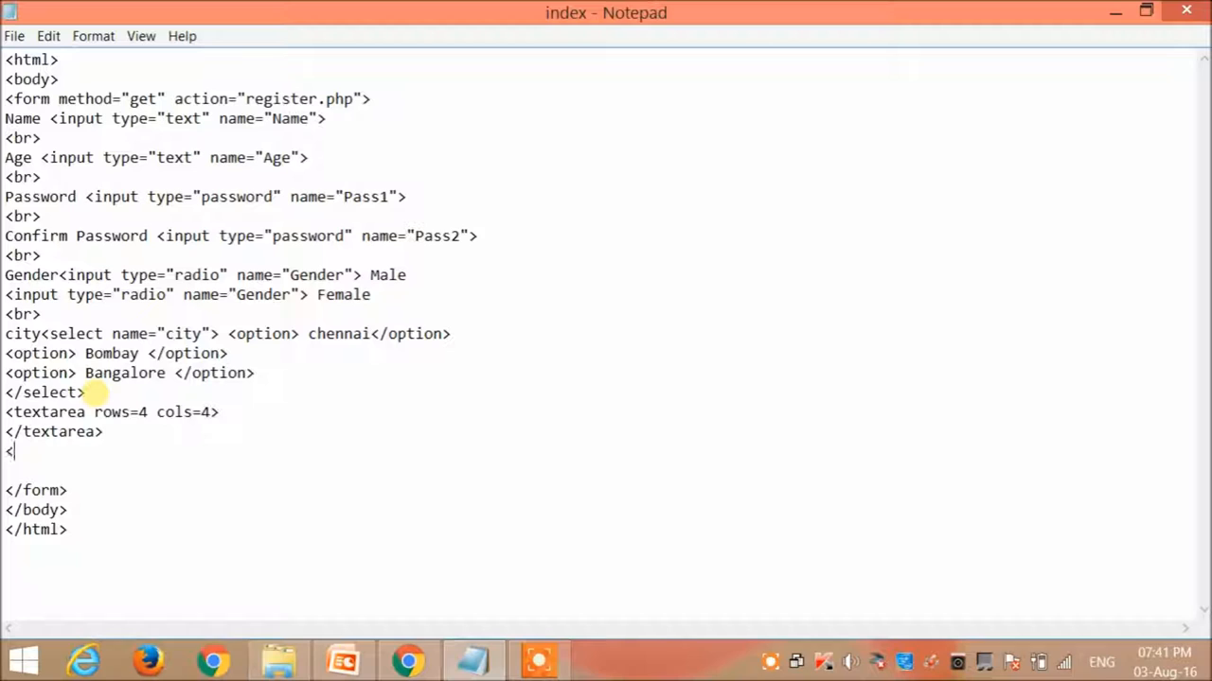
type("input t")
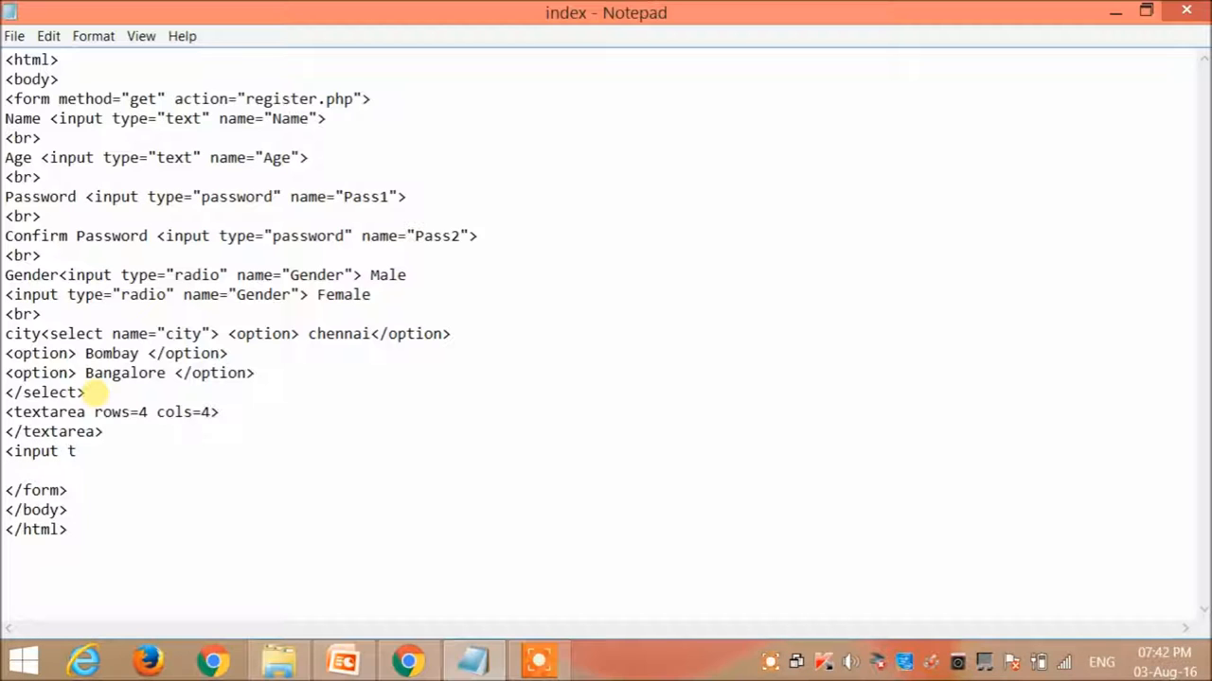
type("ype=")
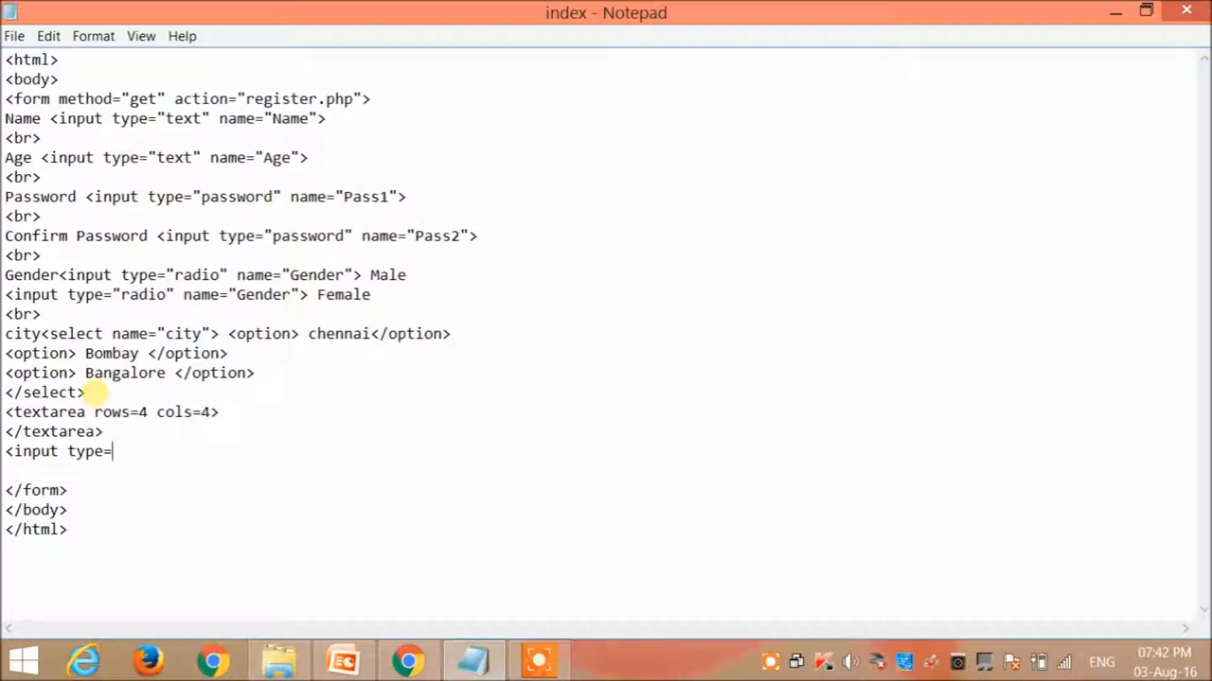
type("\"s")
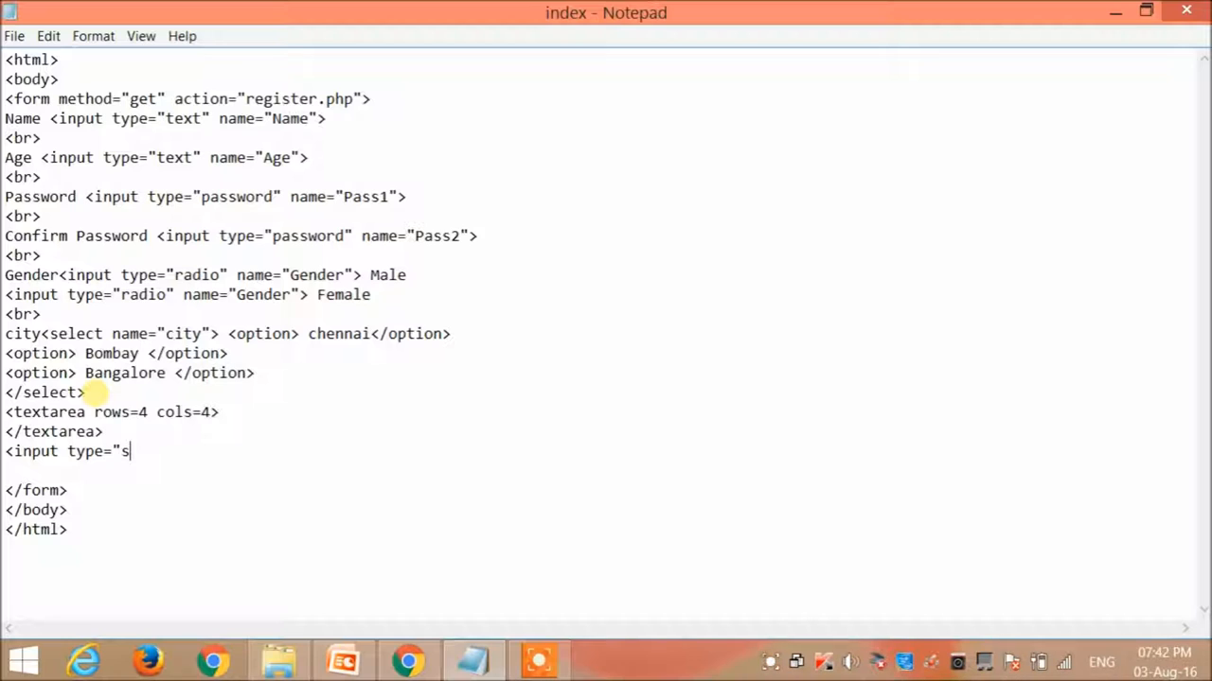
type("ubmit\"")
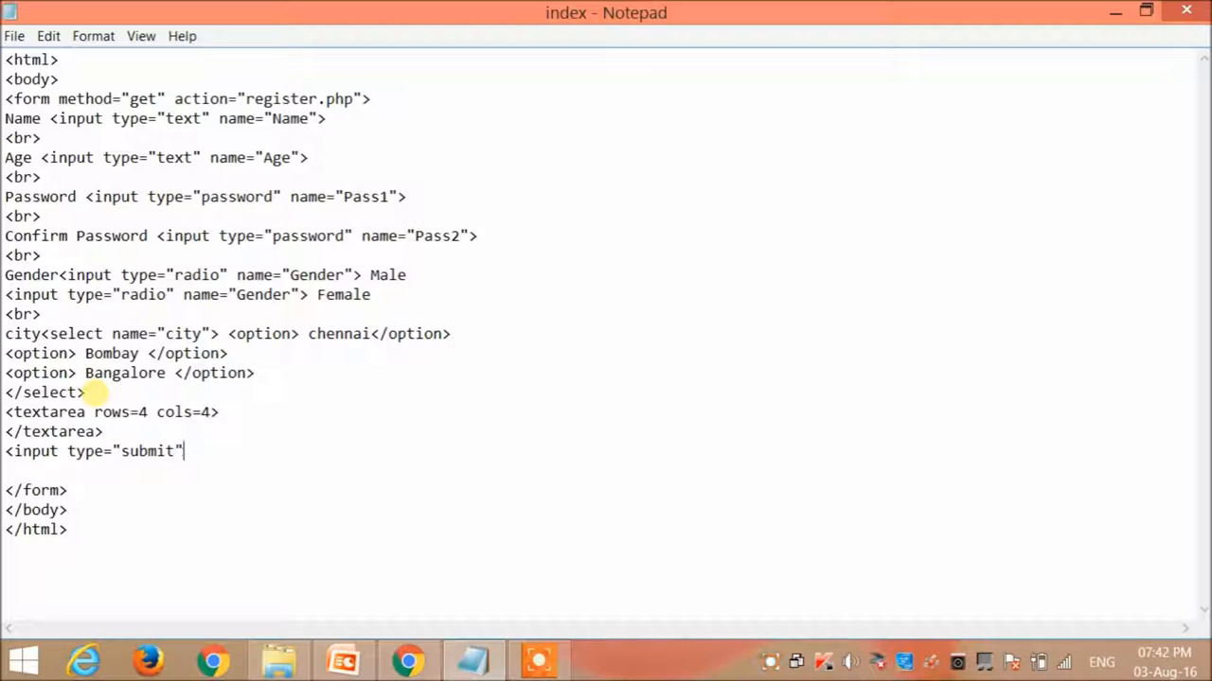
type("va")
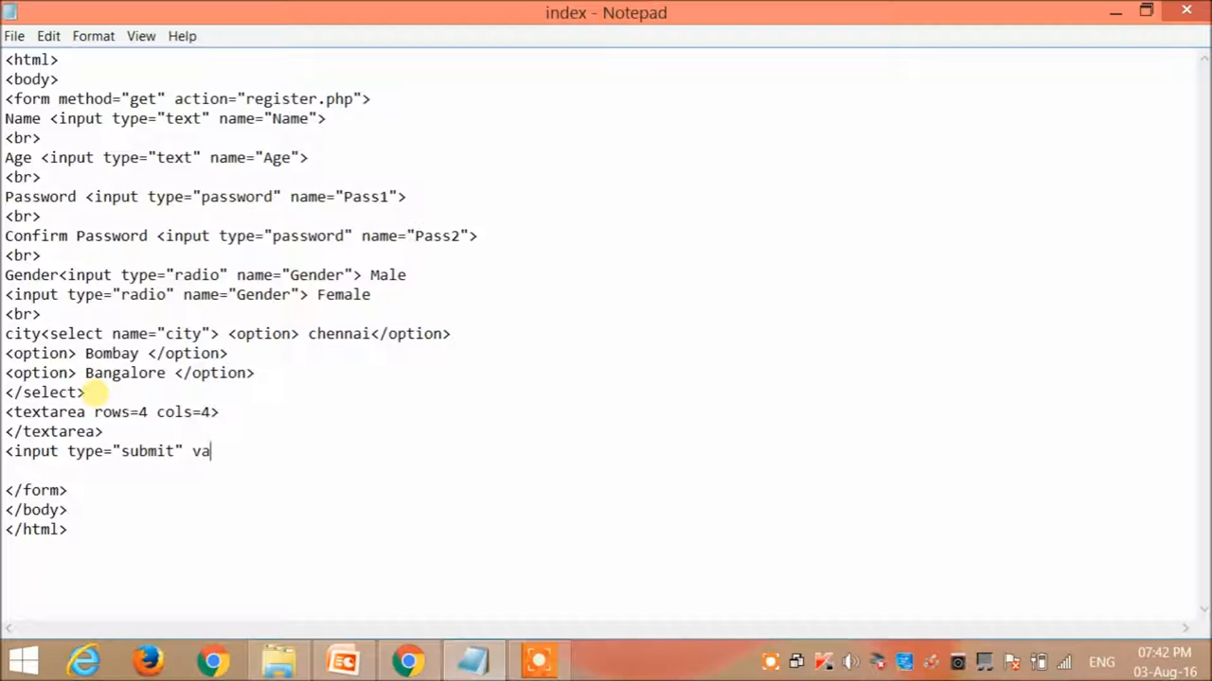
type("lue=\"")
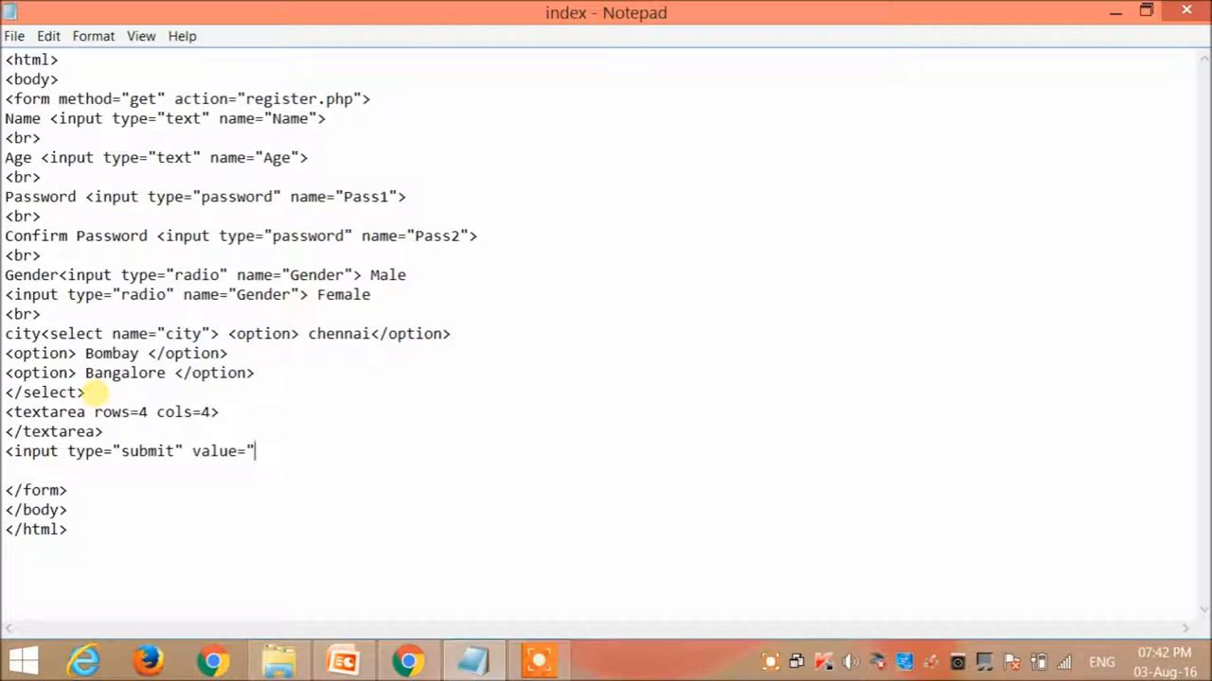
type("register\">")
type("<i")
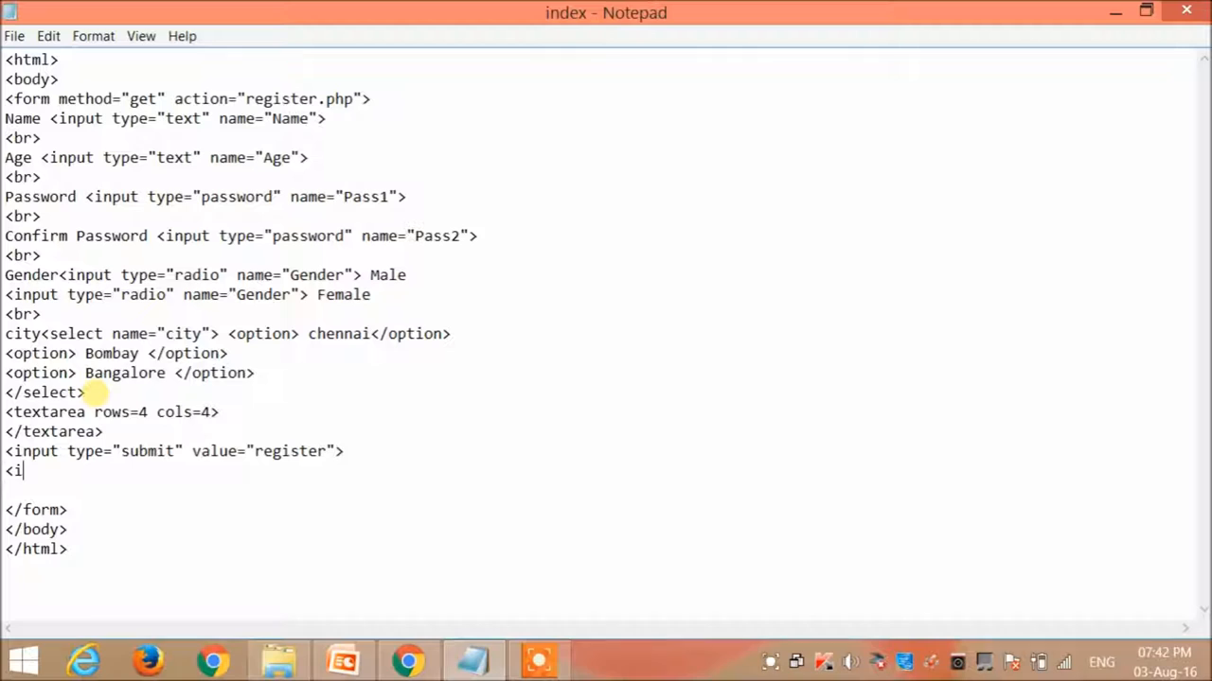
Add a reset input with value "clear".
type("nput t")
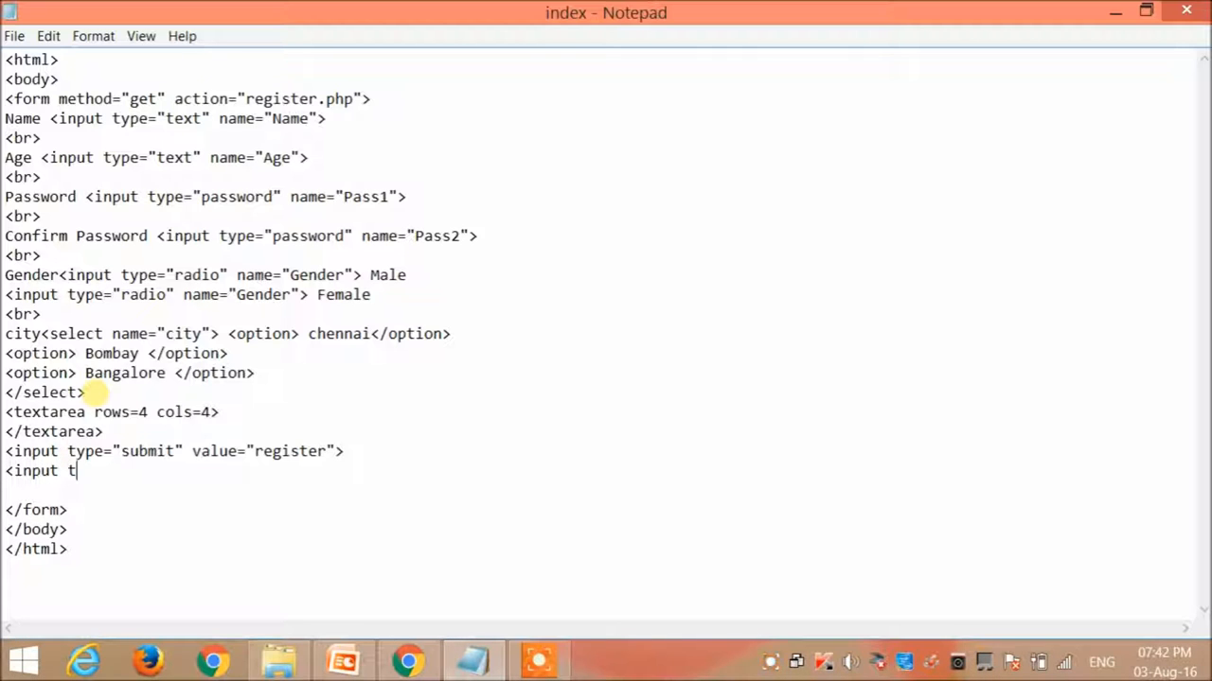
type("ype=\"")
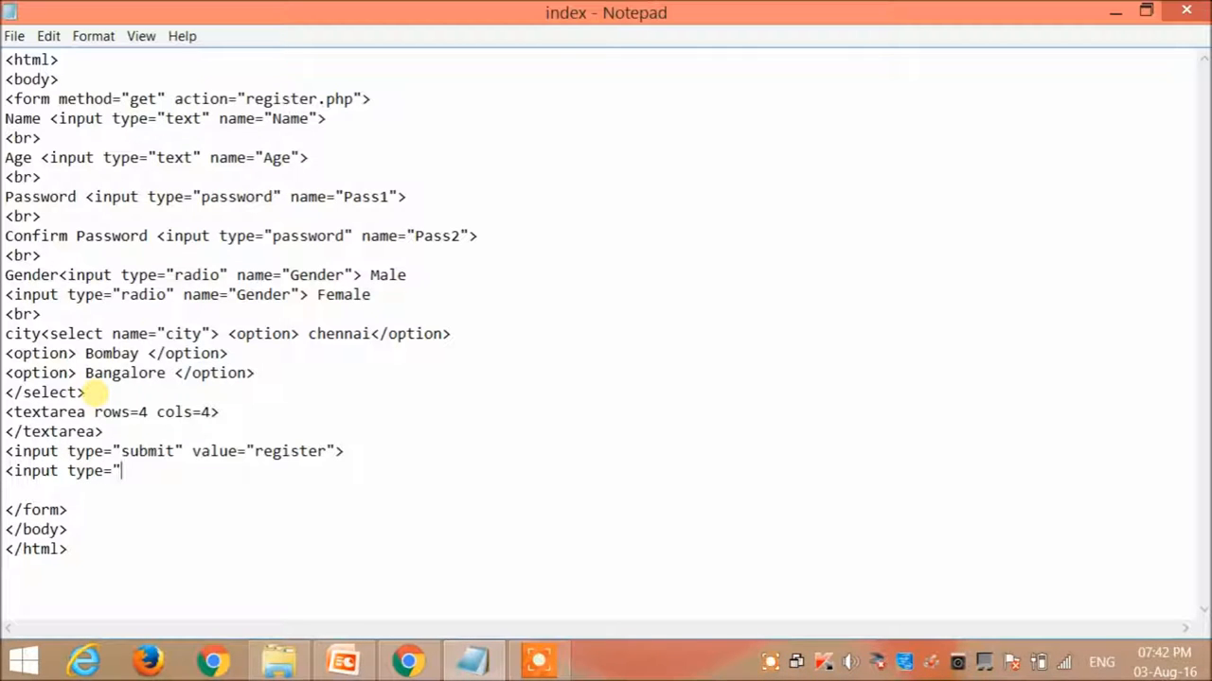
type("reset\" value")
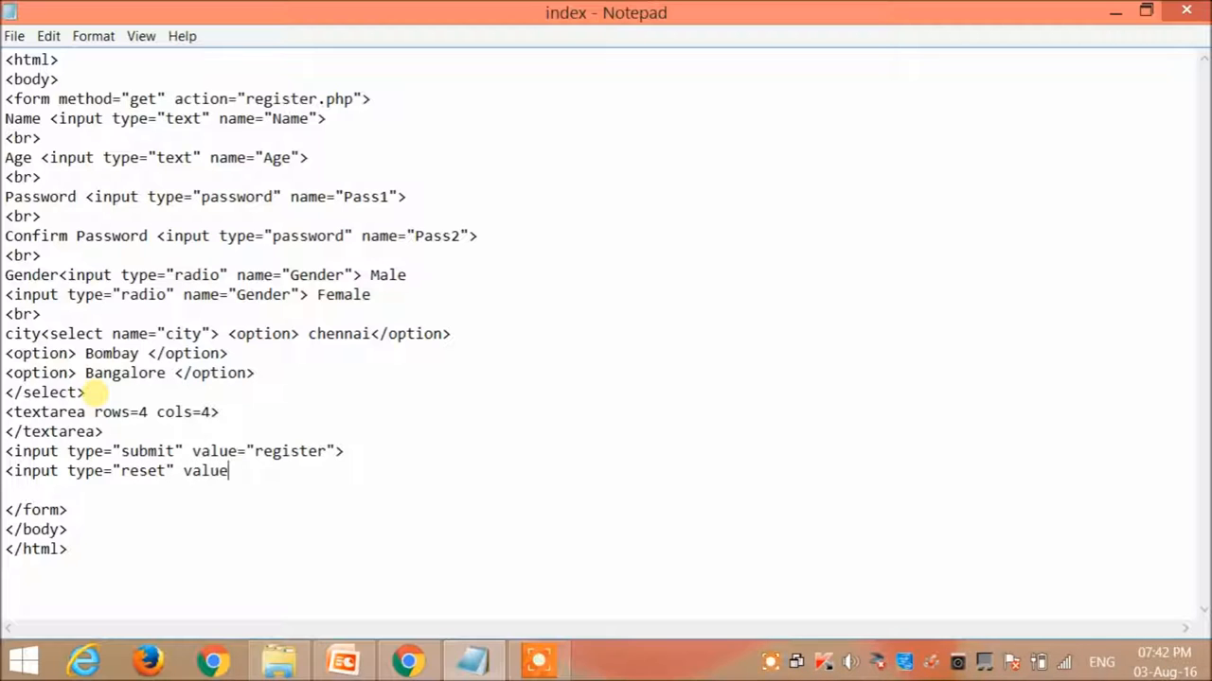
type("=\"clear")
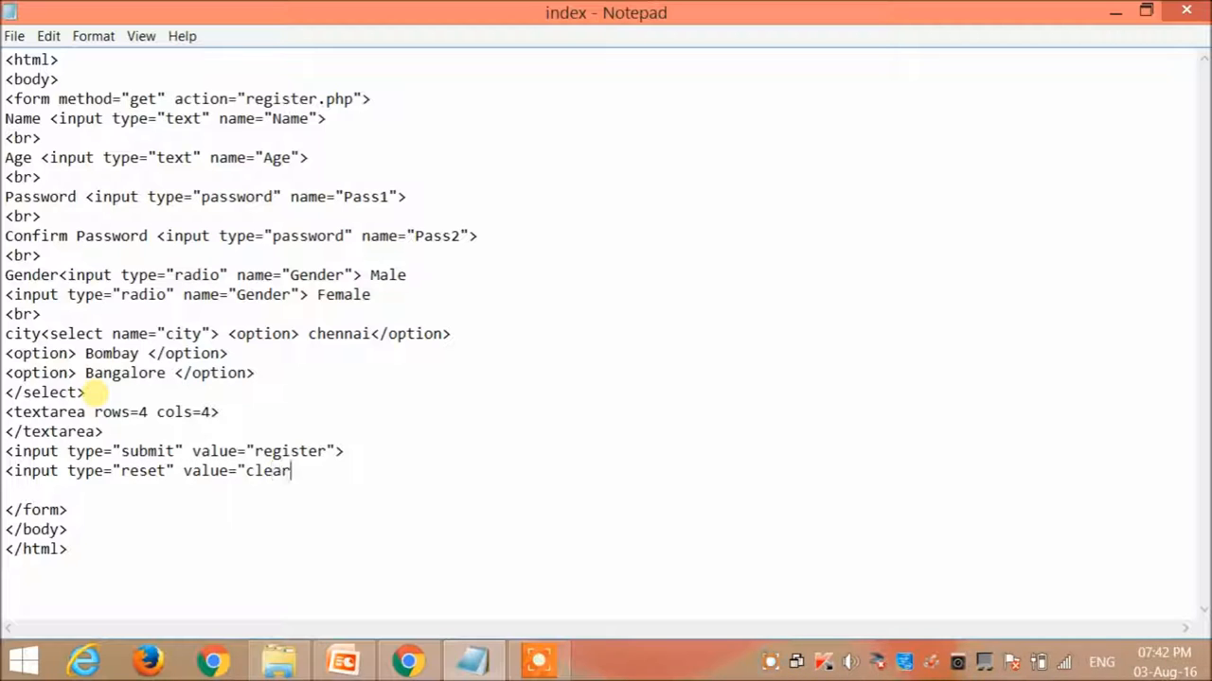
type("\">")
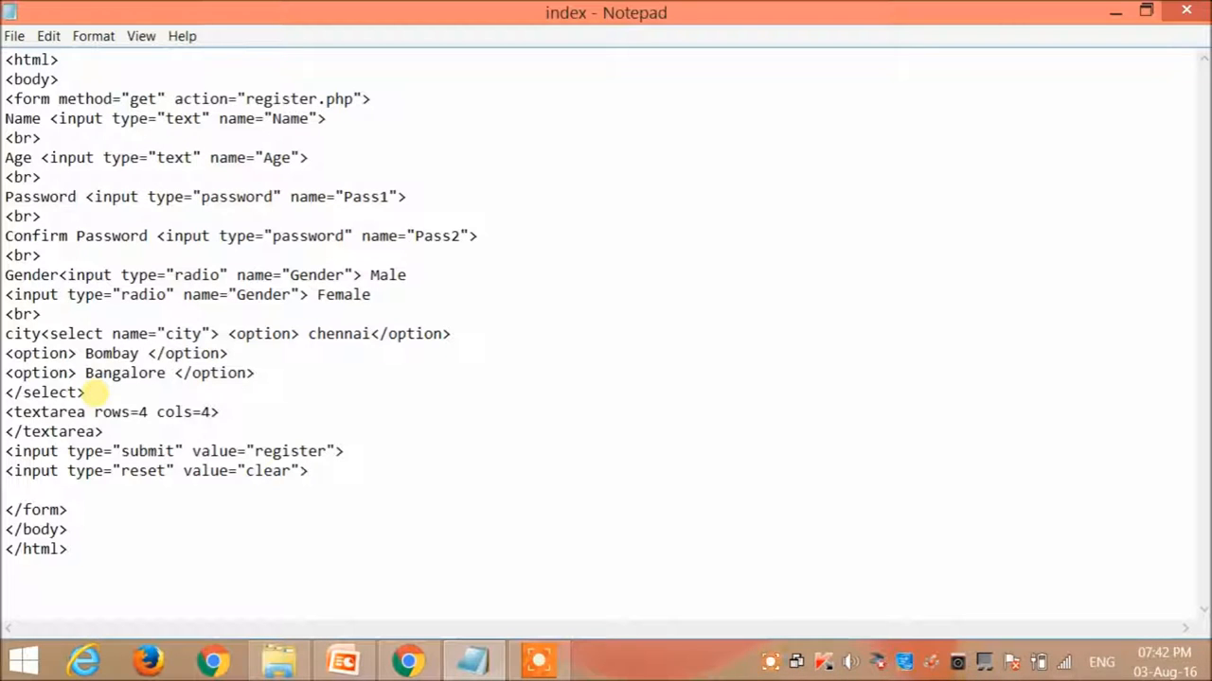
left_click(309, 471)
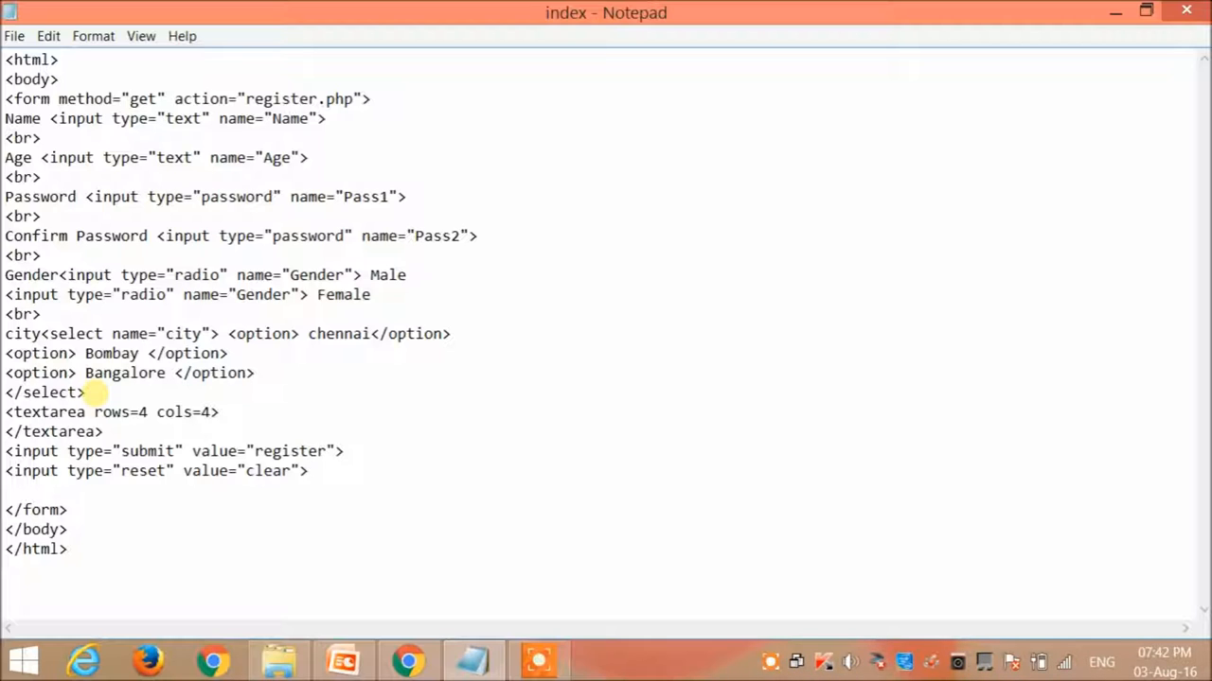
mouse_move(102, 397)
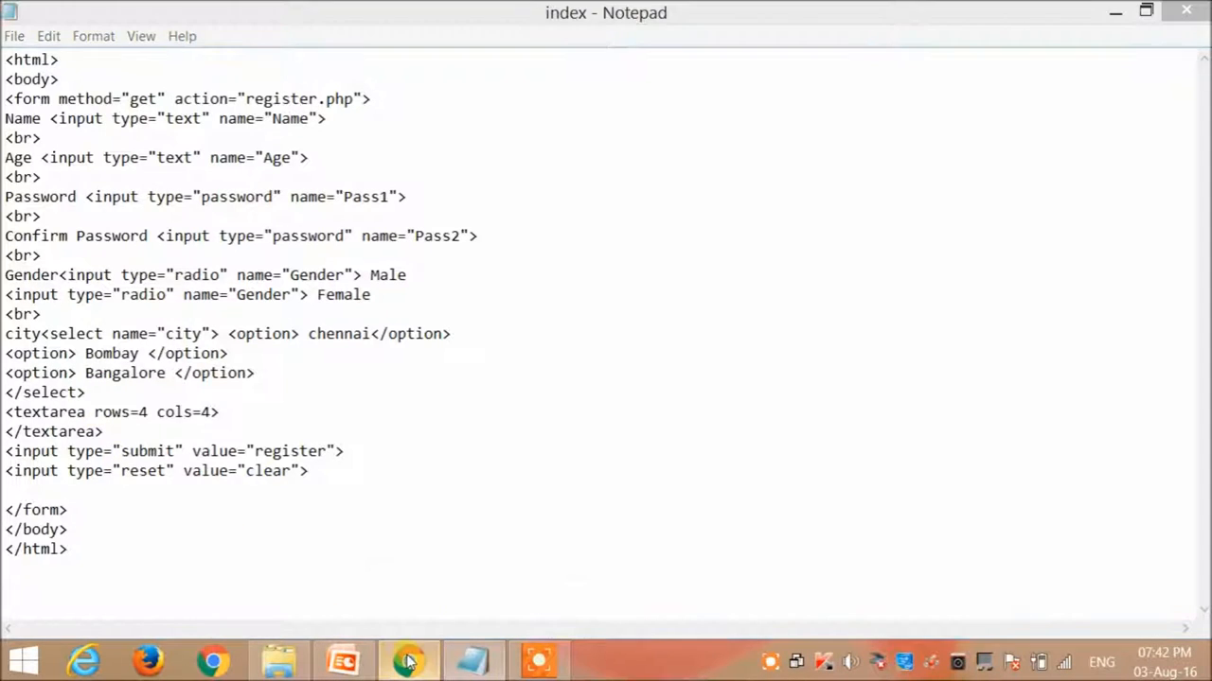
Reload the edited form page in Chrome and start entering a name.
left_click(408, 660)
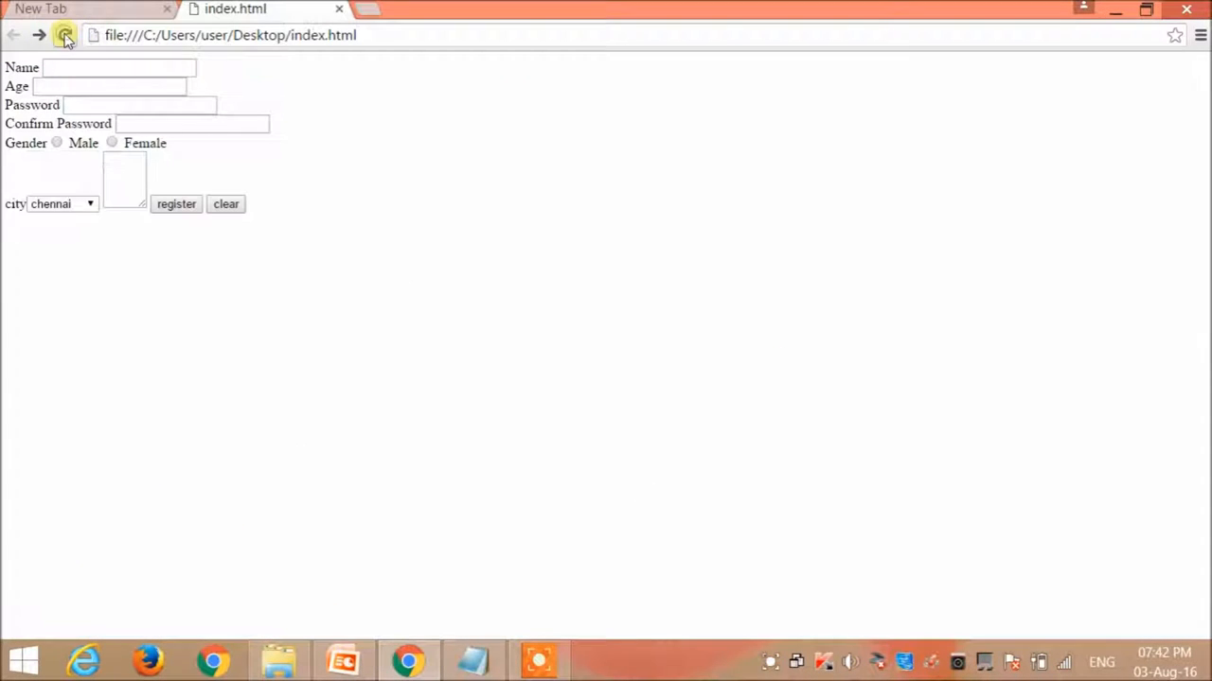
left_click(64, 35)
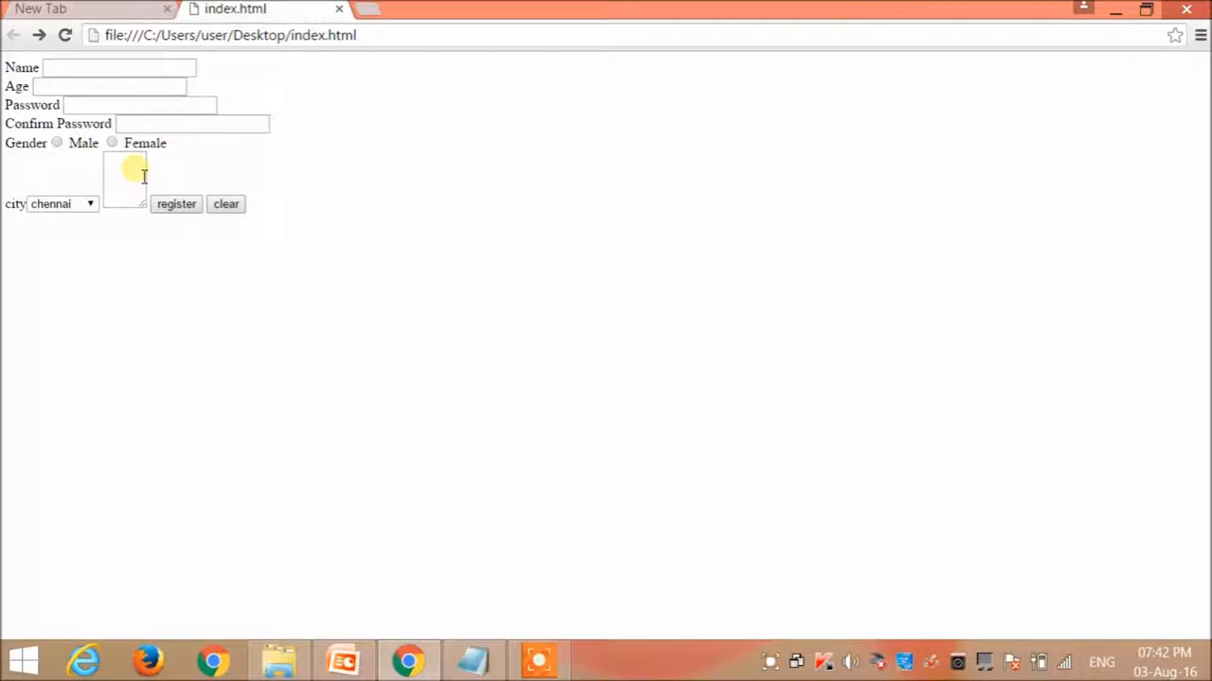
mouse_move(228, 245)
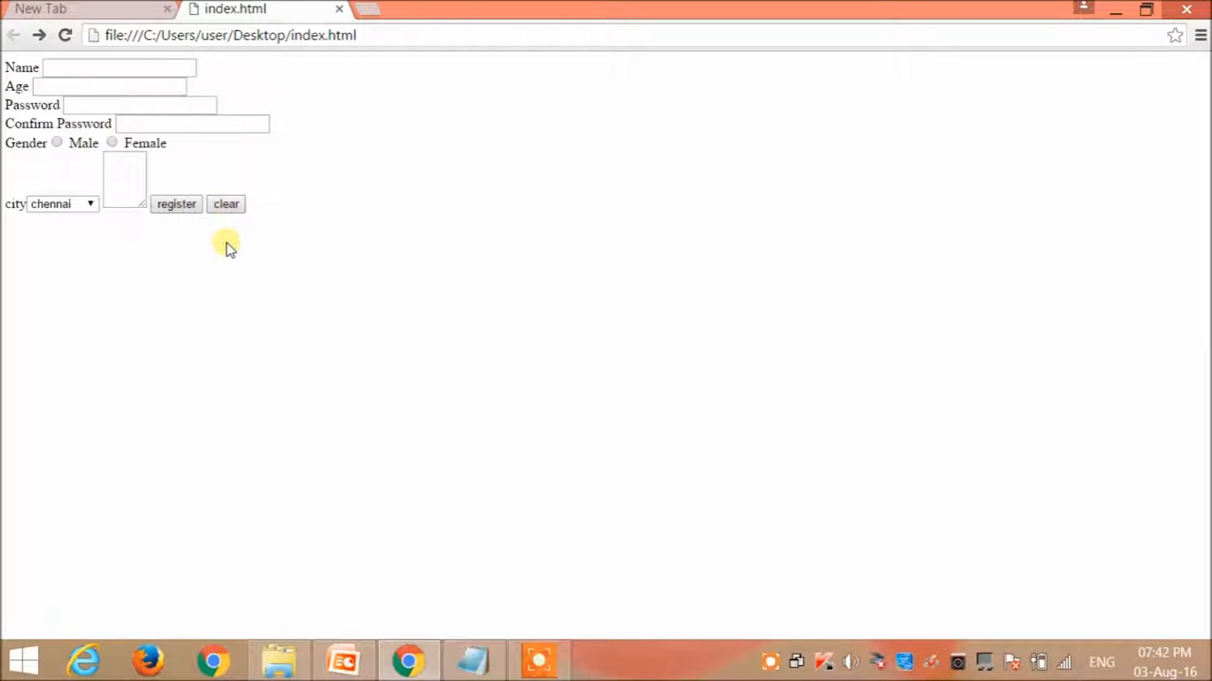
left_click(119, 67)
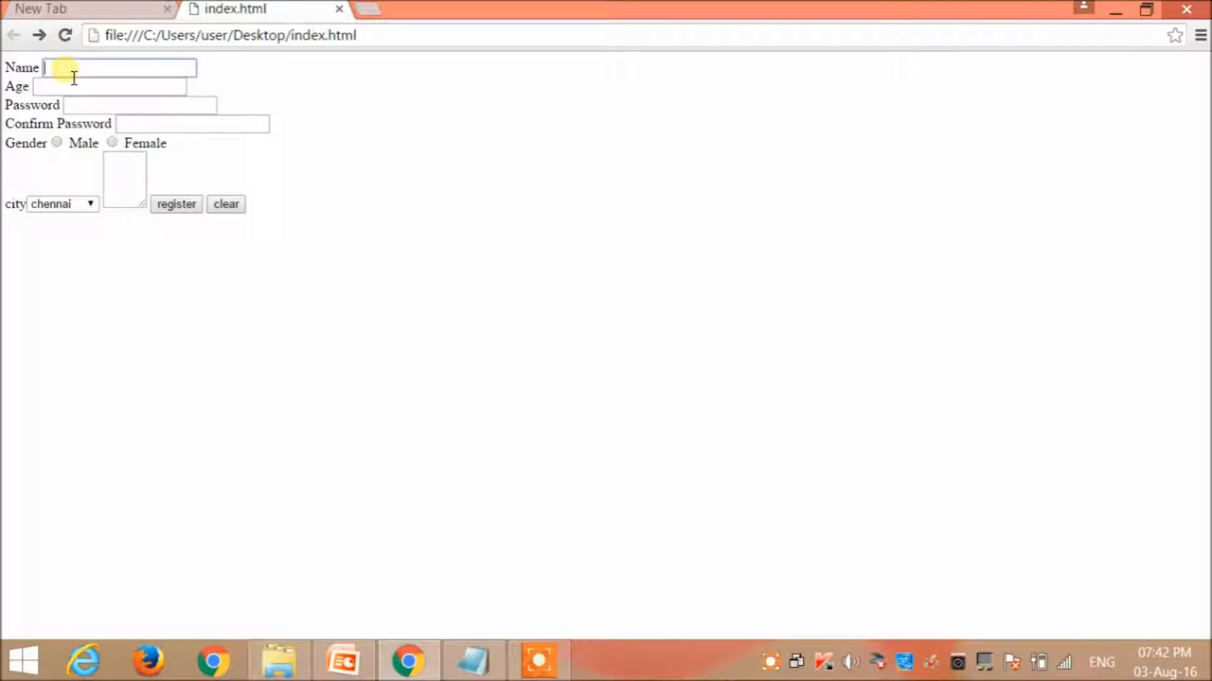
type("BCd")
left_click(109, 87)
type("34")
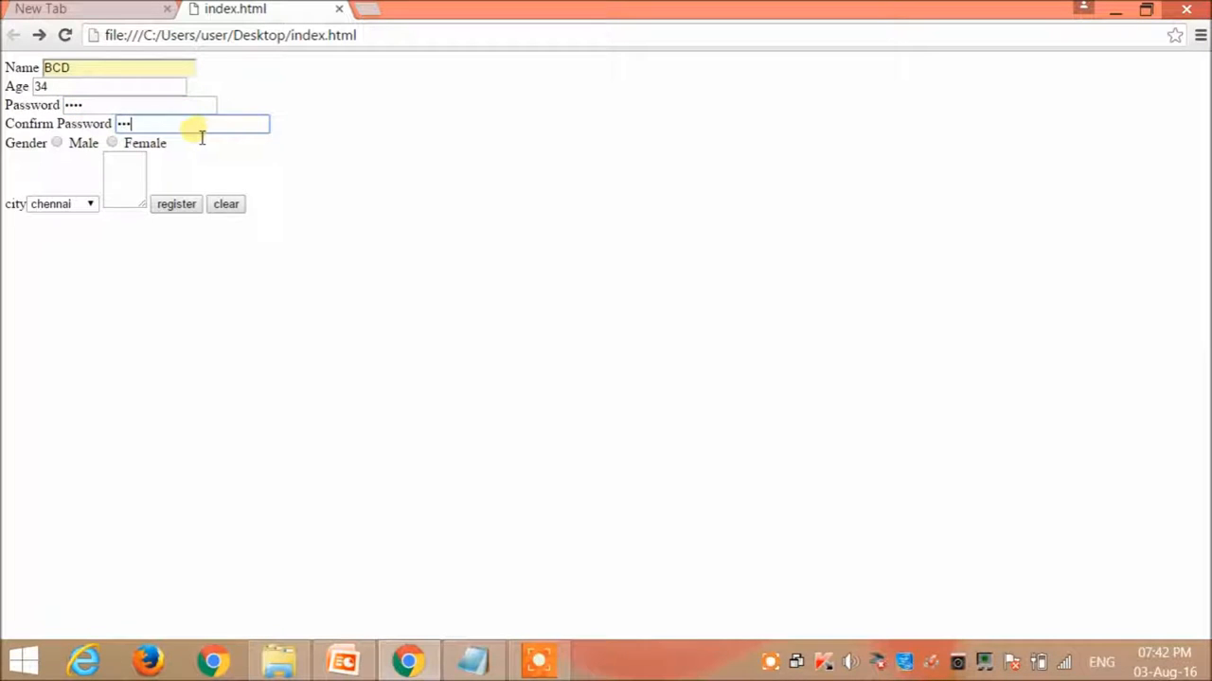
Type blah in the text area and enter the name bgh.
left_click(112, 142)
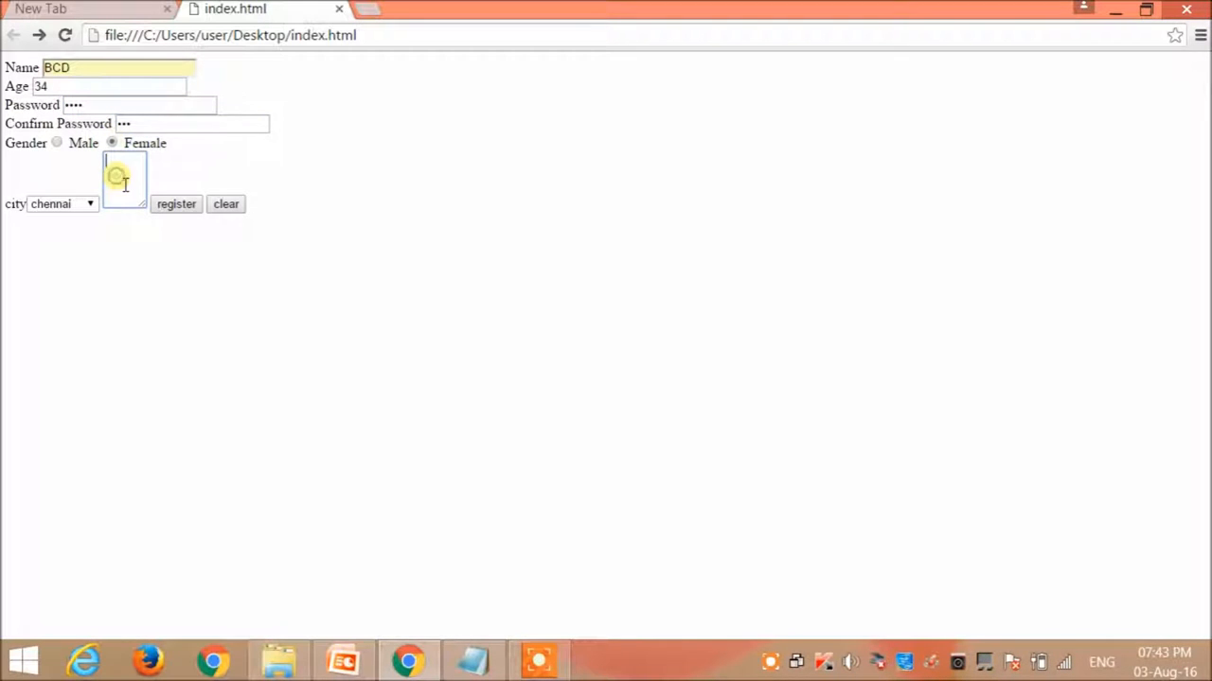
type("blahj")
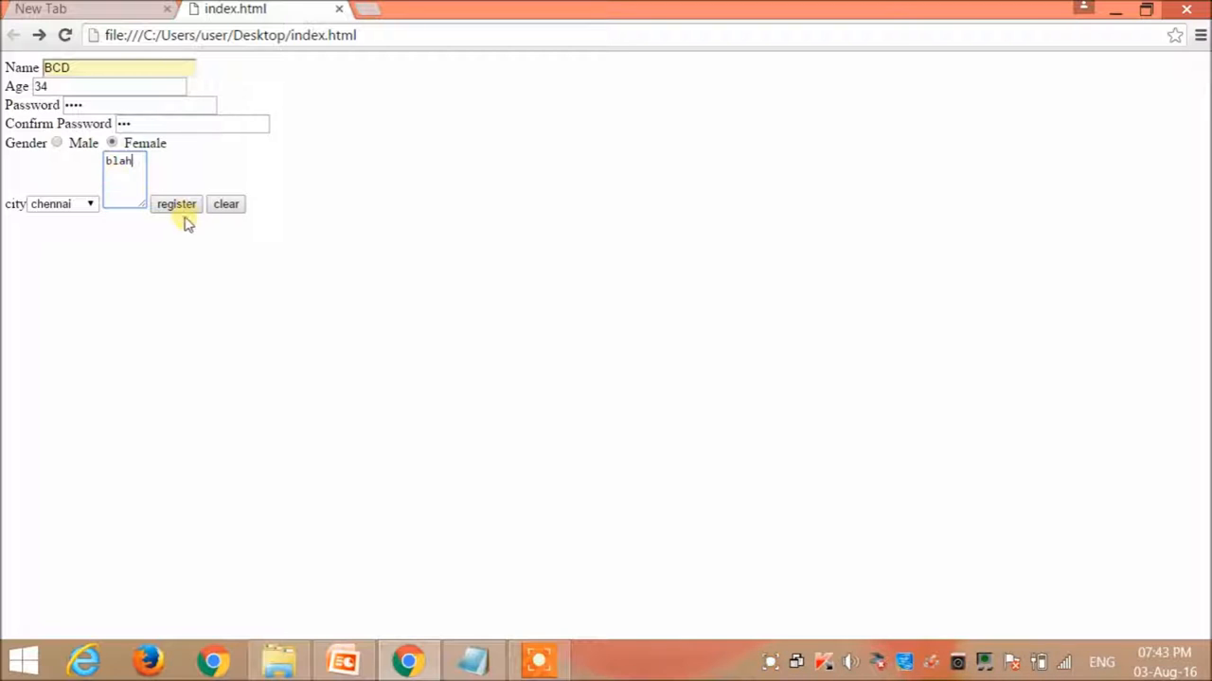
left_click(226, 204)
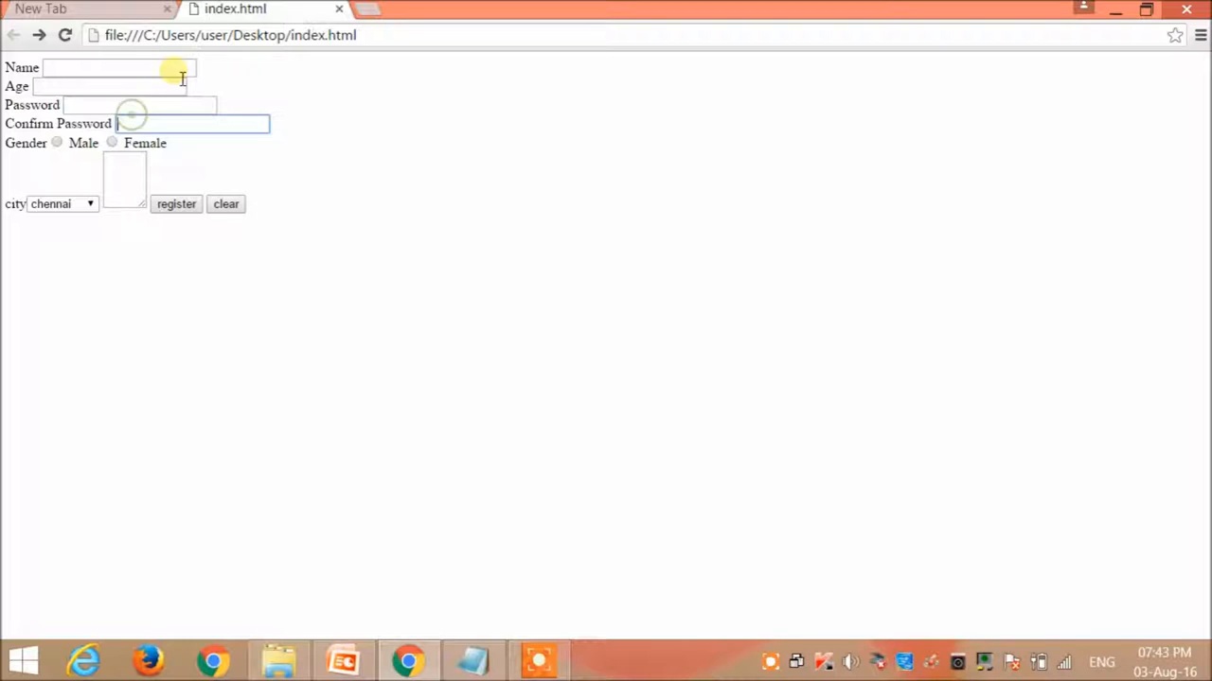
type("b")
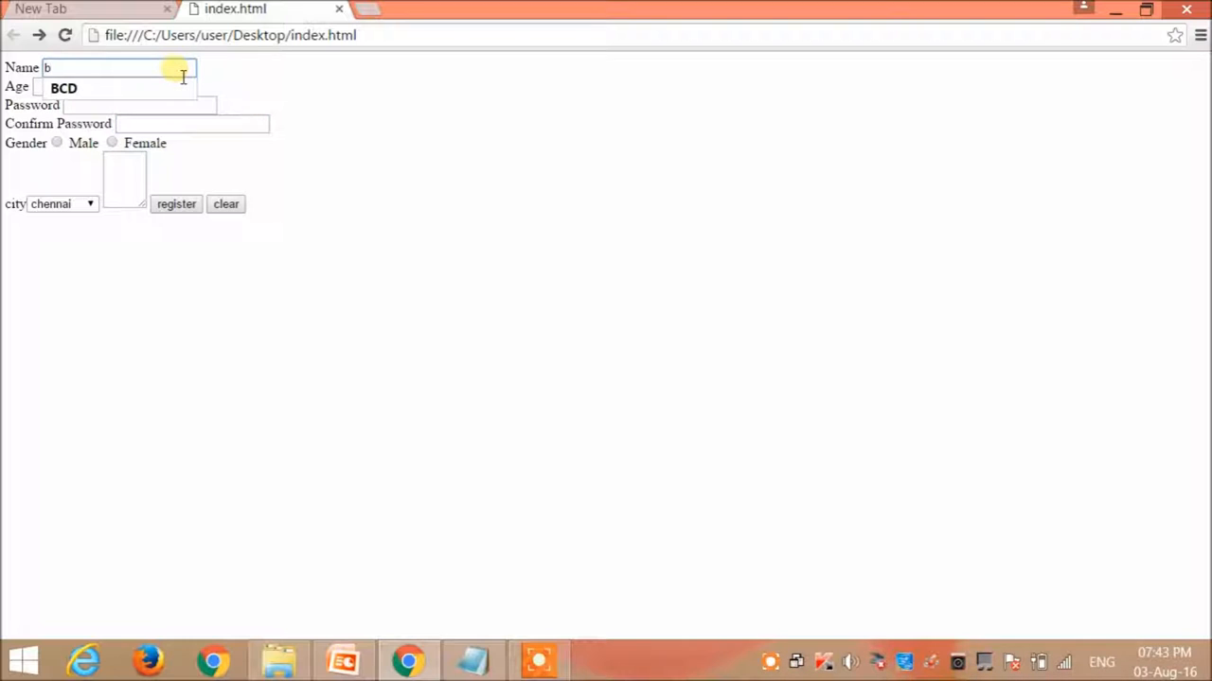
type("gh")
left_click(125, 179)
type("blah")
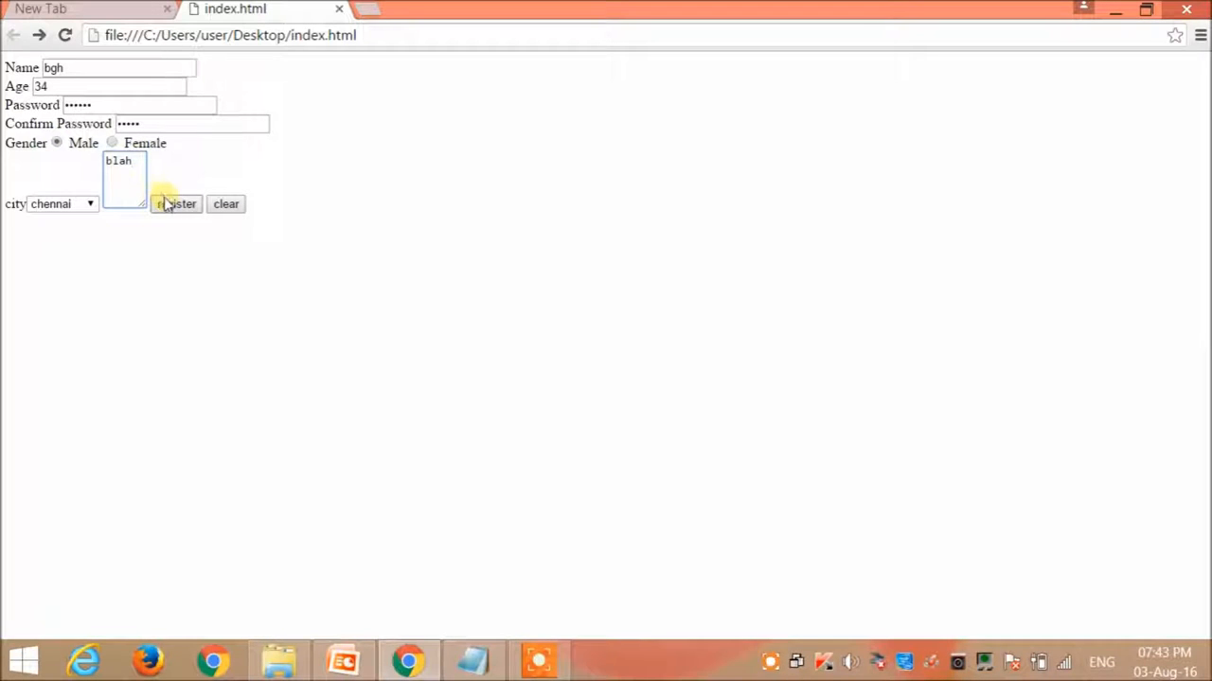
Submit the form, highlight the GET values in the address bar, and type post in Notepad.
left_click(176, 203)
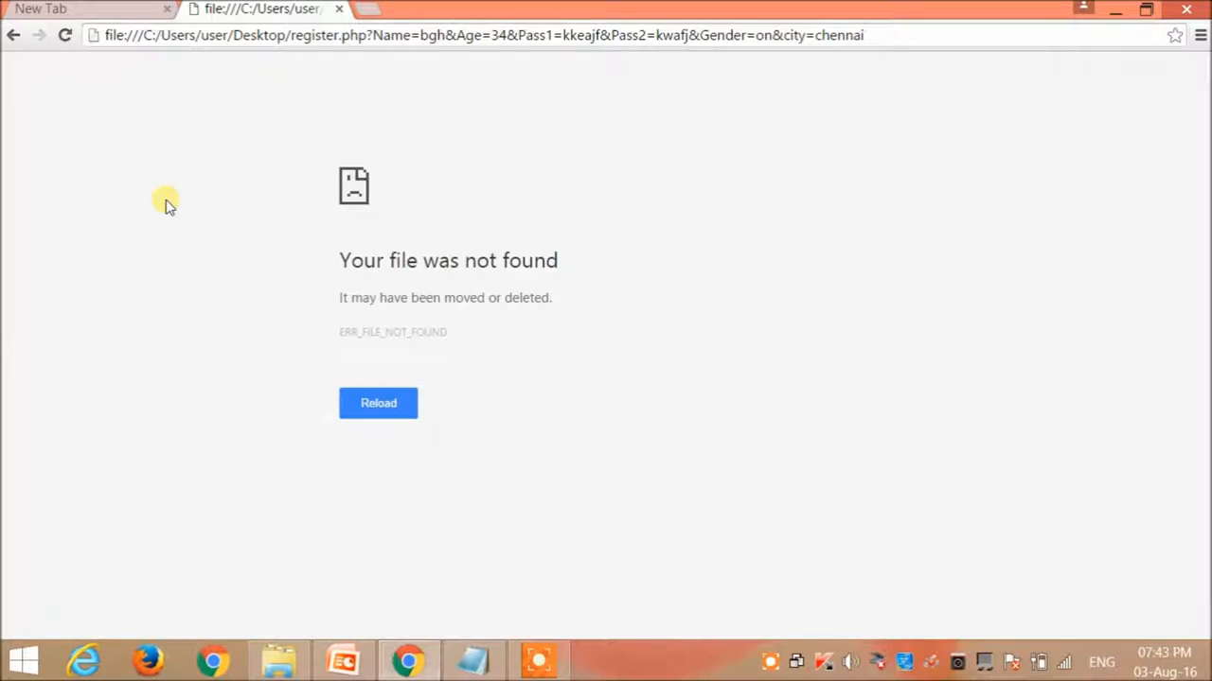
mouse_move(381, 248)
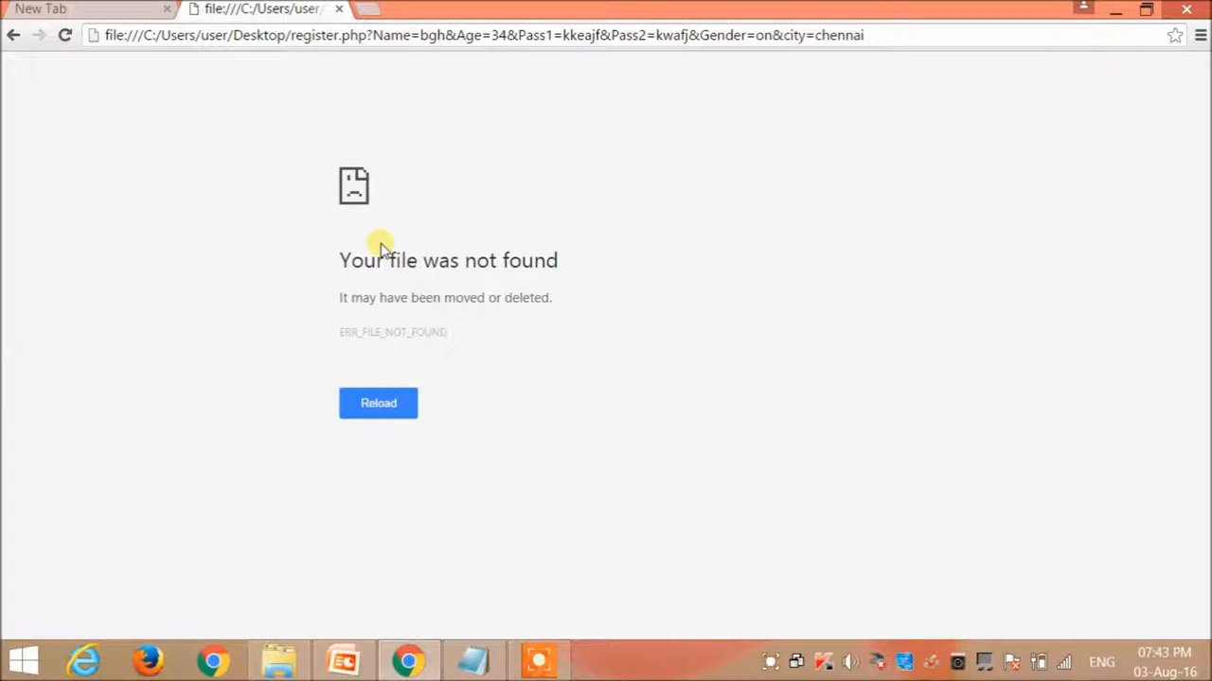
mouse_move(445, 68)
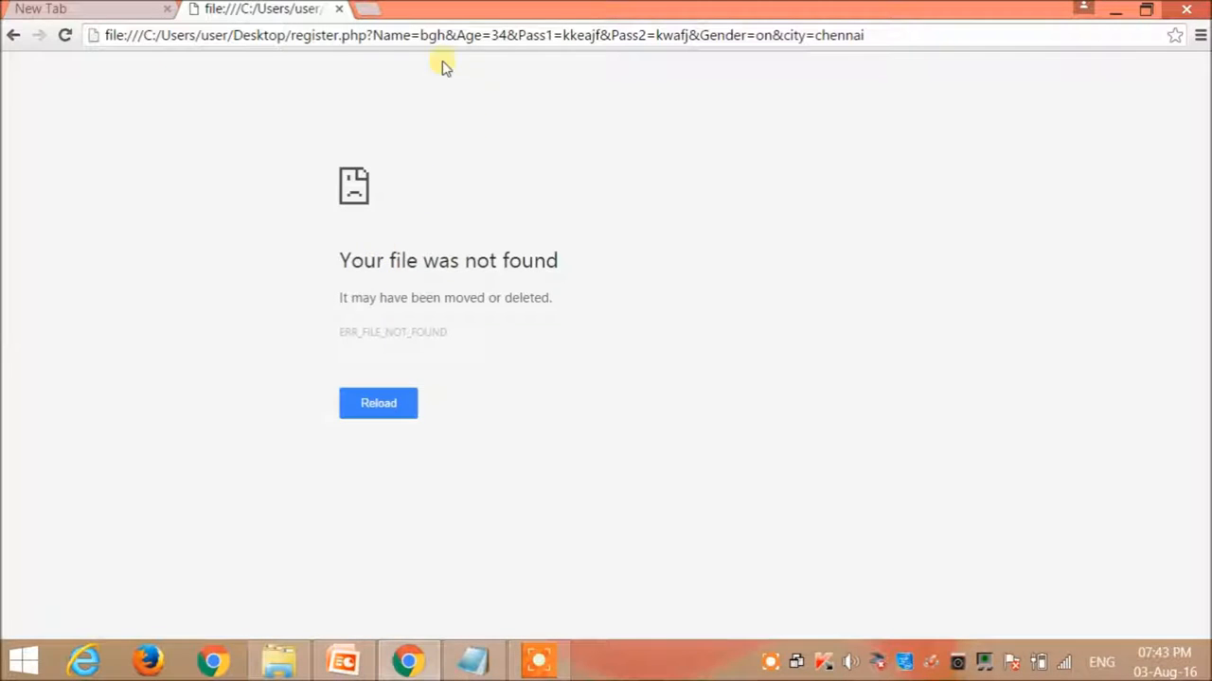
left_click_drag(445, 35, 790, 35)
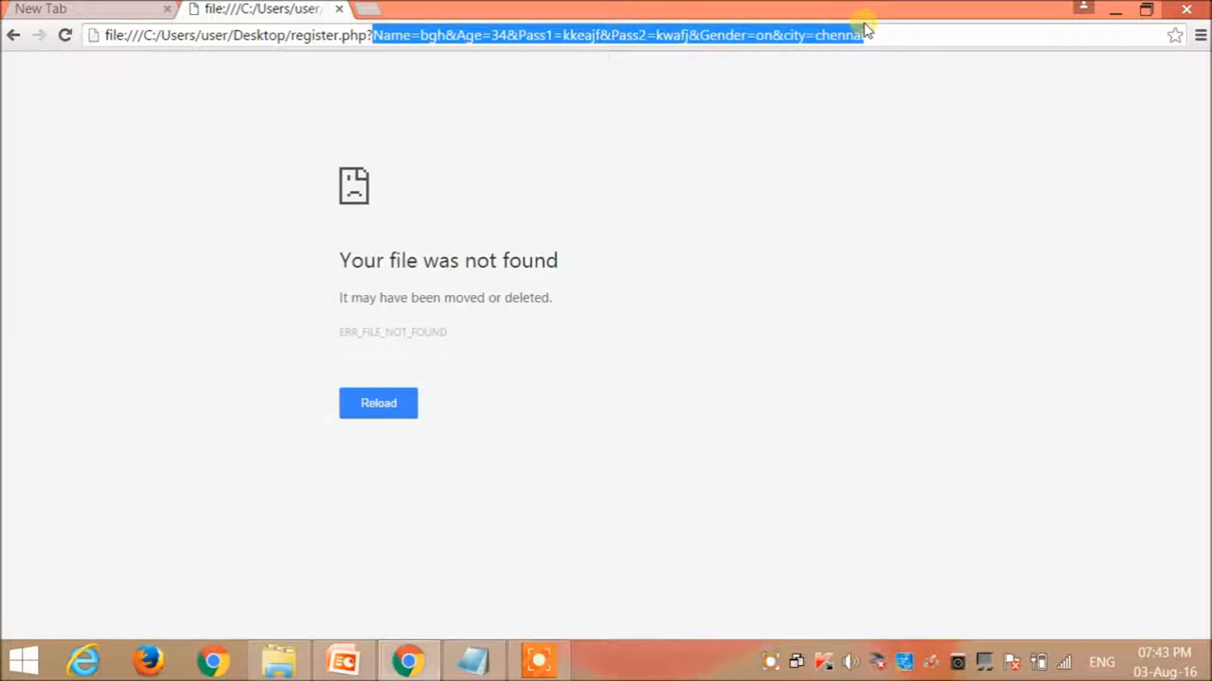
mouse_move(762, 194)
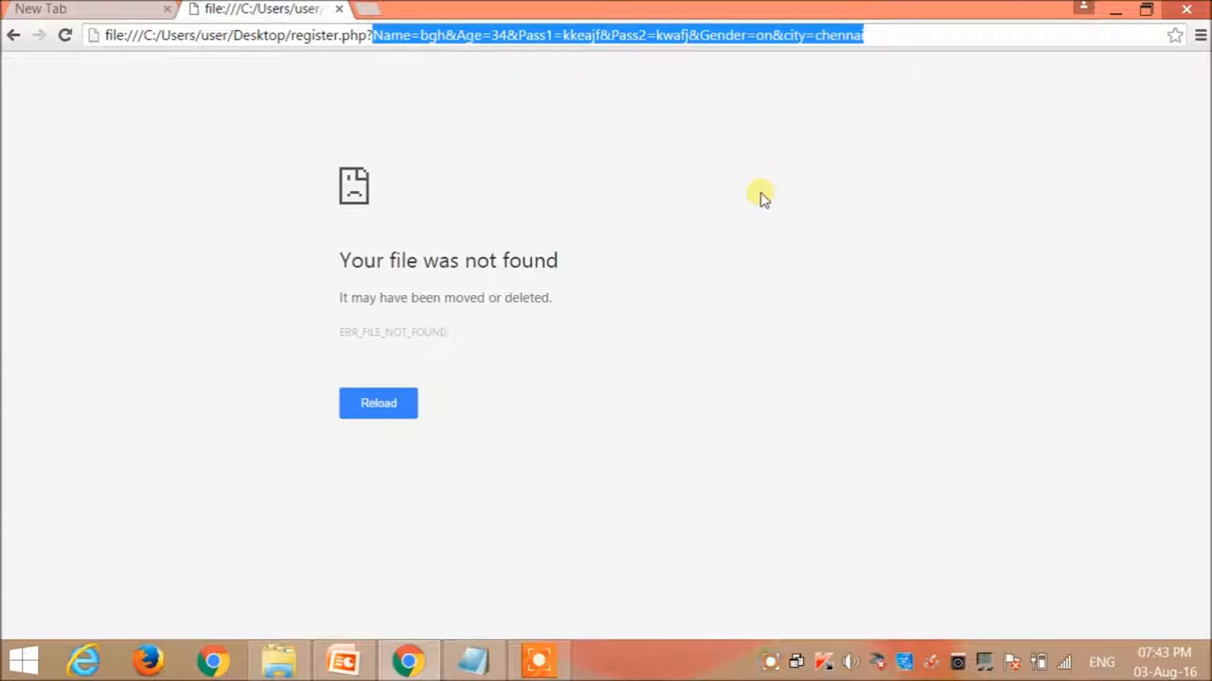
left_click(472, 660)
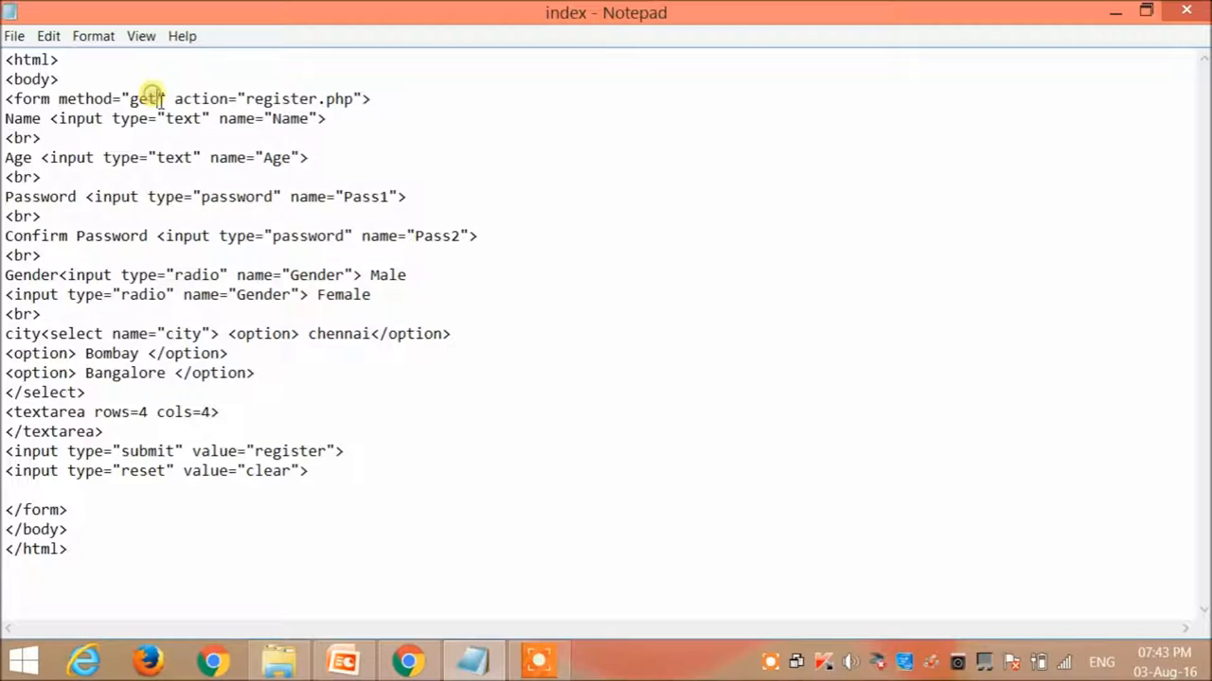
type("post")
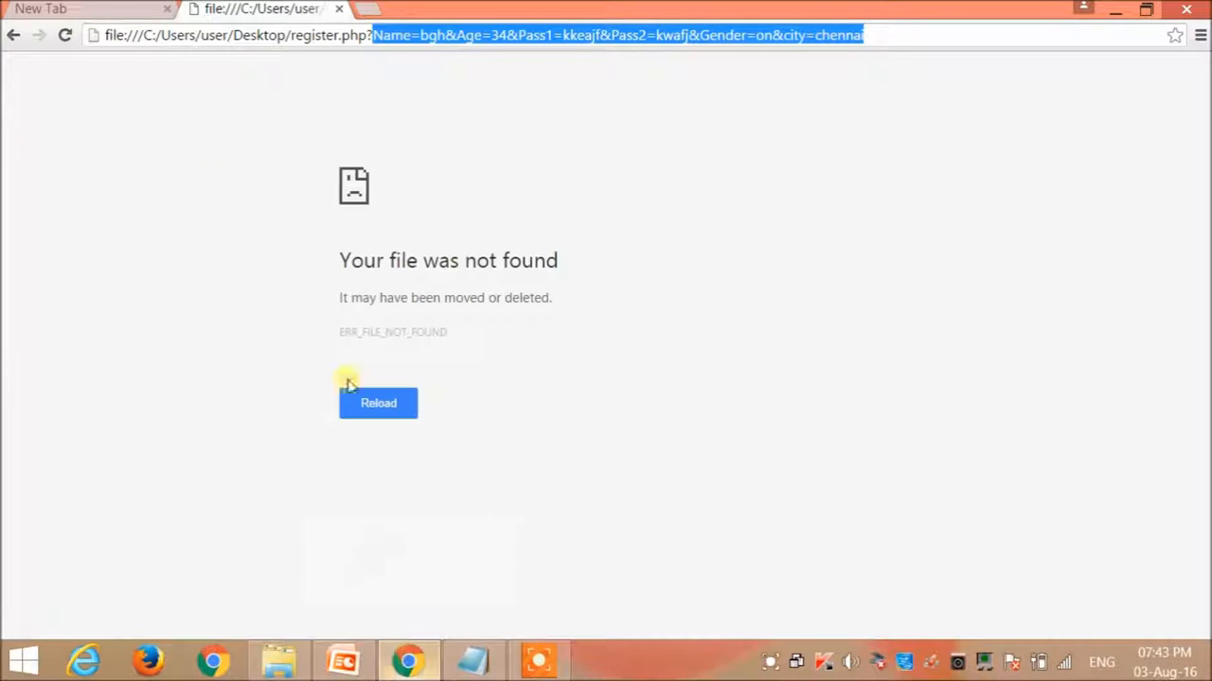
Refill the form with ARE, 12, Female and blah, submit it, then switch to PowerPoint.
left_click(13, 35)
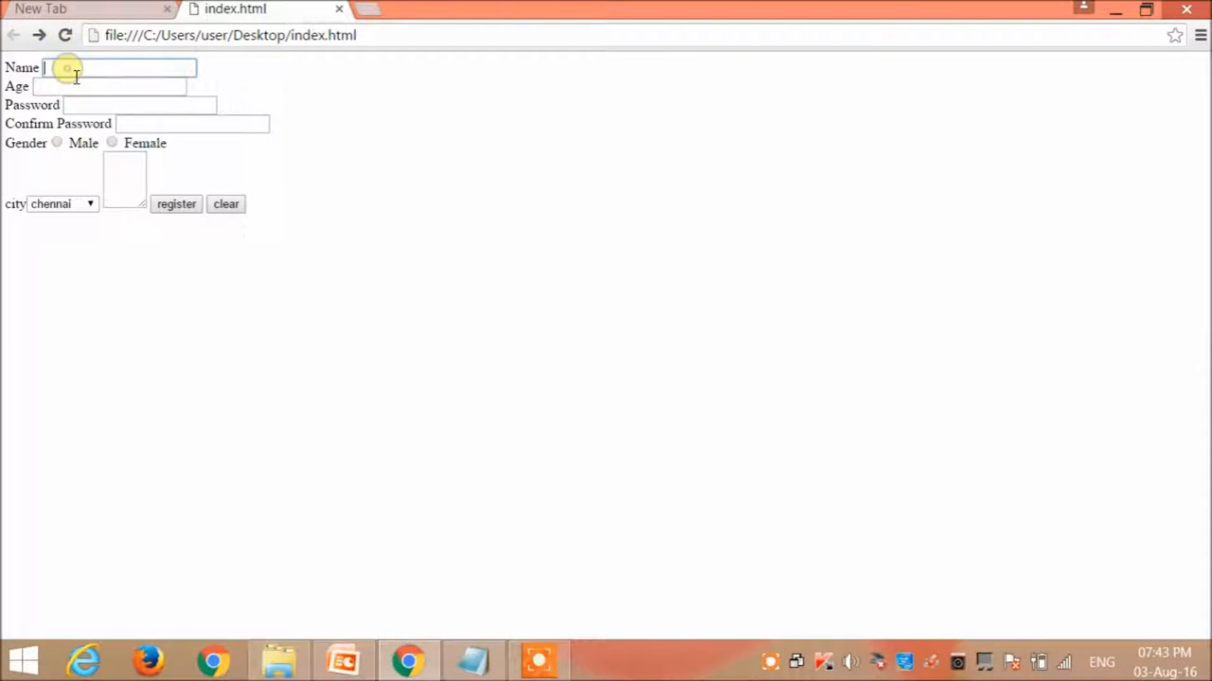
type("A")
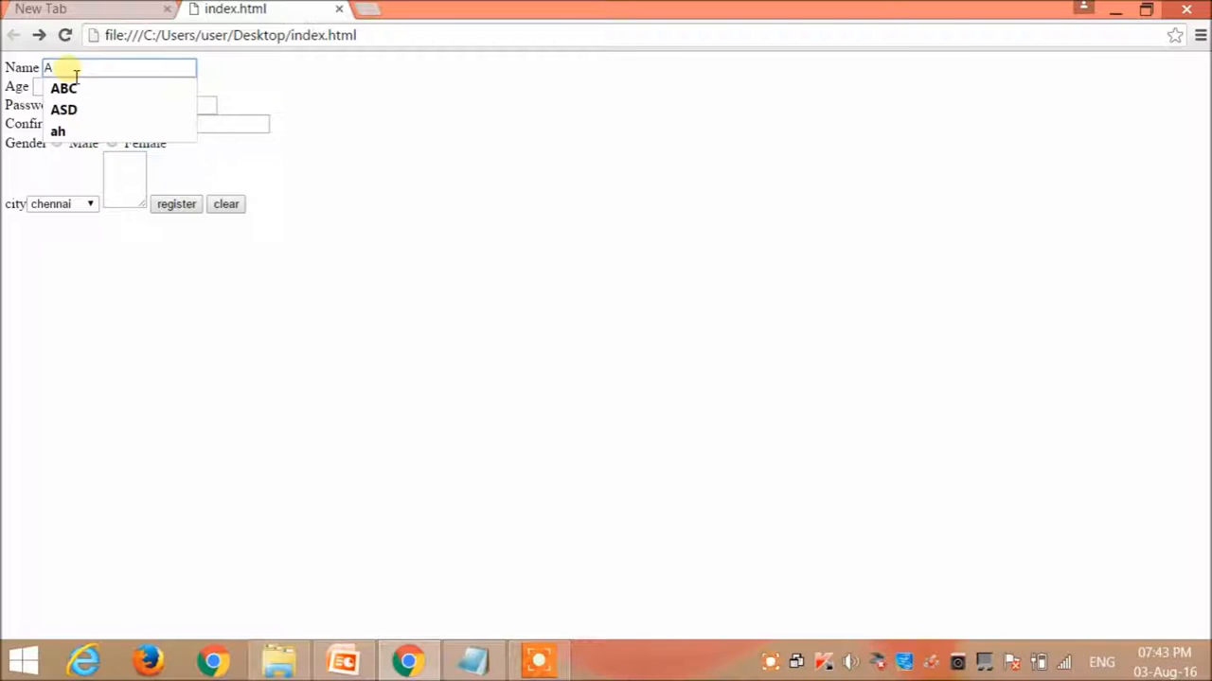
type("RE")
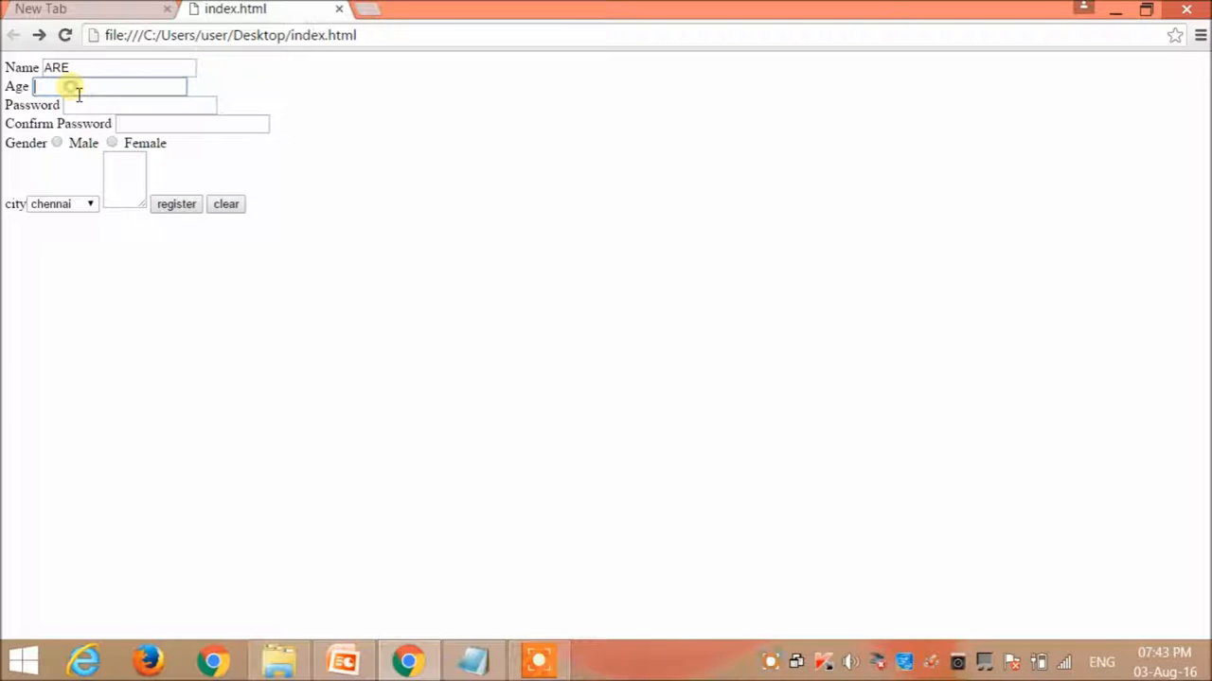
type("12")
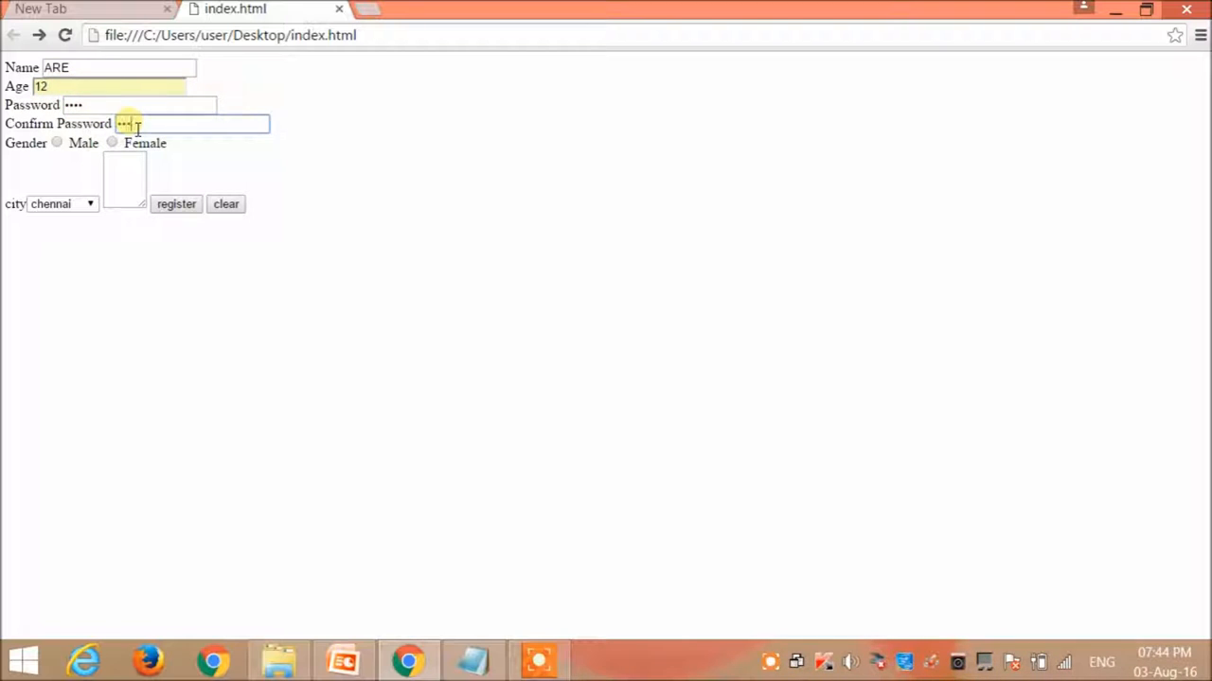
left_click(112, 142)
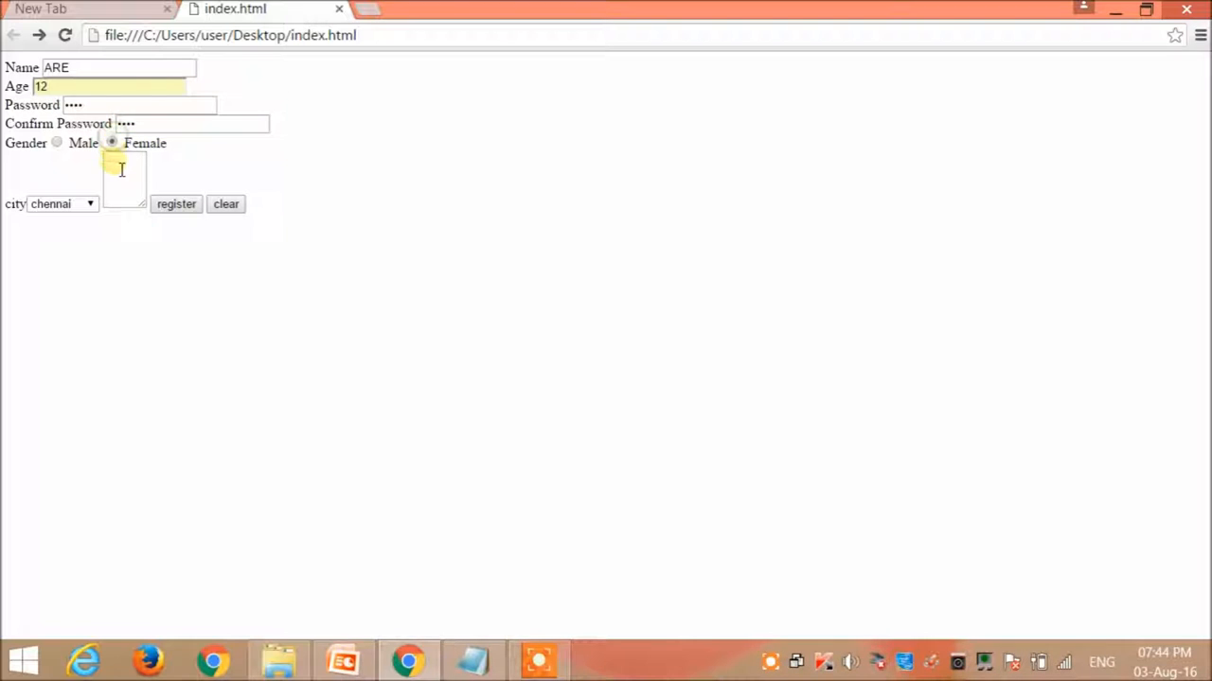
type("blah")
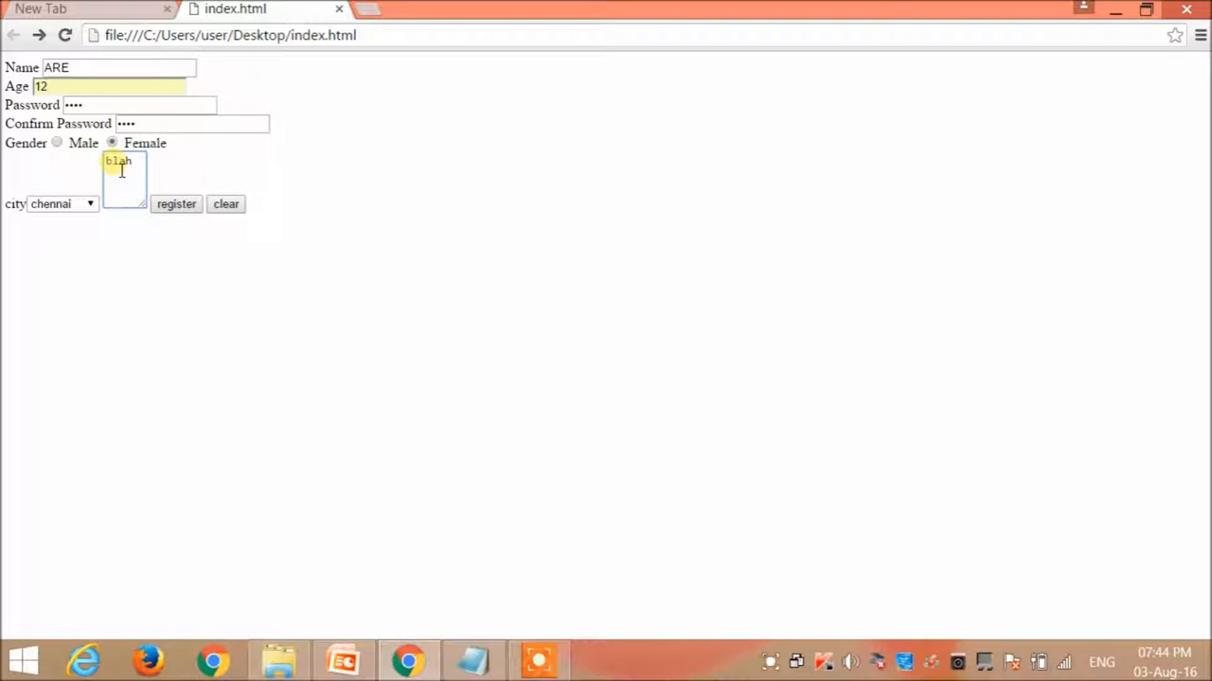
left_click(176, 204)
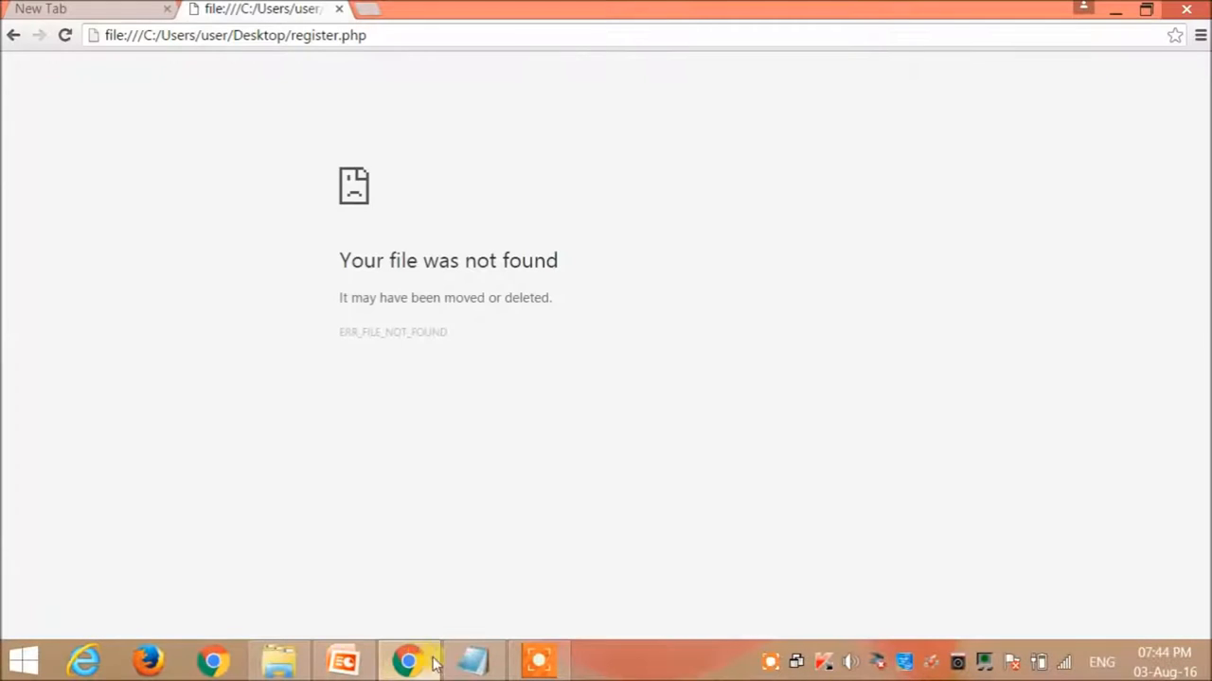
left_click(342, 659)
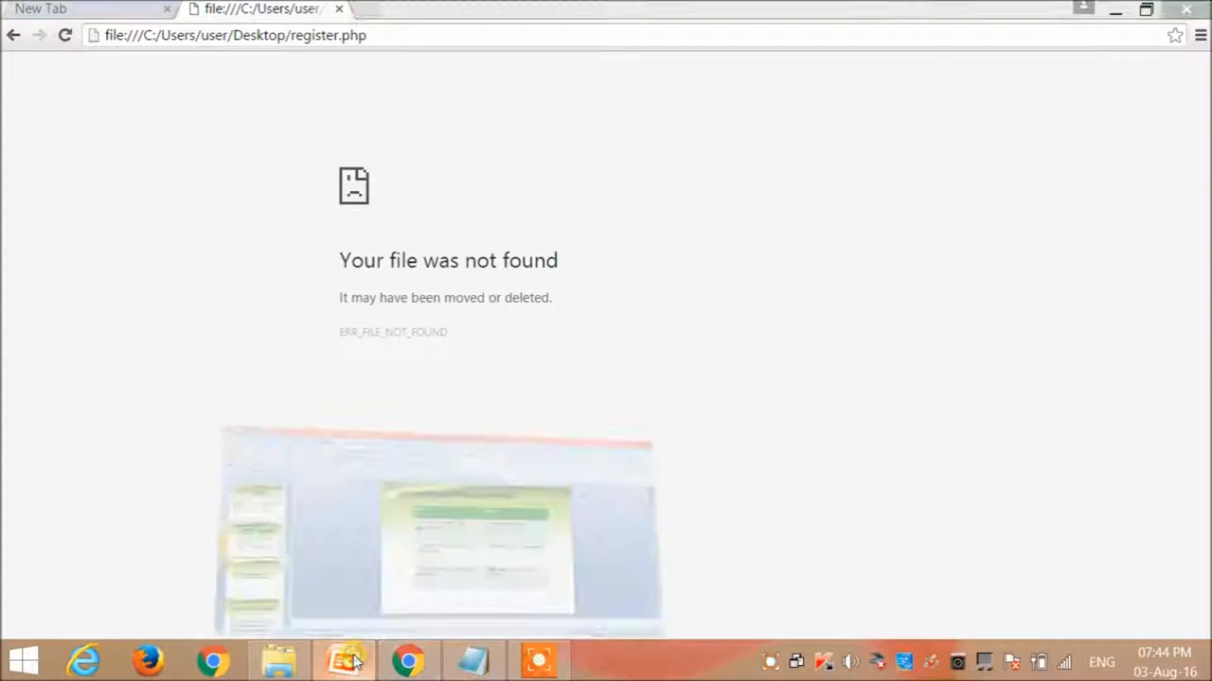